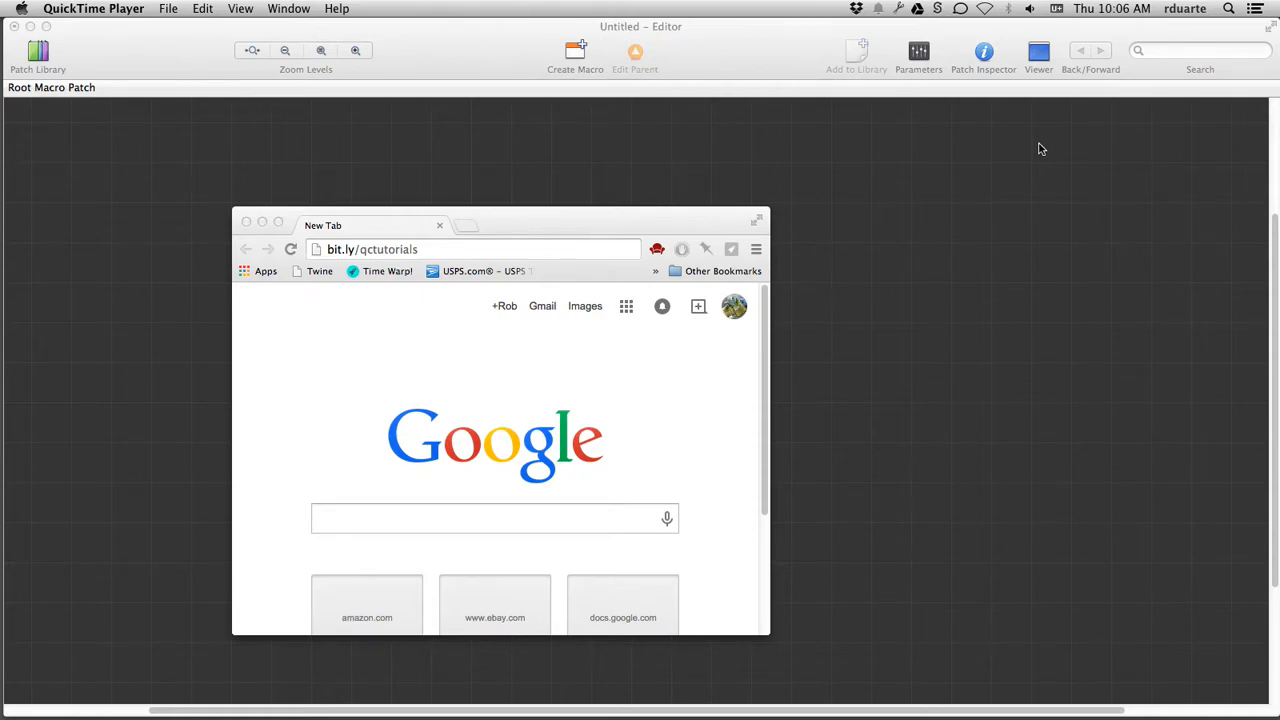
mouse_move(612, 240)
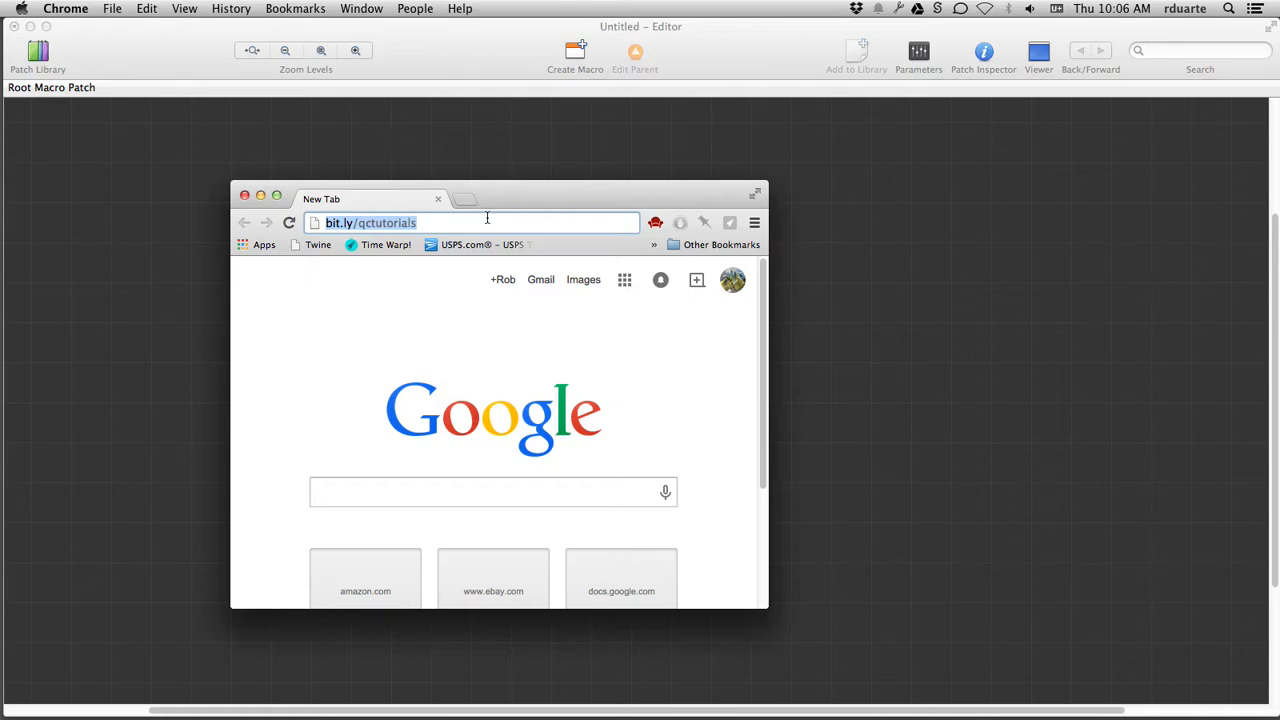
mouse_move(396, 224)
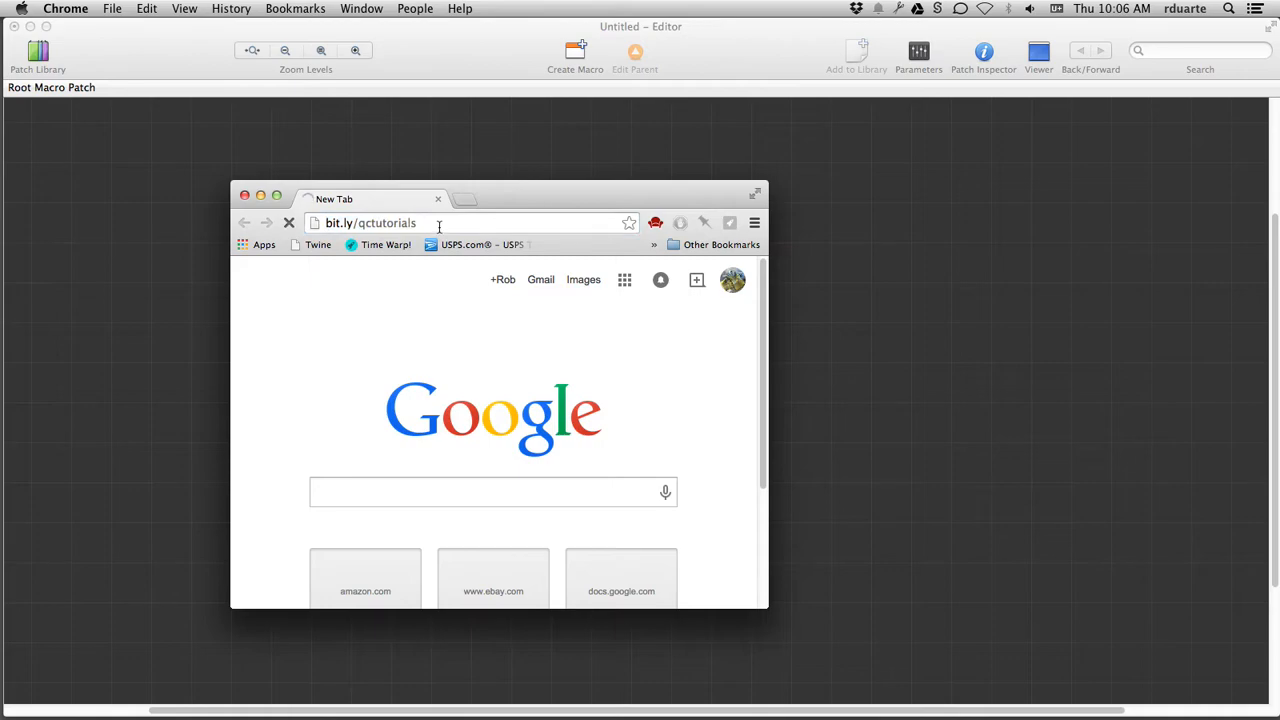
- Load the bit.ly/qctutorials short link in Chrome
key("Return")
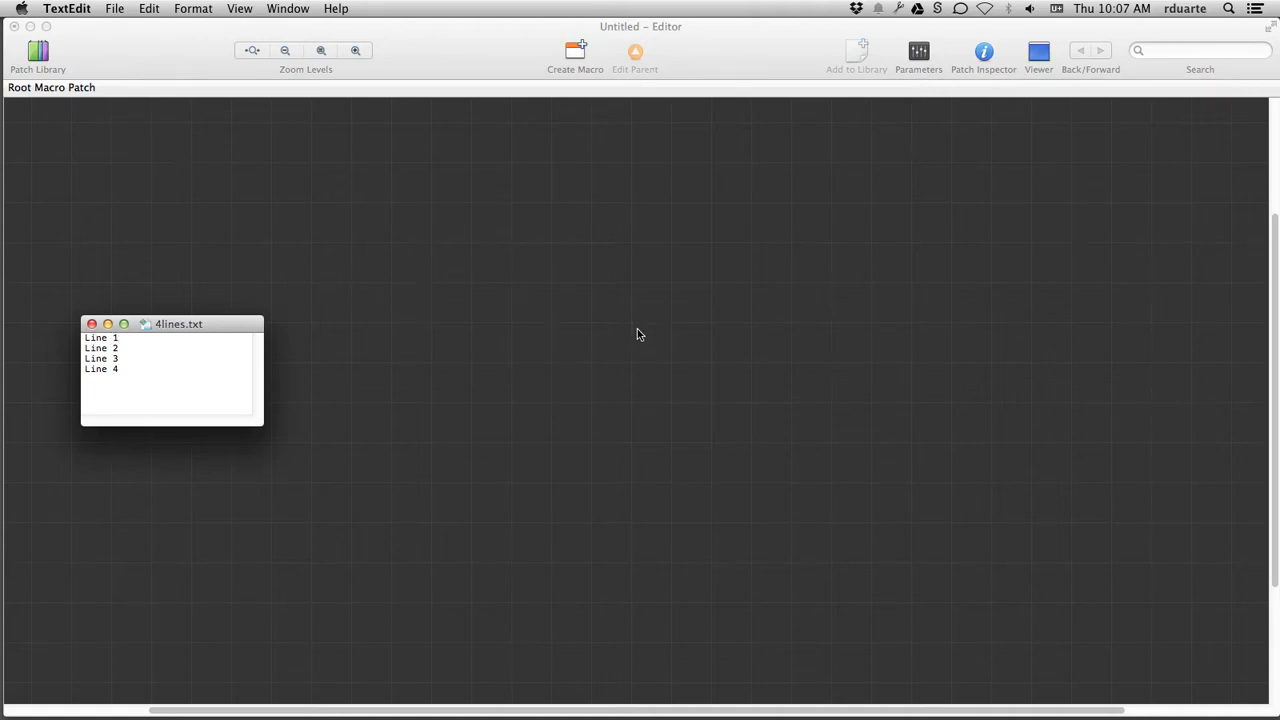
mouse_move(332, 392)
type("clear")
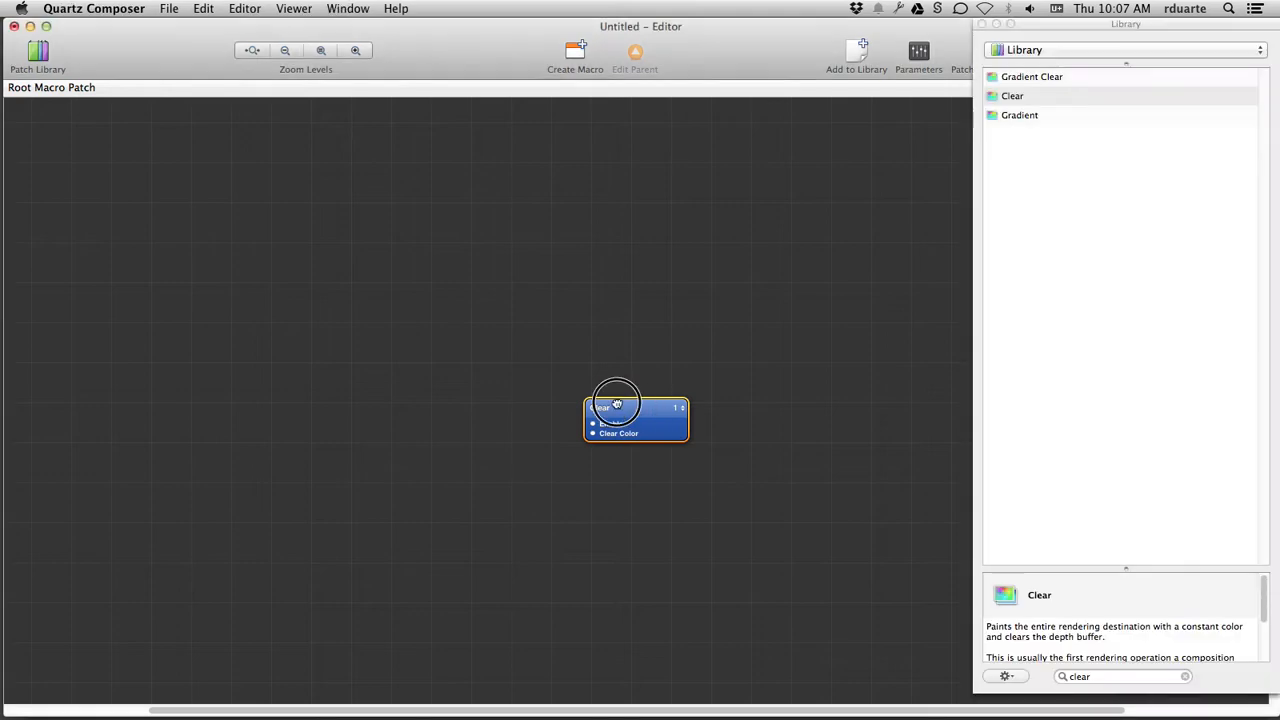
- Move the Clear patch to the upper left and search the Patch Library for 'iterator'
left_click_drag(616, 408, 330, 204)
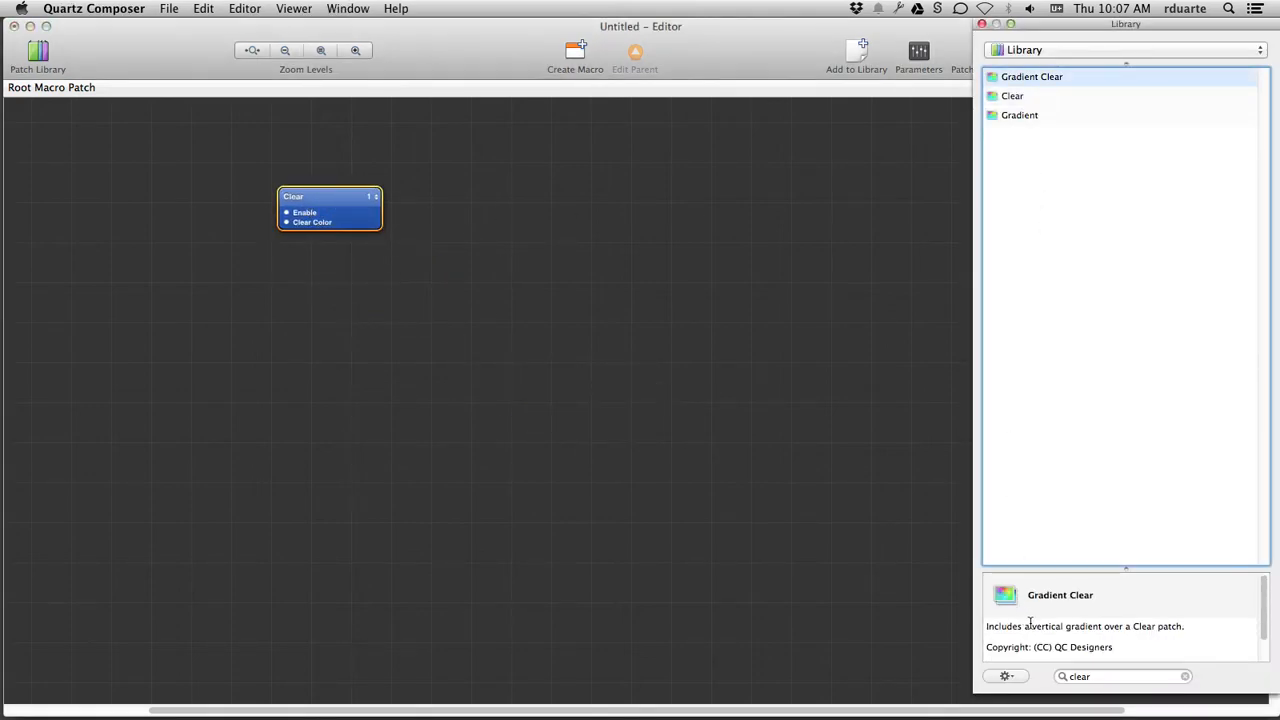
mouse_move(1100, 436)
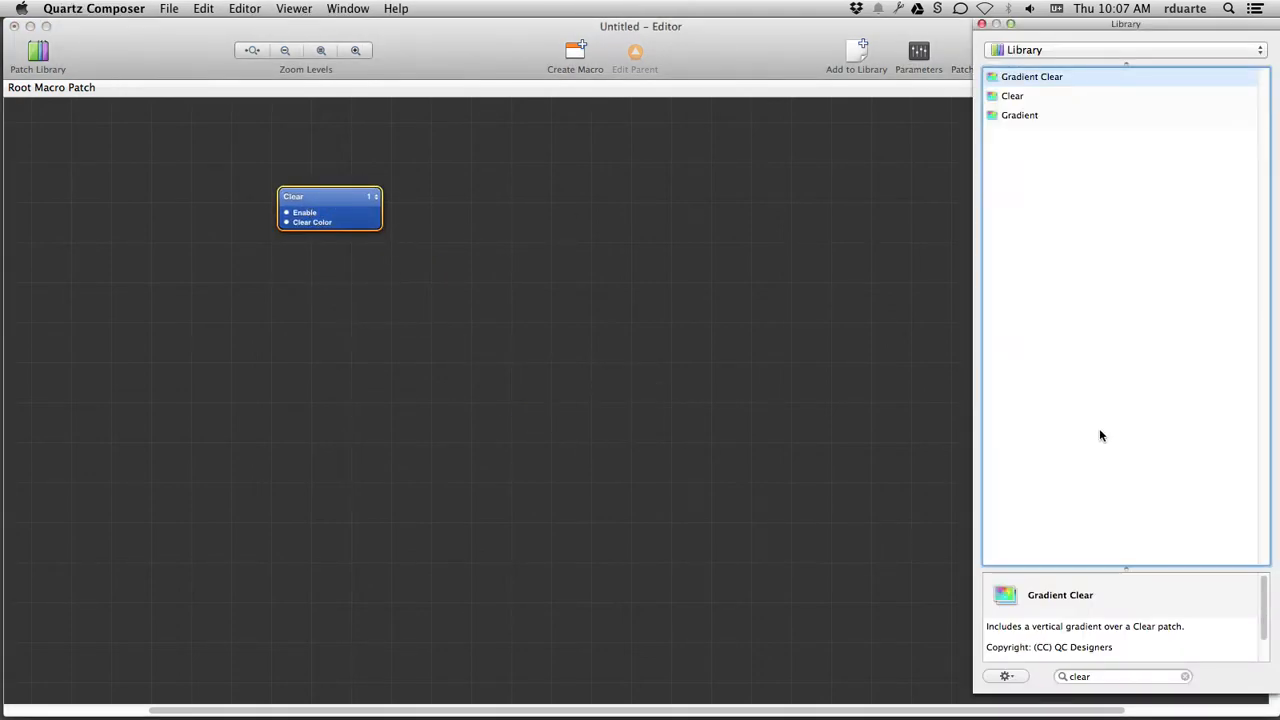
left_click(1120, 676)
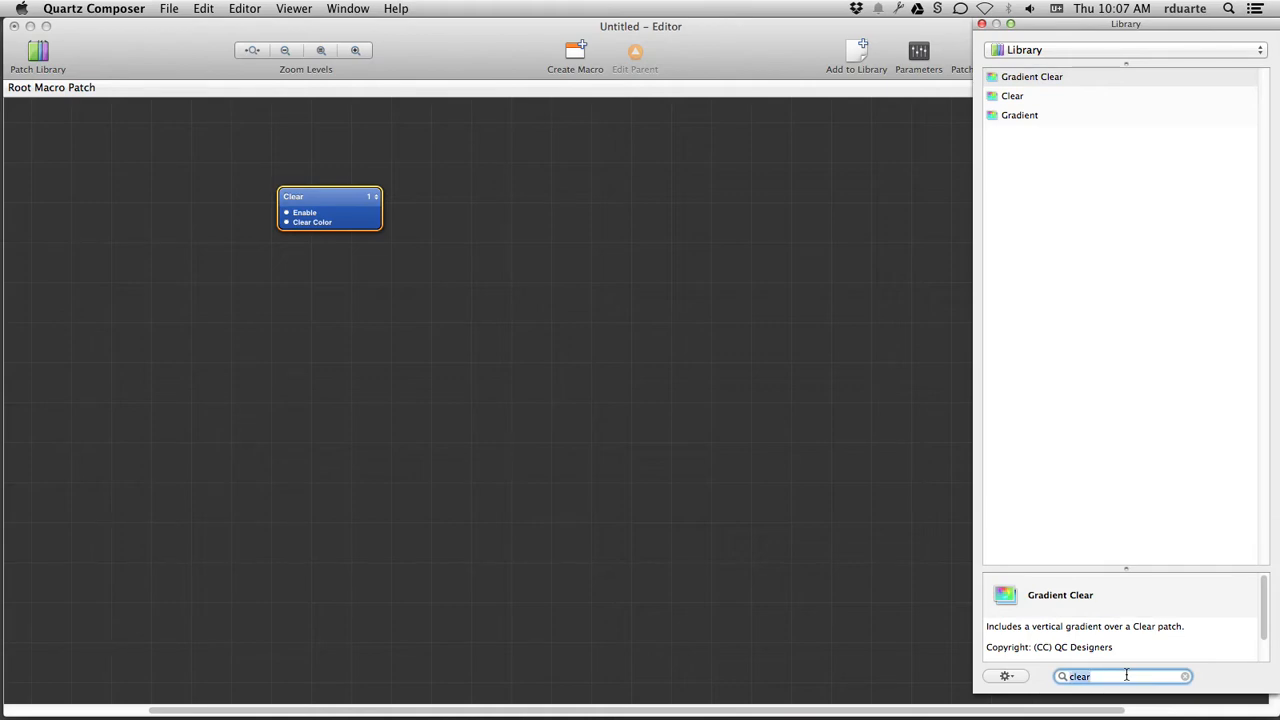
type("iterator")
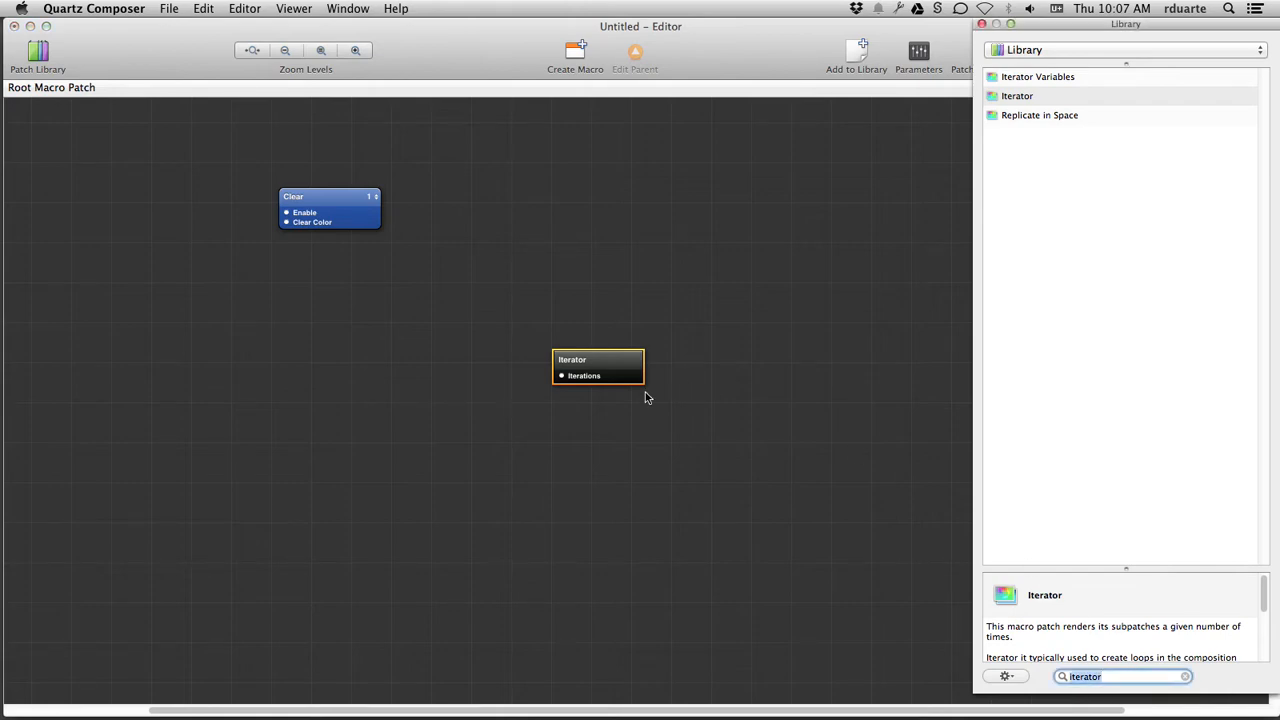
mouse_move(872, 560)
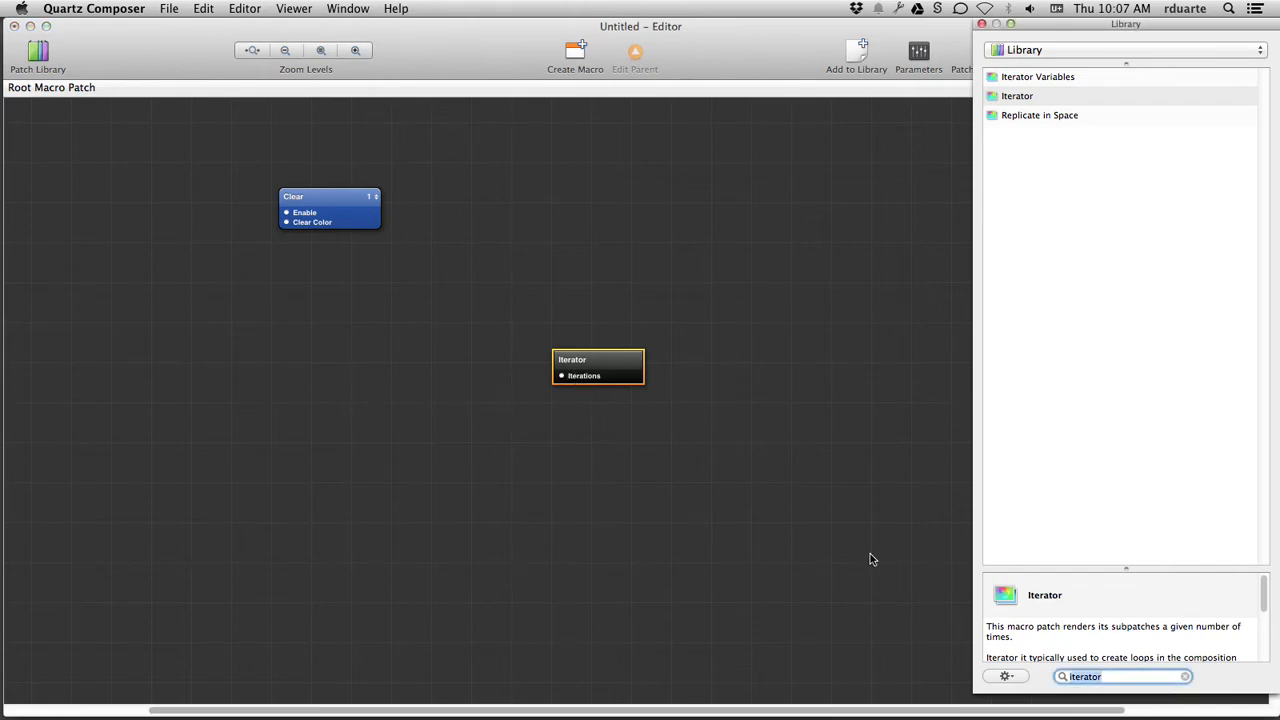
mouse_move(444, 396)
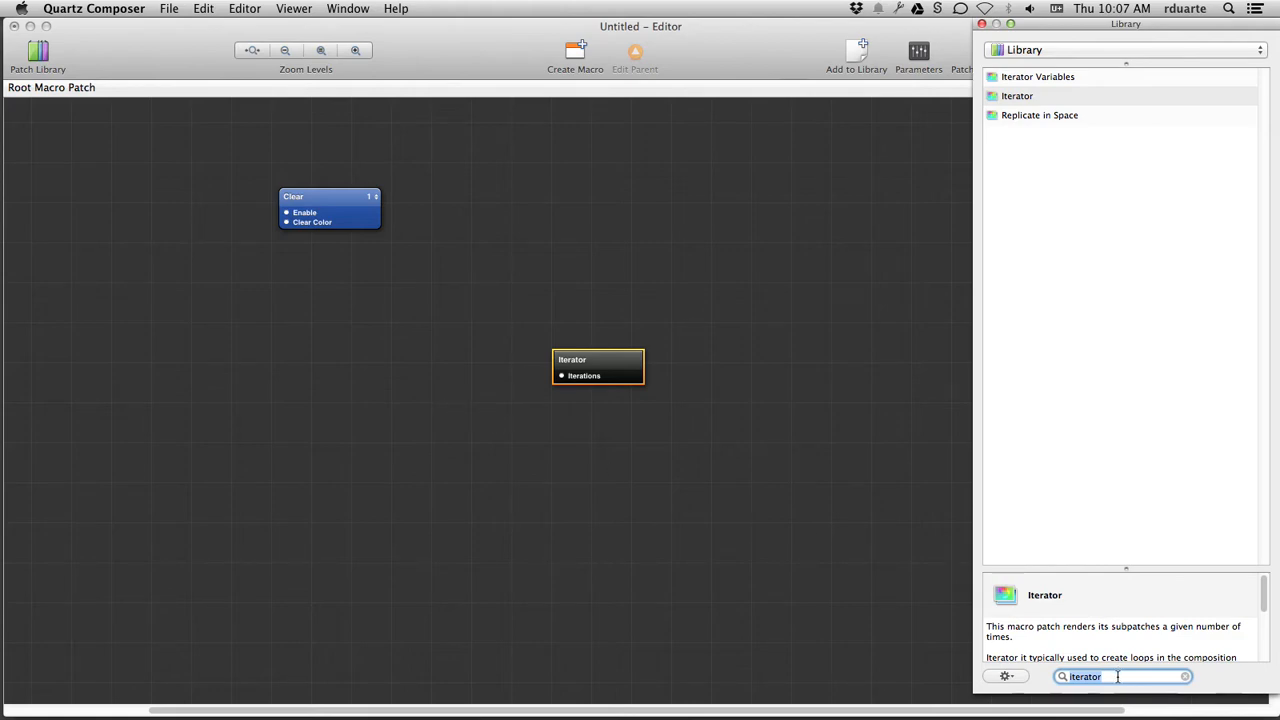
- Place a Text File Importer beside the Iterator and a Structure Count patch below it
type("text file")
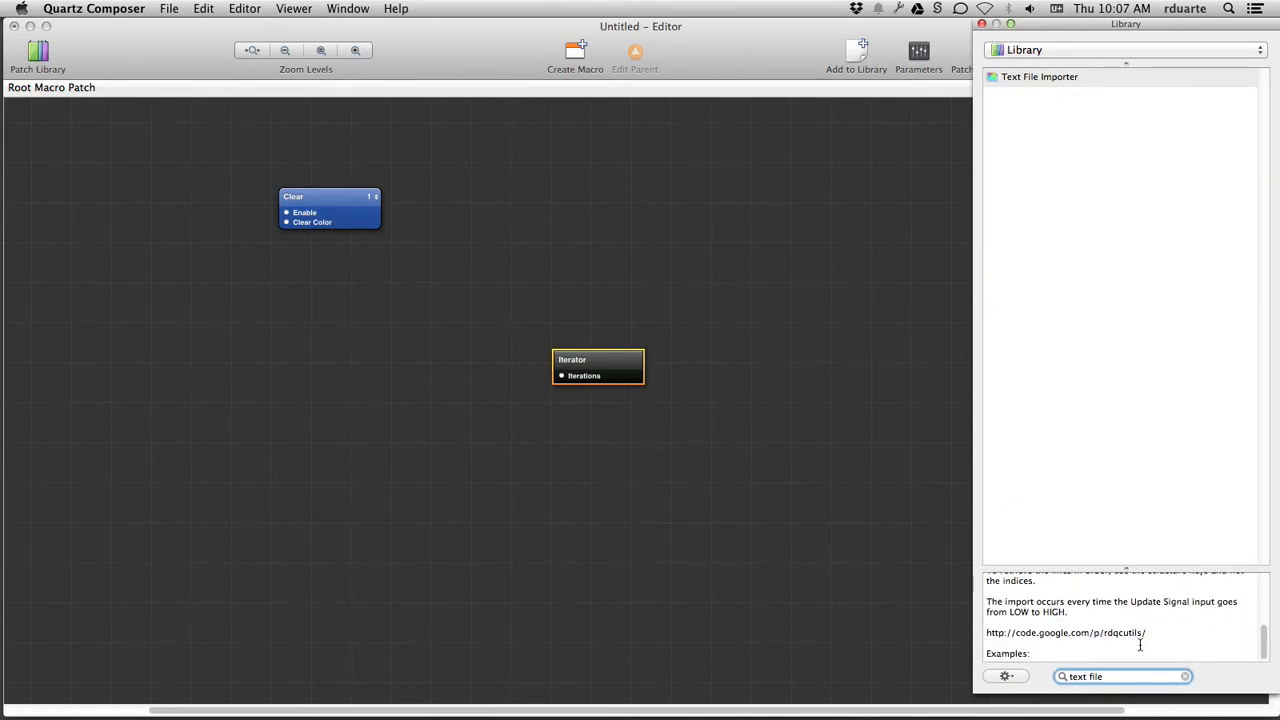
mouse_move(1080, 636)
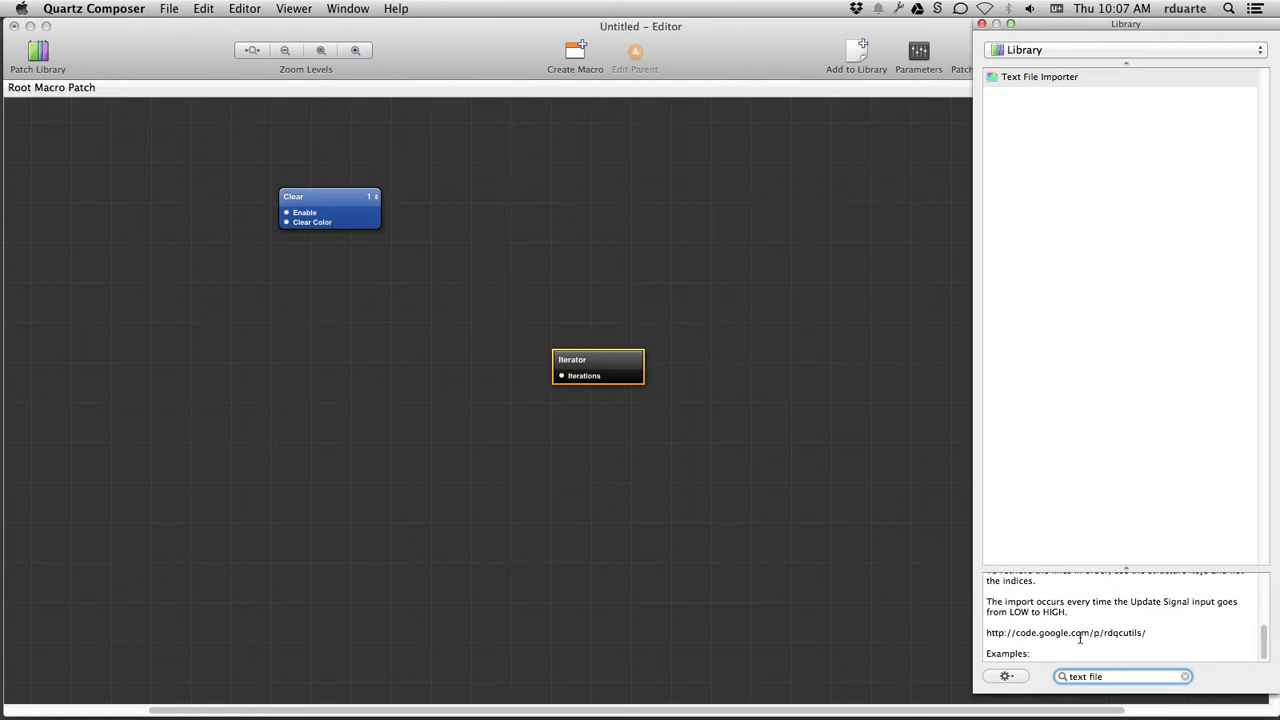
mouse_move(1132, 352)
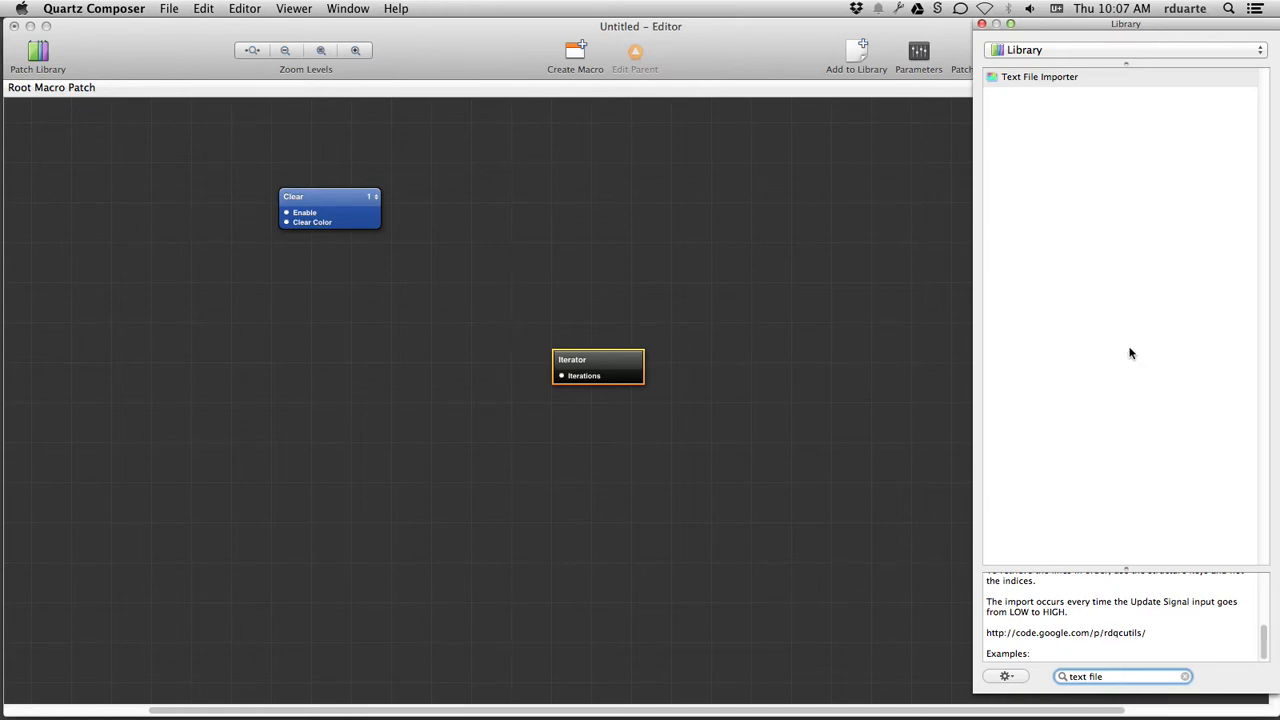
left_click(1040, 76)
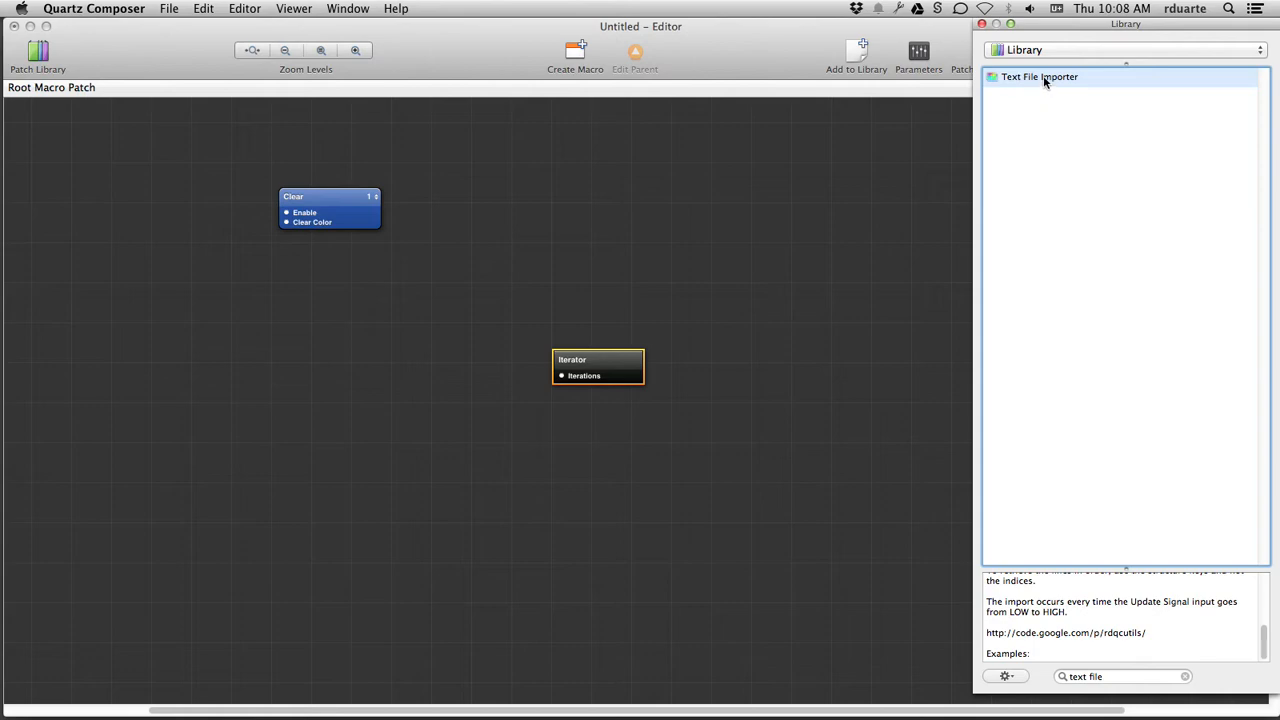
left_click_drag(1040, 76, 428, 370)
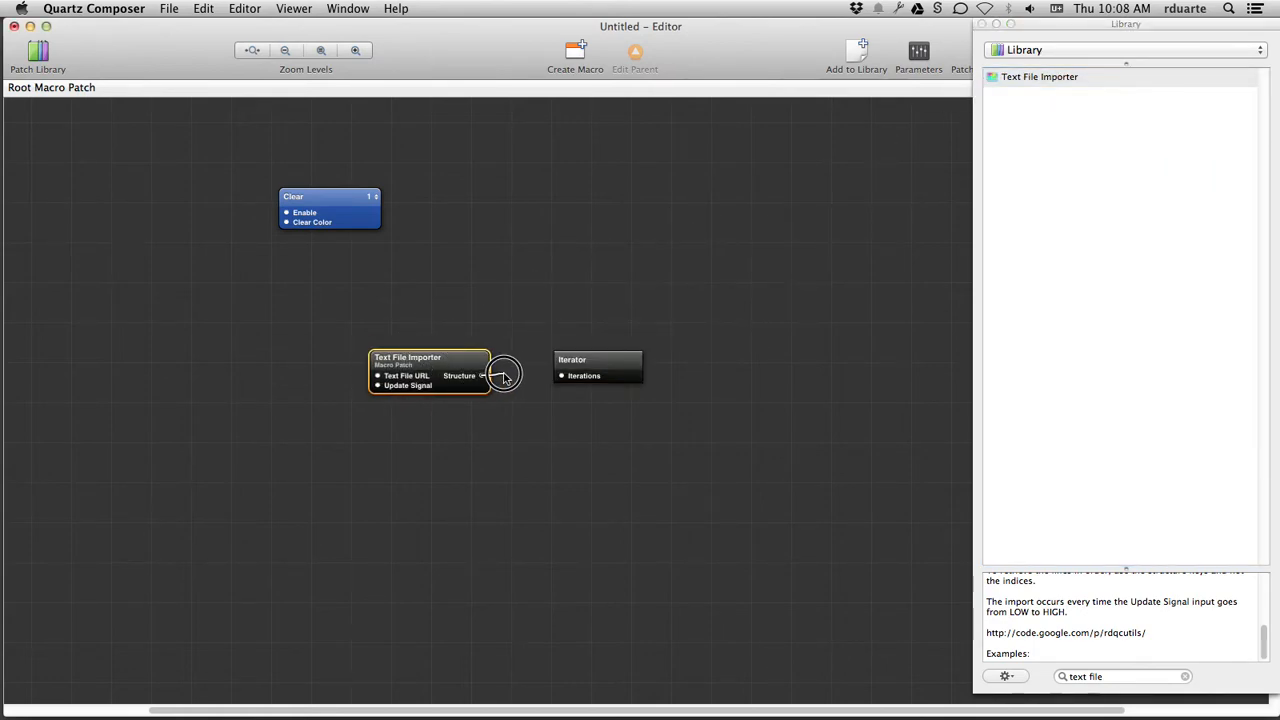
left_click_drag(430, 372, 388, 358)
type("count")
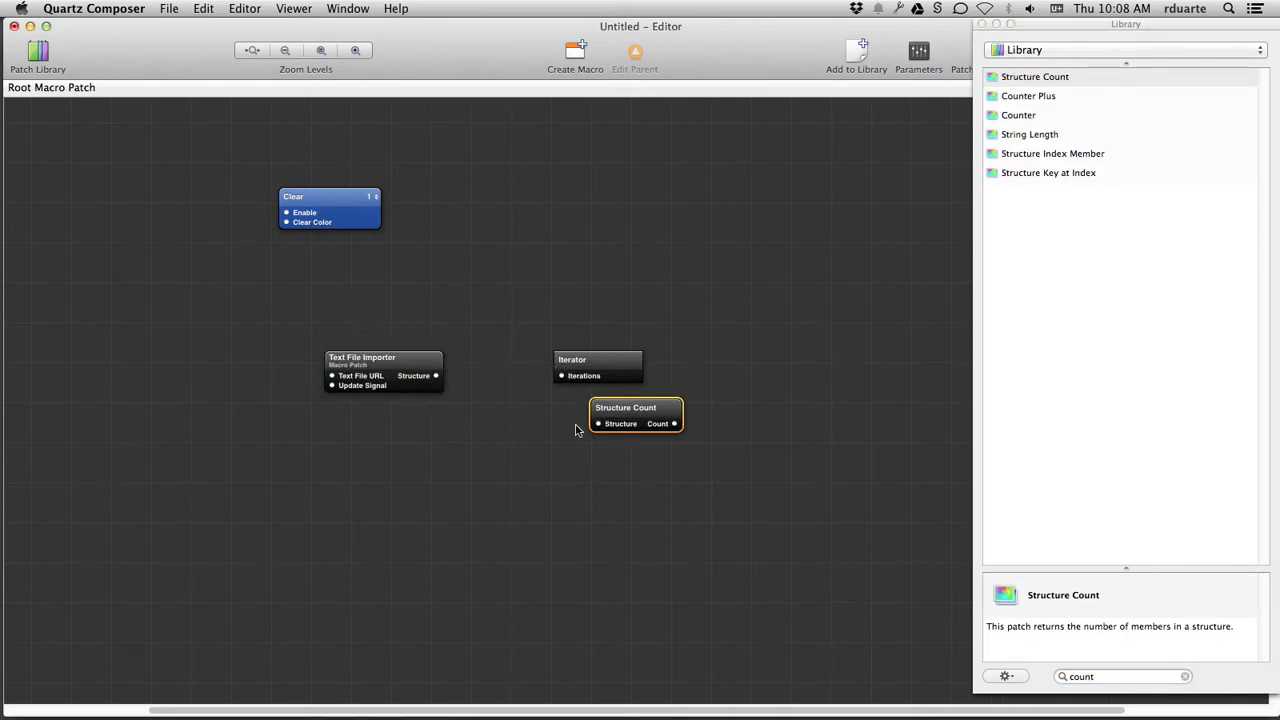
- Put Structure Count between the importer and Iterator and set the importer URL to a file:// Desktop path
left_click_drag(636, 414, 492, 308)
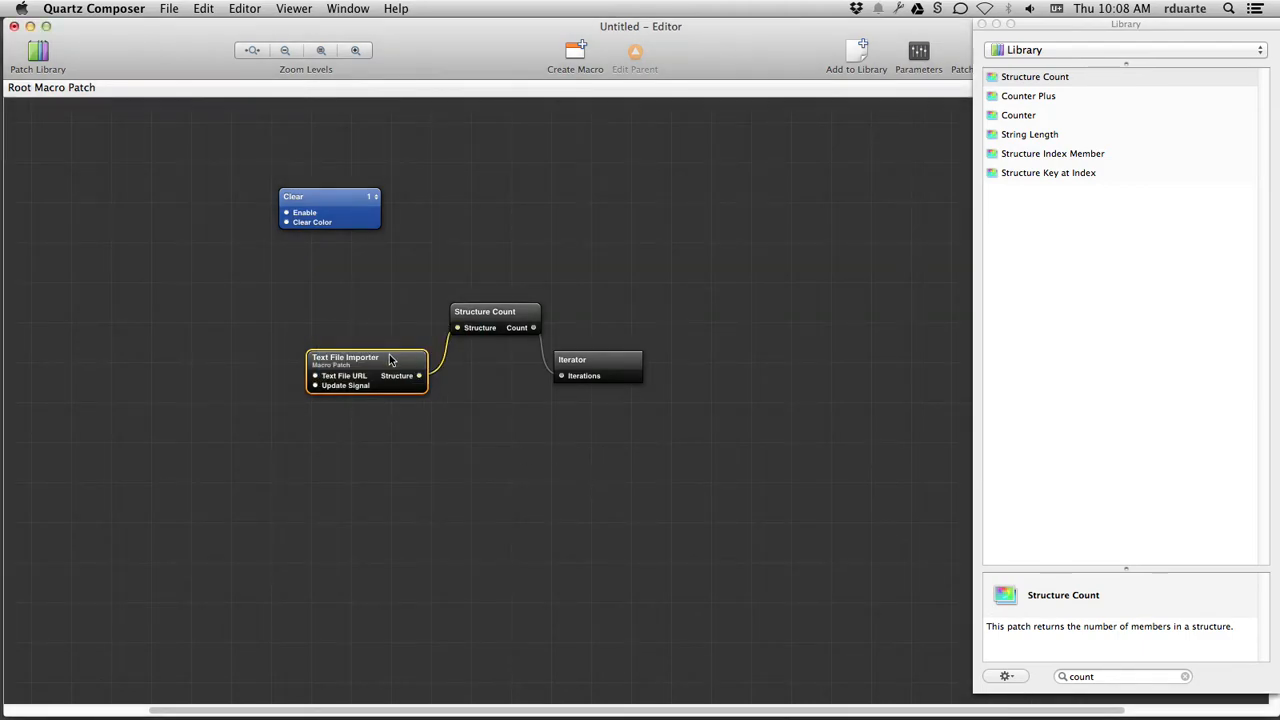
mouse_move(390, 360)
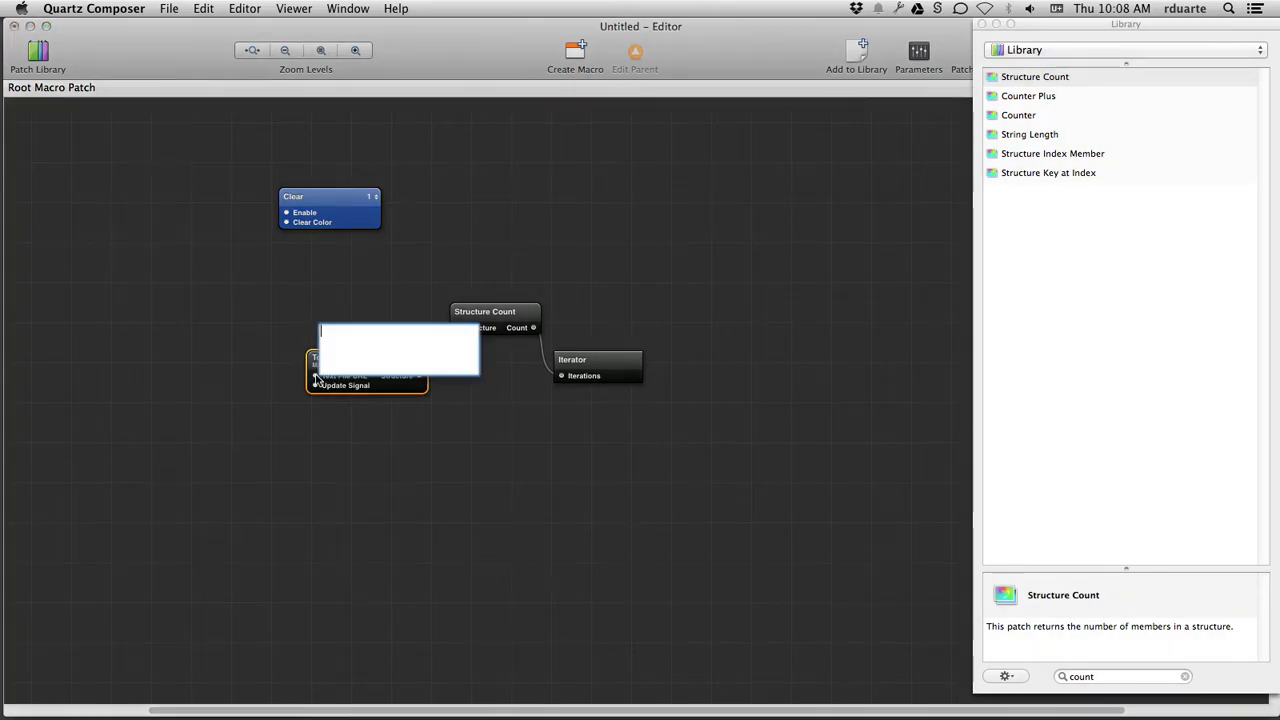
type("file:///U")
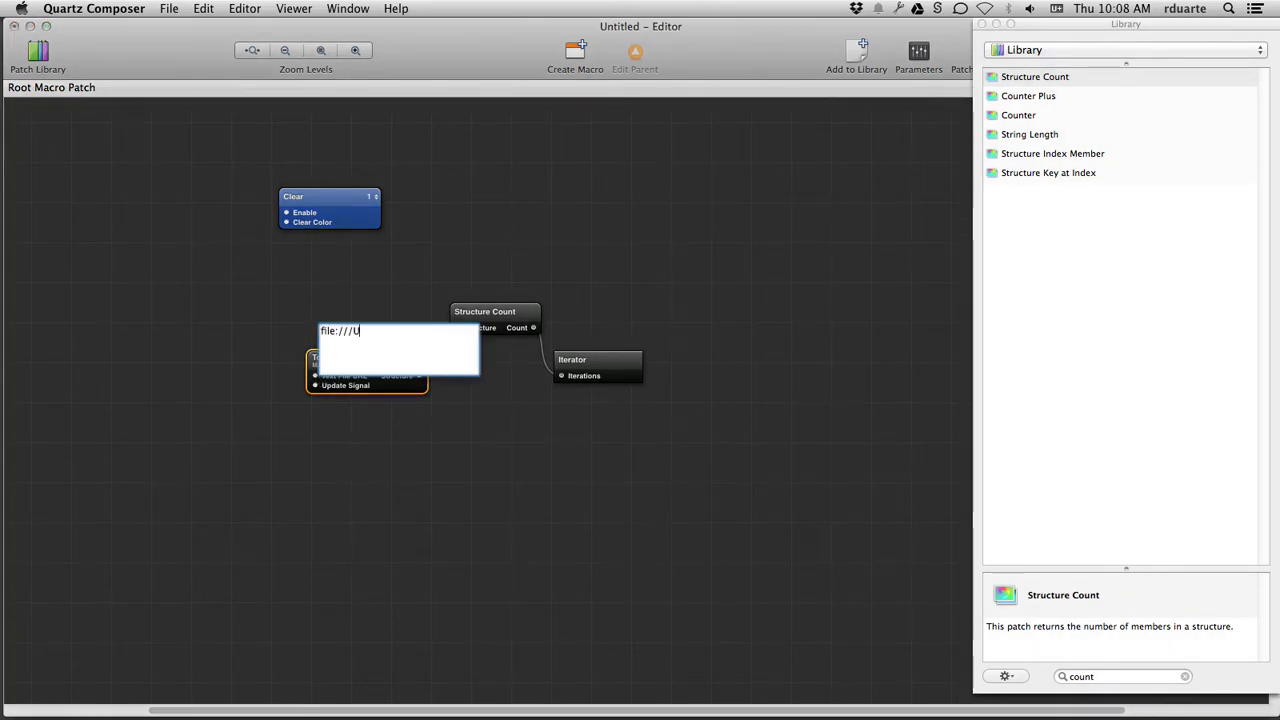
type("sers/rduarte/Deskt")
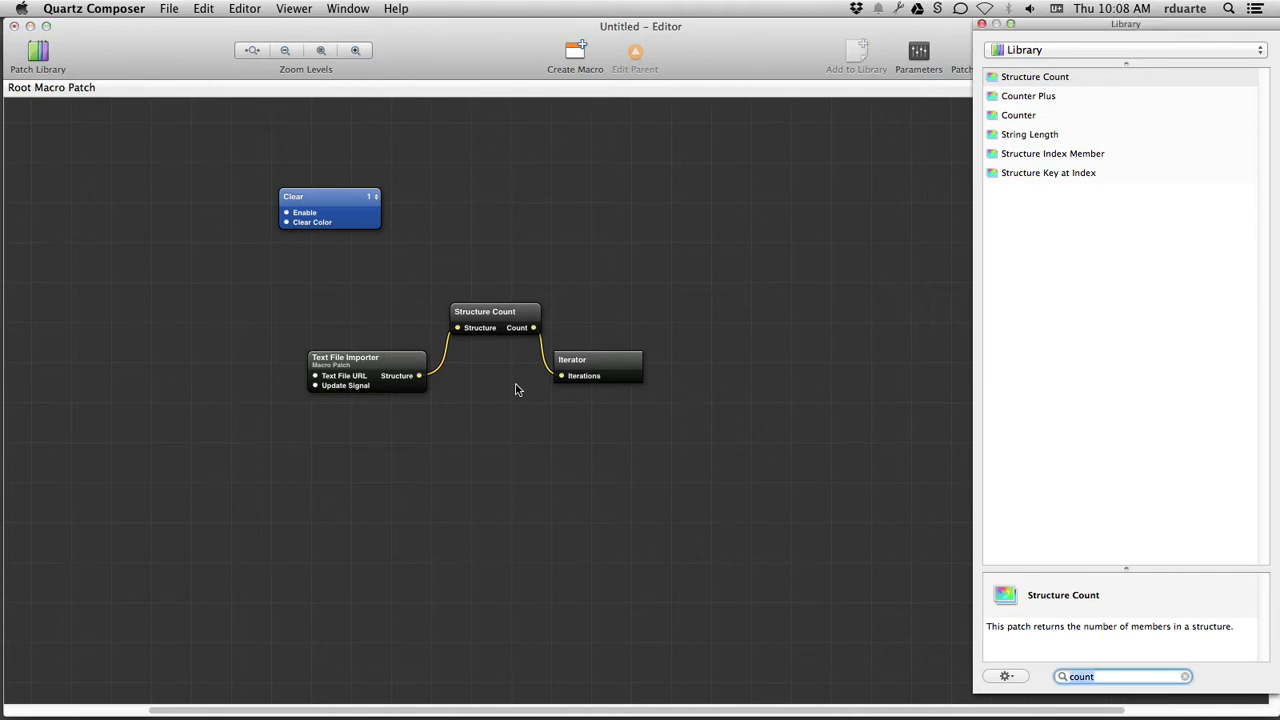
- Add an Instructions patch and position it above the Iterator
type("instruc")
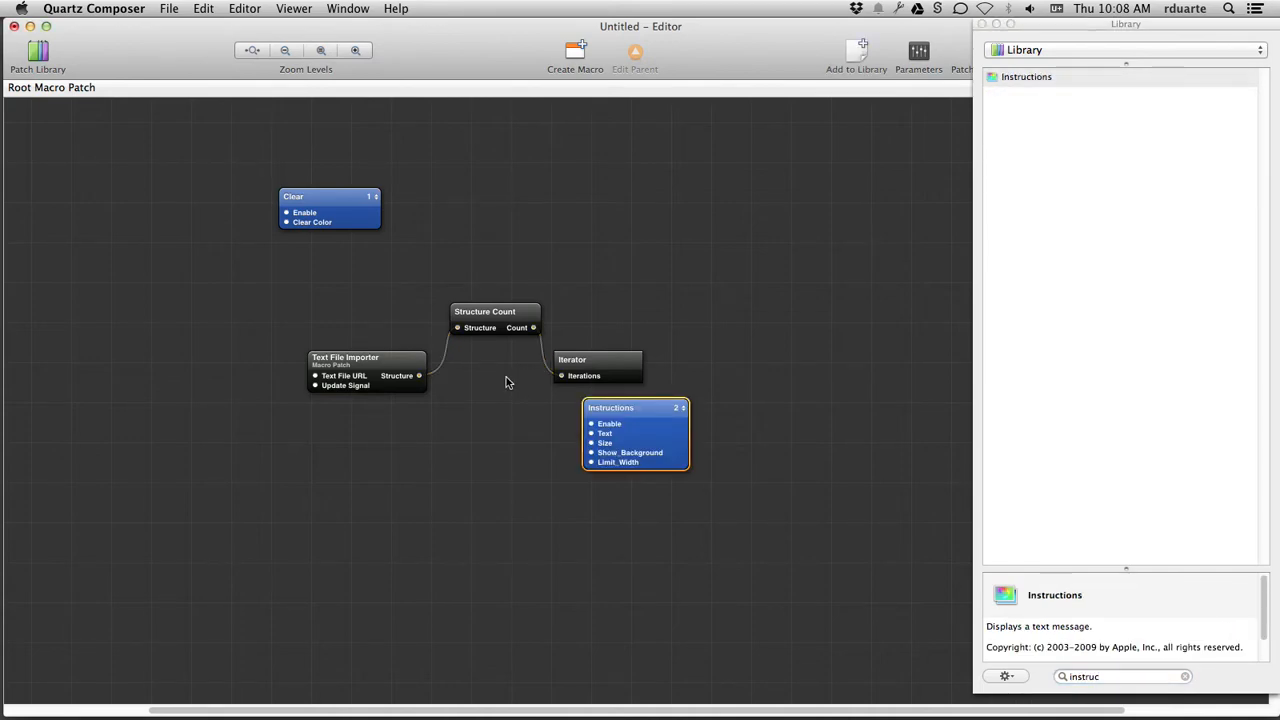
left_click_drag(636, 408, 608, 264)
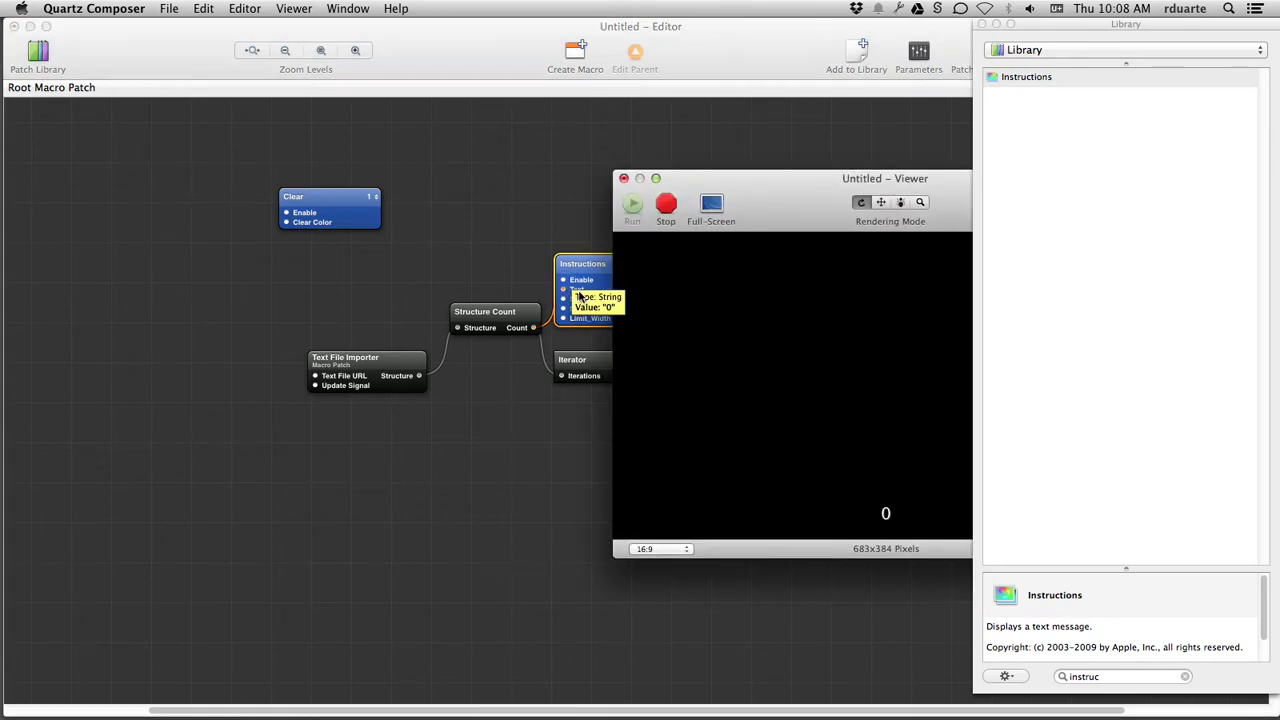
mouse_move(380, 356)
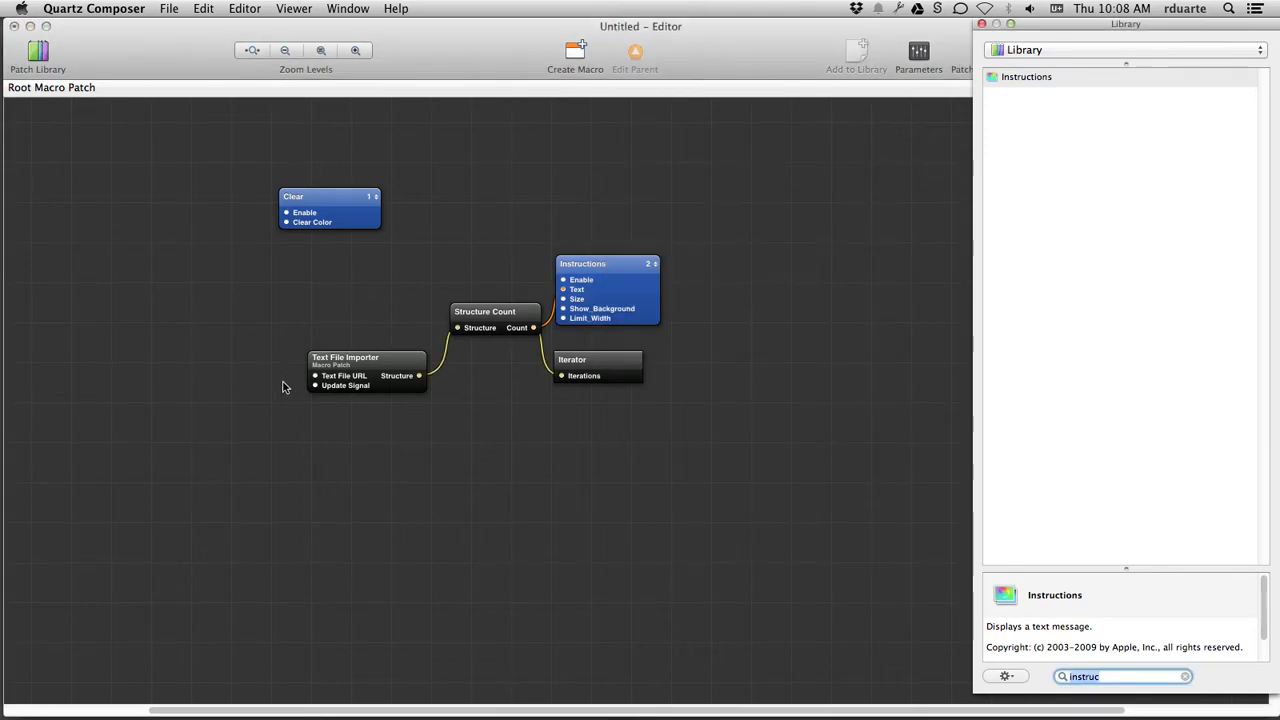
- Add a Signal patch left of the importer, set to fire on start and on changes
type("signal")
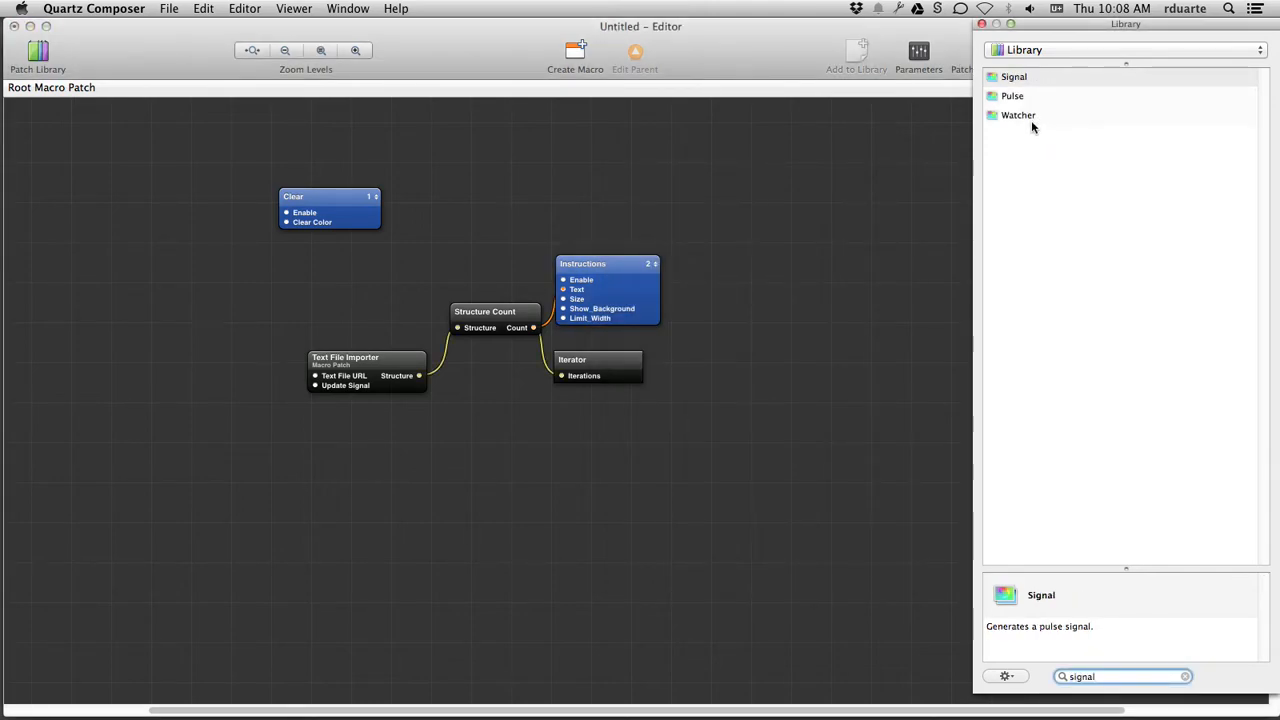
left_click_drag(1012, 76, 320, 378)
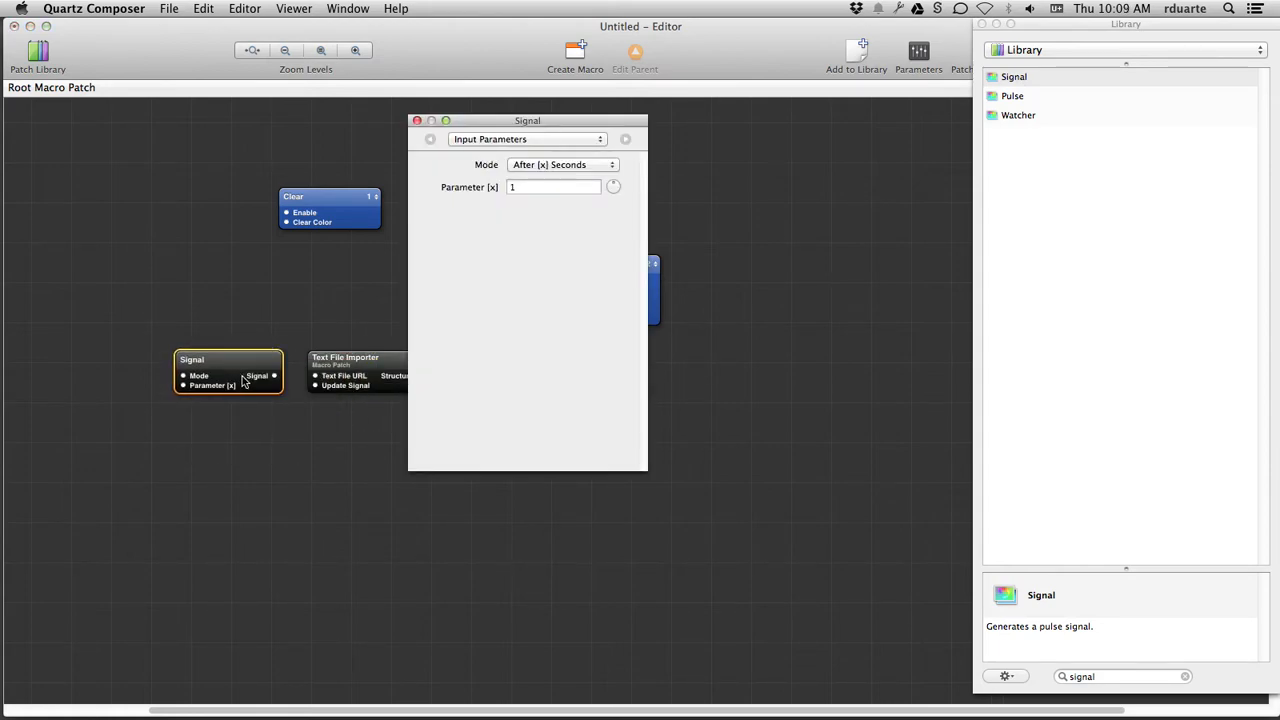
left_click(564, 164)
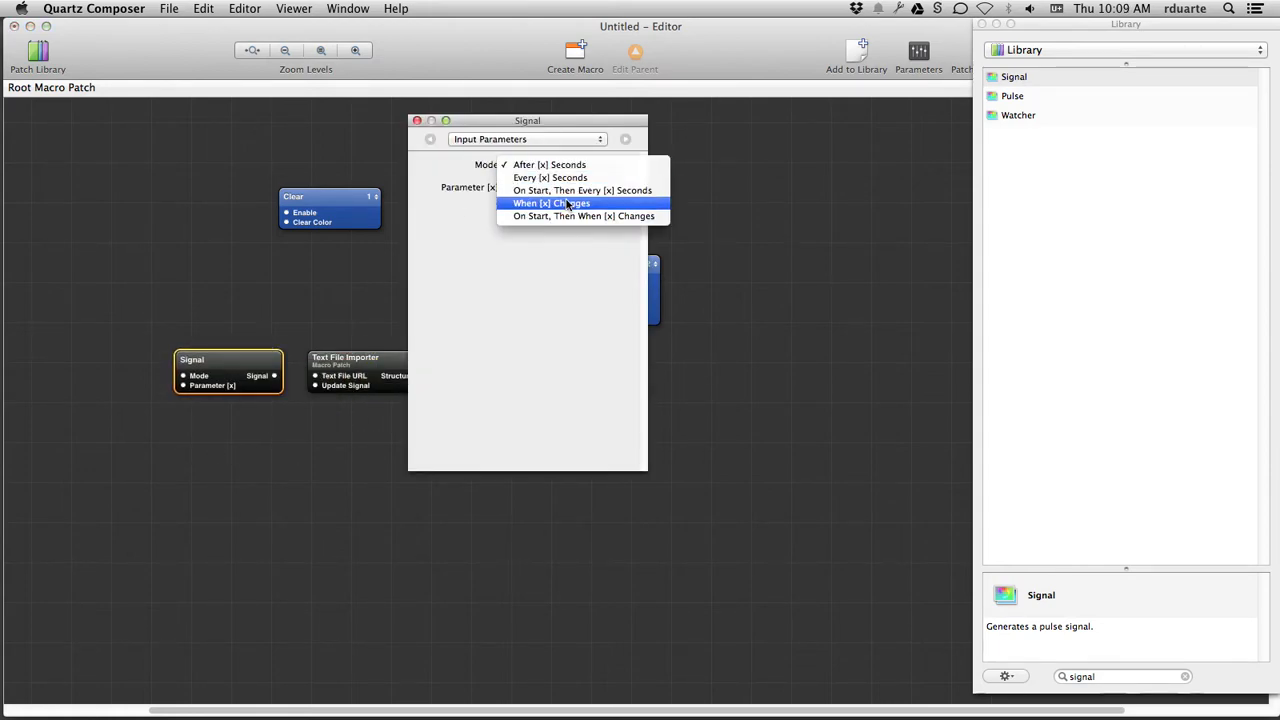
left_click(584, 216)
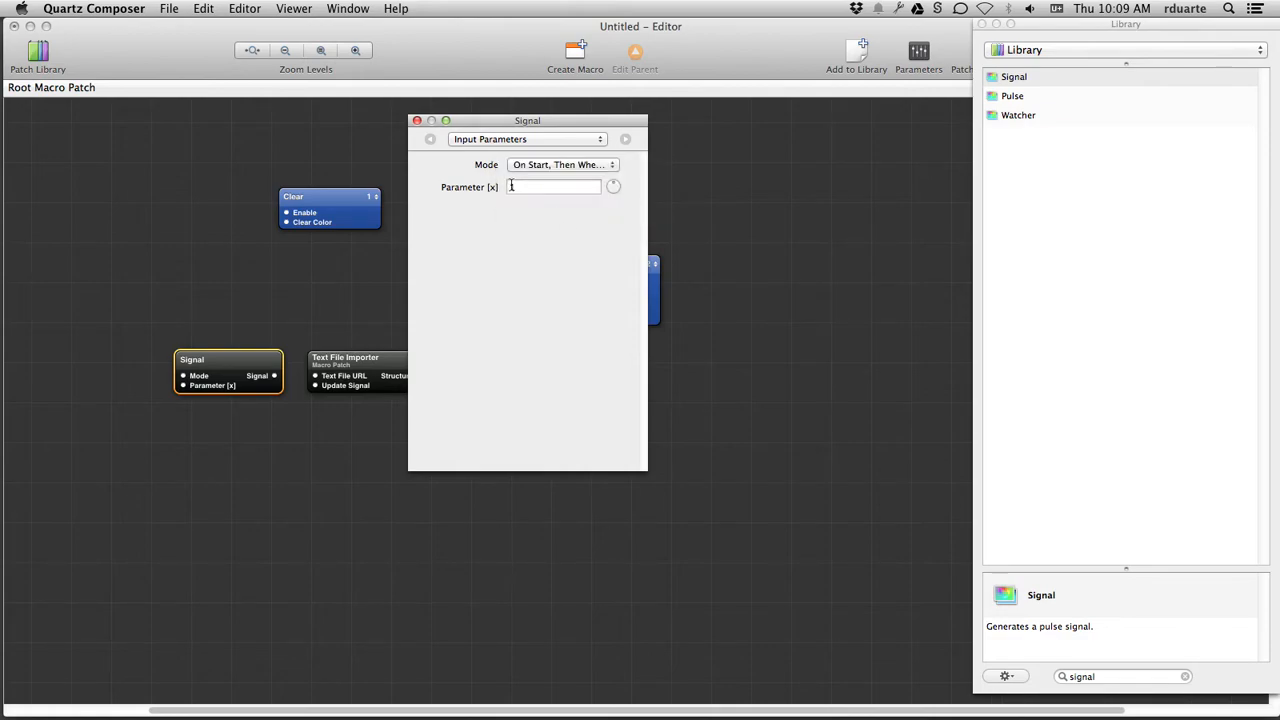
type("1")
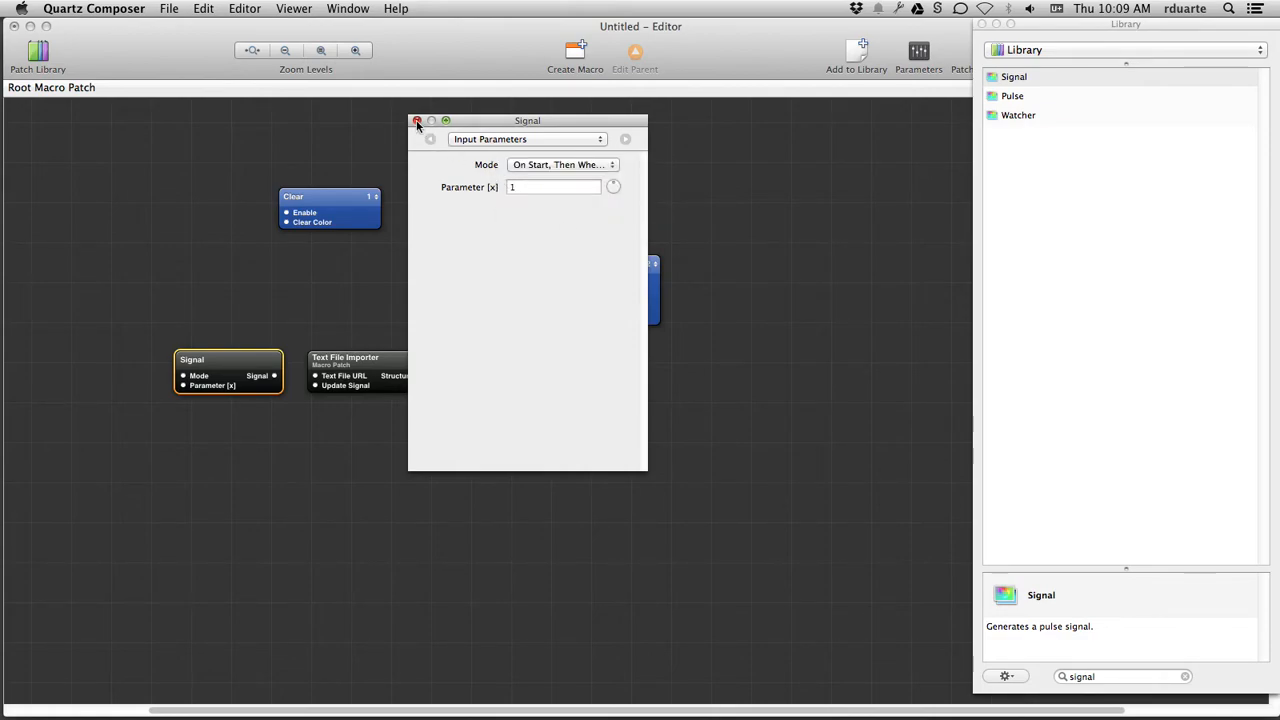
left_click(416, 122)
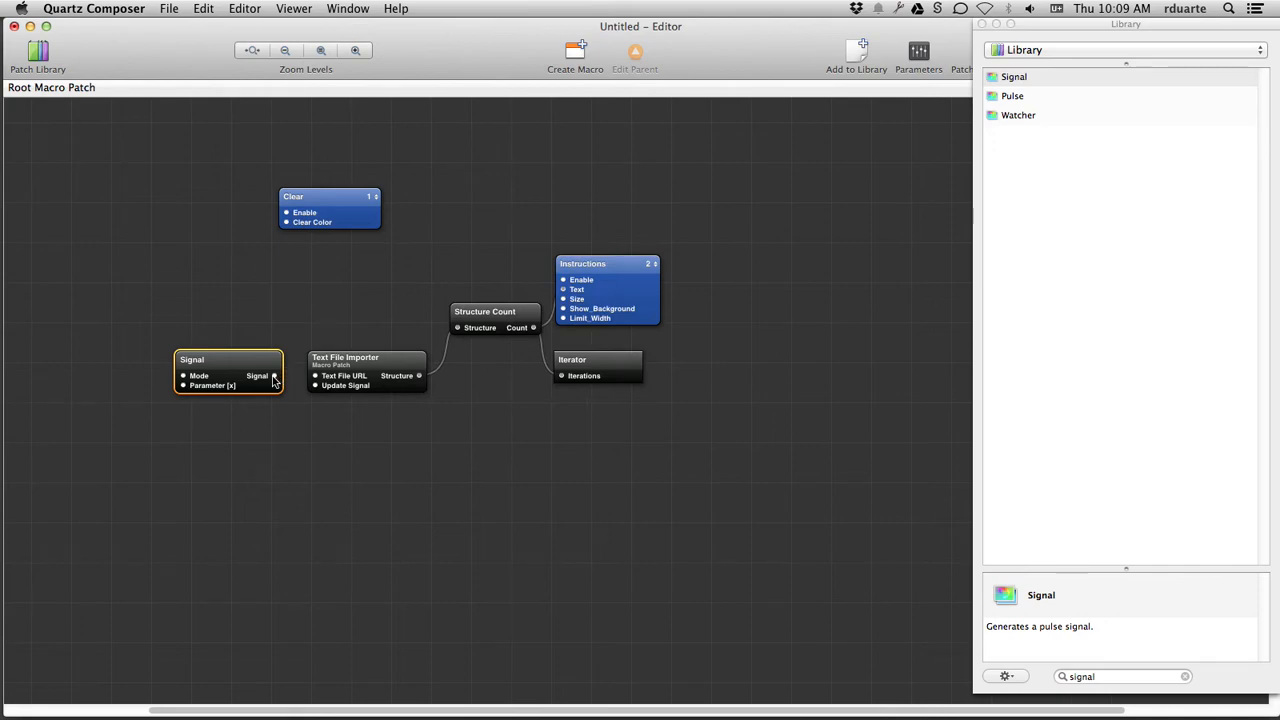
- Wire the Signal into the importer's Update Signal and stop the running preview
left_click_drag(272, 376, 316, 386)
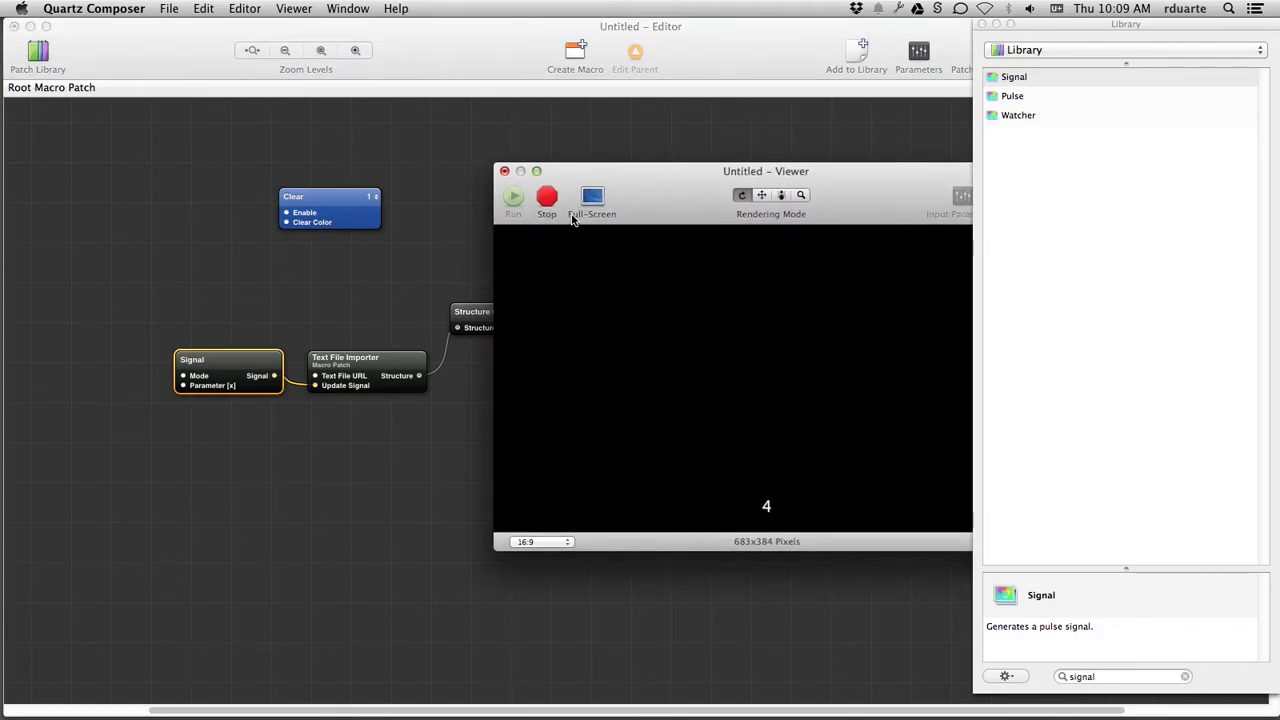
left_click(546, 198)
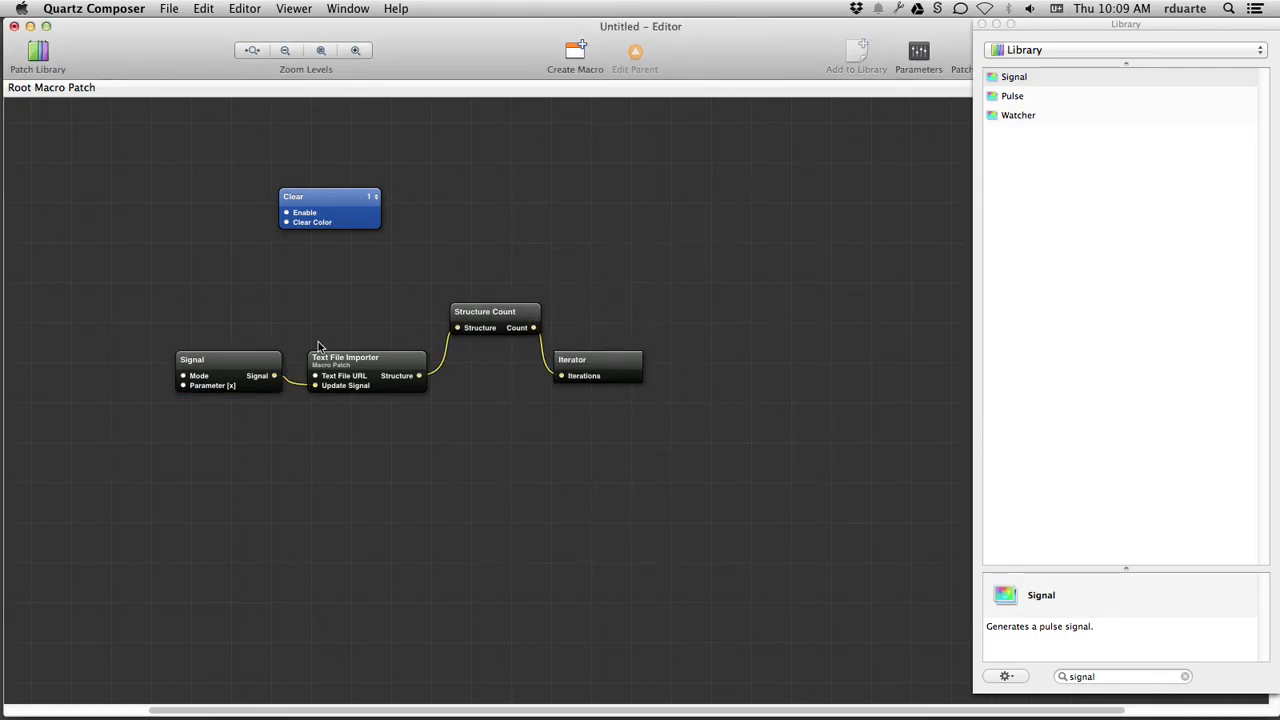
left_click(596, 368)
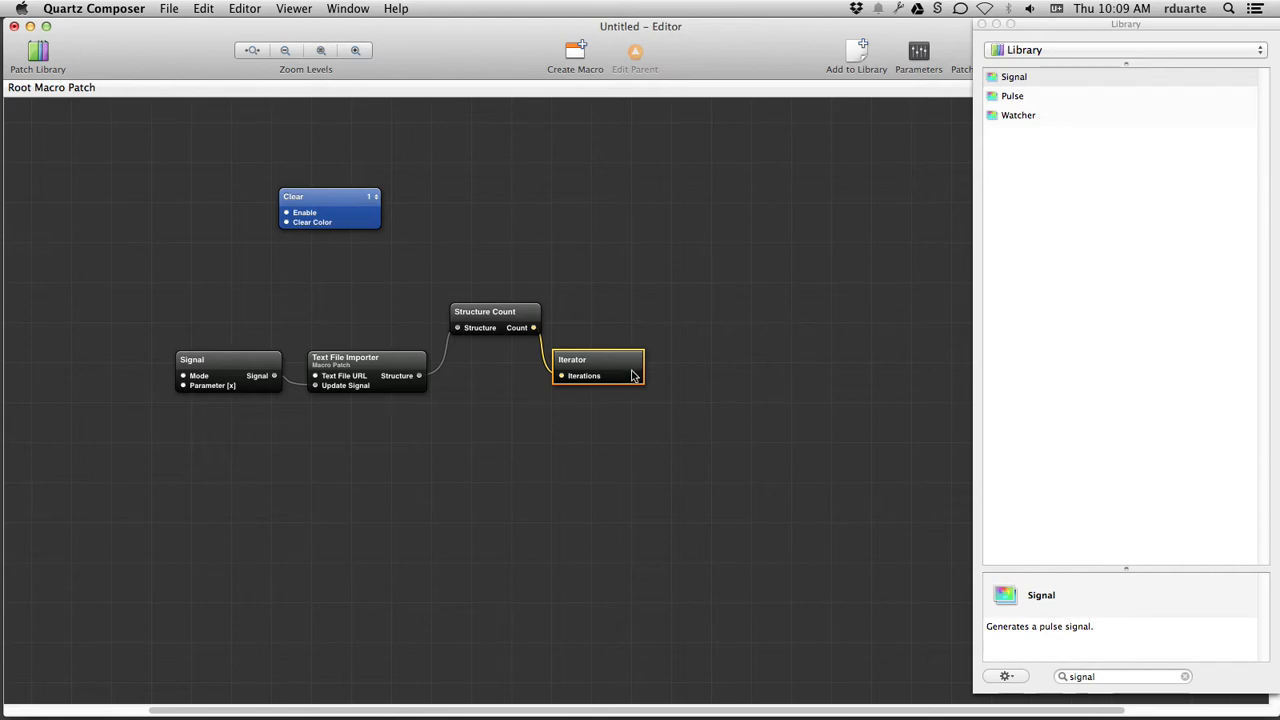
mouse_move(614, 376)
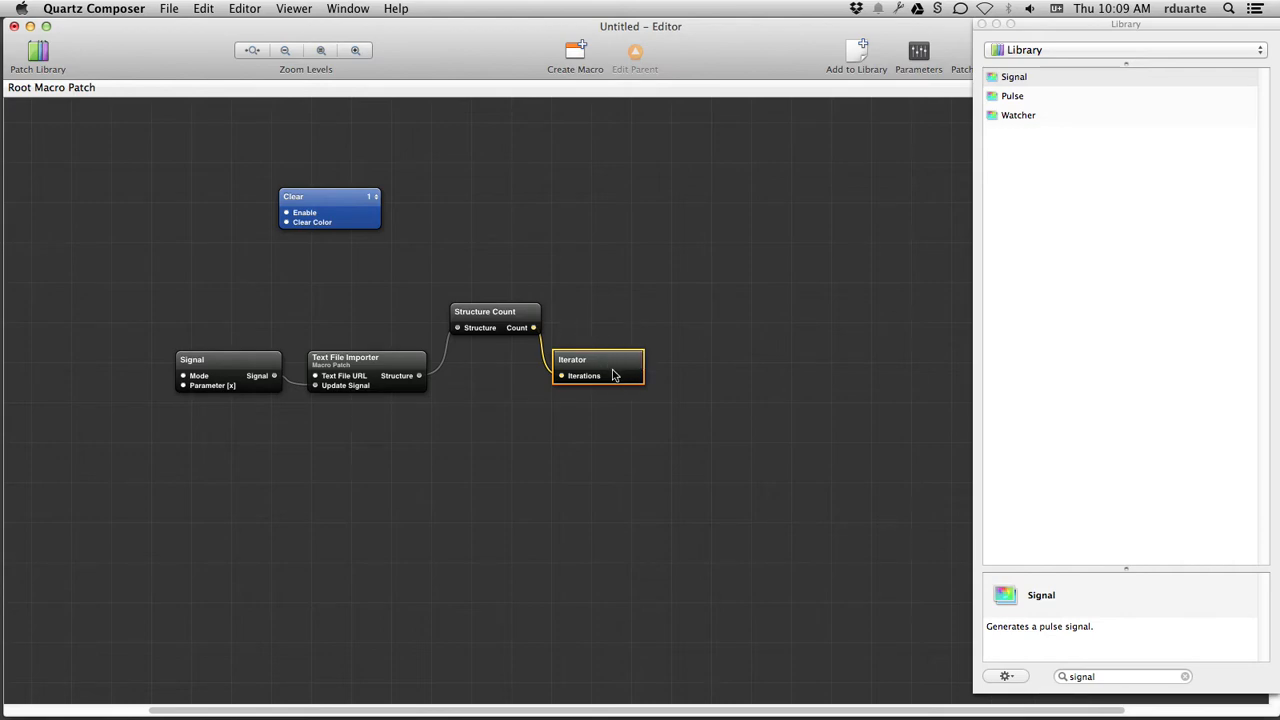
- Enter the Iterator macro and place an Iterator Variables patch inside it
double_click(598, 368)
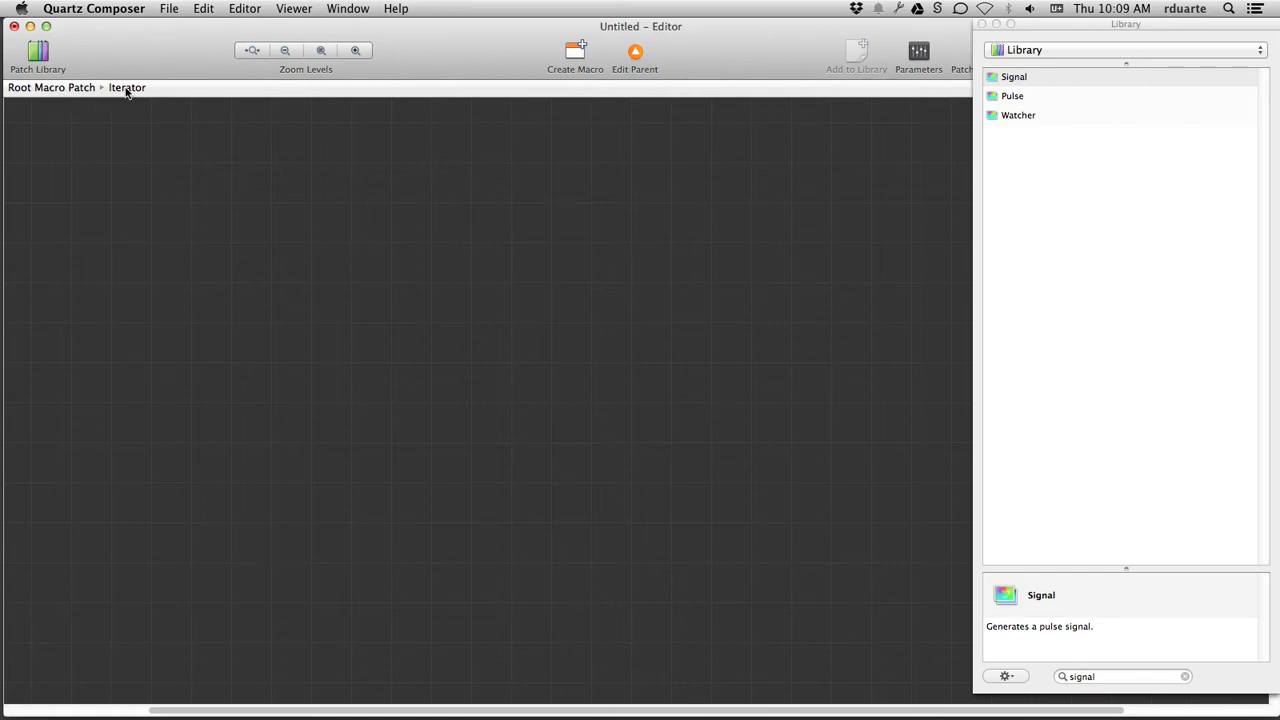
mouse_move(132, 96)
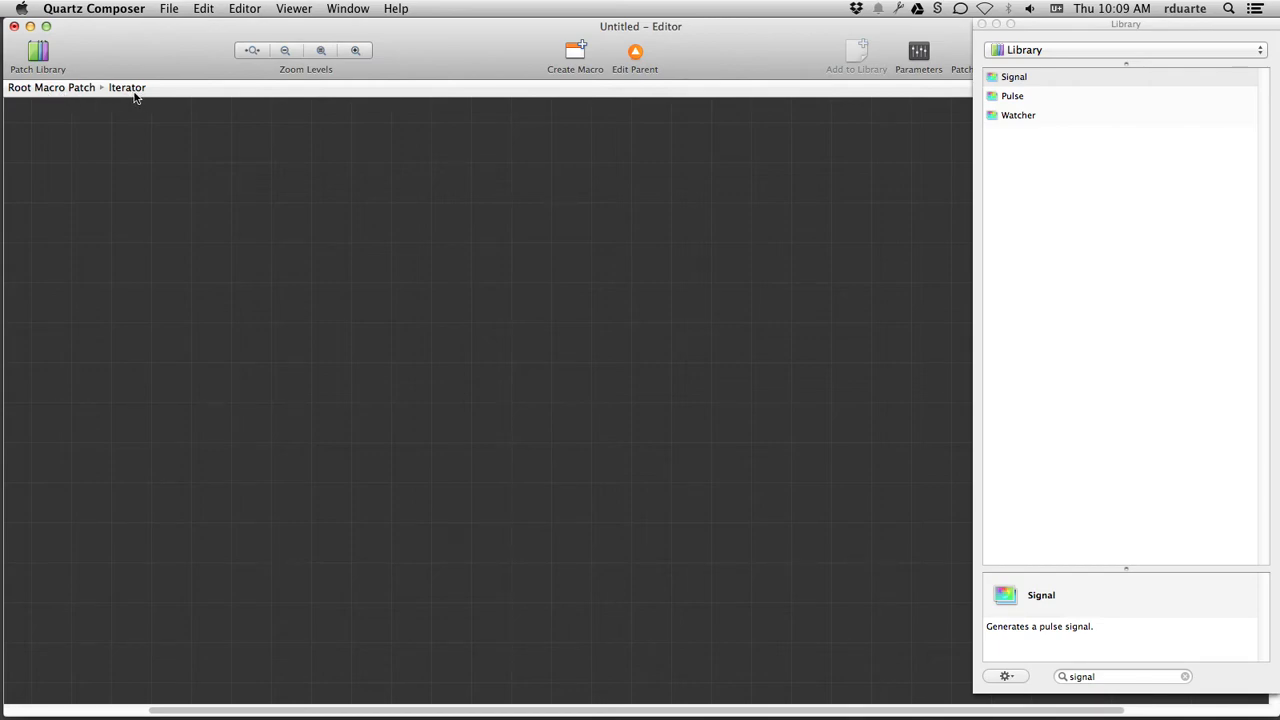
mouse_move(104, 90)
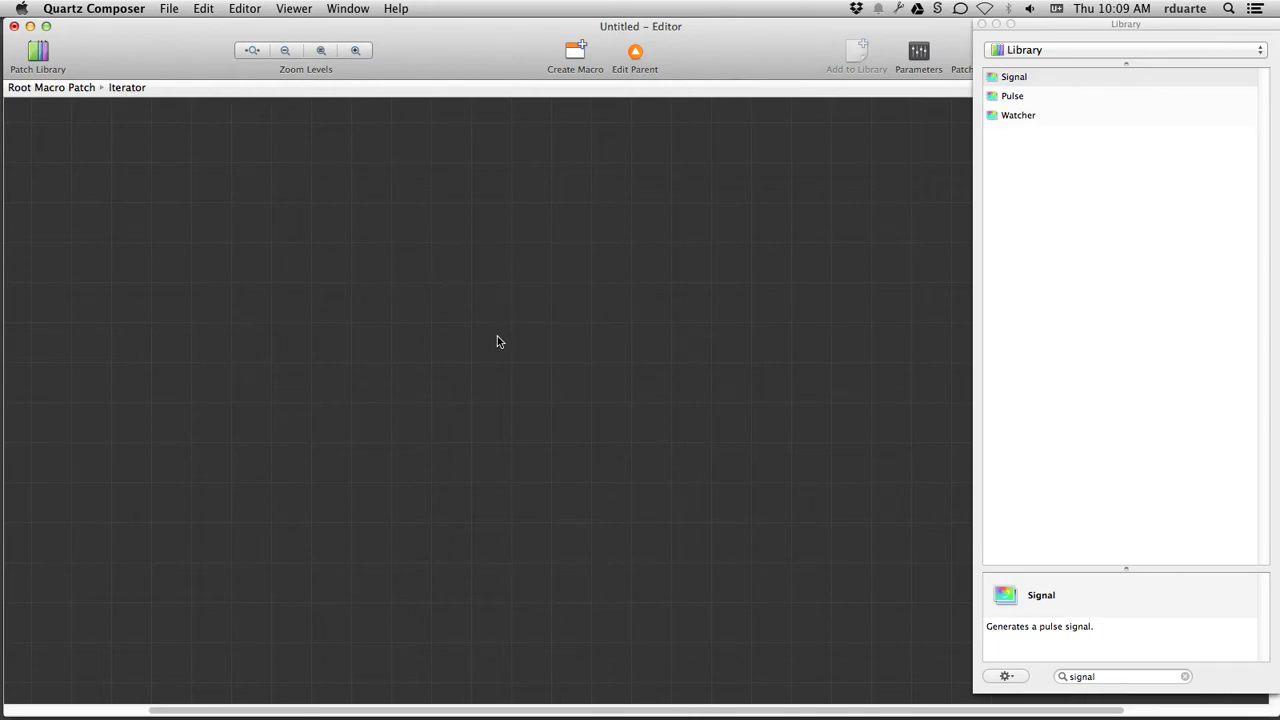
left_click(1120, 676)
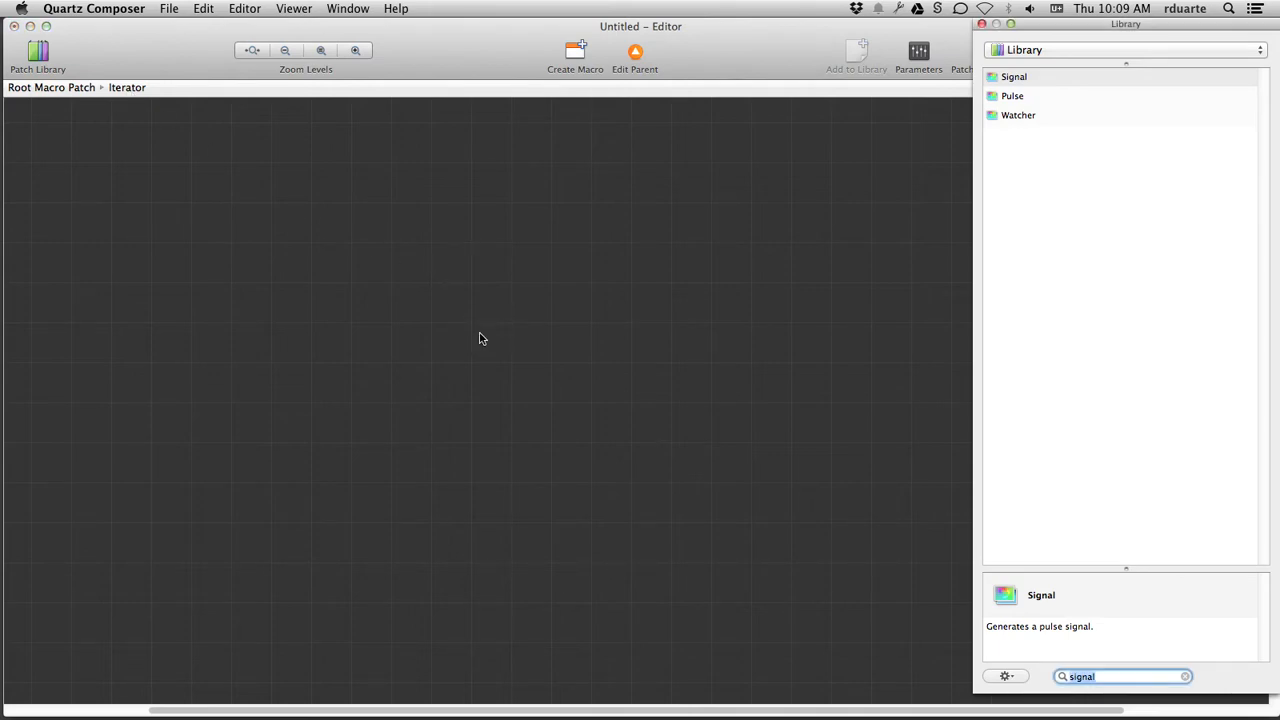
type("iterator")
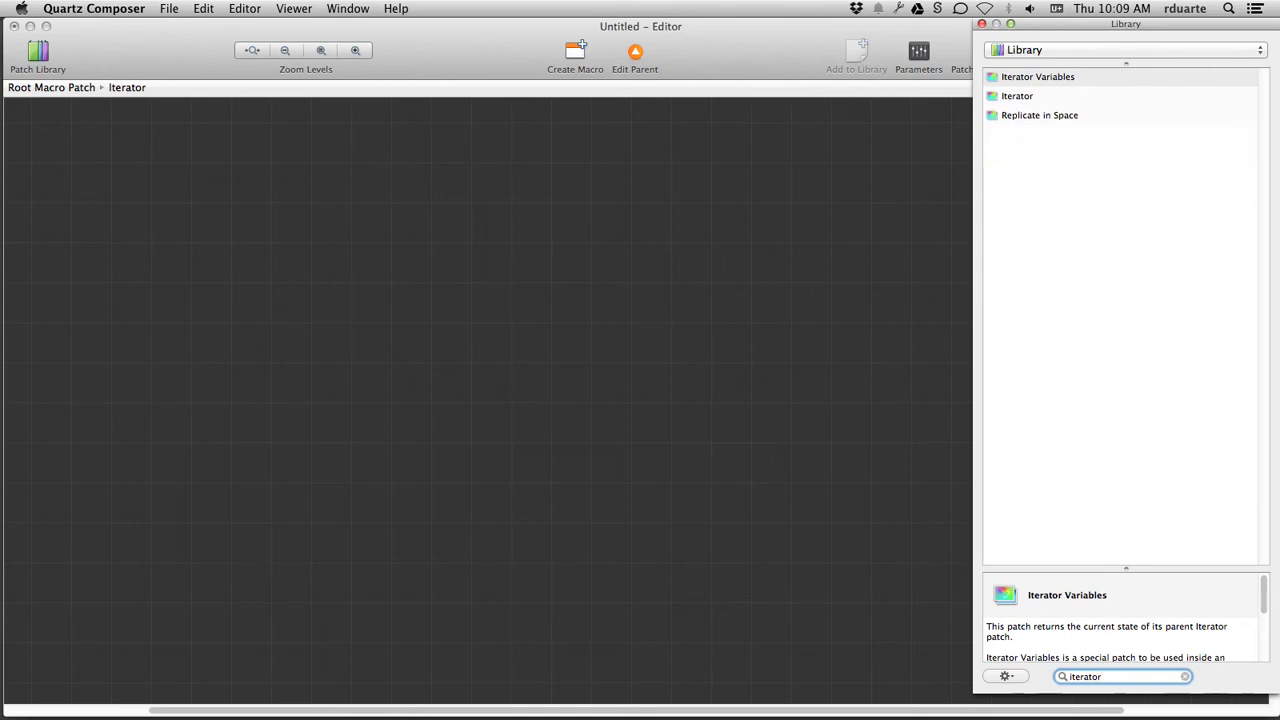
left_click_drag(1036, 76, 590, 414)
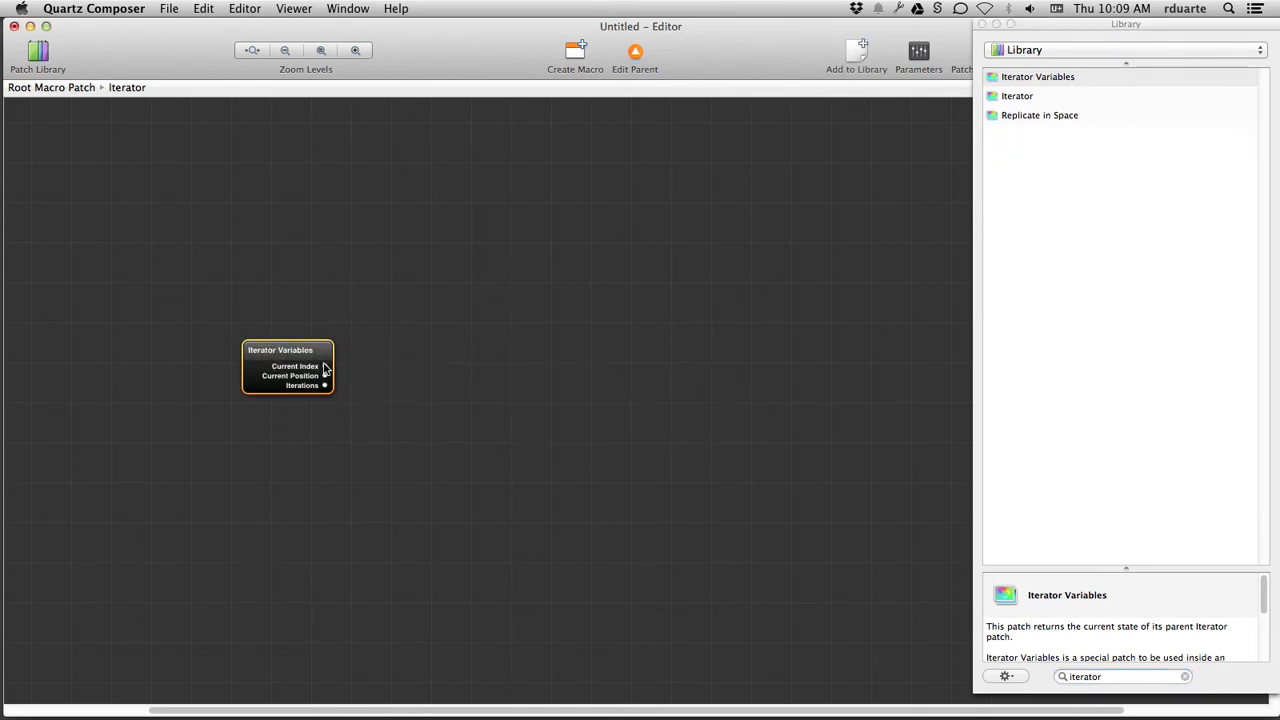
mouse_move(322, 366)
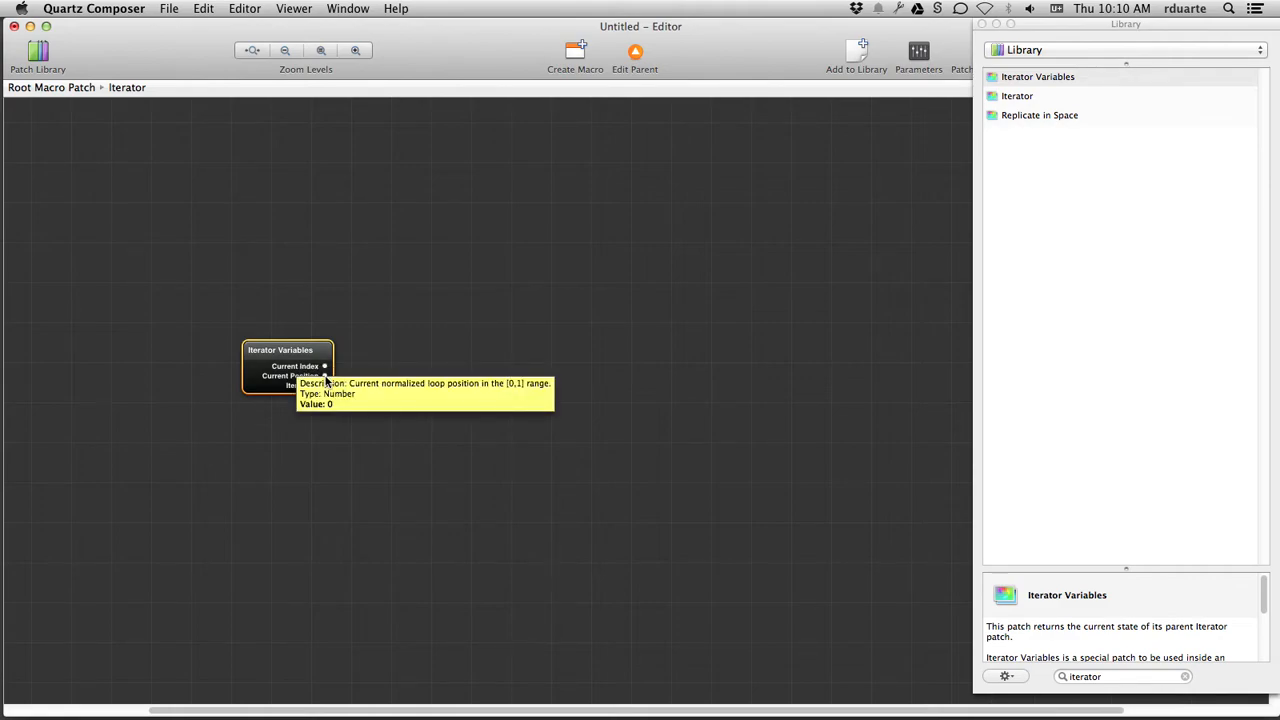
mouse_move(326, 388)
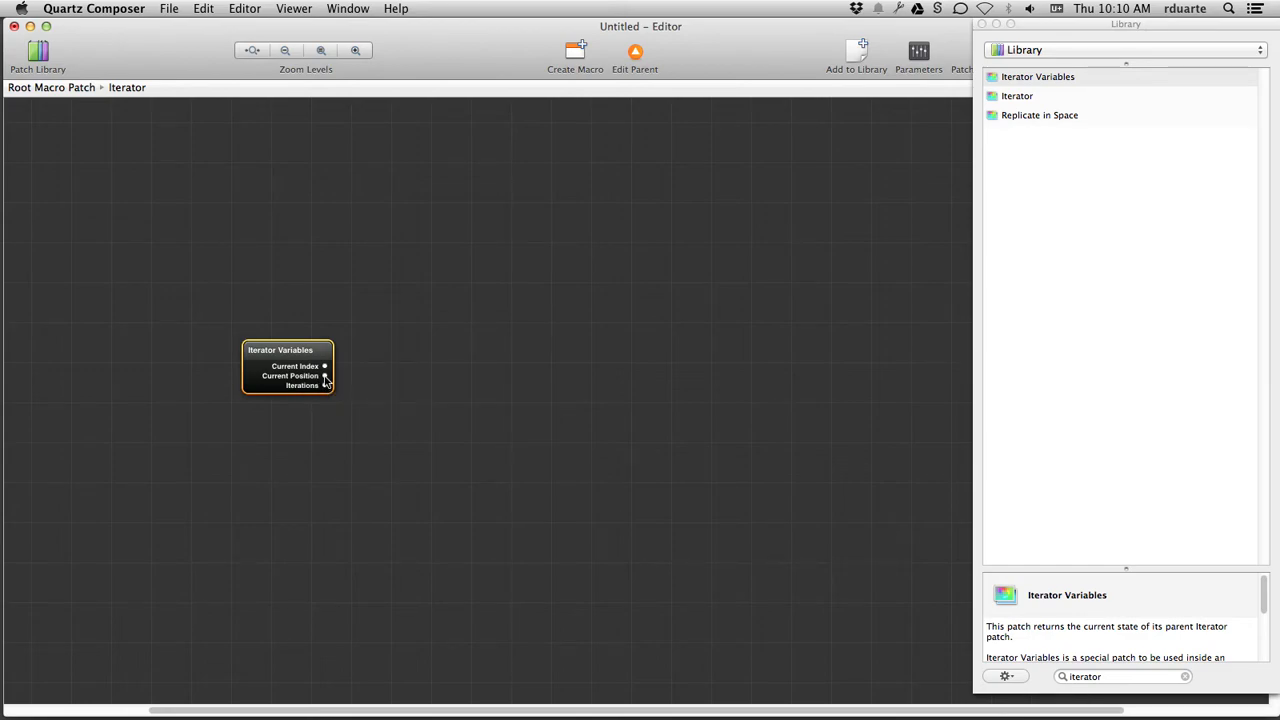
mouse_move(324, 390)
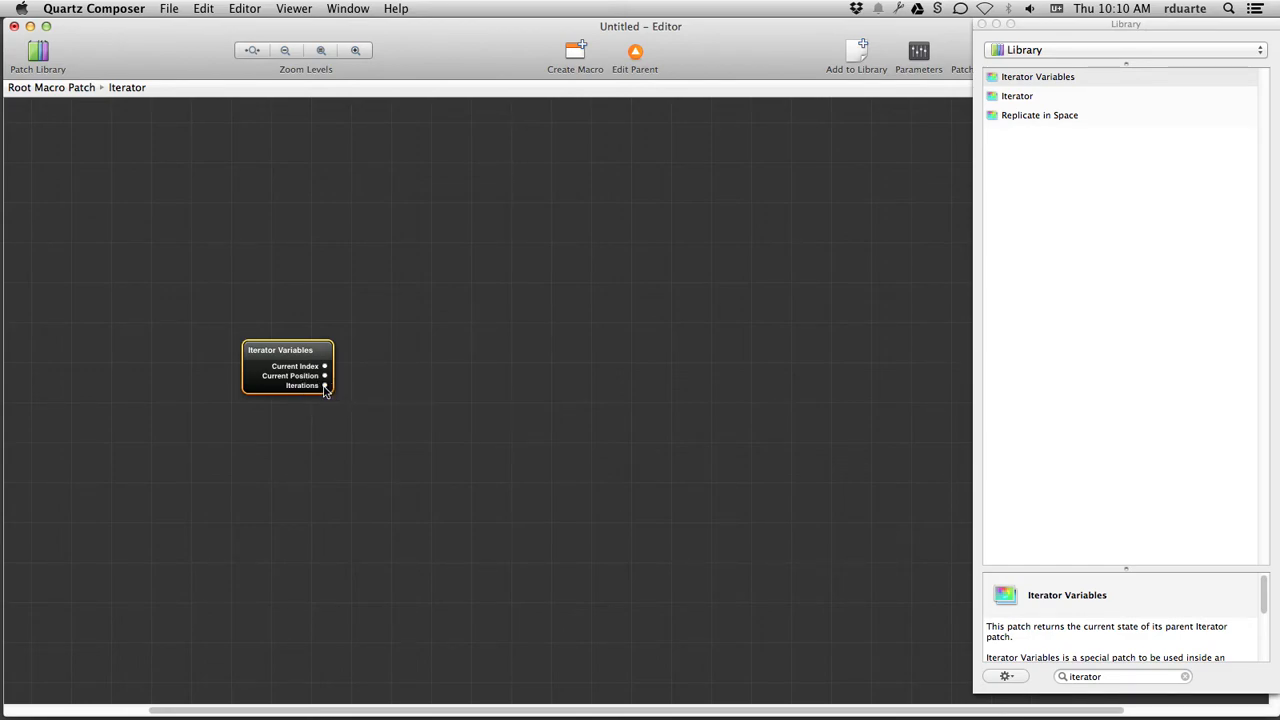
mouse_move(324, 386)
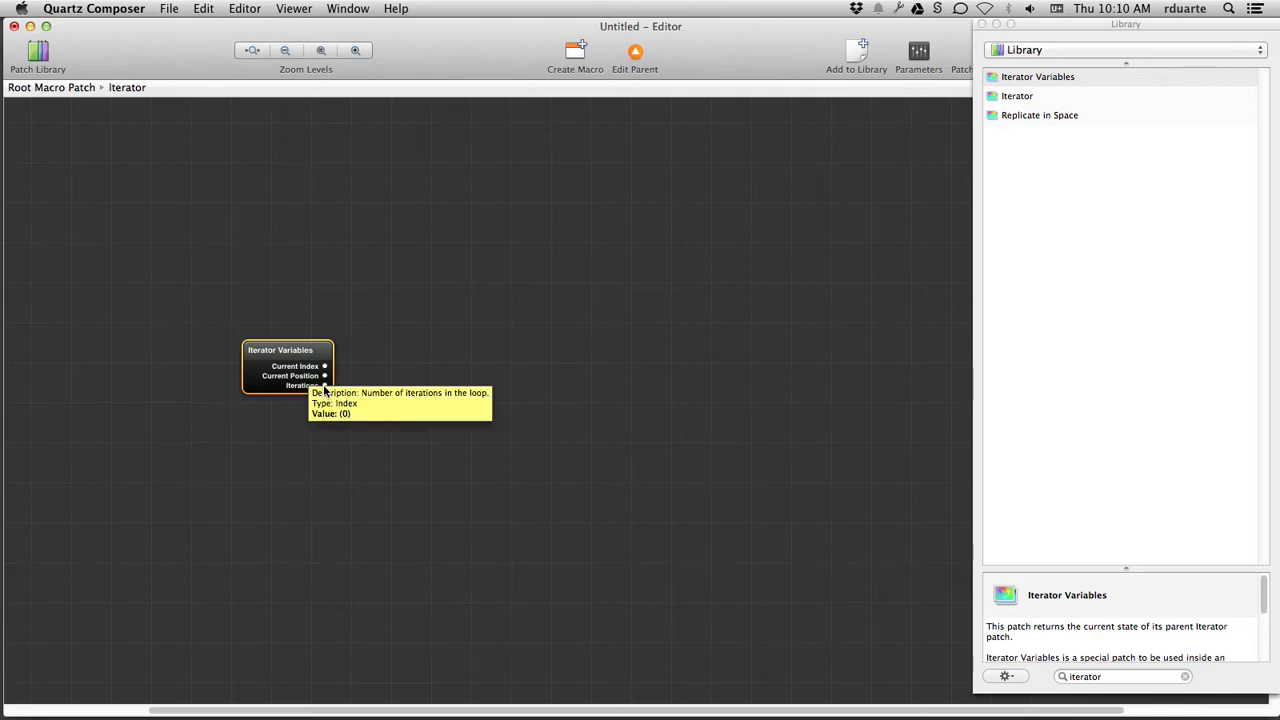
mouse_move(368, 388)
type("sprite")
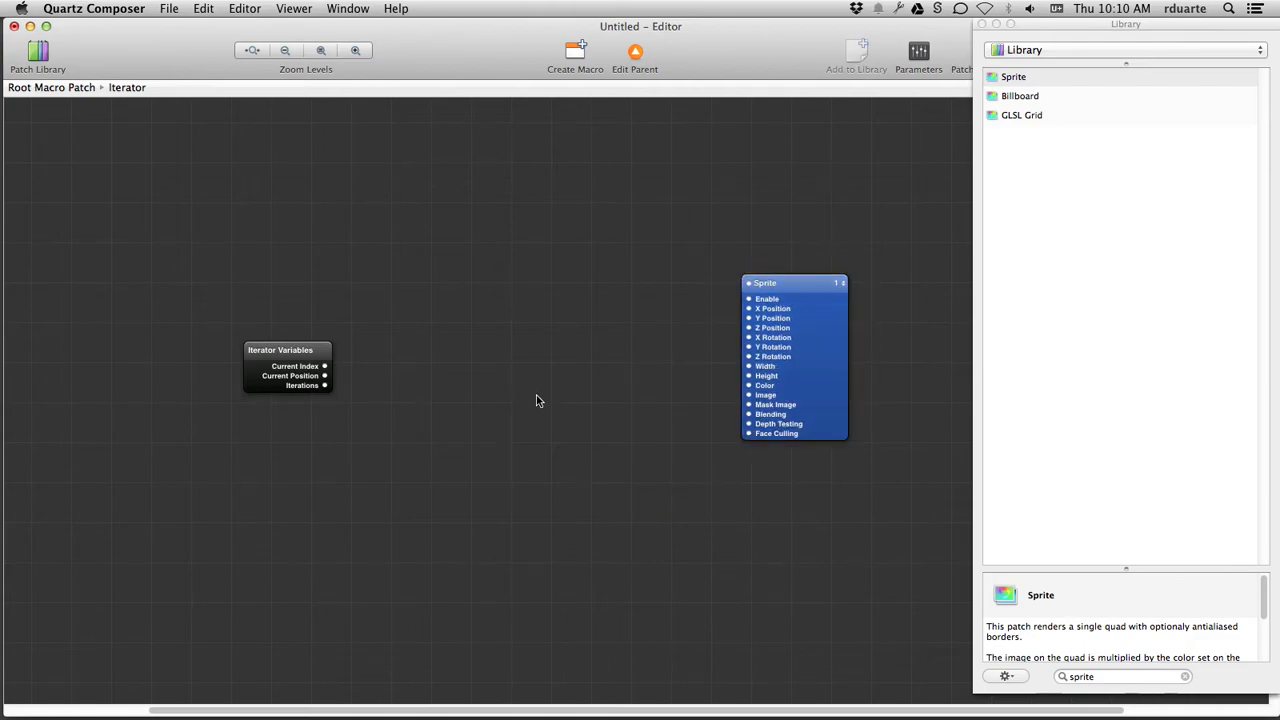
- Add an Image With String patch in the Iterator and feed its image into the Sprite's Image input
type("image")
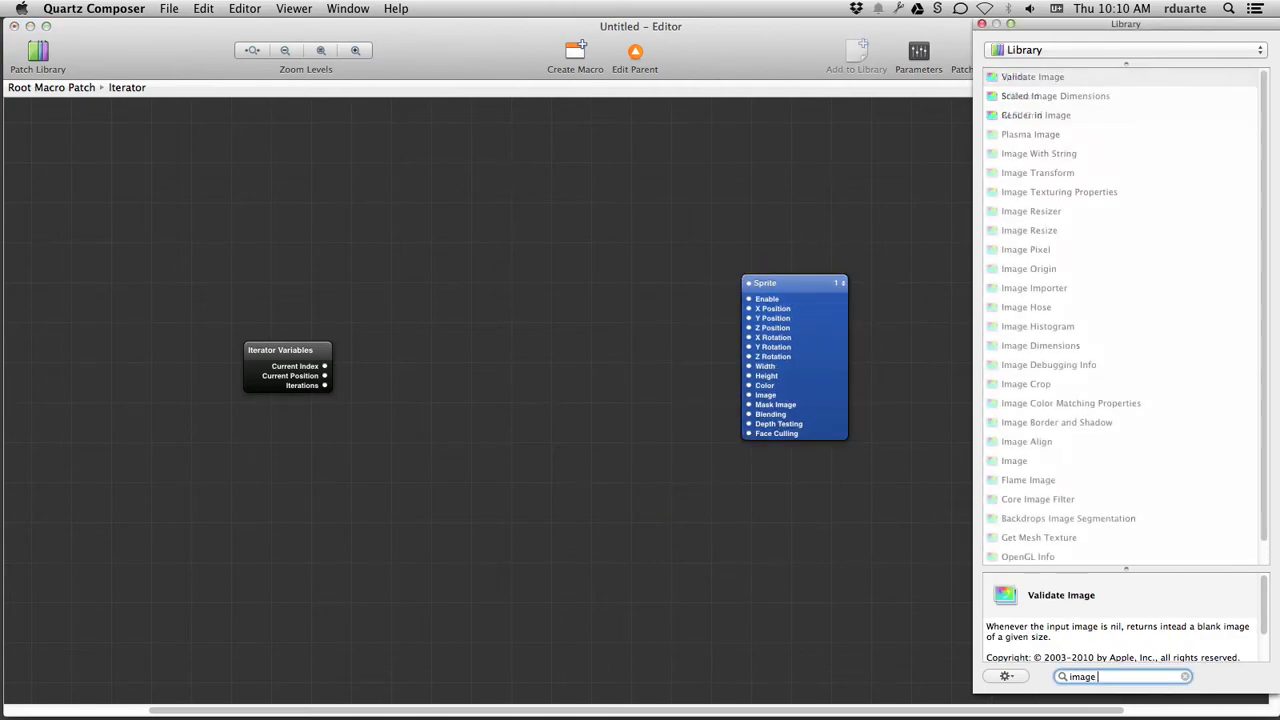
type("with")
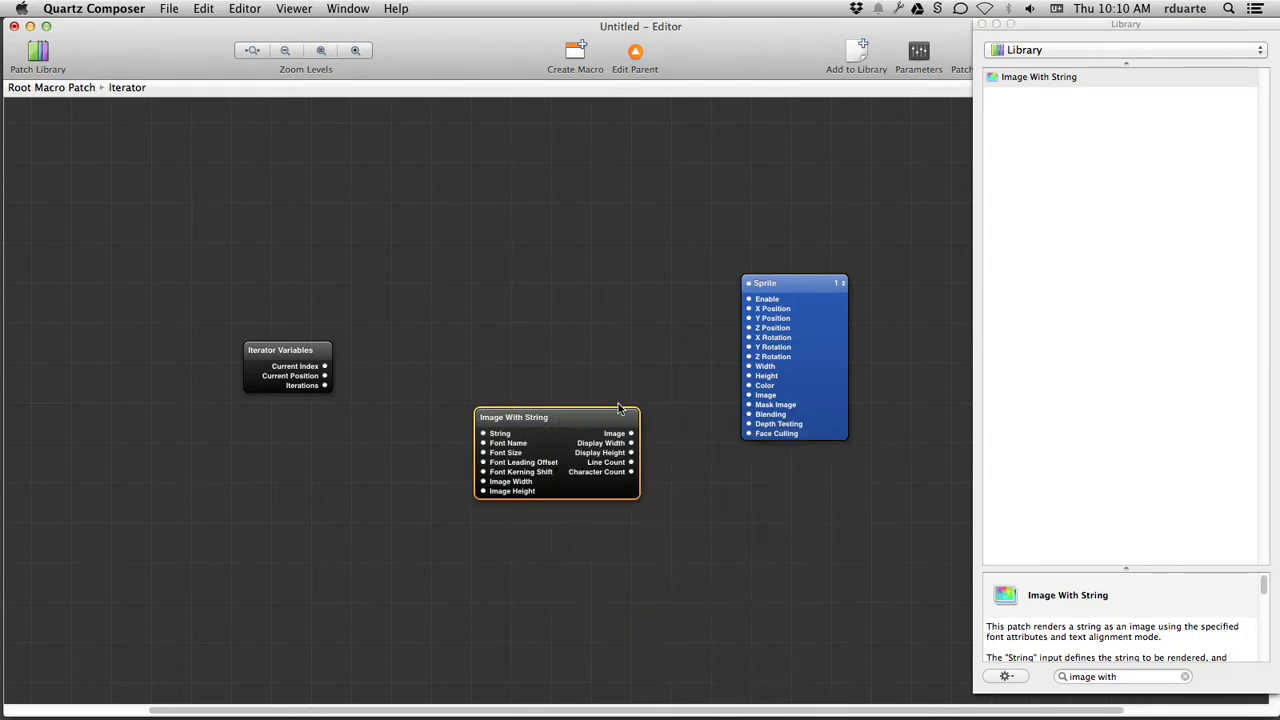
left_click_drag(632, 432, 752, 394)
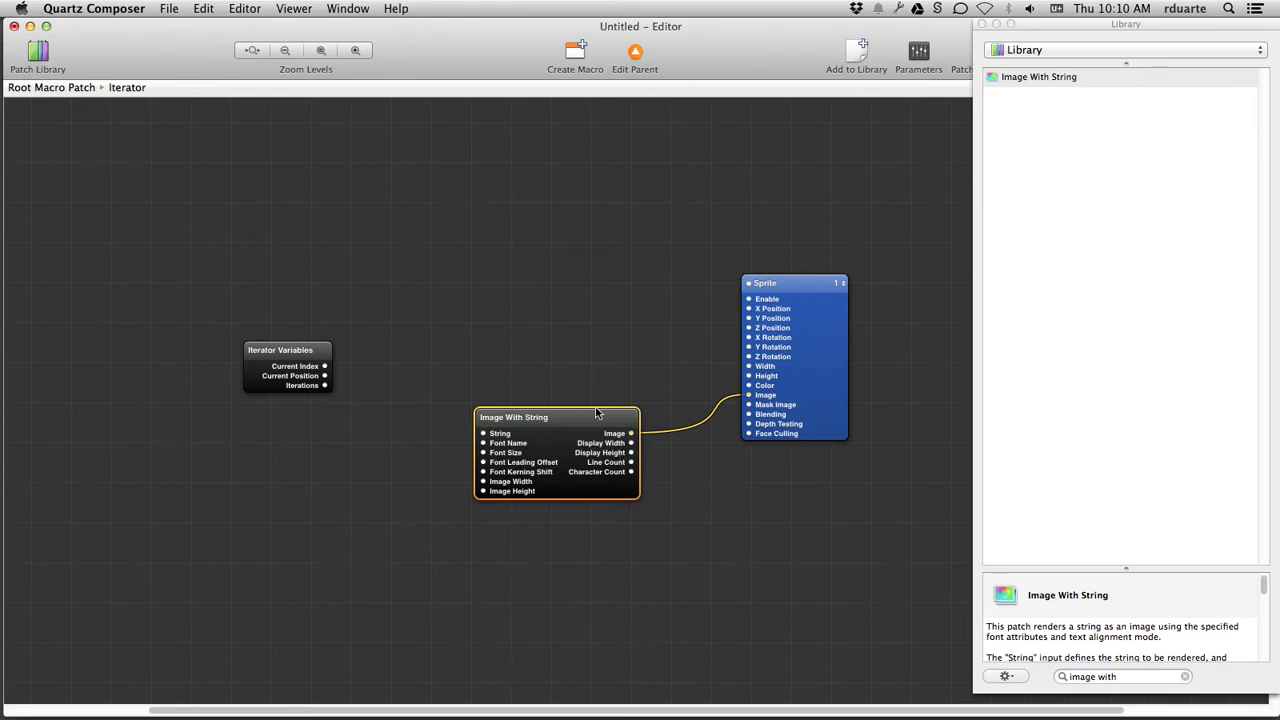
left_click_drag(596, 412, 564, 390)
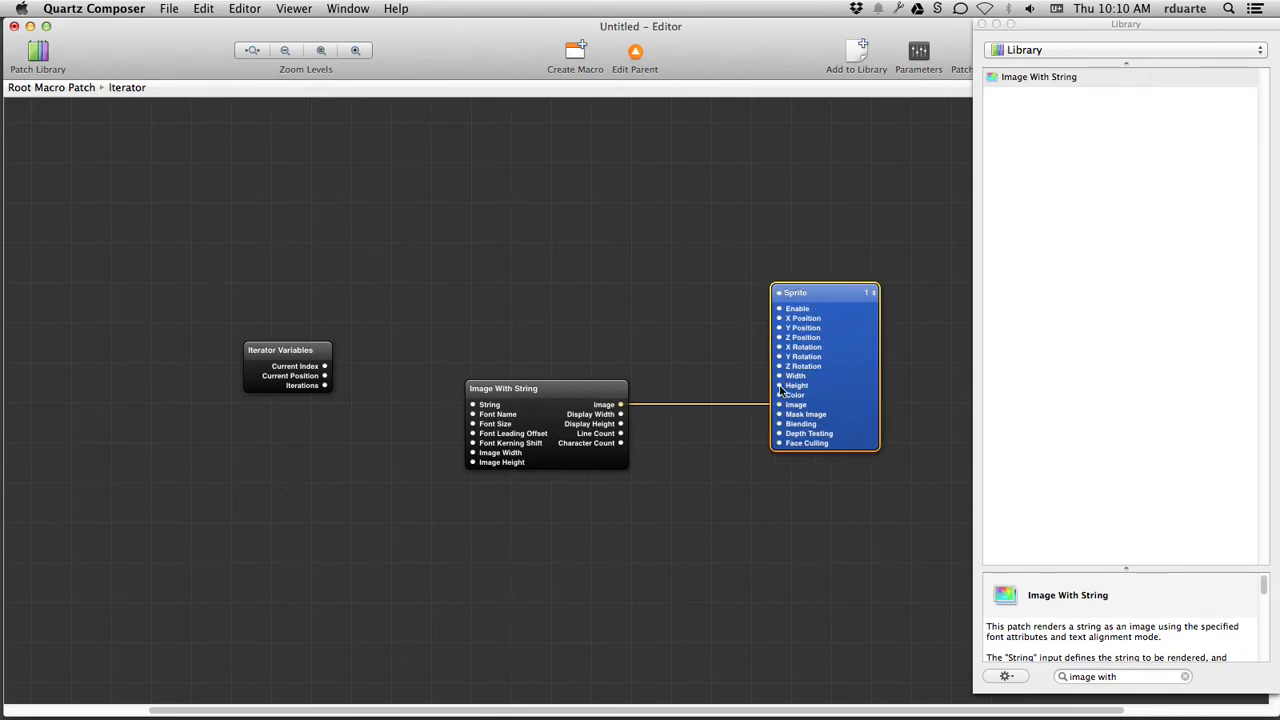
mouse_move(780, 384)
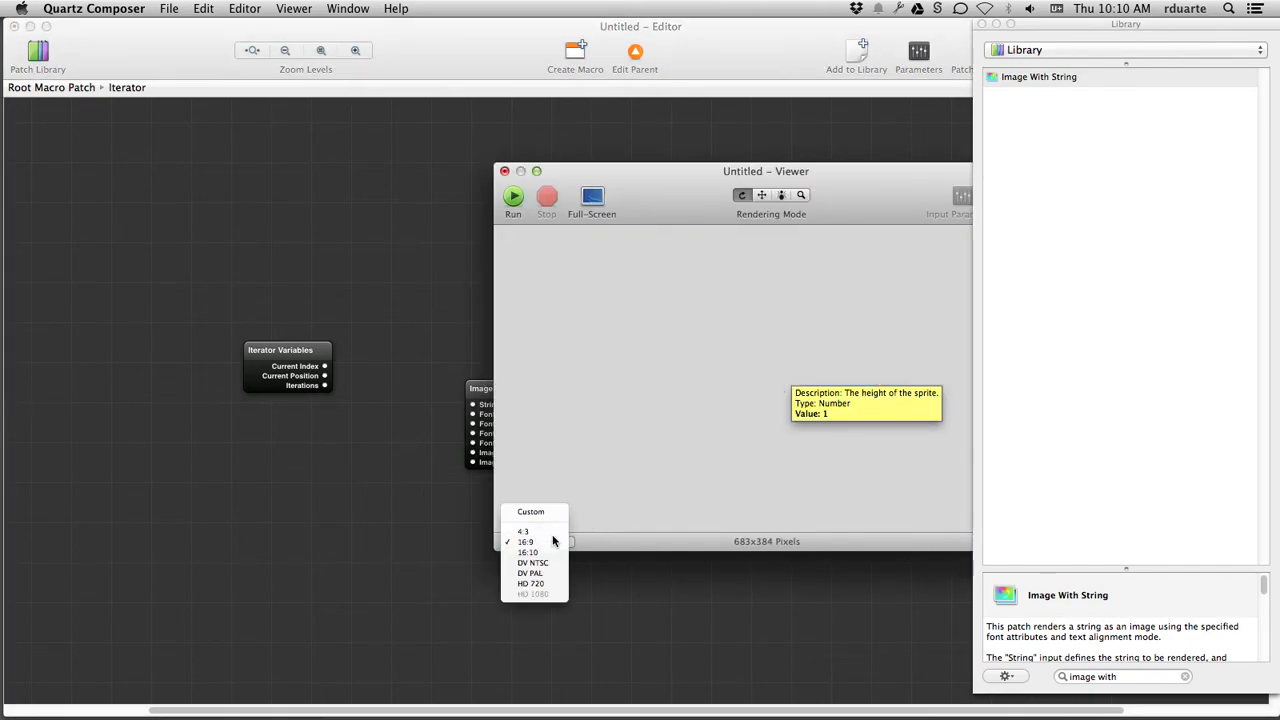
- Dismiss the viewer size choices, keeping the 16:9 aspect ratio
left_click(524, 542)
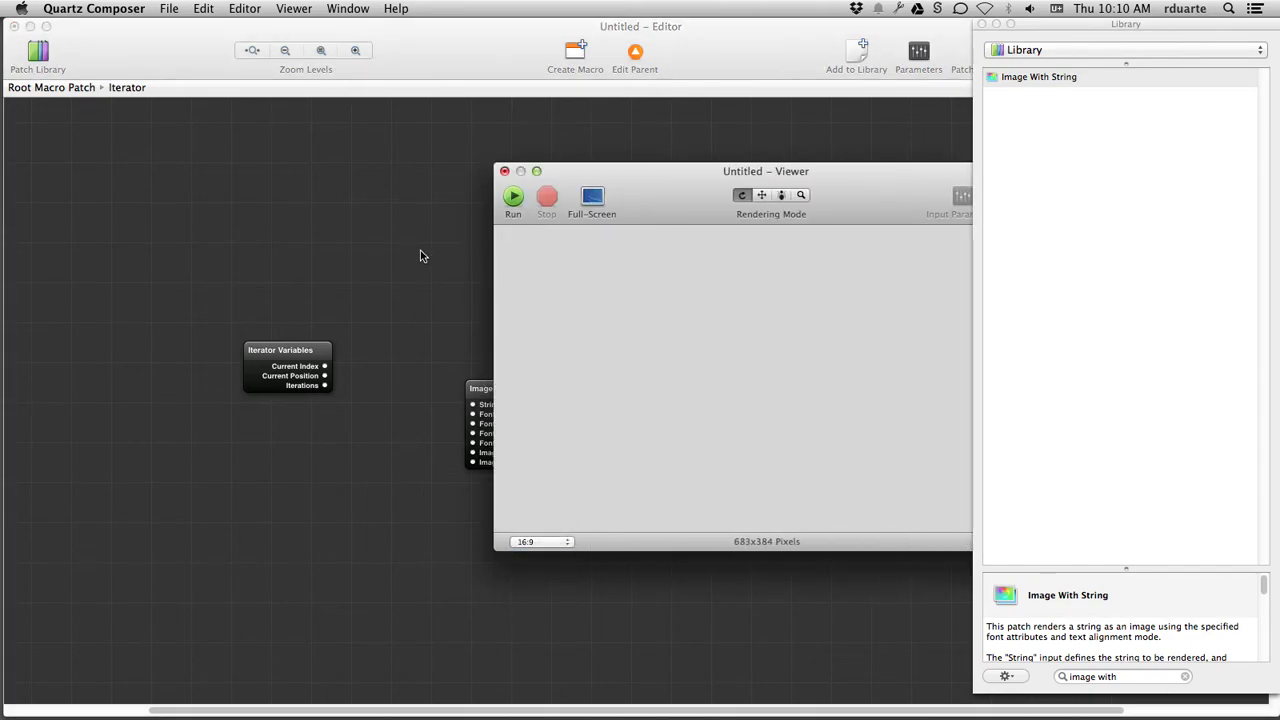
mouse_move(776, 264)
type("dime")
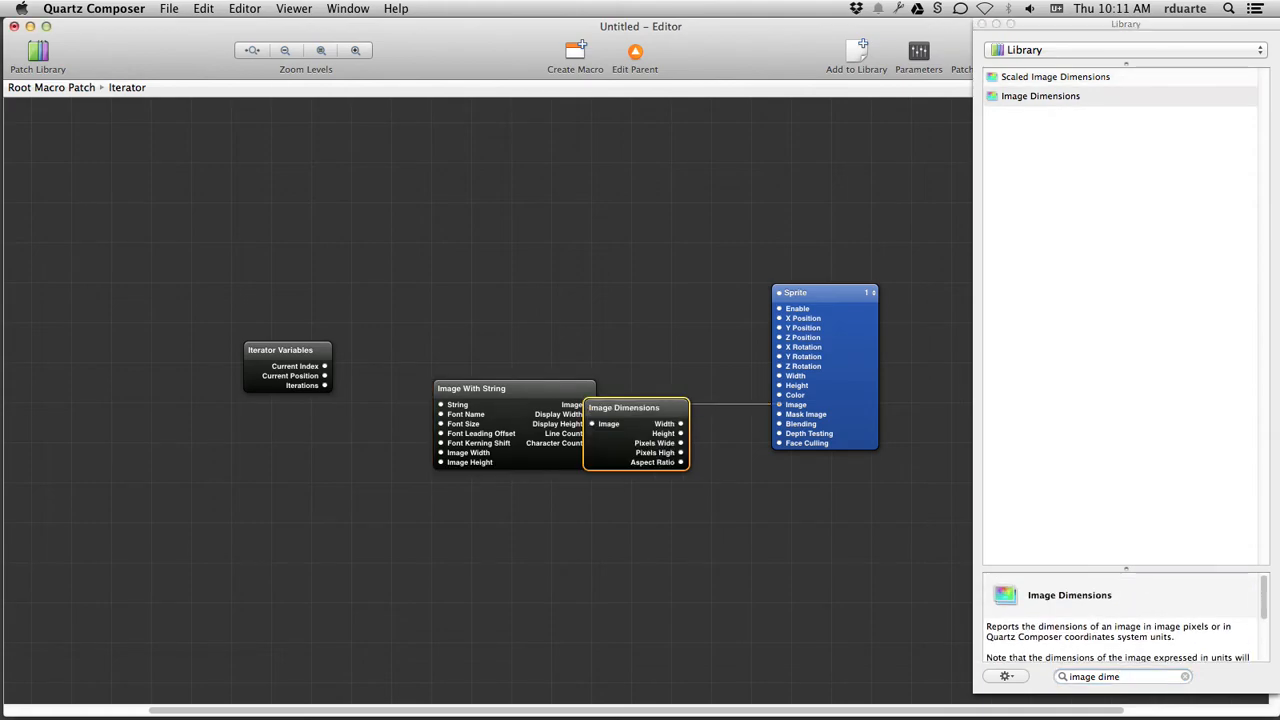
- Feed the text image into Image Dimensions and move a Width input splitter left of the Sprite
left_click_drag(624, 408, 668, 330)
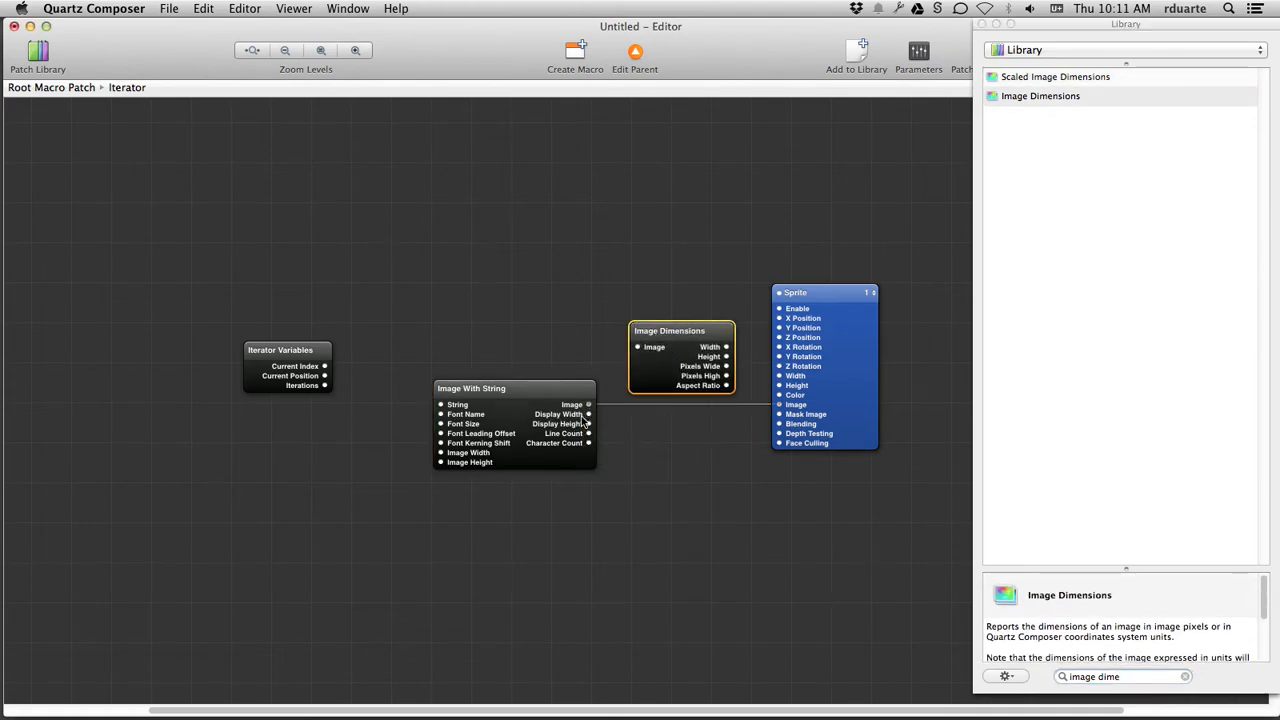
left_click_drag(588, 404, 636, 348)
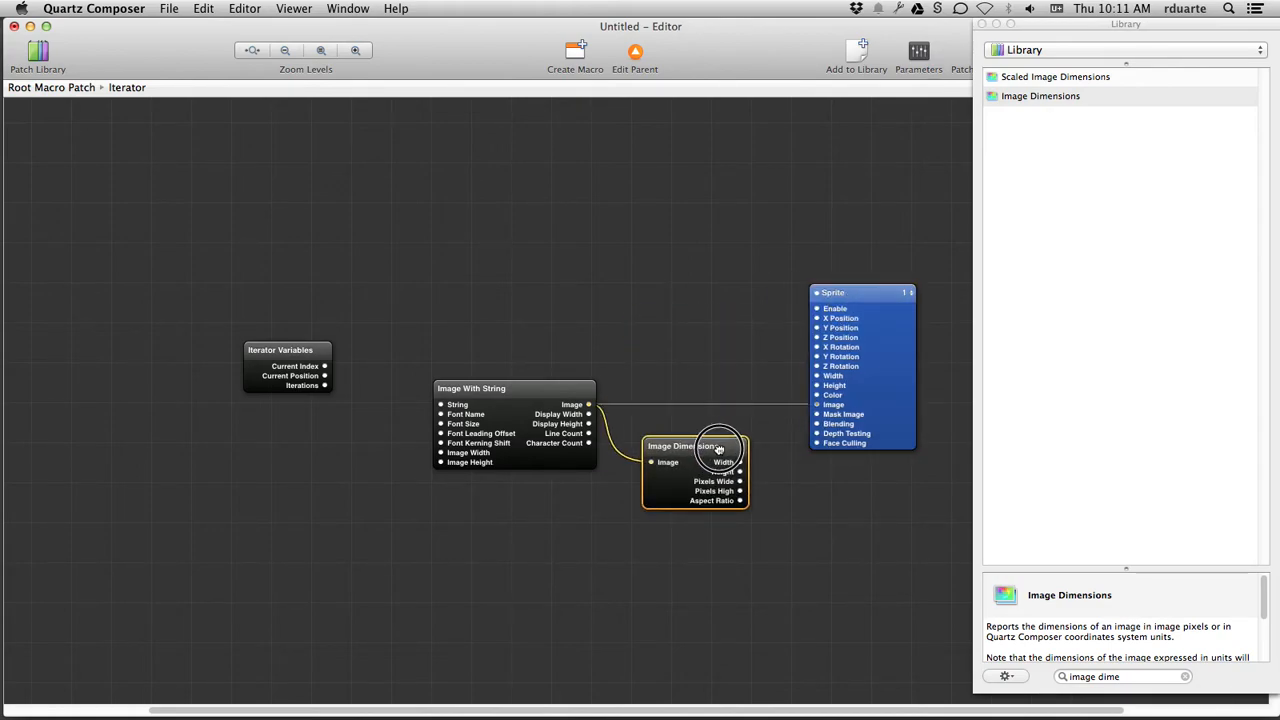
right_click(864, 330)
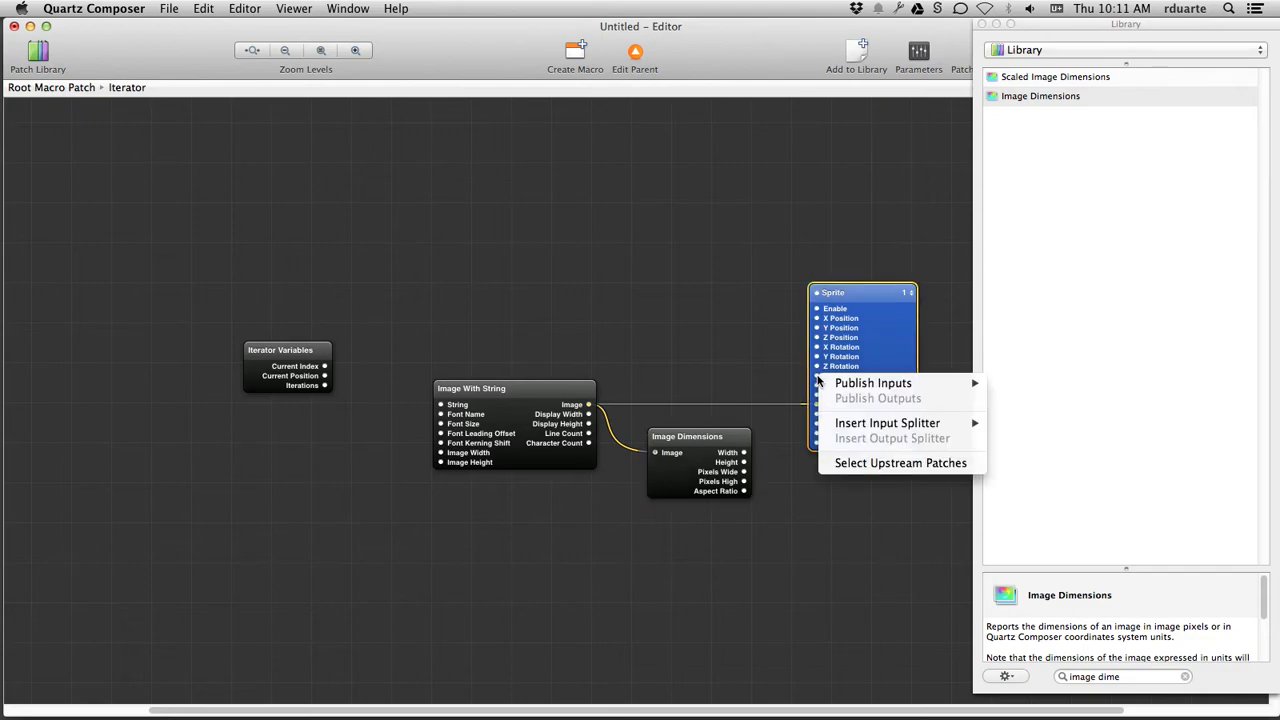
mouse_move(964, 470)
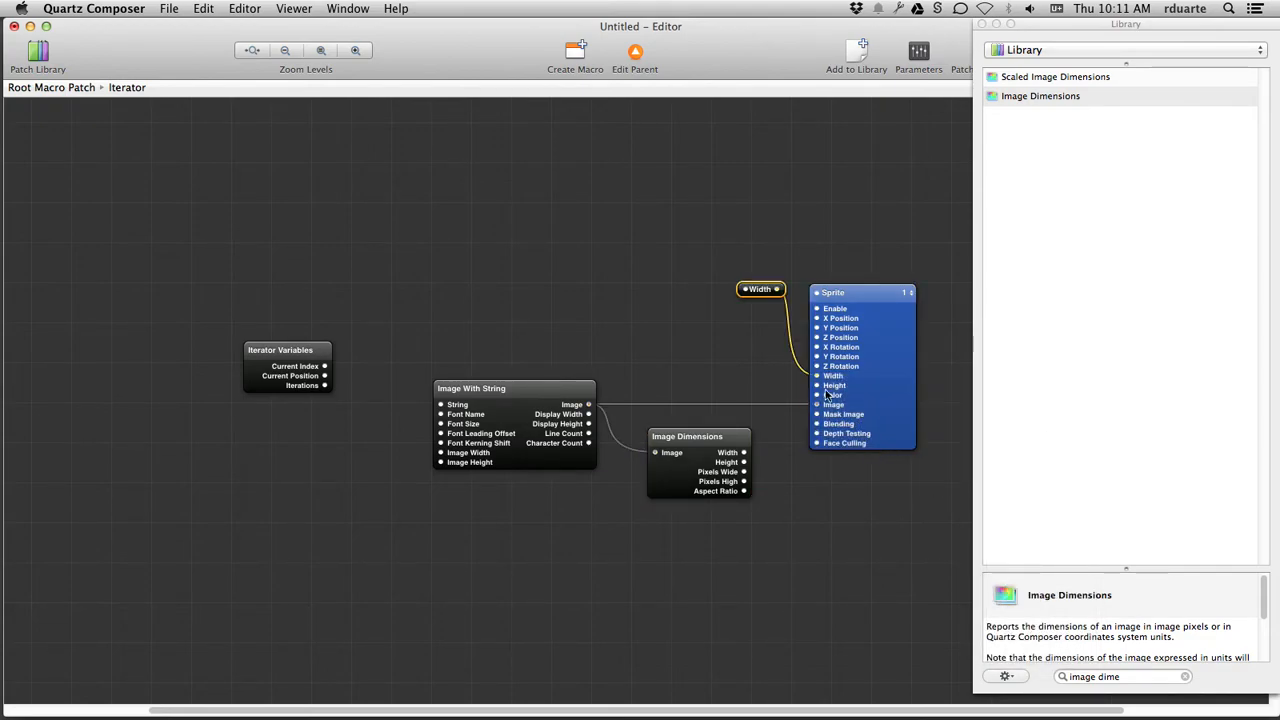
left_click_drag(760, 288, 696, 364)
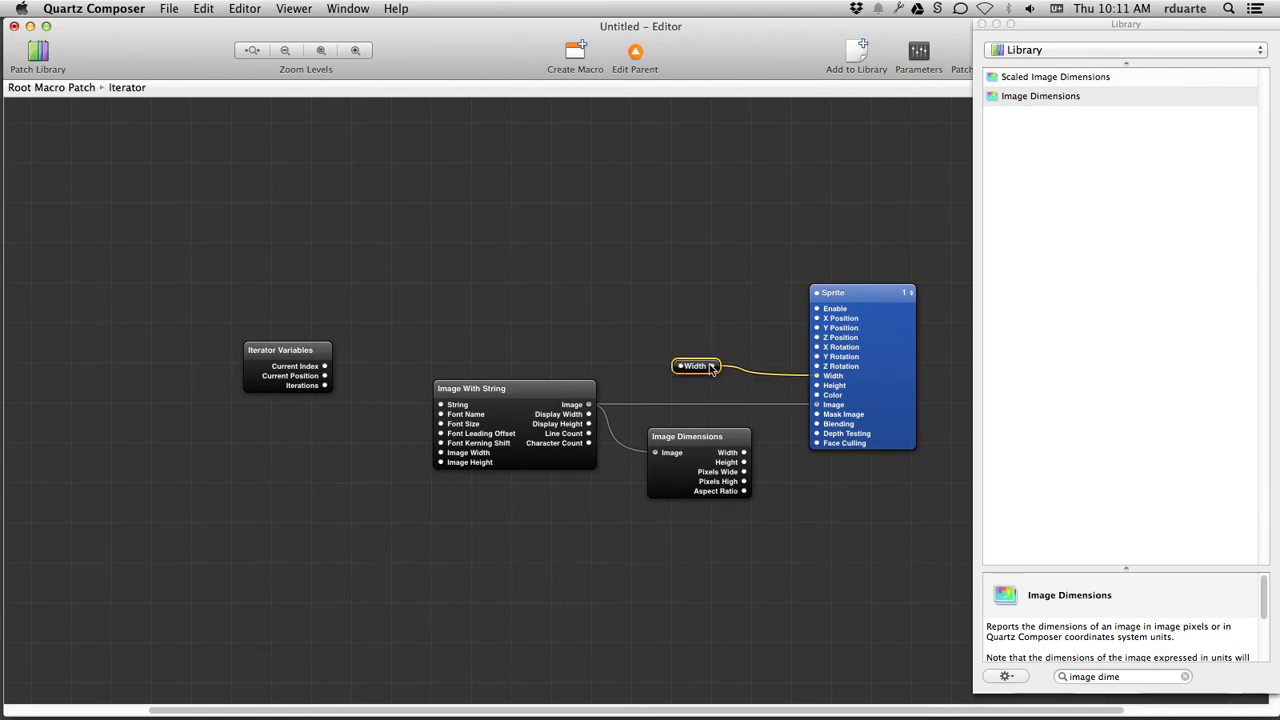
mouse_move(684, 370)
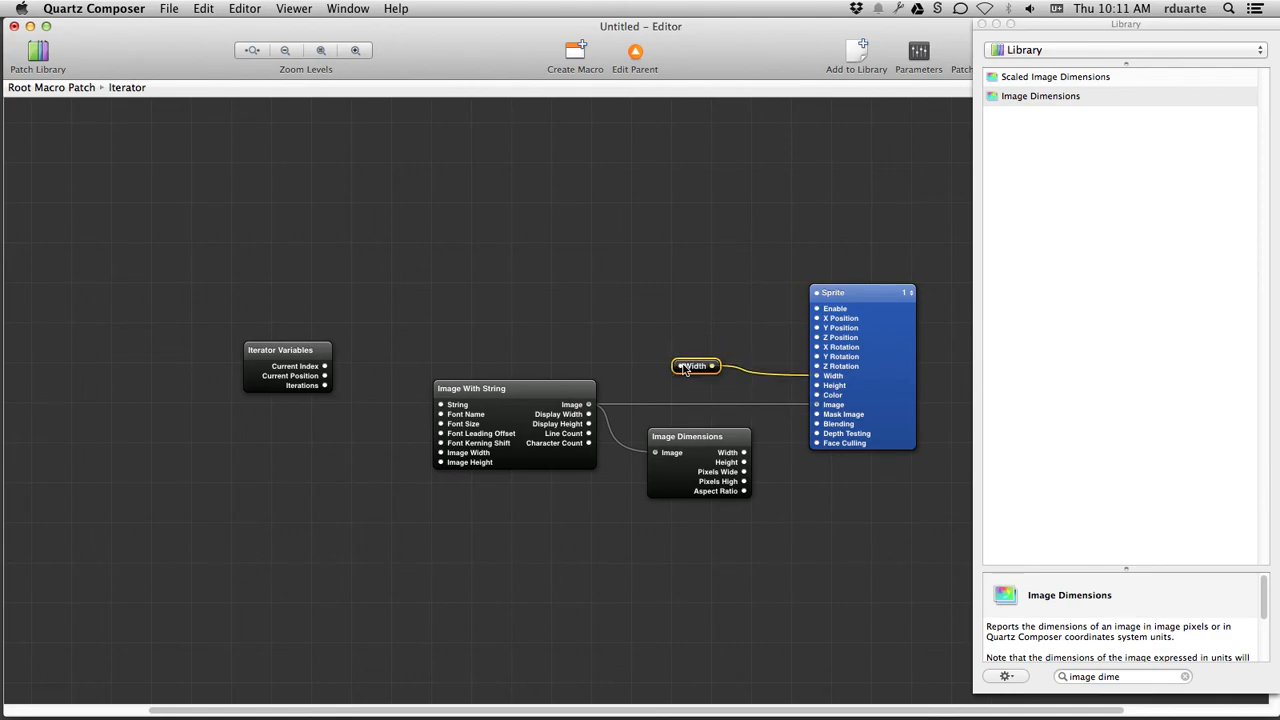
mouse_move(724, 398)
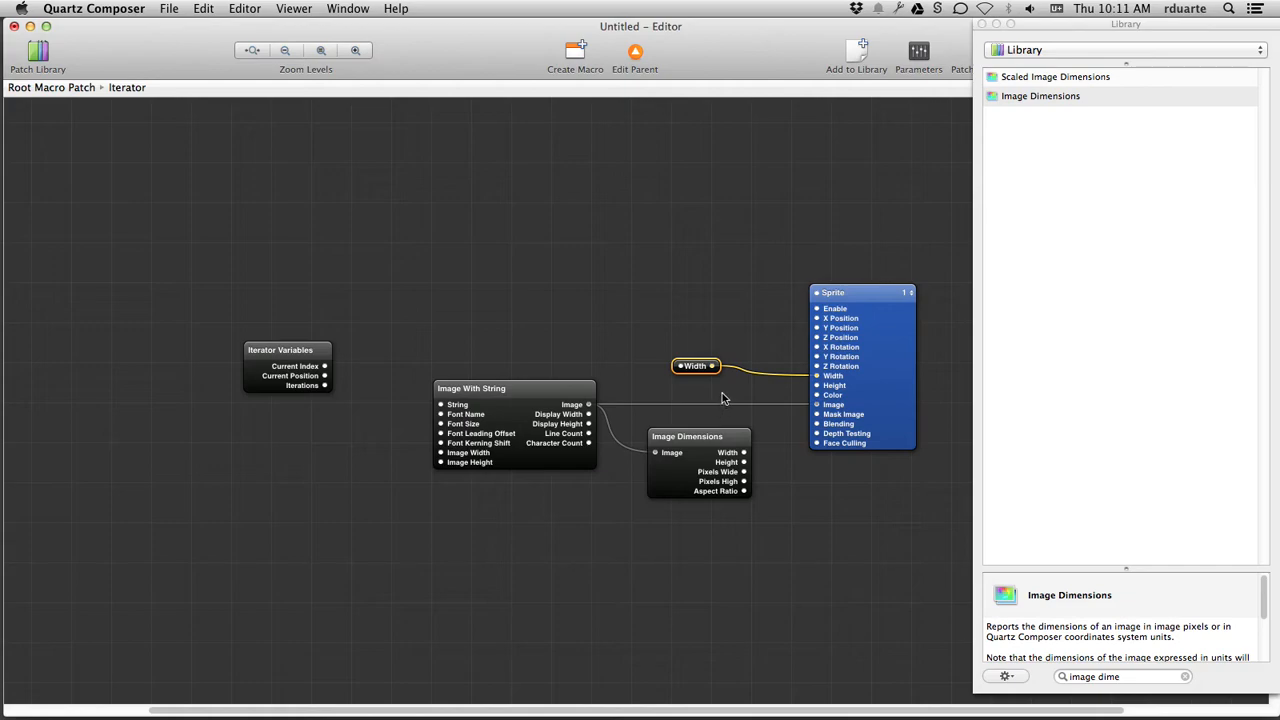
- Add a Math patch from the Library beside the Width splitter
type("math")
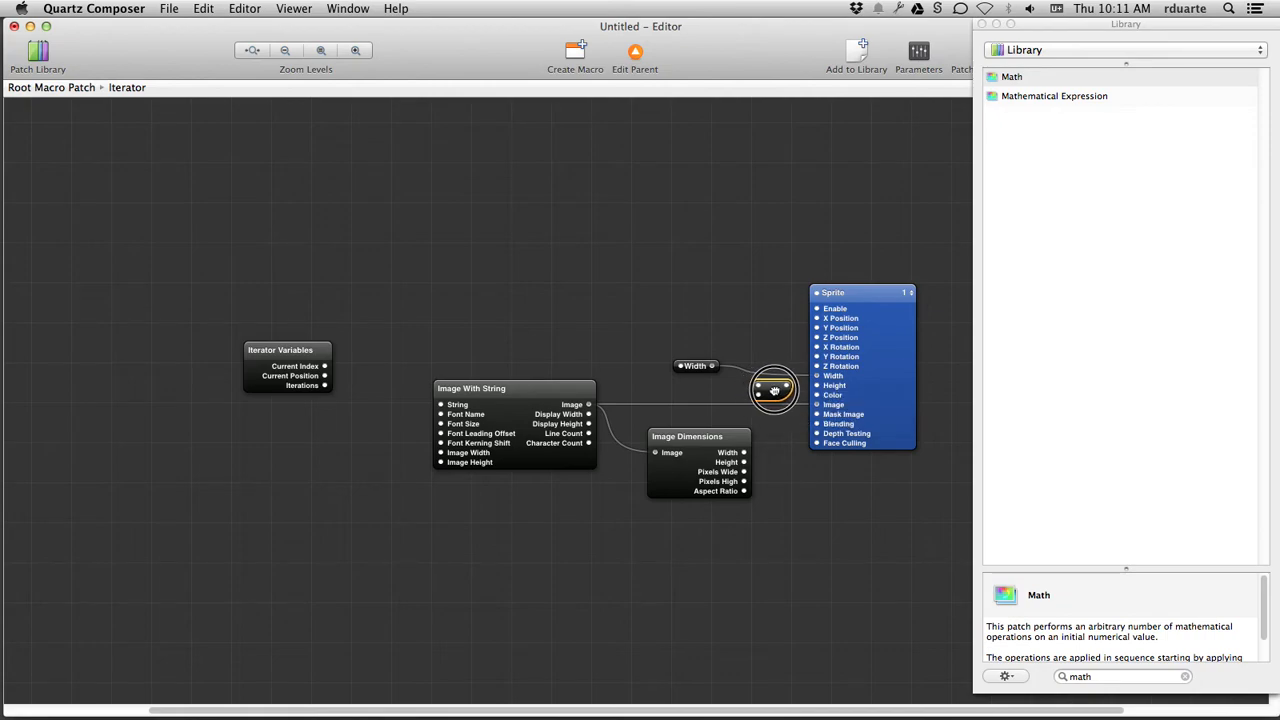
left_click(776, 390)
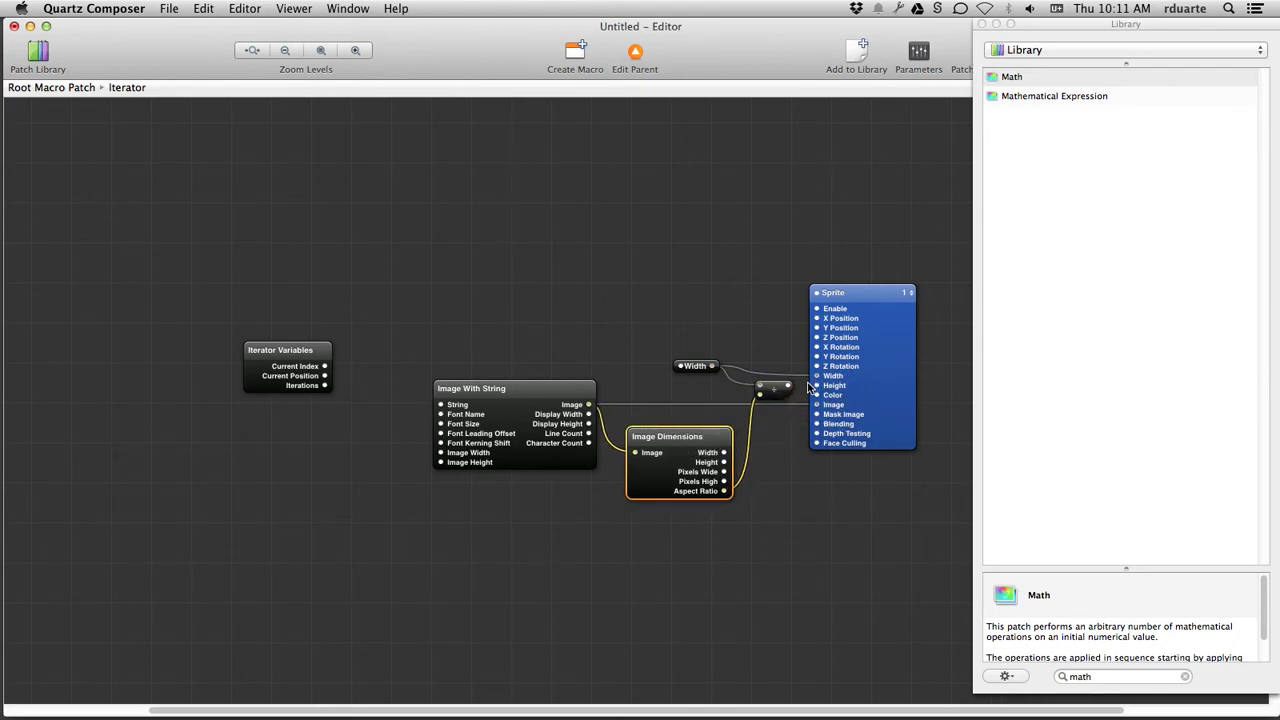
mouse_move(816, 384)
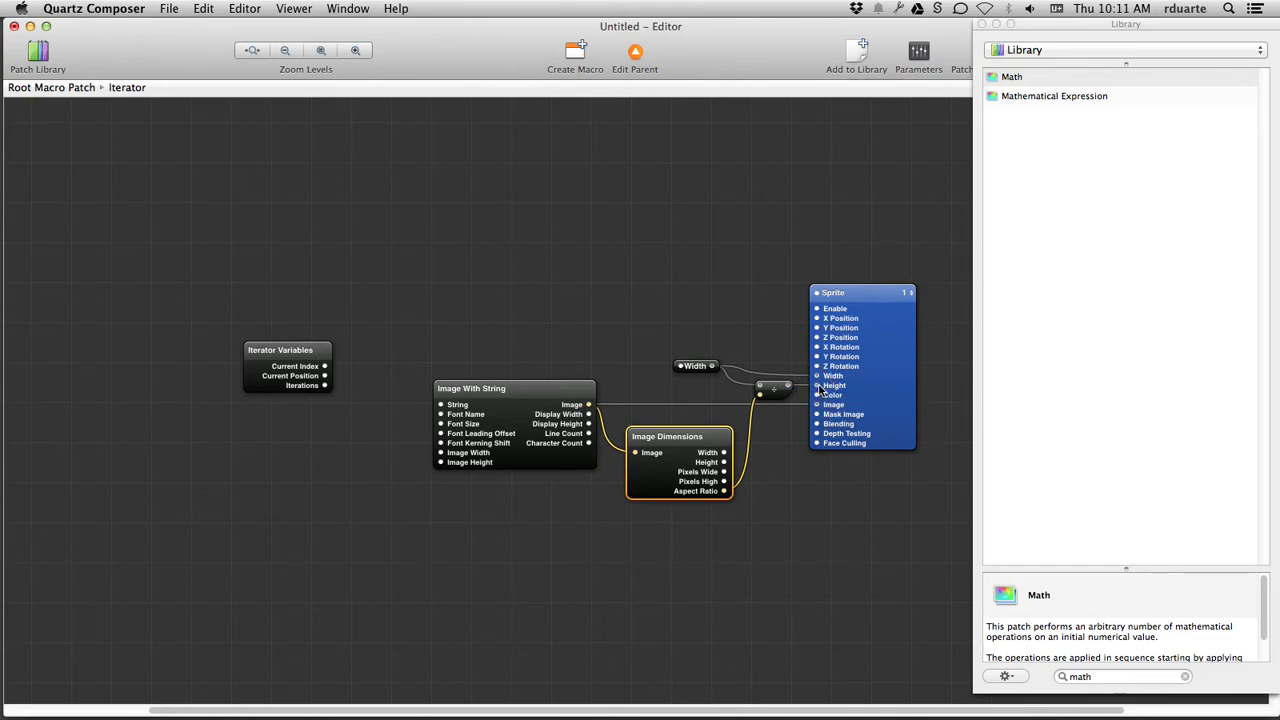
mouse_move(804, 292)
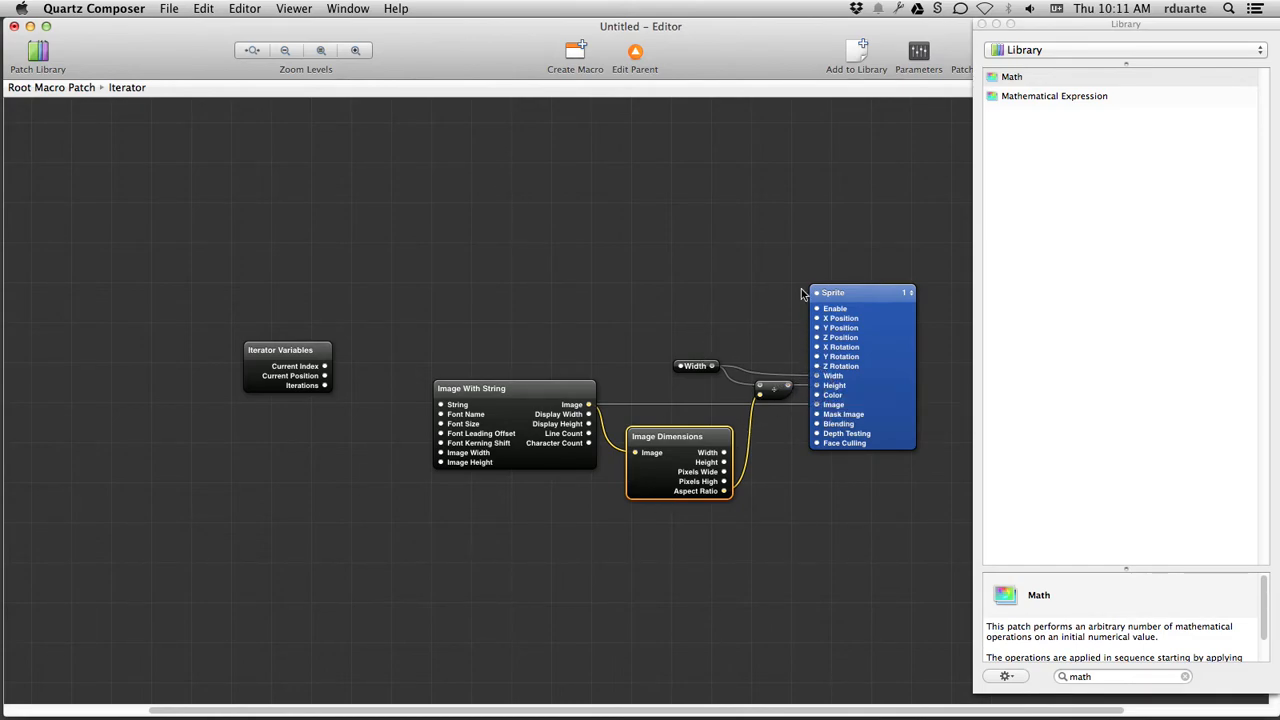
mouse_move(668, 340)
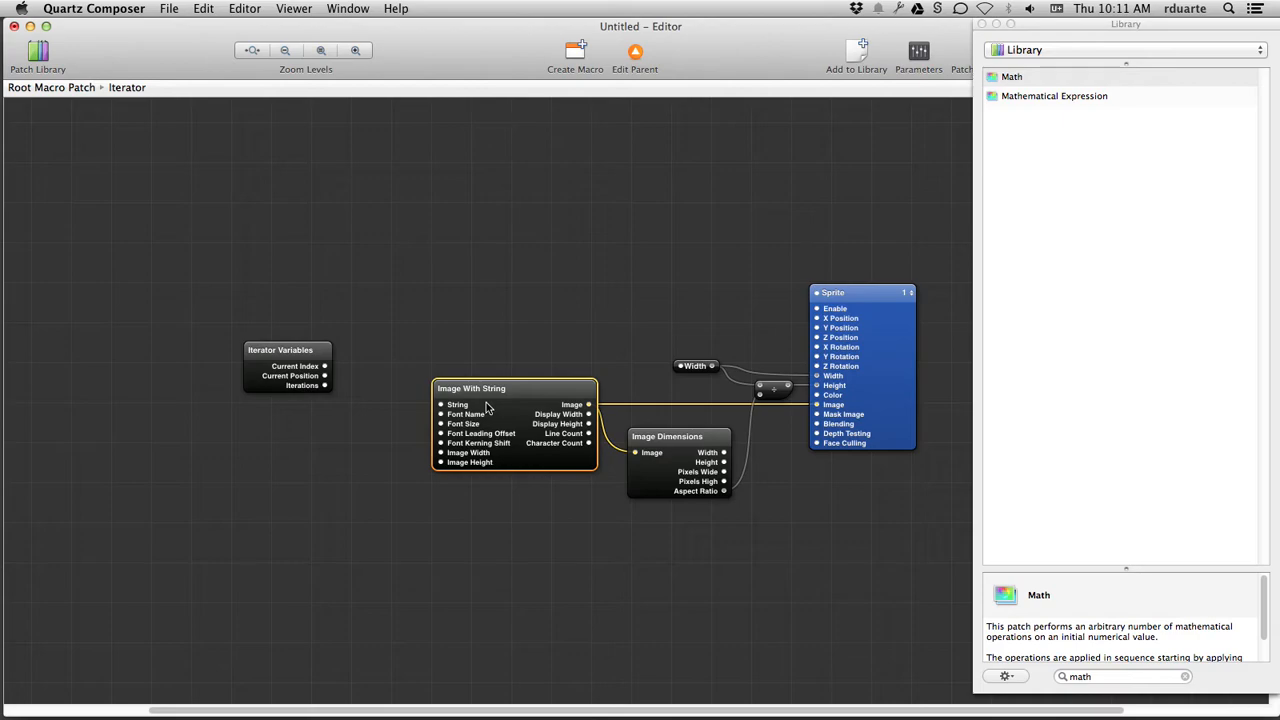
double_click(470, 388)
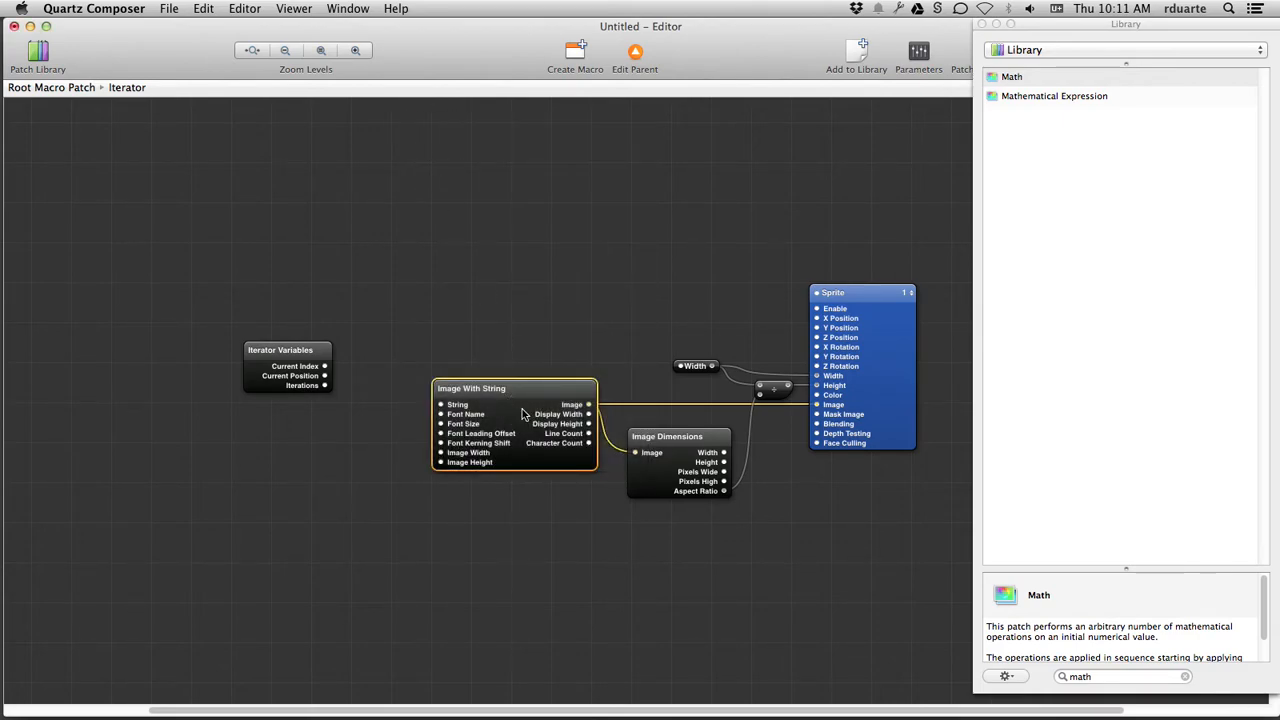
double_click(472, 388)
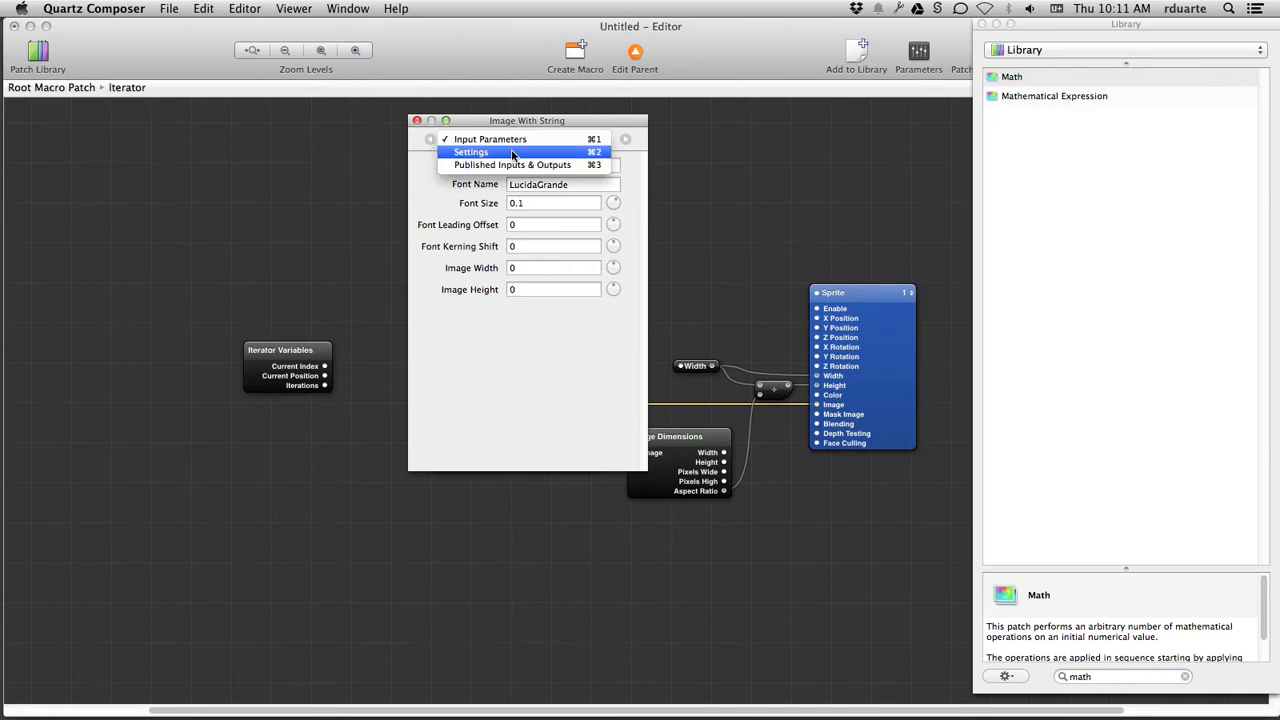
left_click(472, 152)
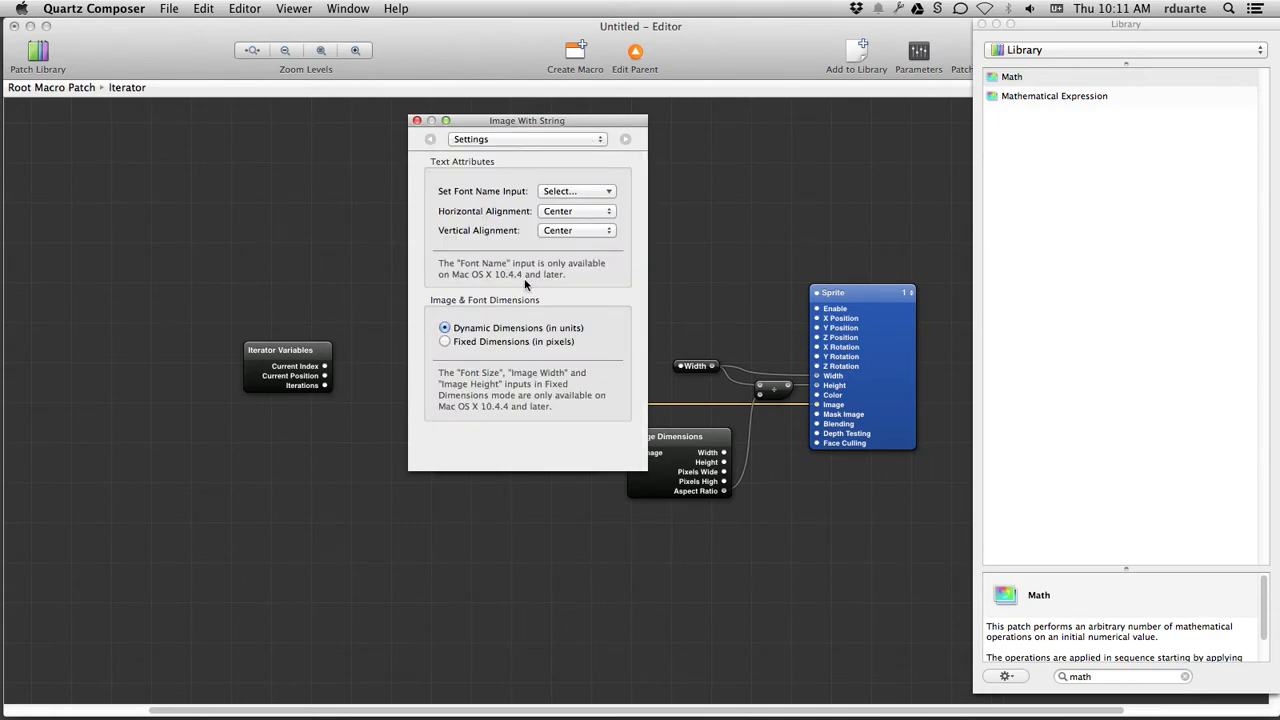
mouse_move(590, 224)
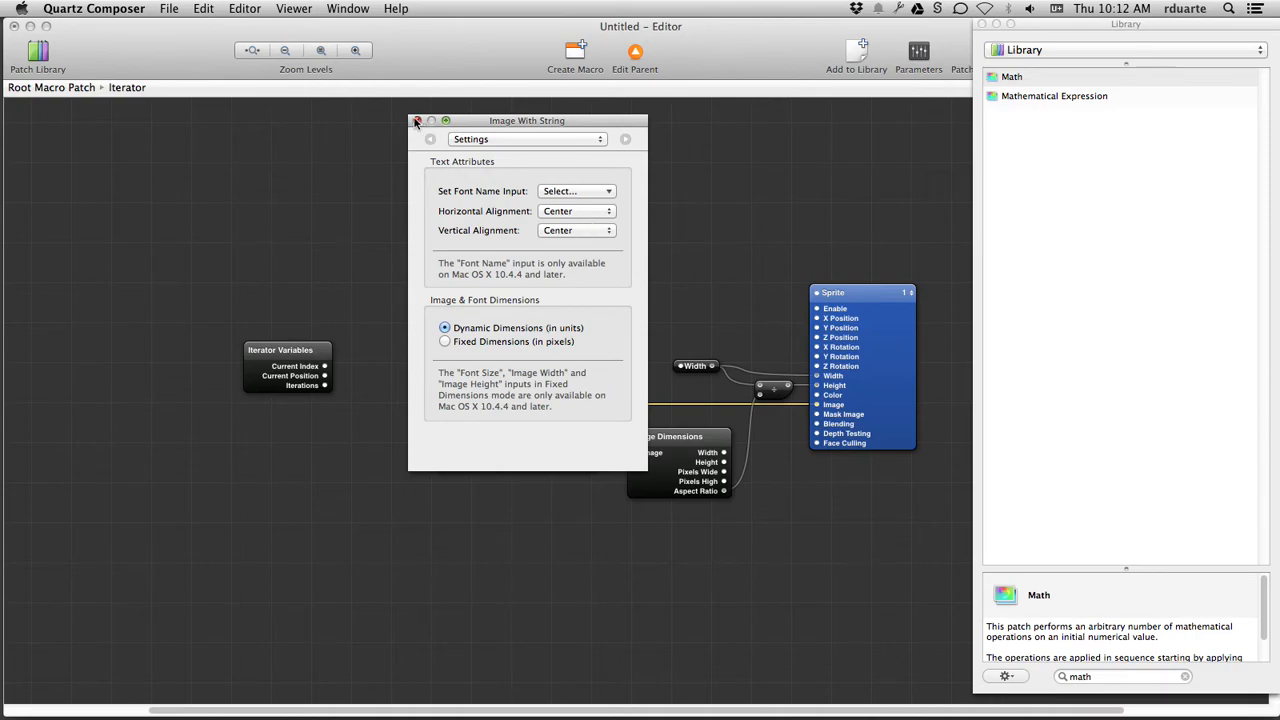
left_click(416, 122)
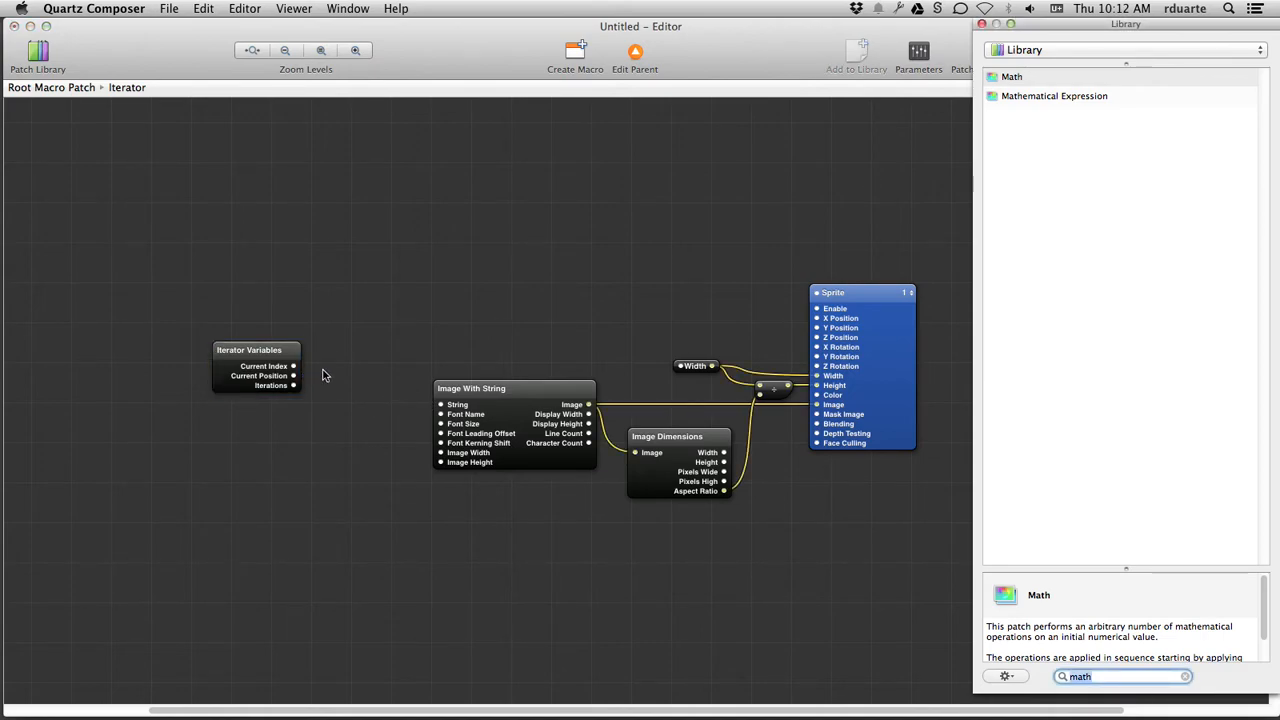
- Add a Structure Index Member feeding the text String and publish its Structure input
type("stru")
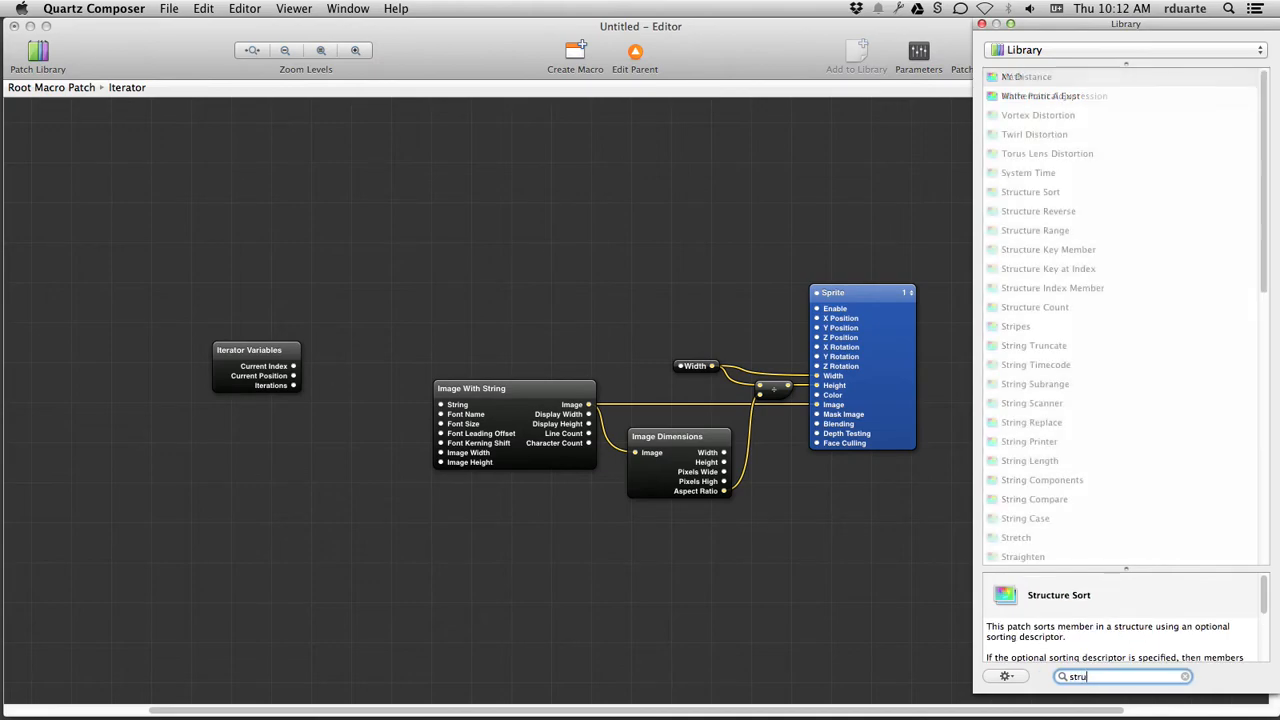
type("structure ima")
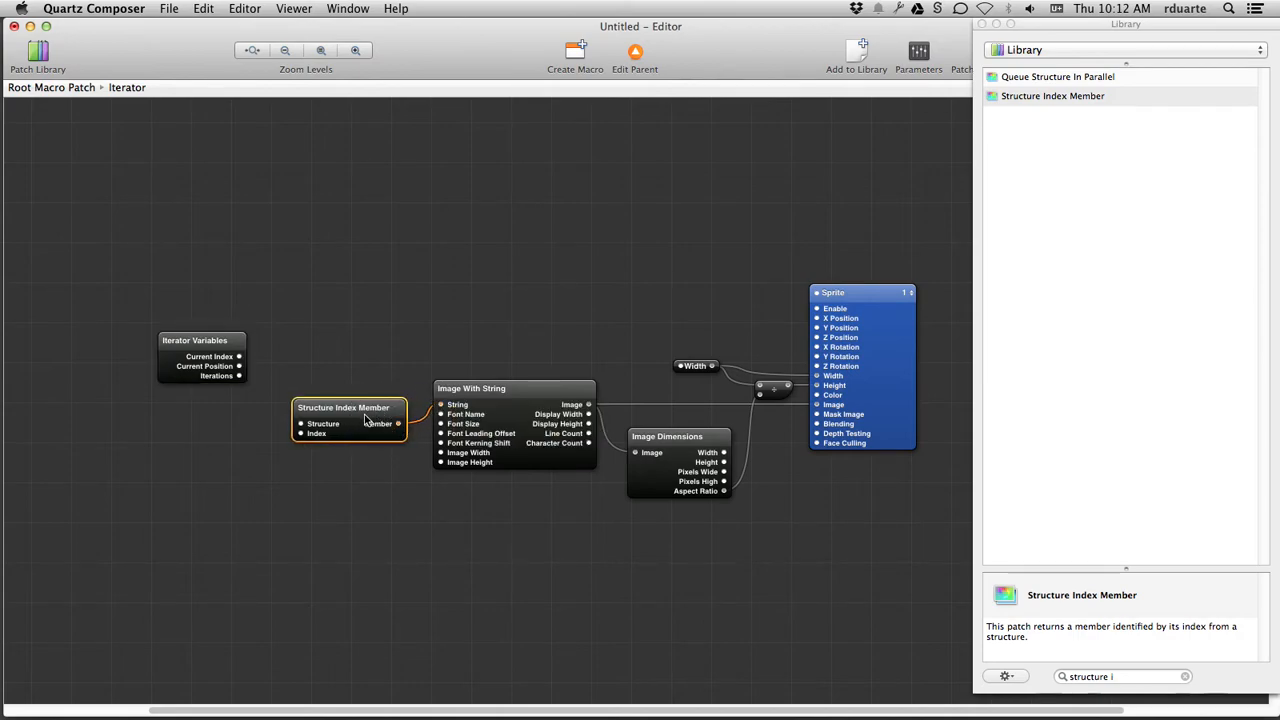
left_click_drag(344, 414, 352, 396)
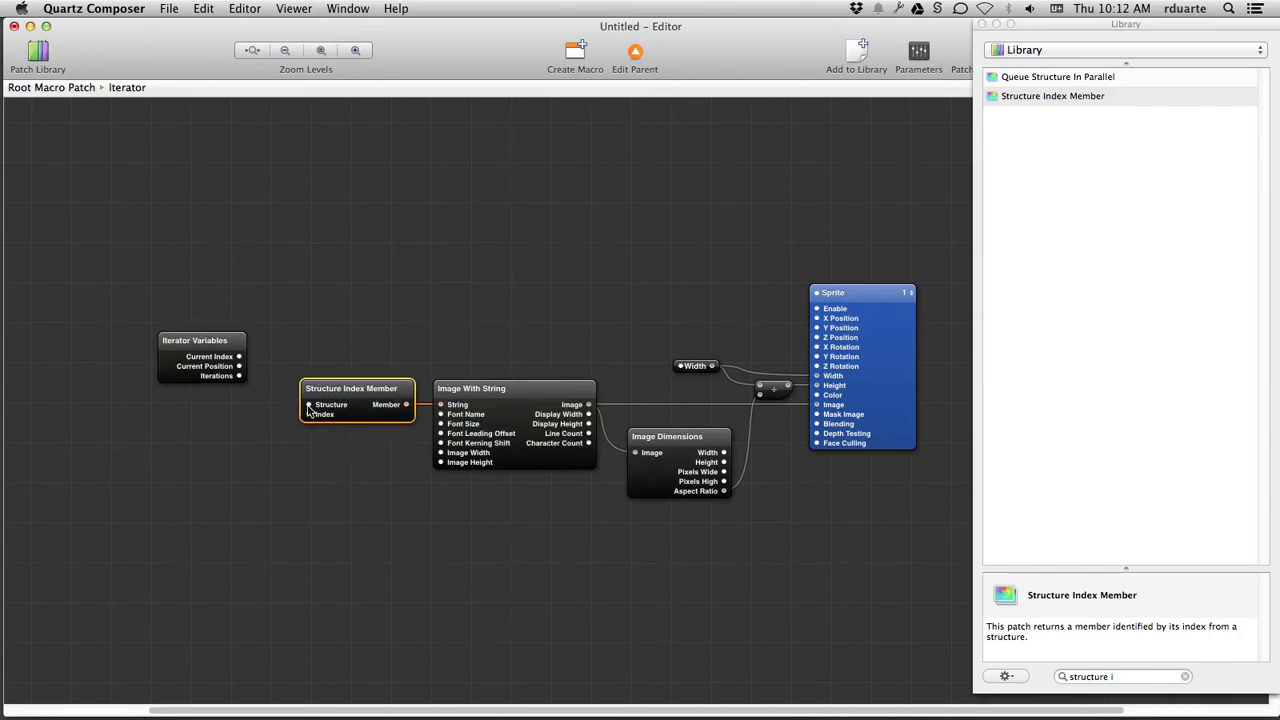
right_click(356, 404)
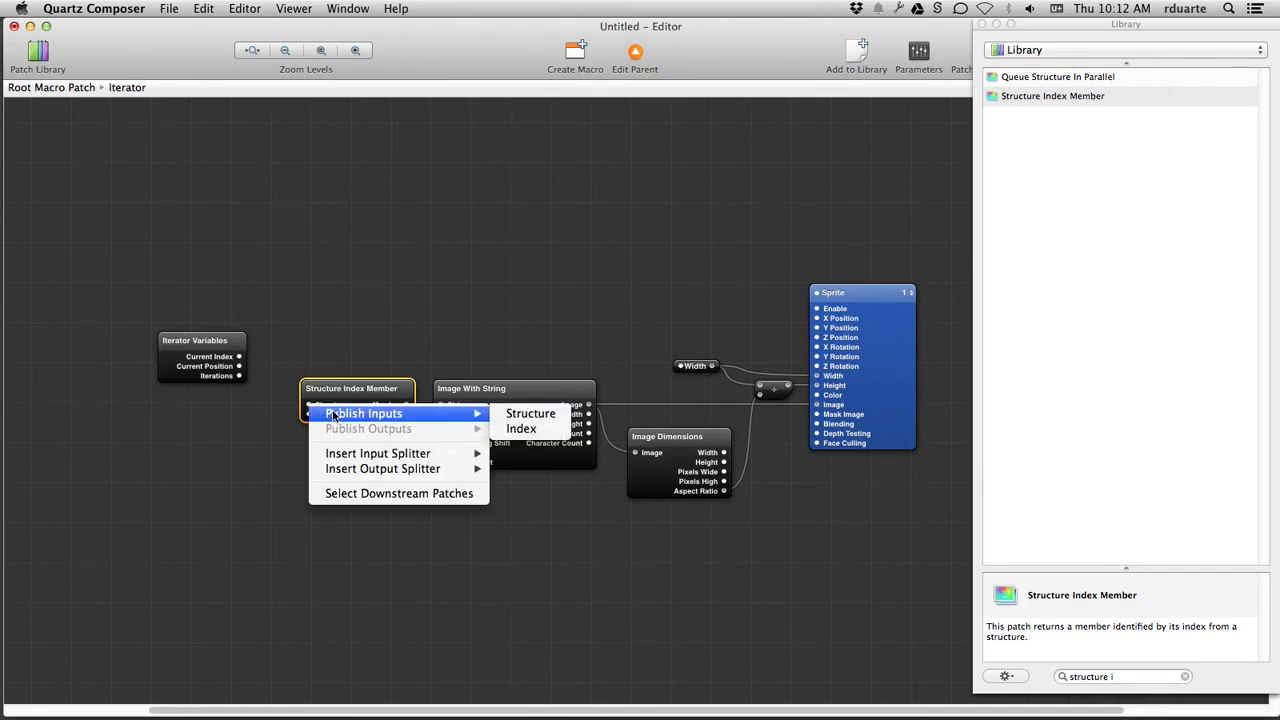
mouse_move(530, 412)
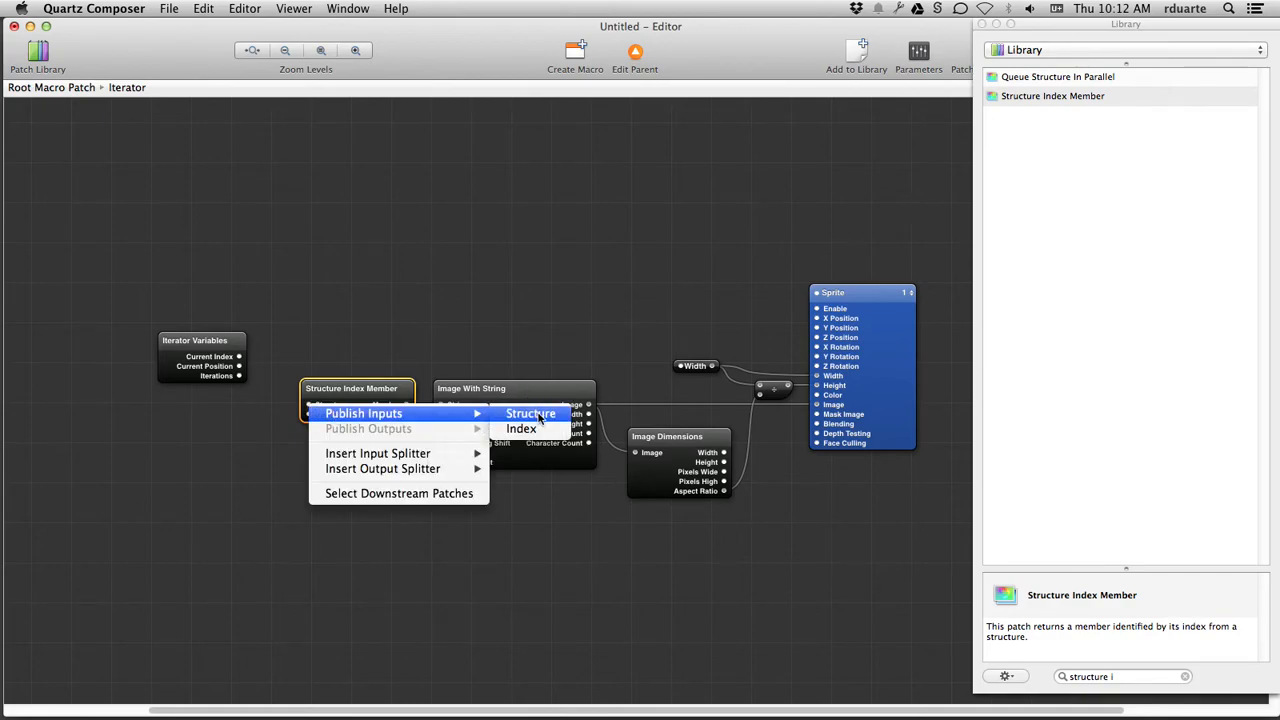
left_click(532, 412)
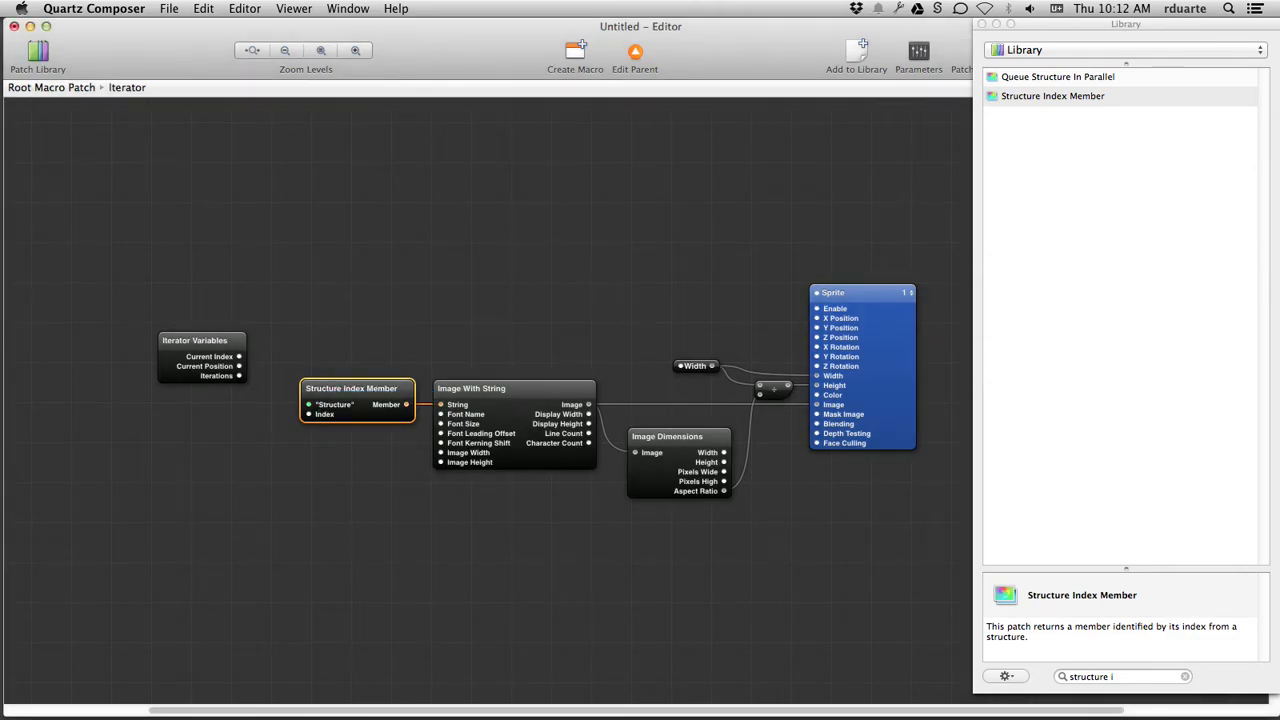
mouse_move(484, 28)
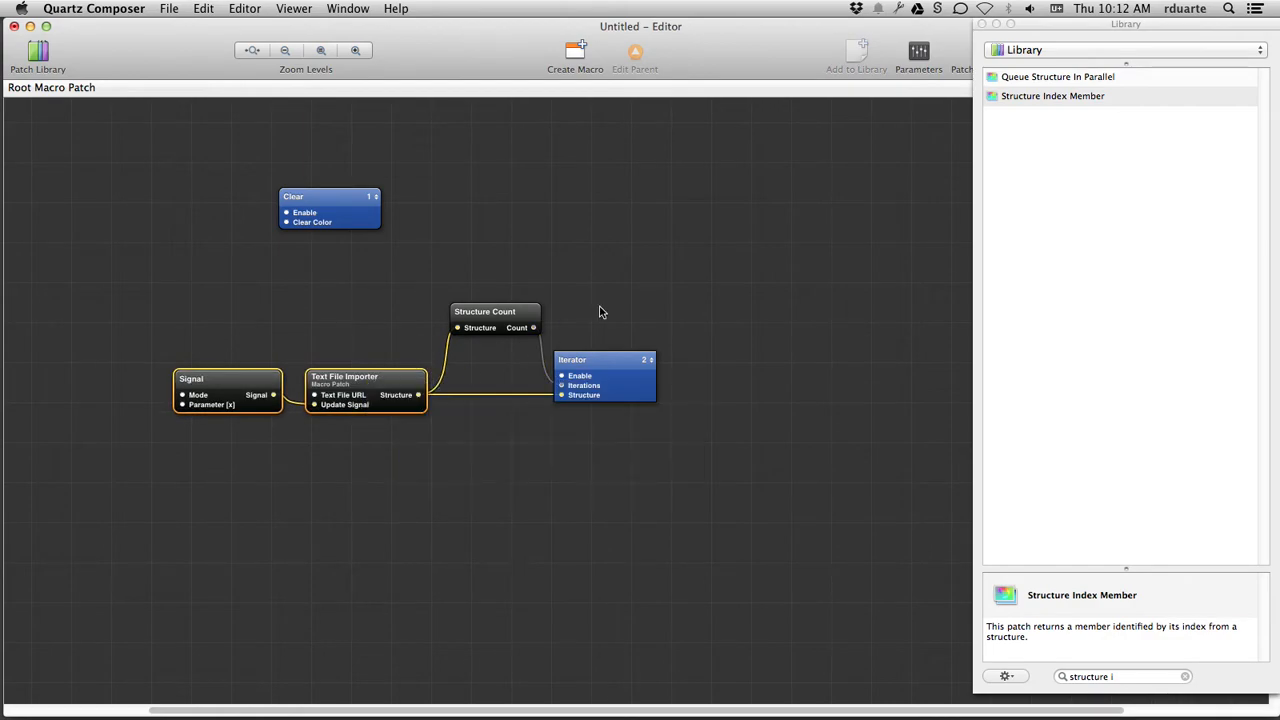
- In the root, position the Structure Count patch beside the Iterator and go back inside it
left_click(496, 312)
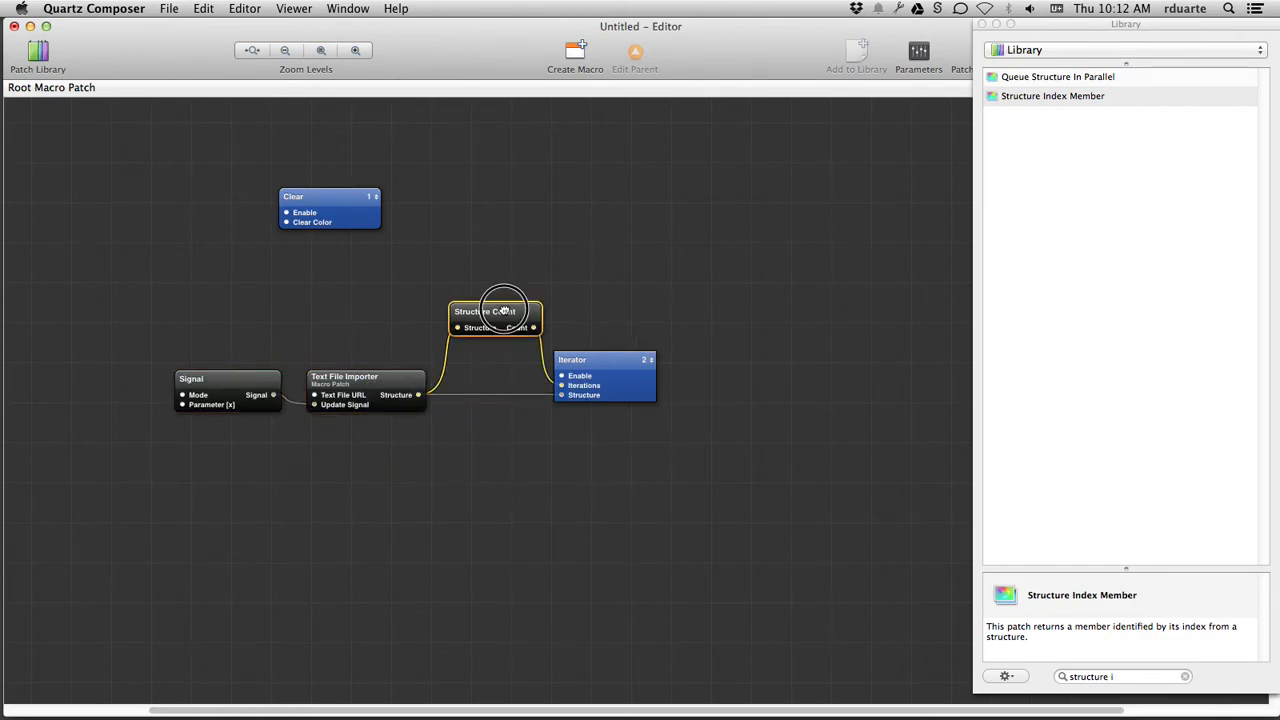
left_click_drag(504, 310, 484, 336)
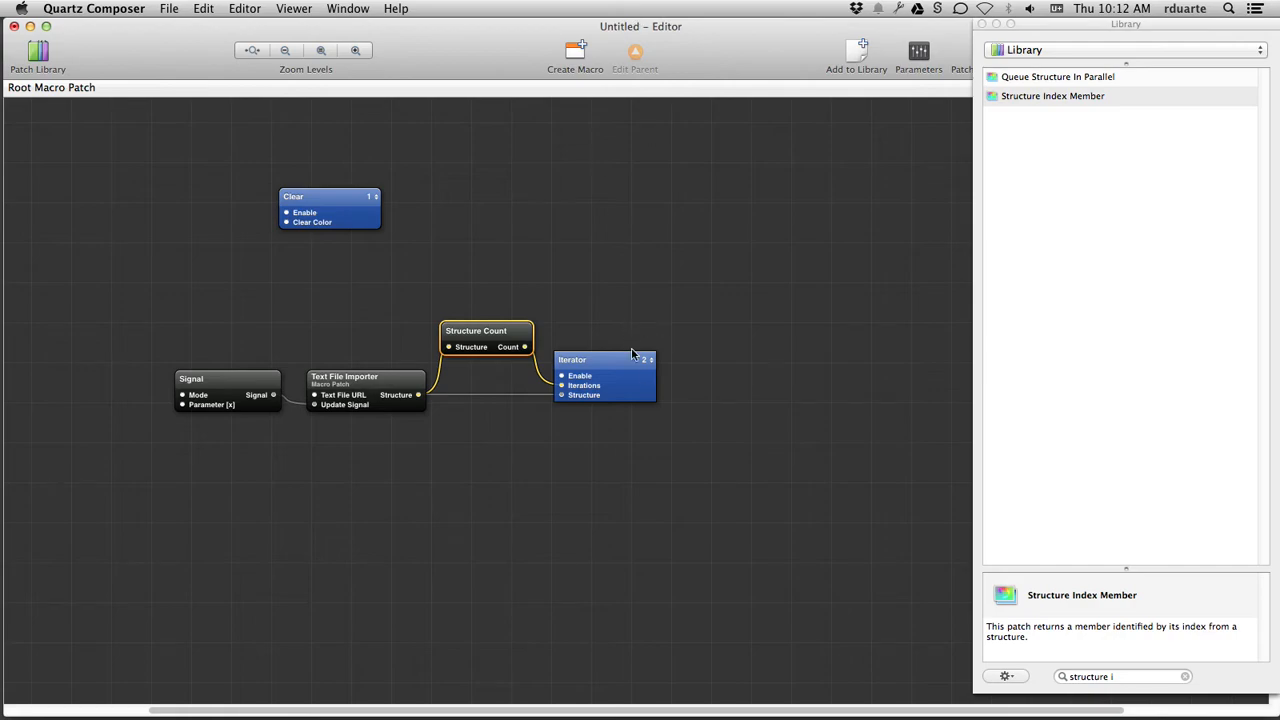
double_click(604, 360)
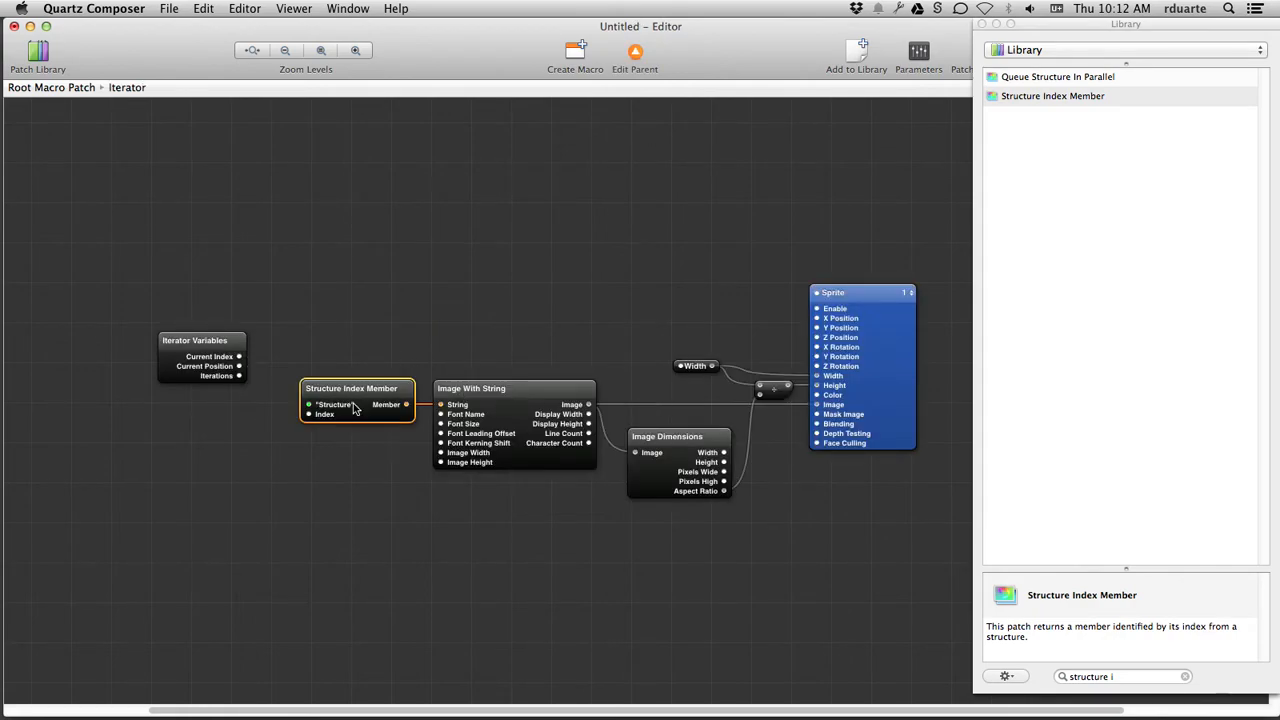
mouse_move(404, 412)
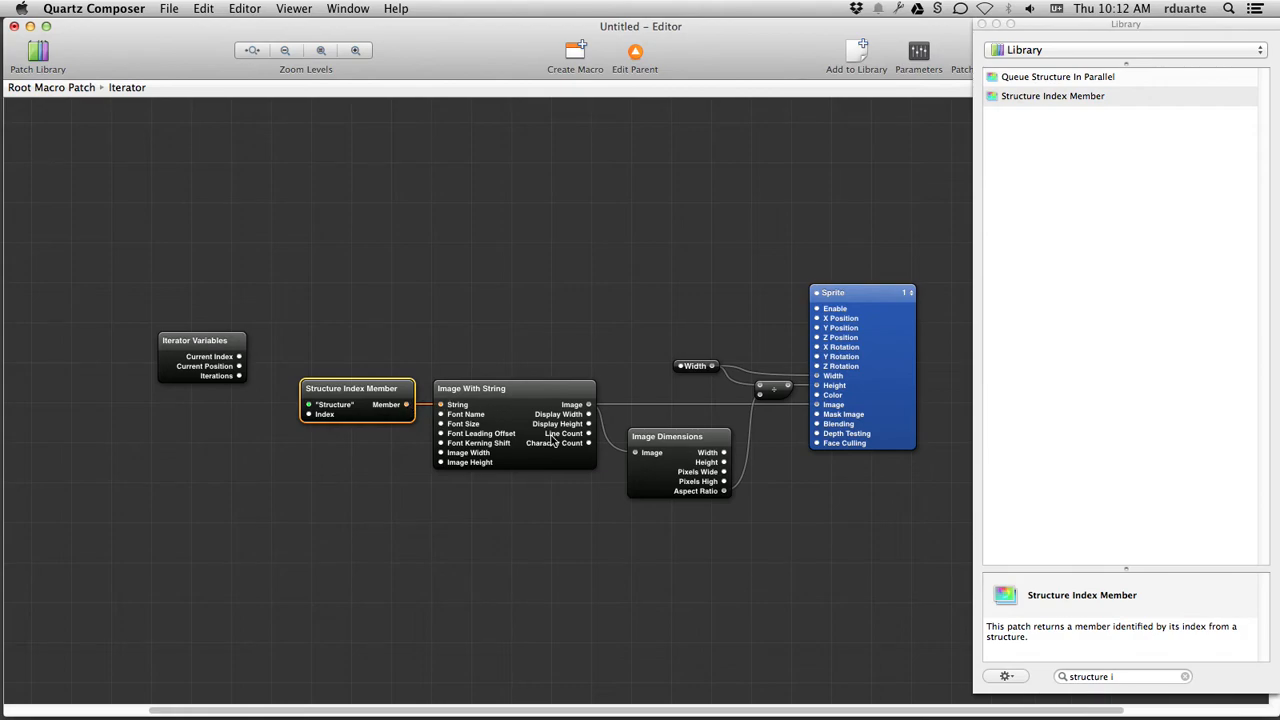
mouse_move(890, 318)
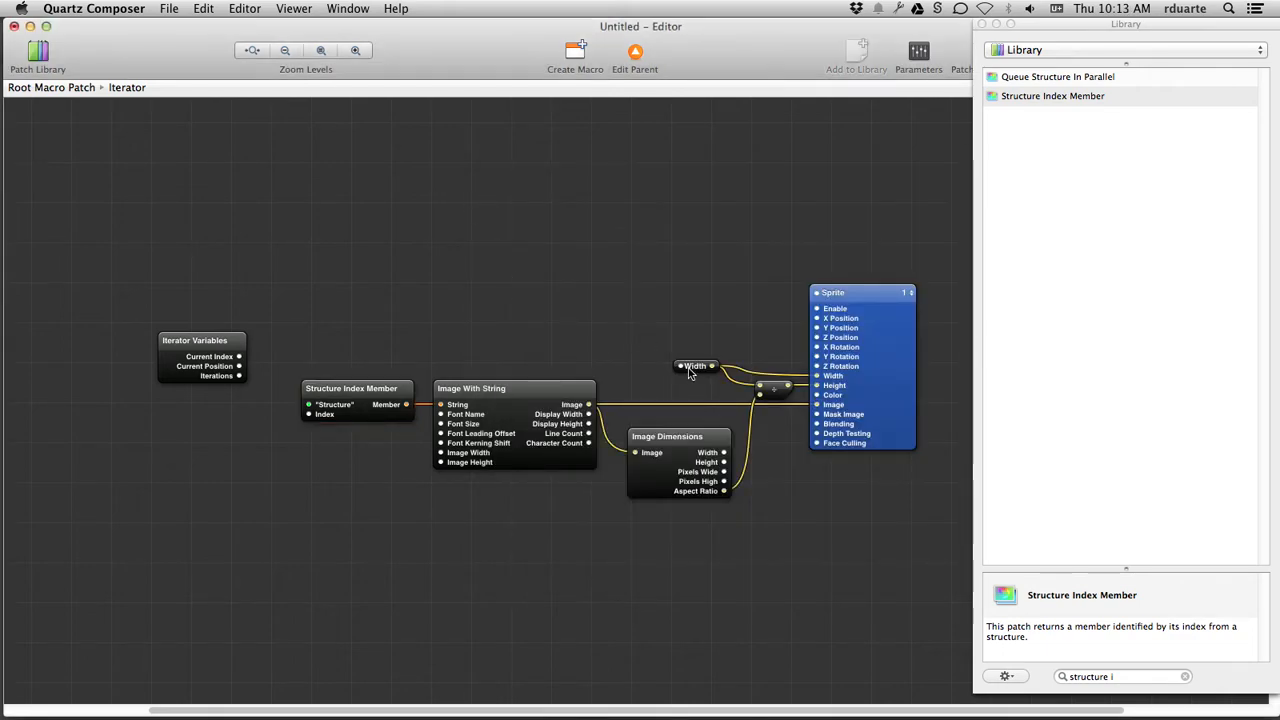
mouse_move(696, 458)
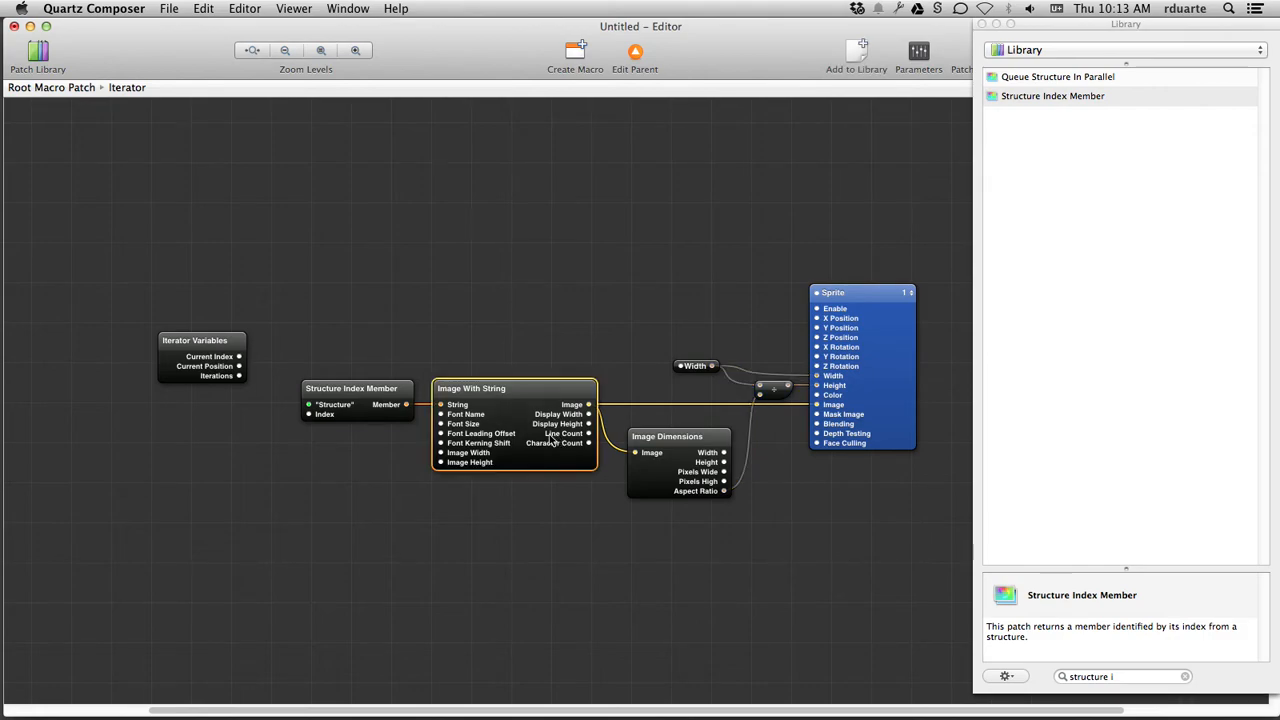
- Feed Iterator Variables' Current Index into the Structure Index Member's Index input
left_click_drag(200, 356, 172, 328)
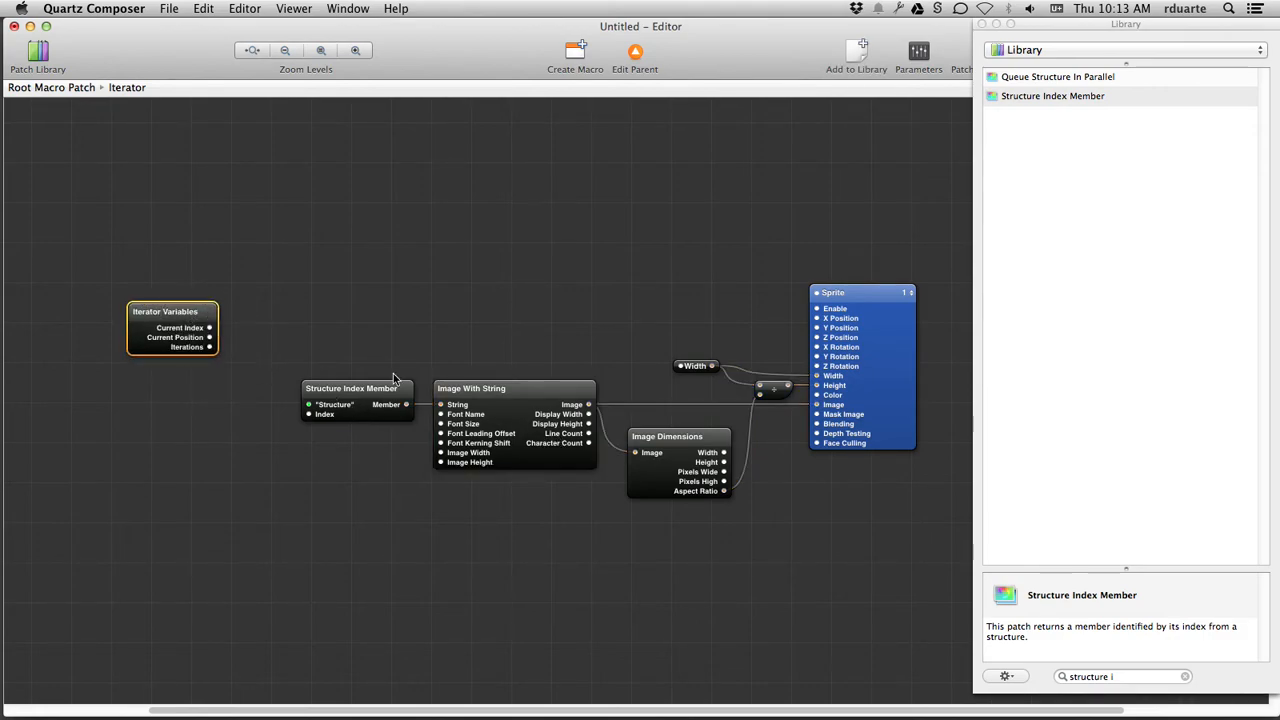
mouse_move(308, 420)
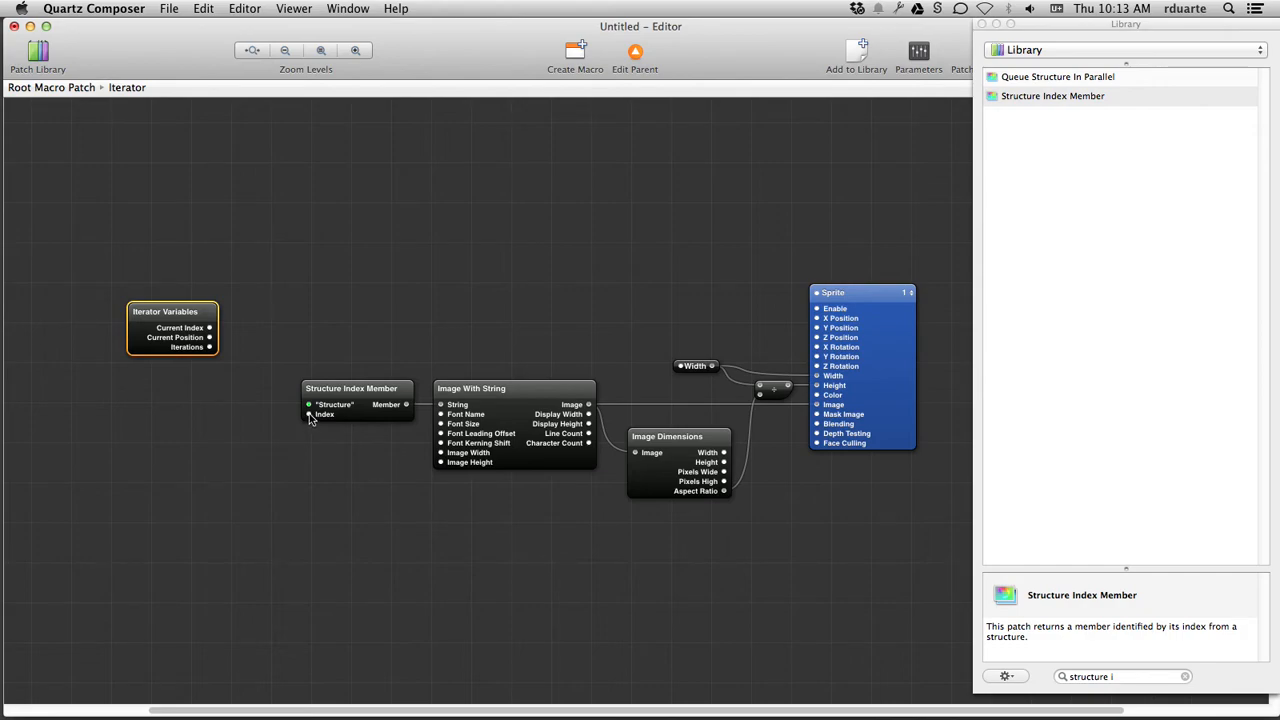
mouse_move(212, 328)
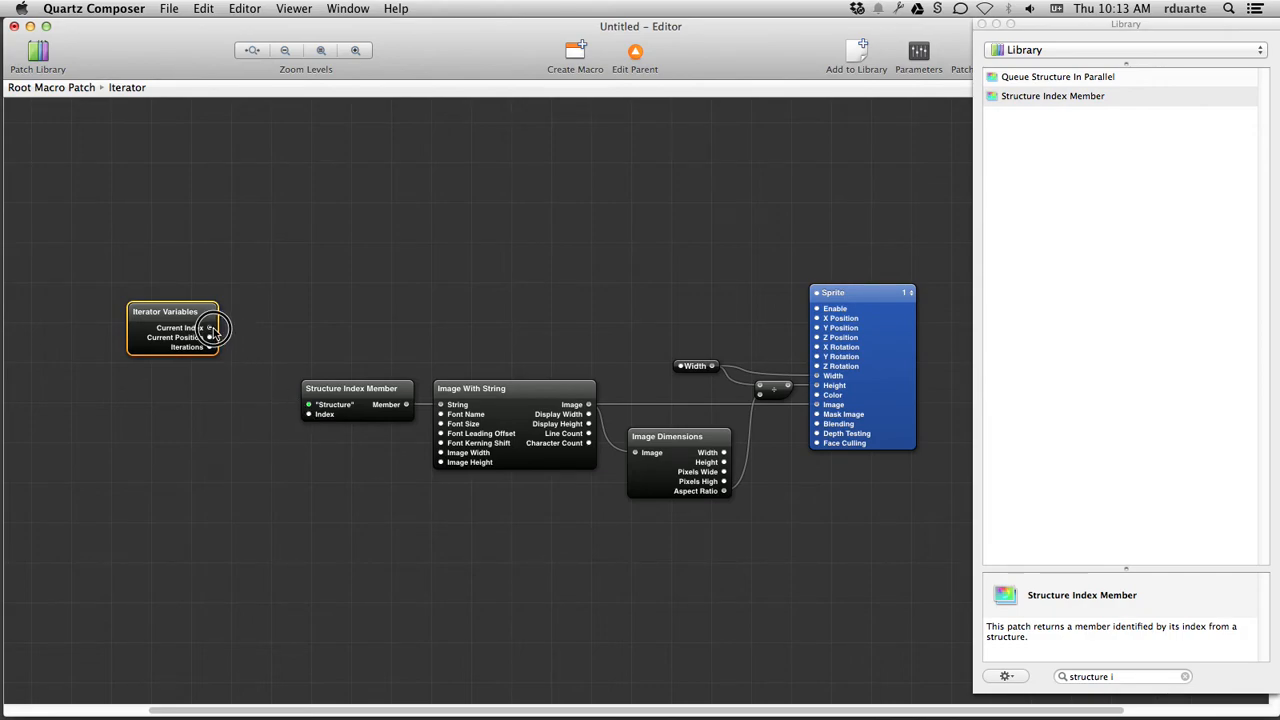
left_click_drag(208, 328, 308, 414)
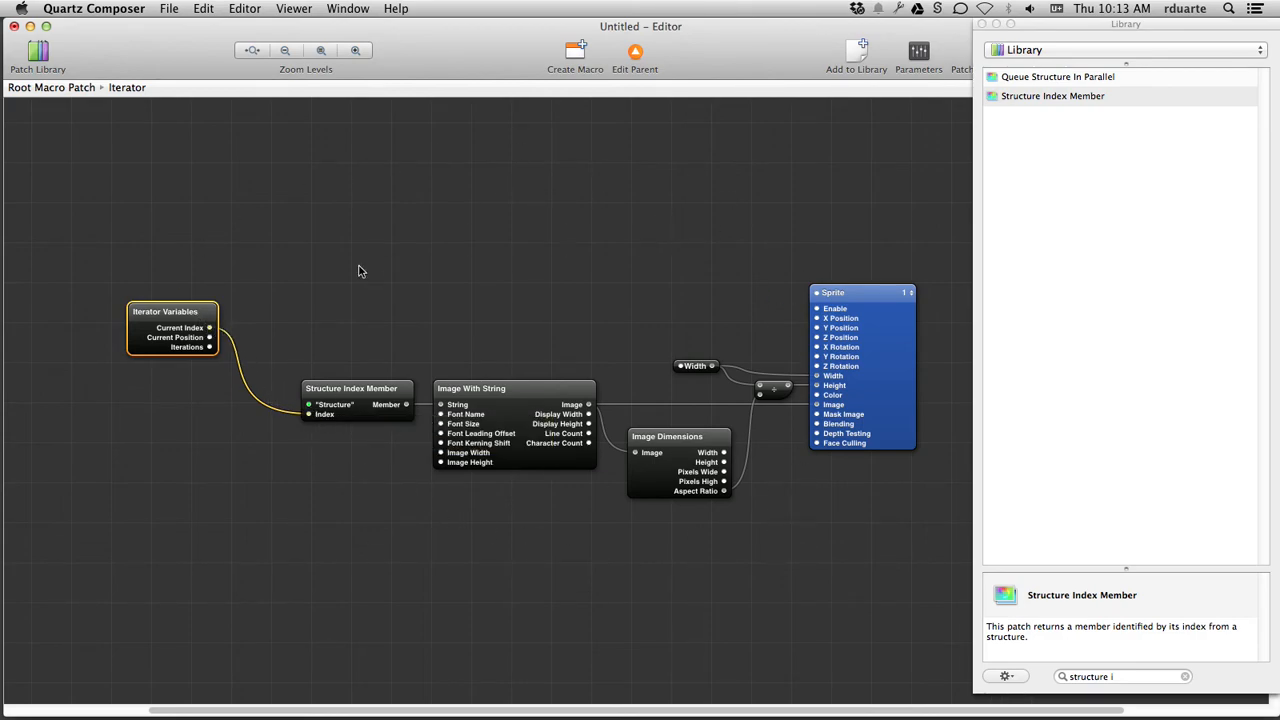
mouse_move(492, 334)
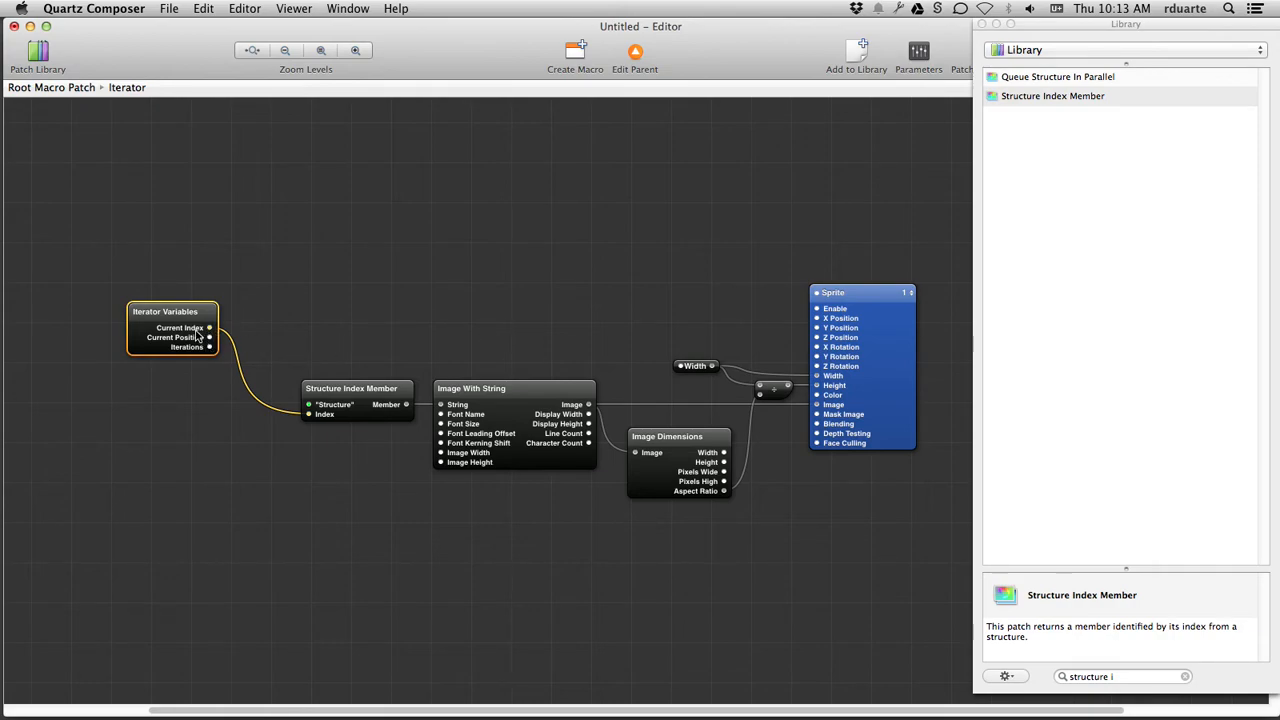
mouse_move(290, 396)
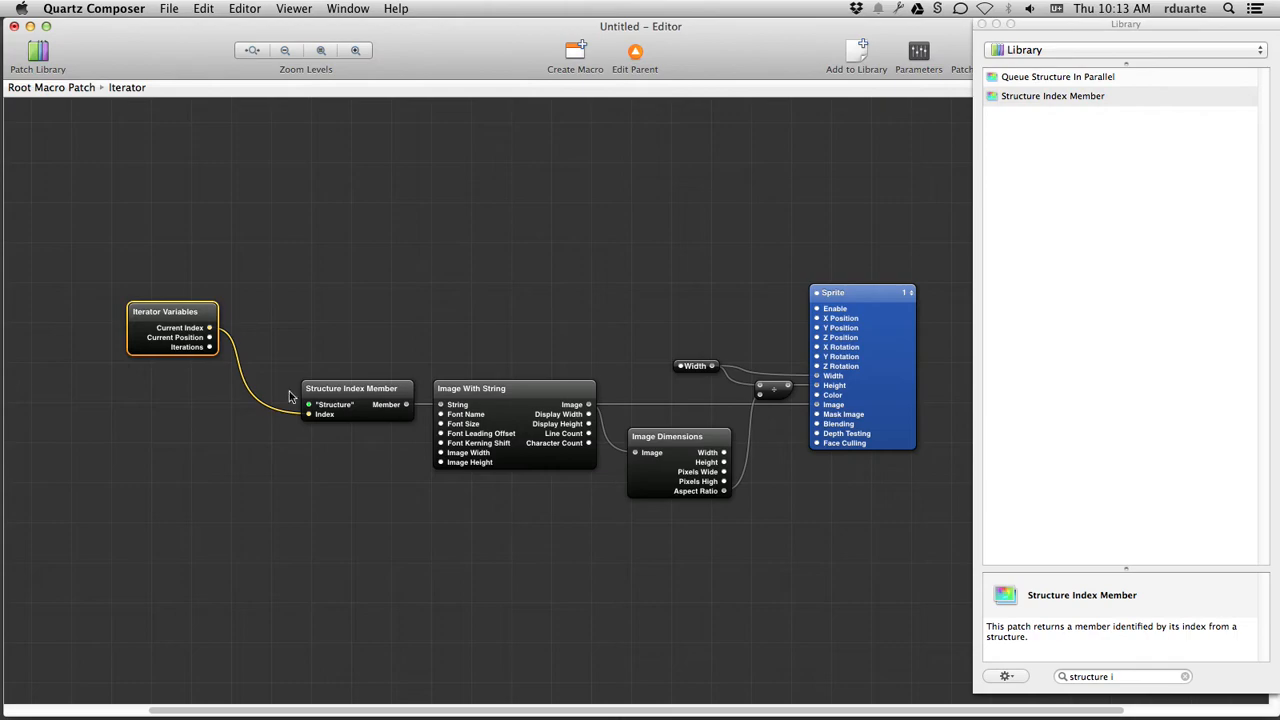
mouse_move(790, 236)
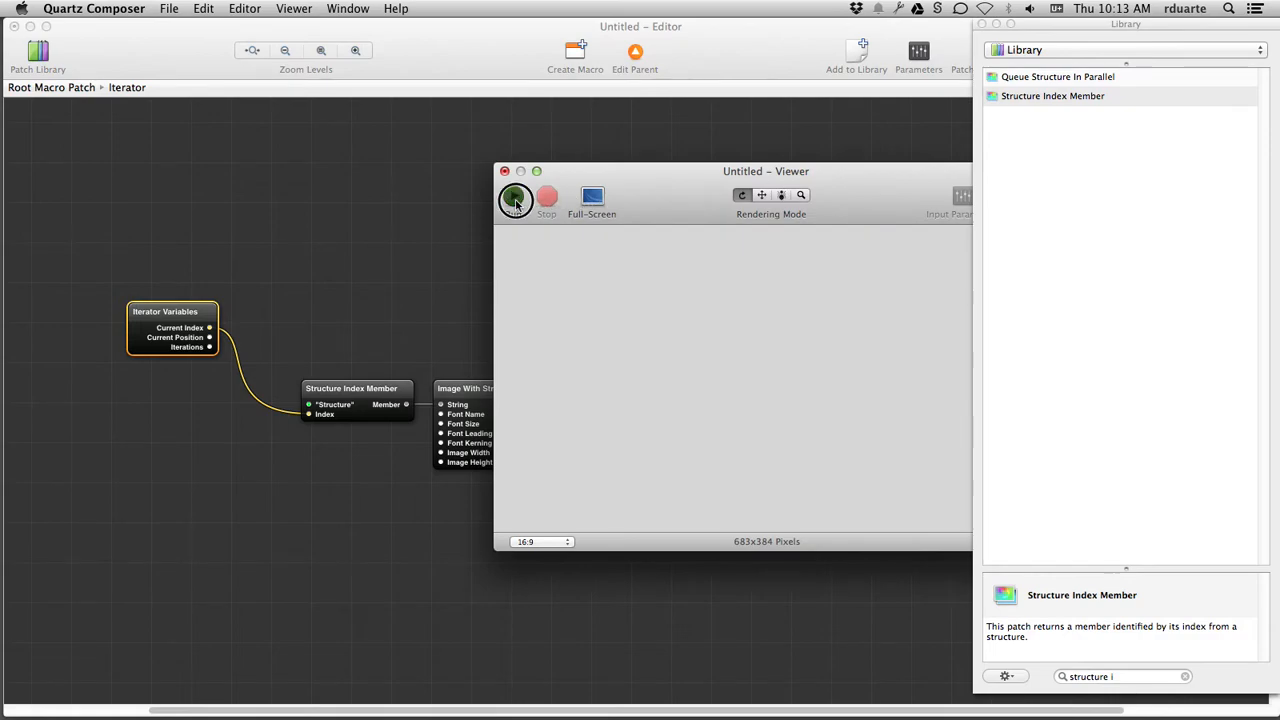
left_click(514, 200)
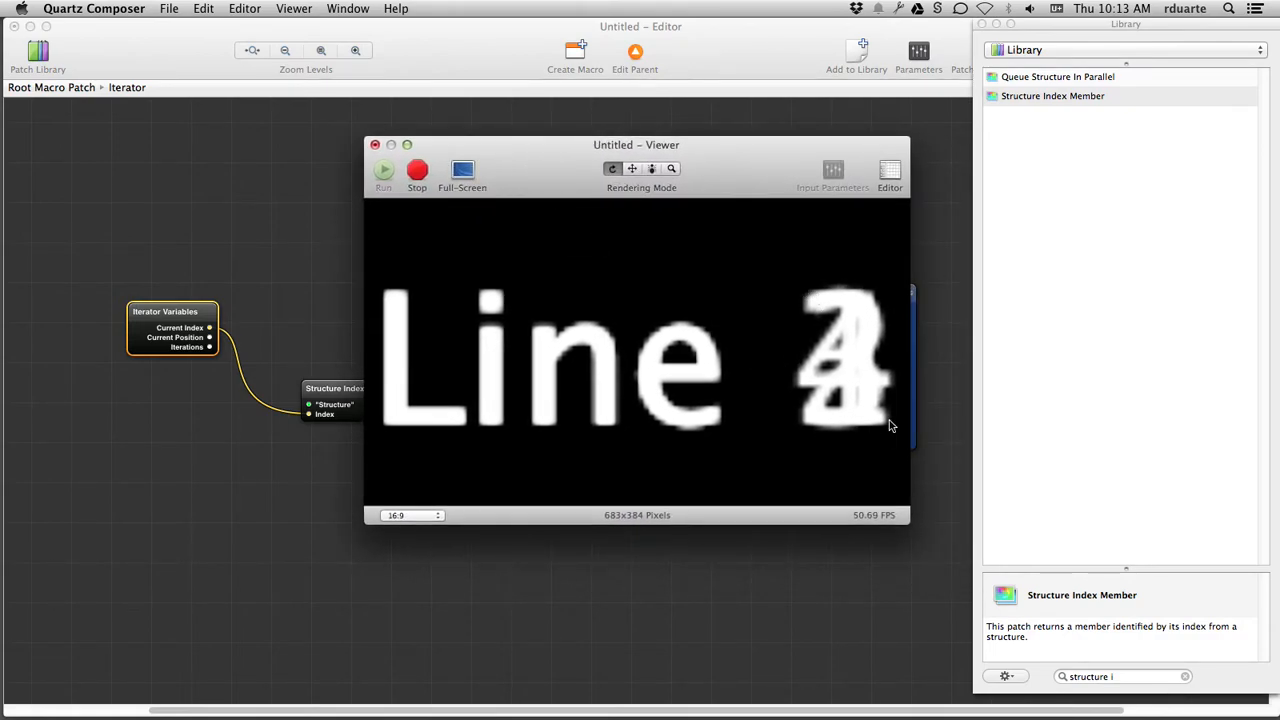
mouse_move(836, 416)
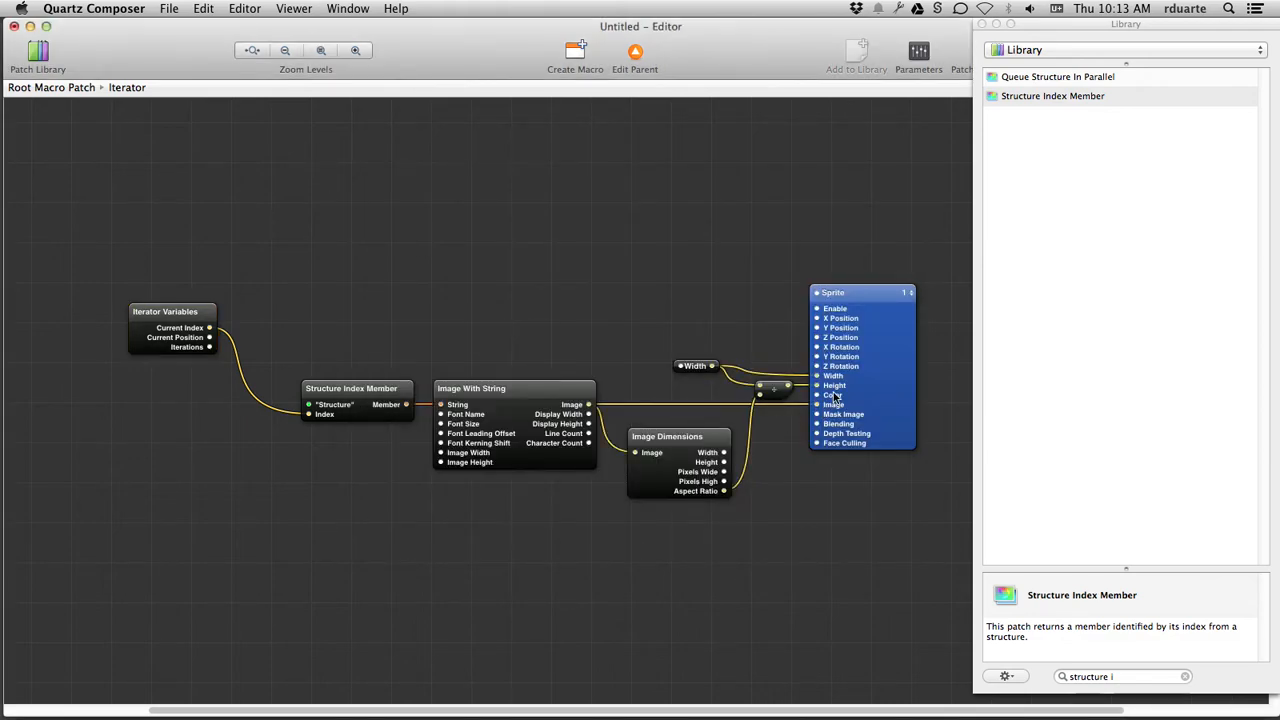
double_click(472, 388)
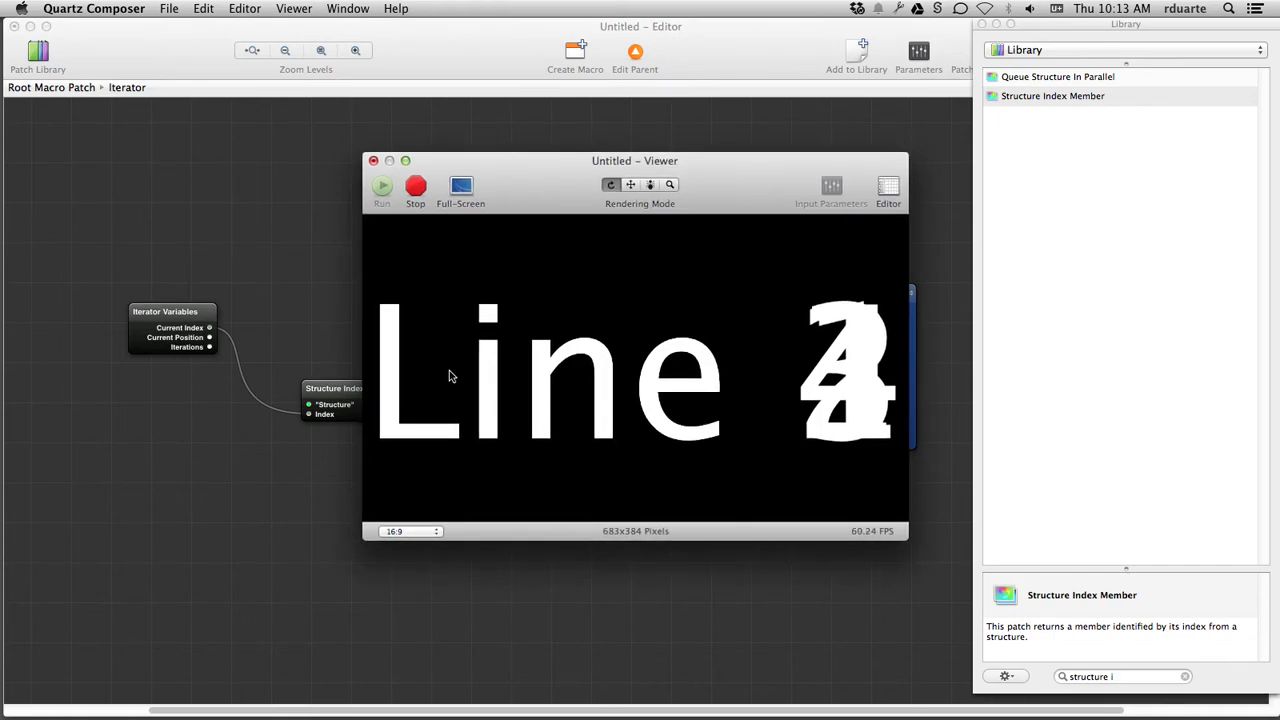
left_click(374, 160)
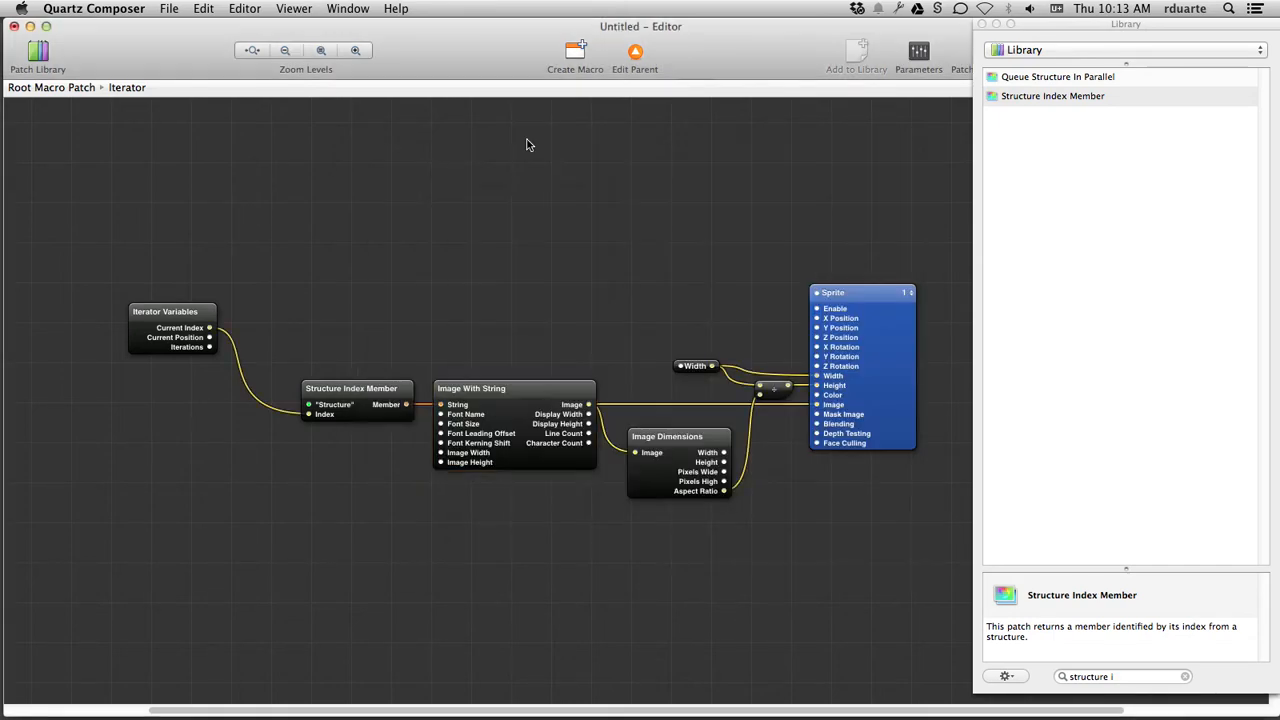
mouse_move(508, 346)
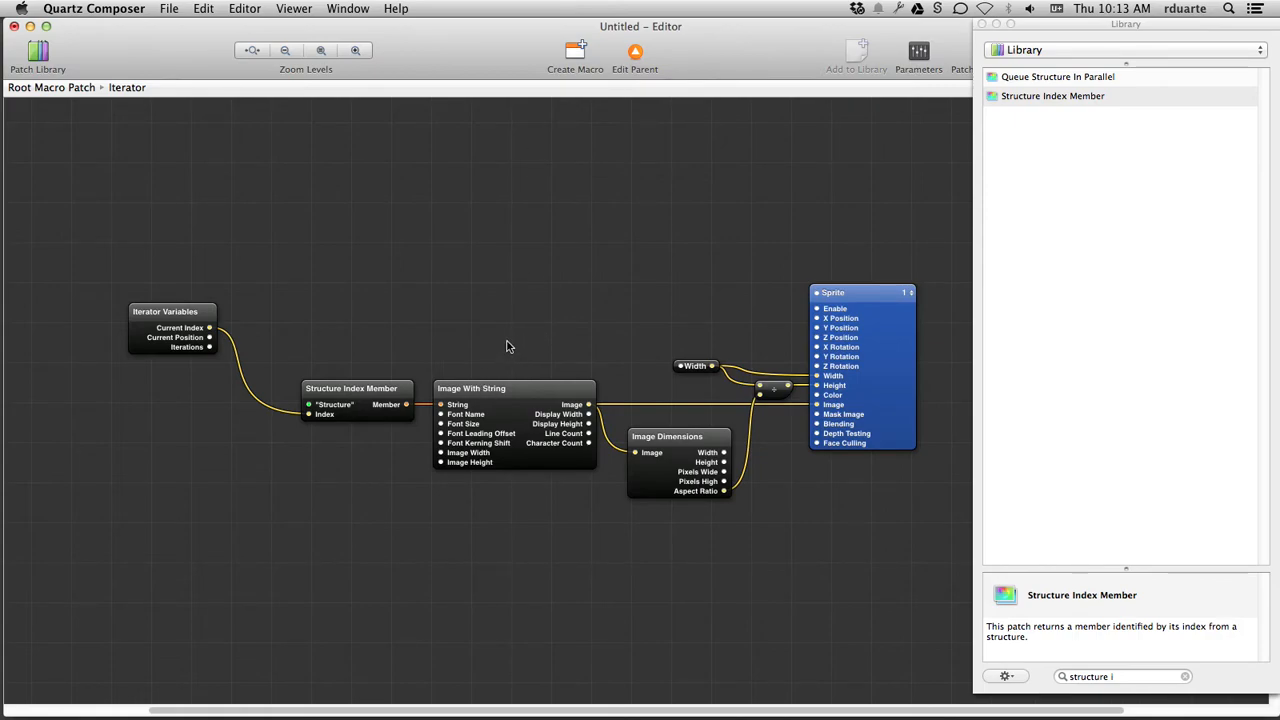
mouse_move(708, 488)
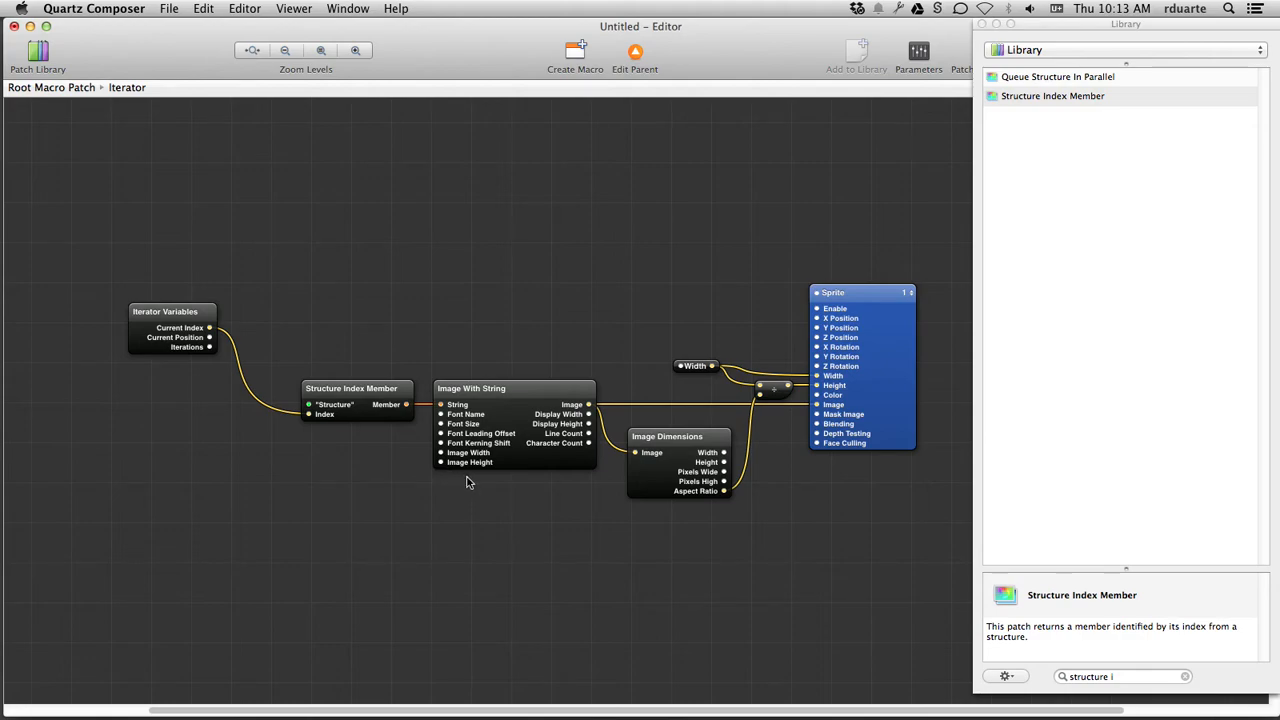
mouse_move(612, 356)
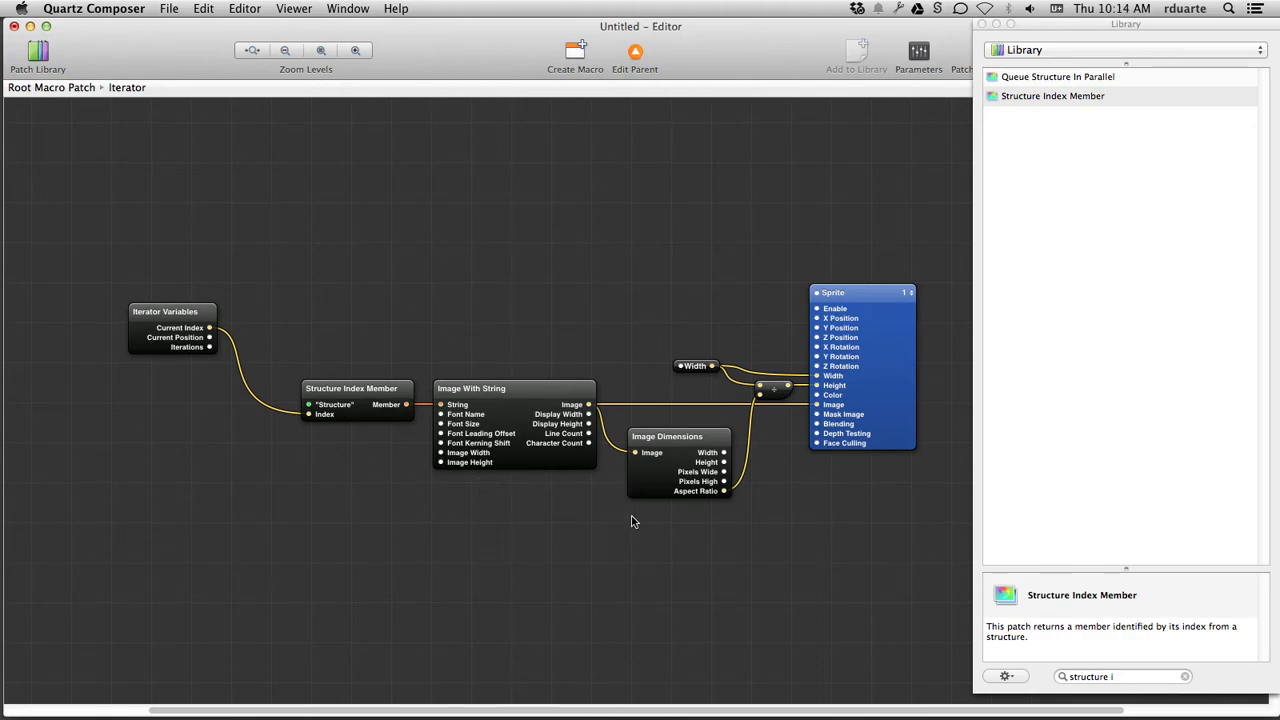
mouse_move(366, 324)
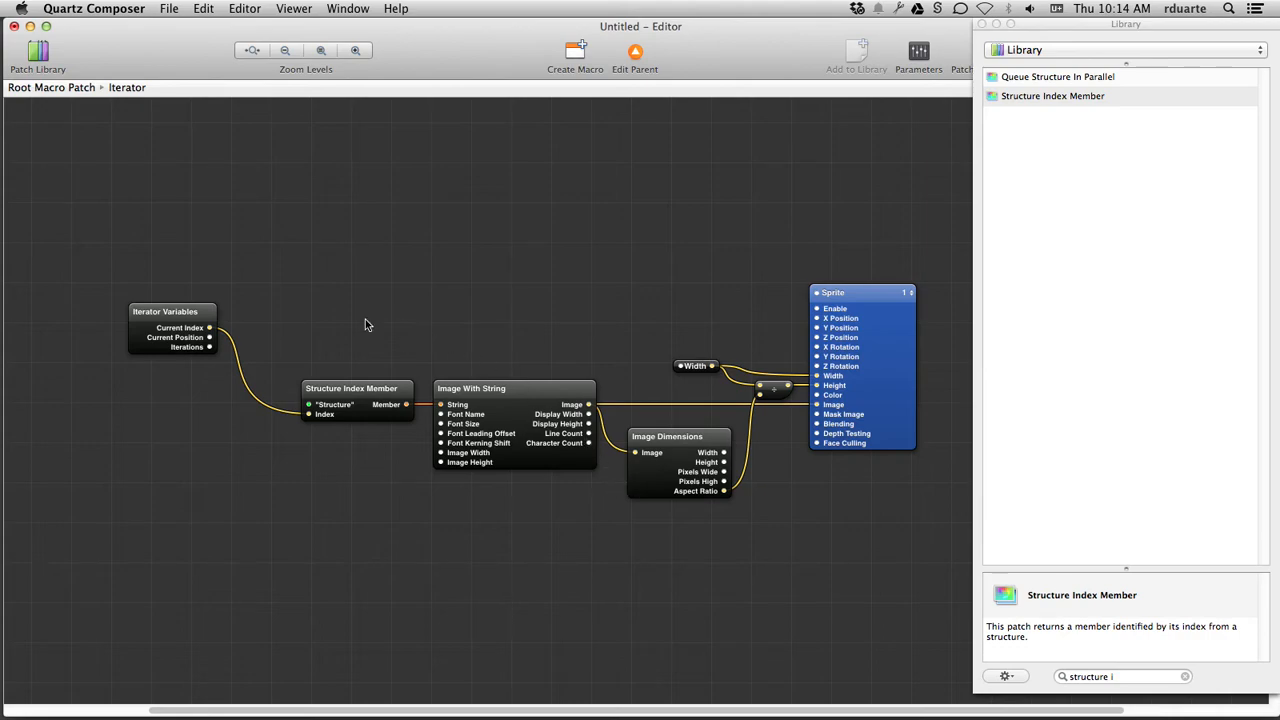
mouse_move(960, 332)
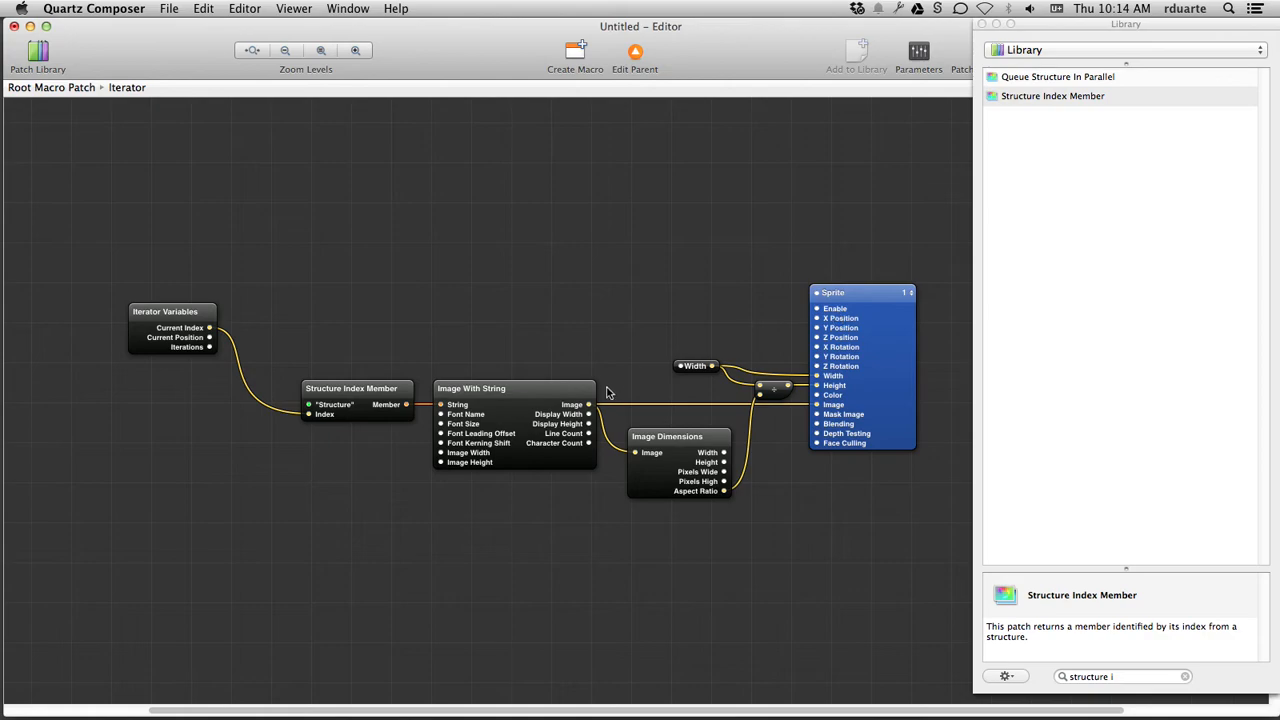
mouse_move(850, 316)
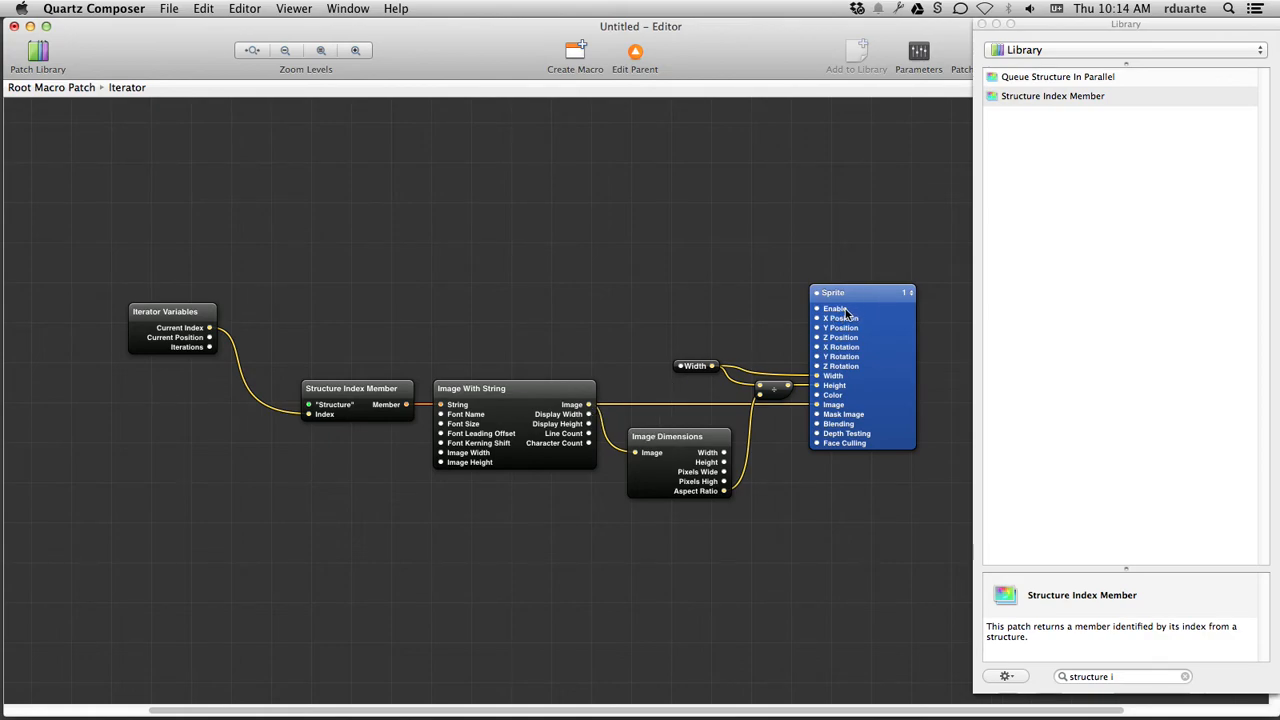
mouse_move(832, 308)
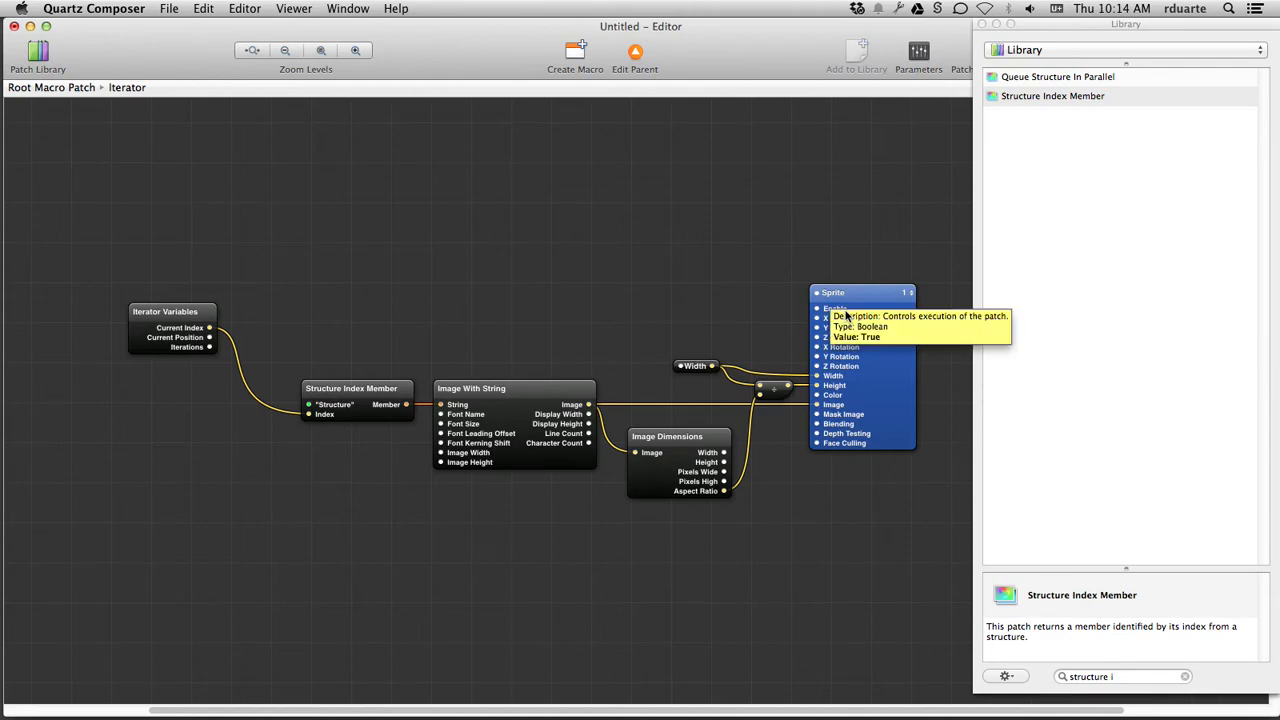
mouse_move(576, 290)
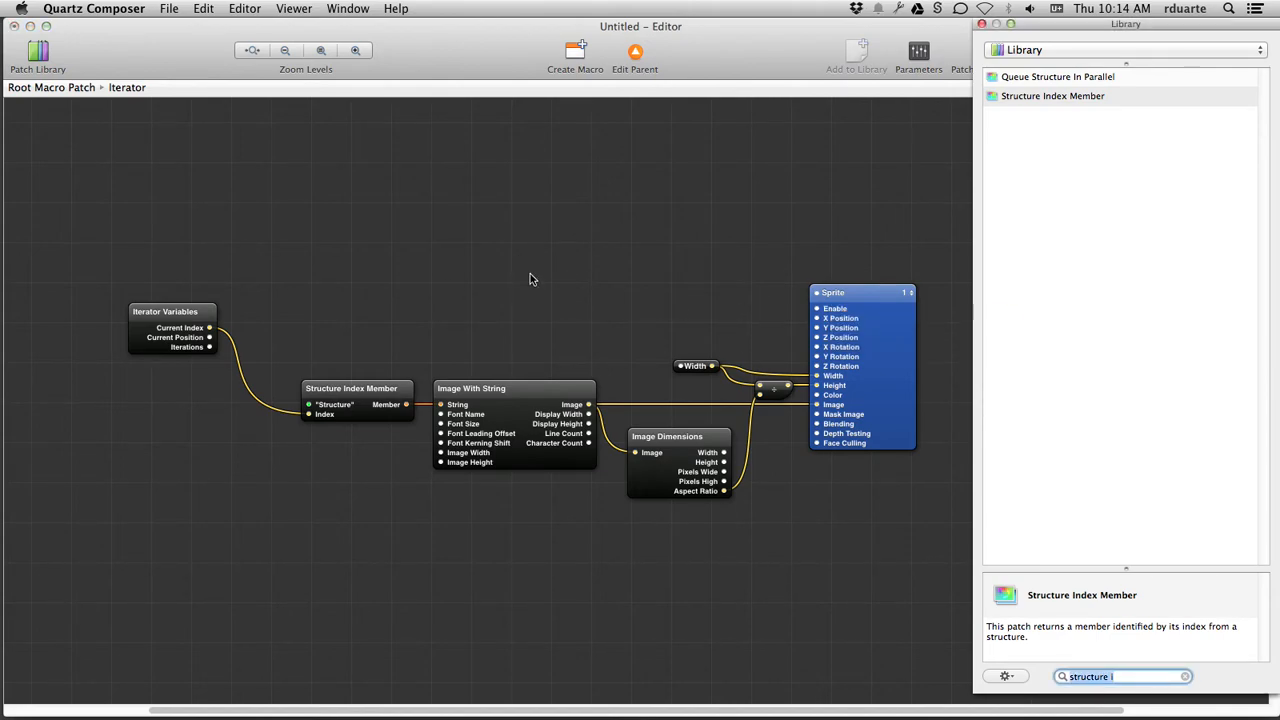
- Add Mathematical Expression and Integrator patches from the Library and check the Integrator's parameters
type("mathem")
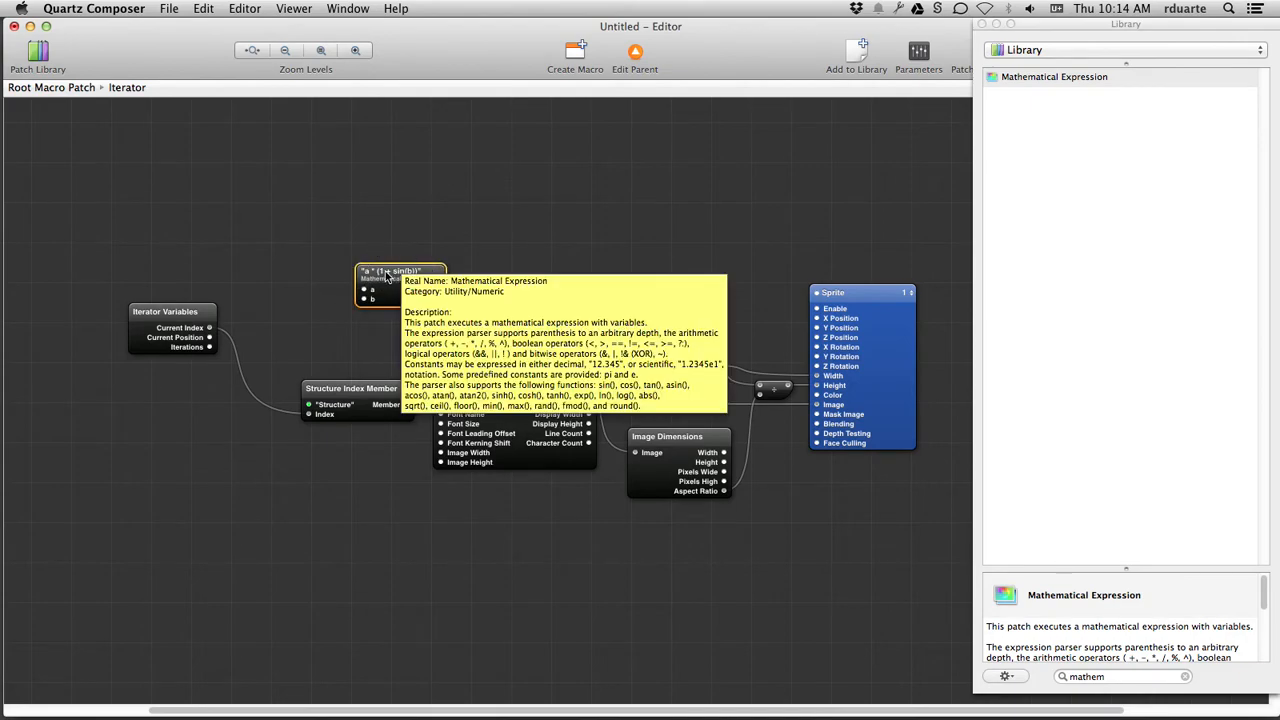
type("integrato")
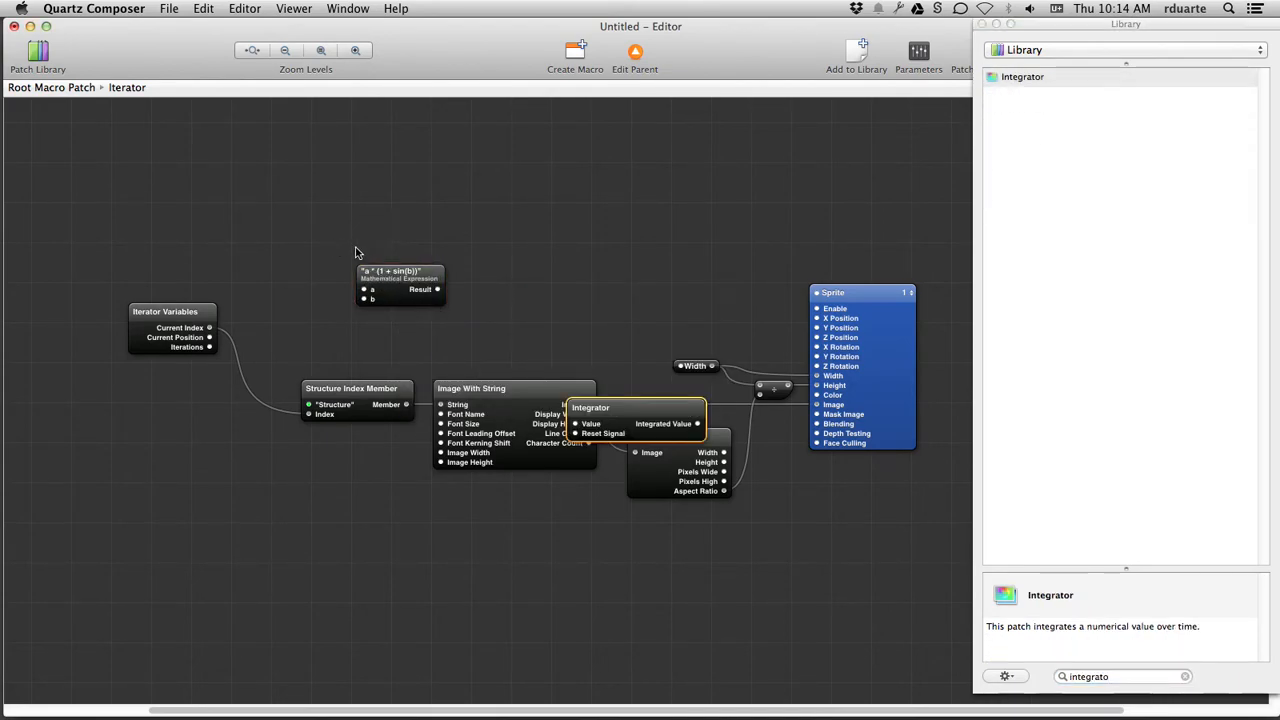
left_click_drag(636, 408, 280, 196)
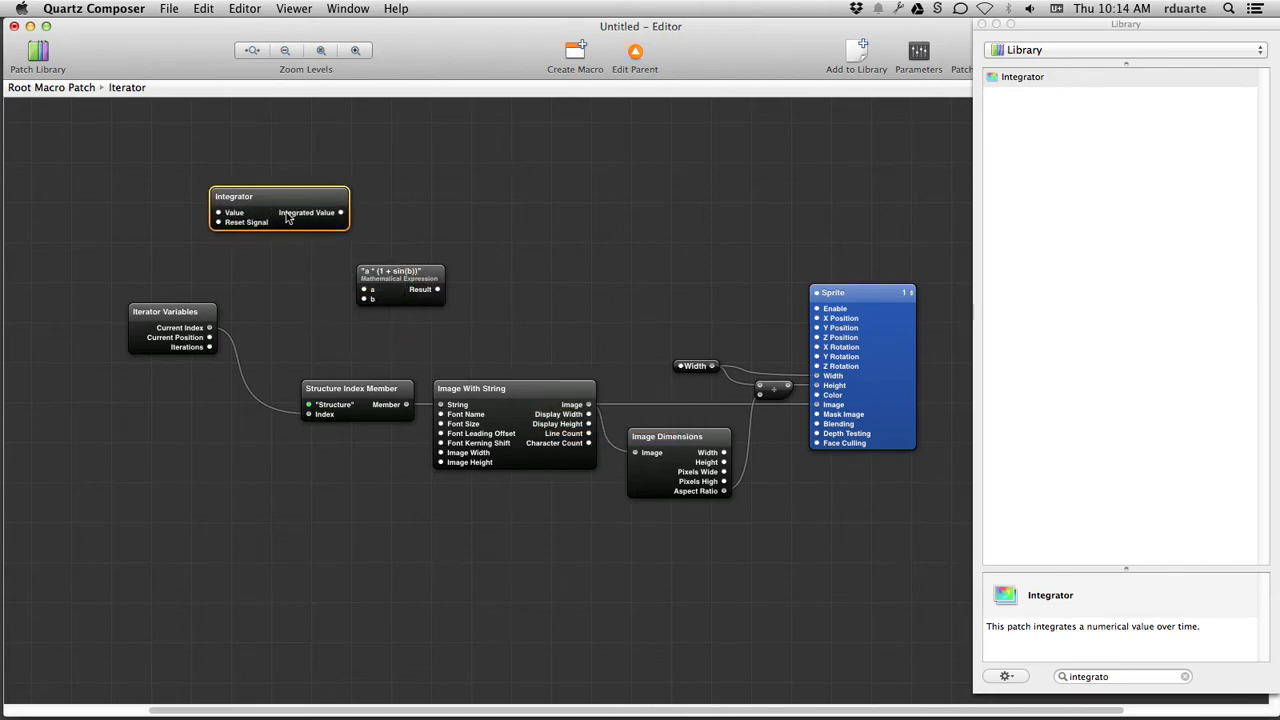
double_click(280, 210)
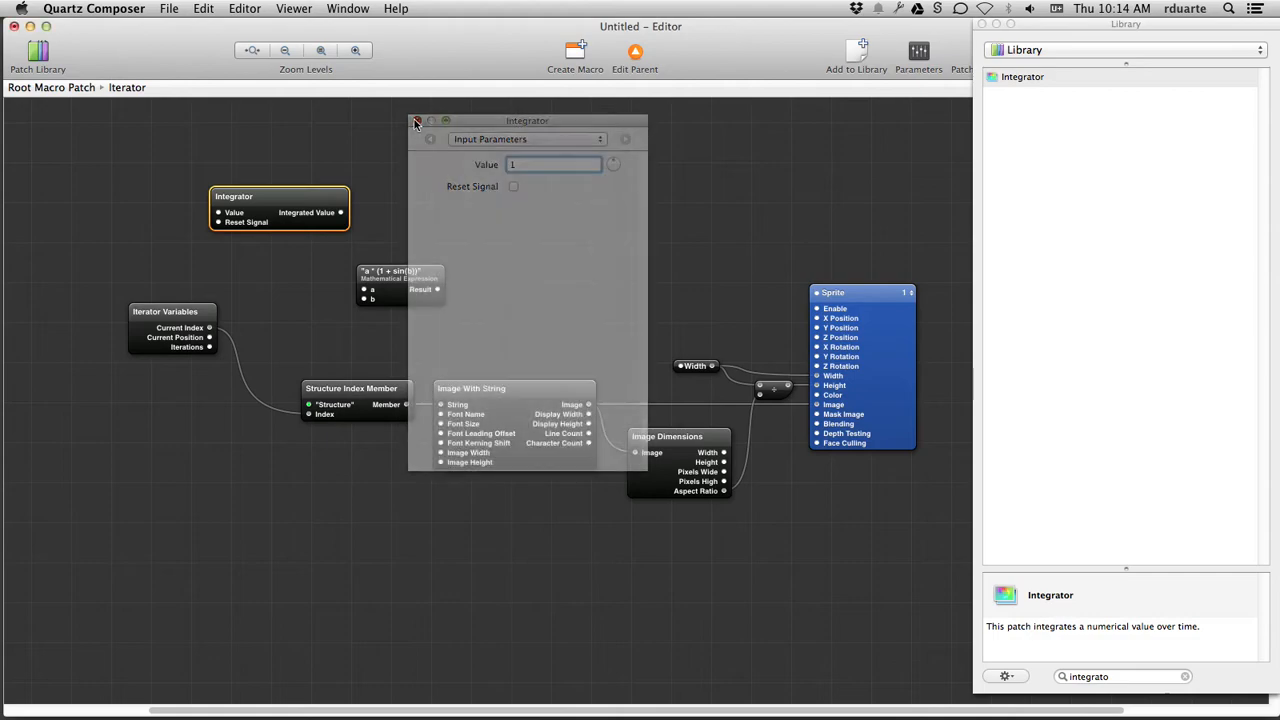
left_click(416, 122)
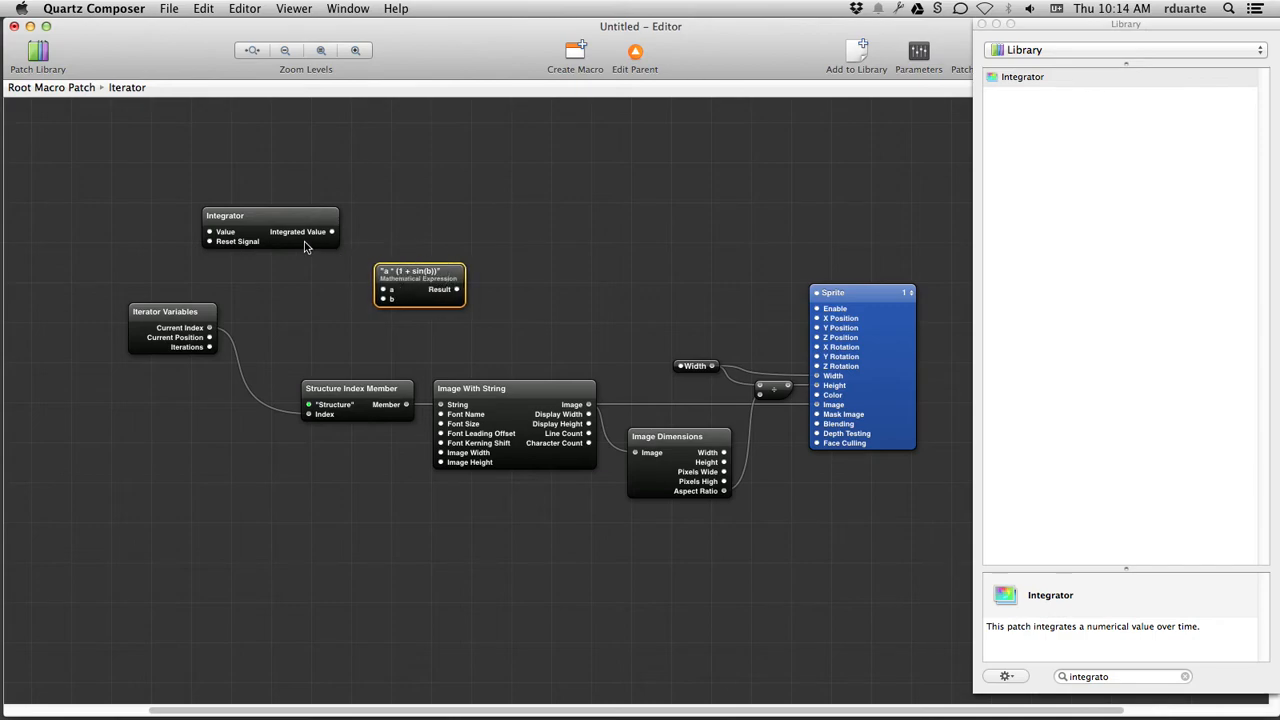
mouse_move(332, 234)
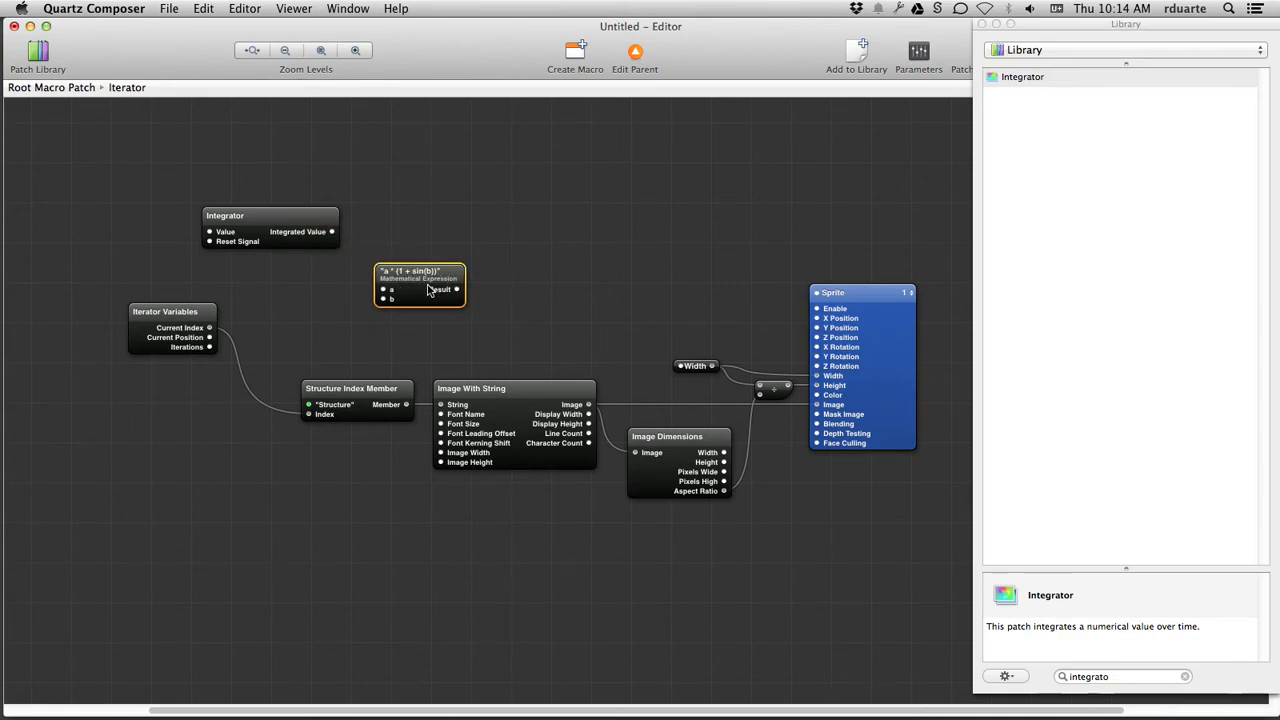
double_click(418, 284)
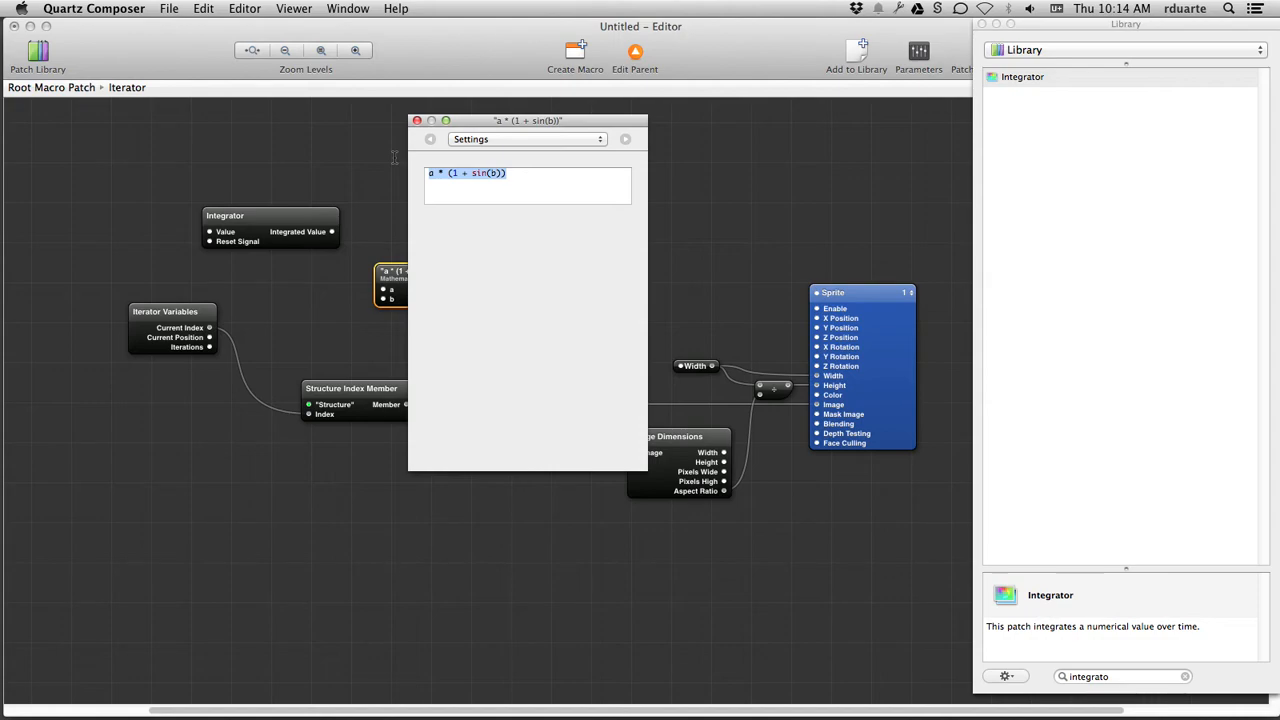
- Write the formula secs % iterations == currentIteration, exposing secs, iterations and currentIteration inputs
type("second")
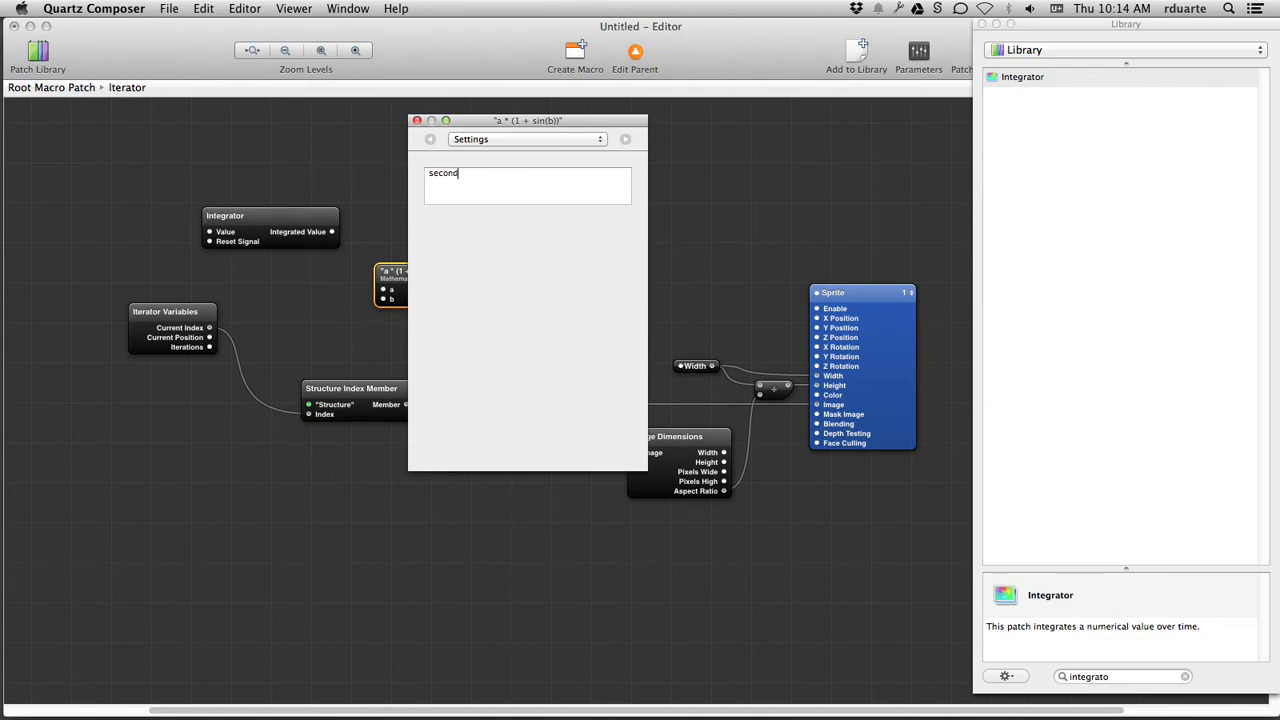
type("secs")
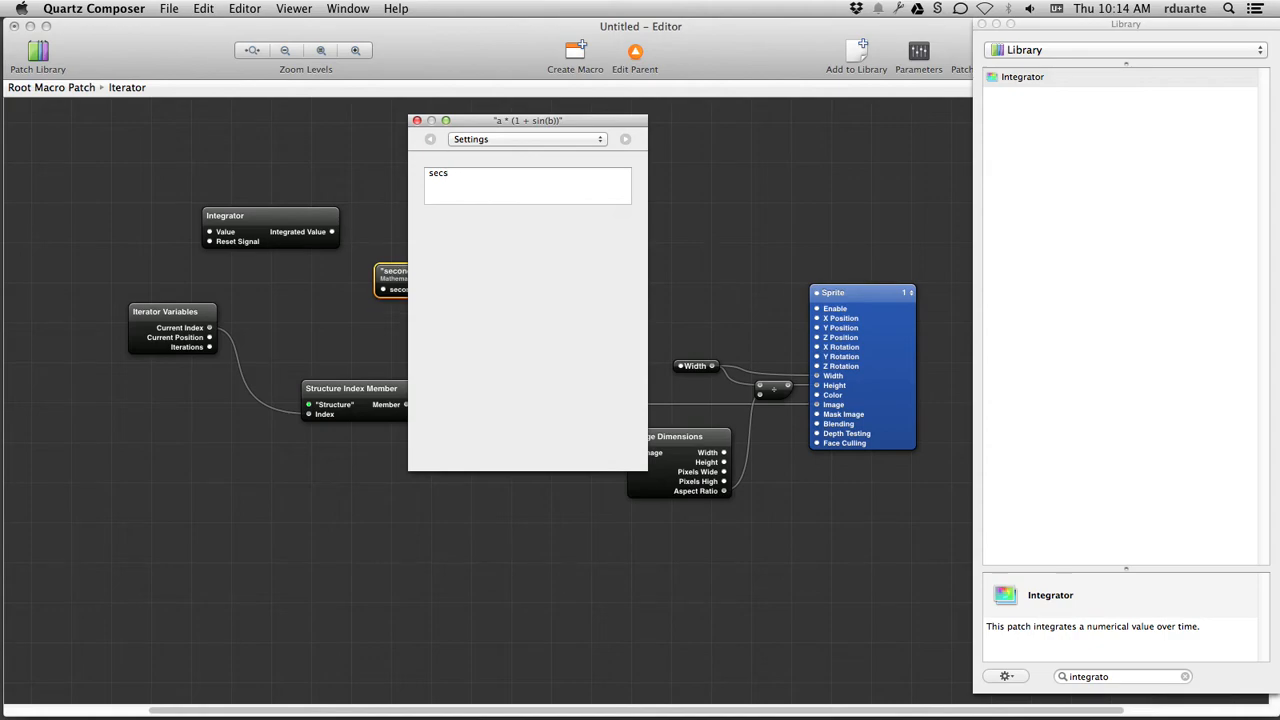
type("%")
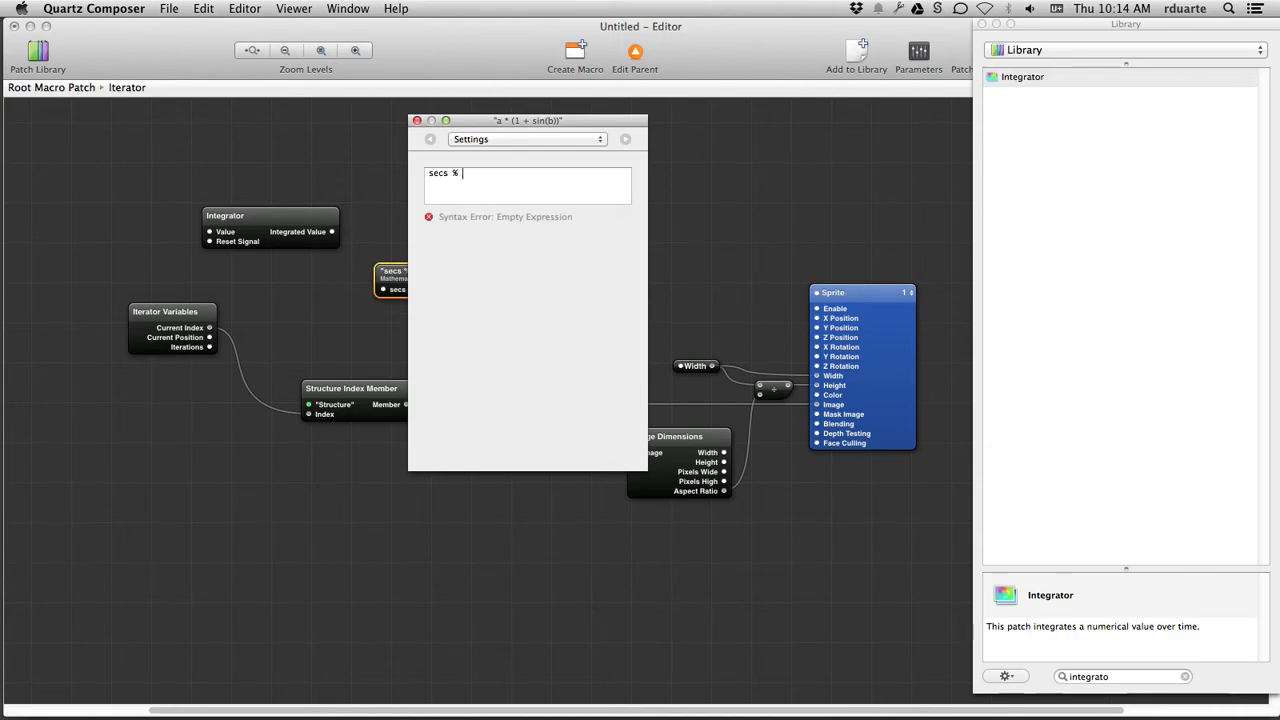
type("total")
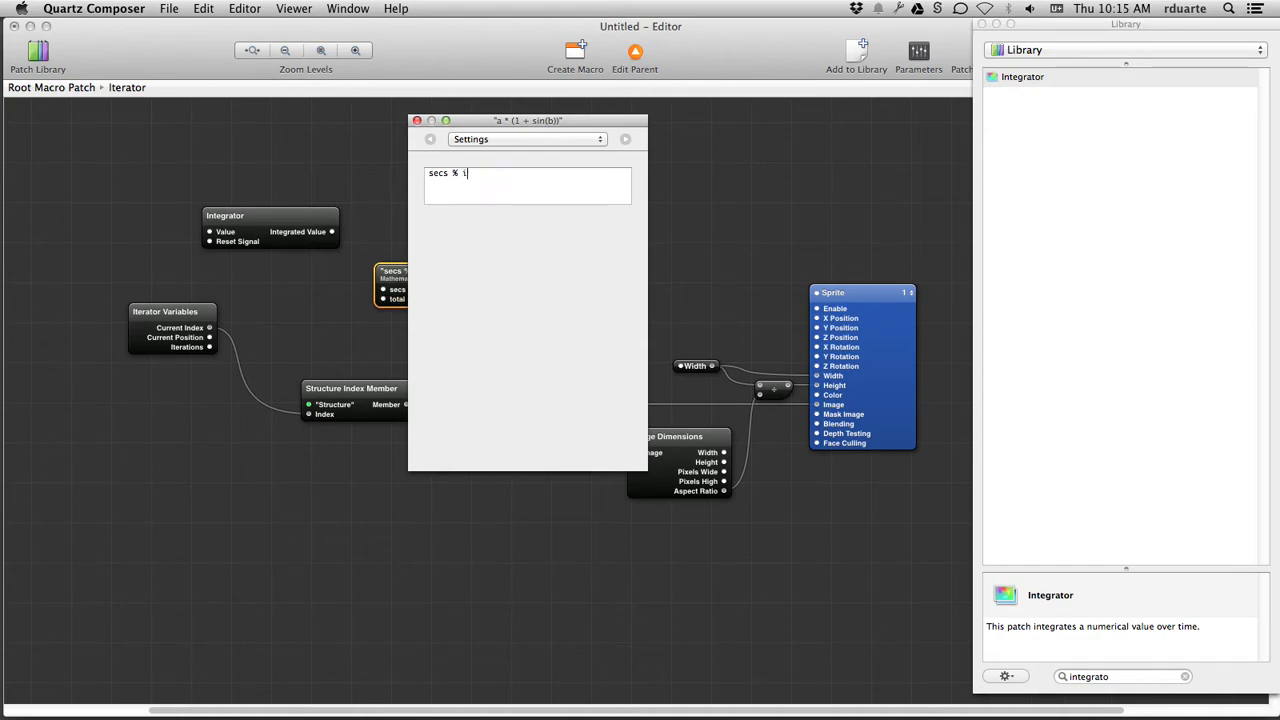
type("nterations ==")
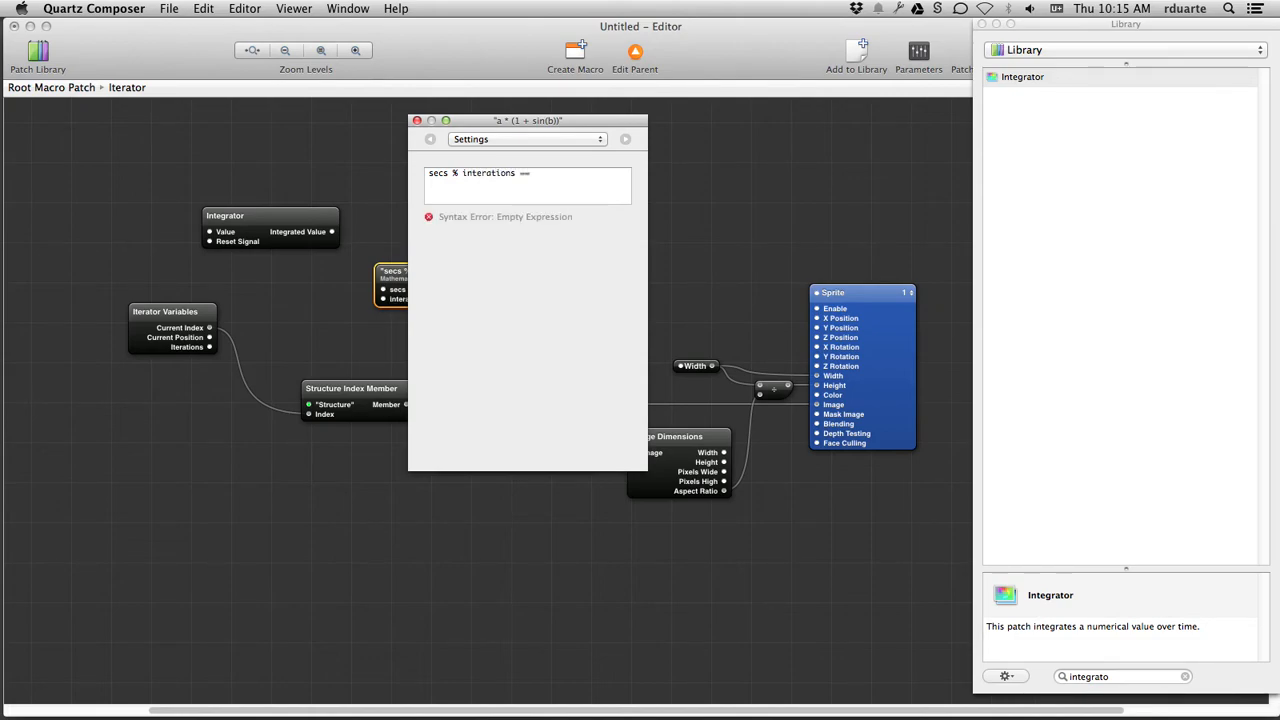
type("current")
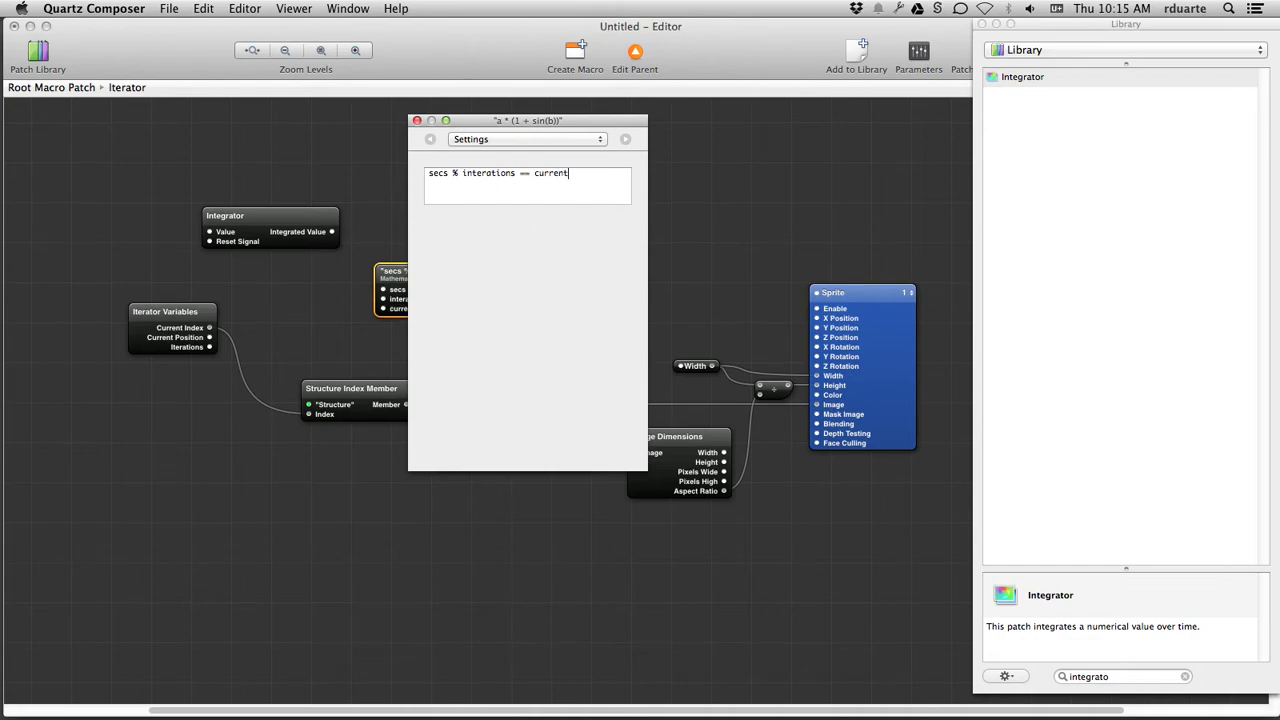
type("It")
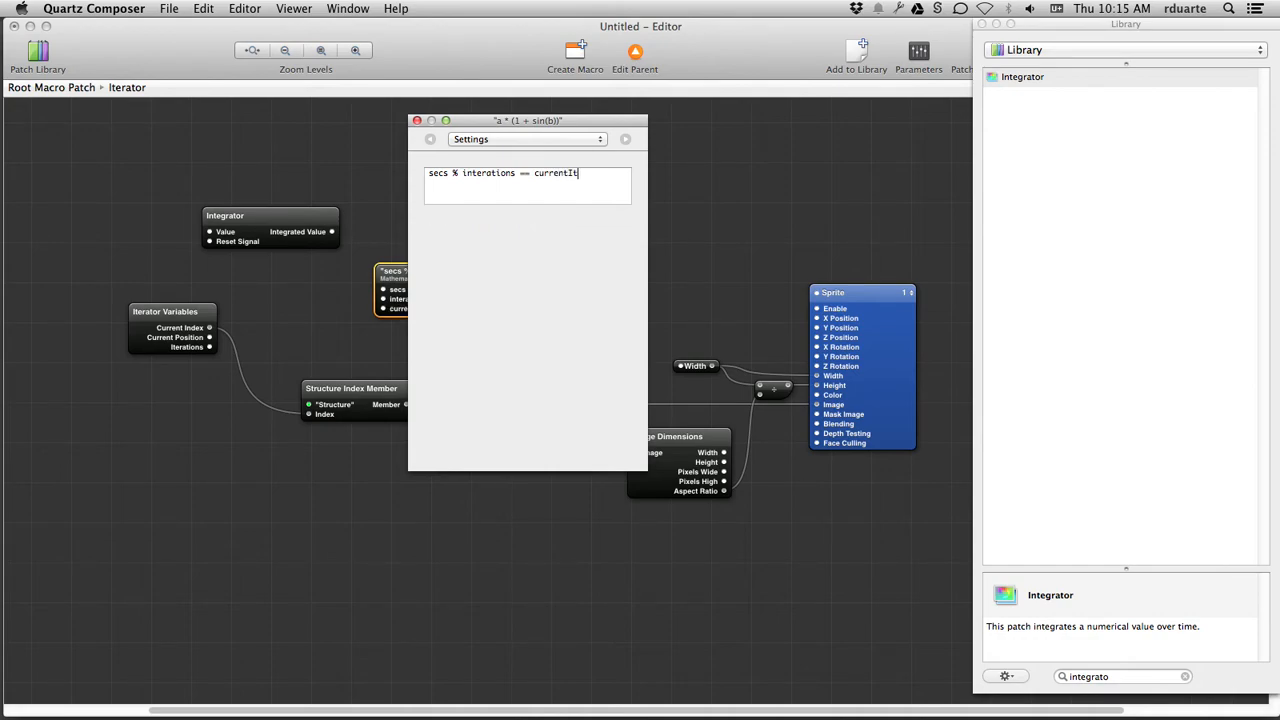
type("eration")
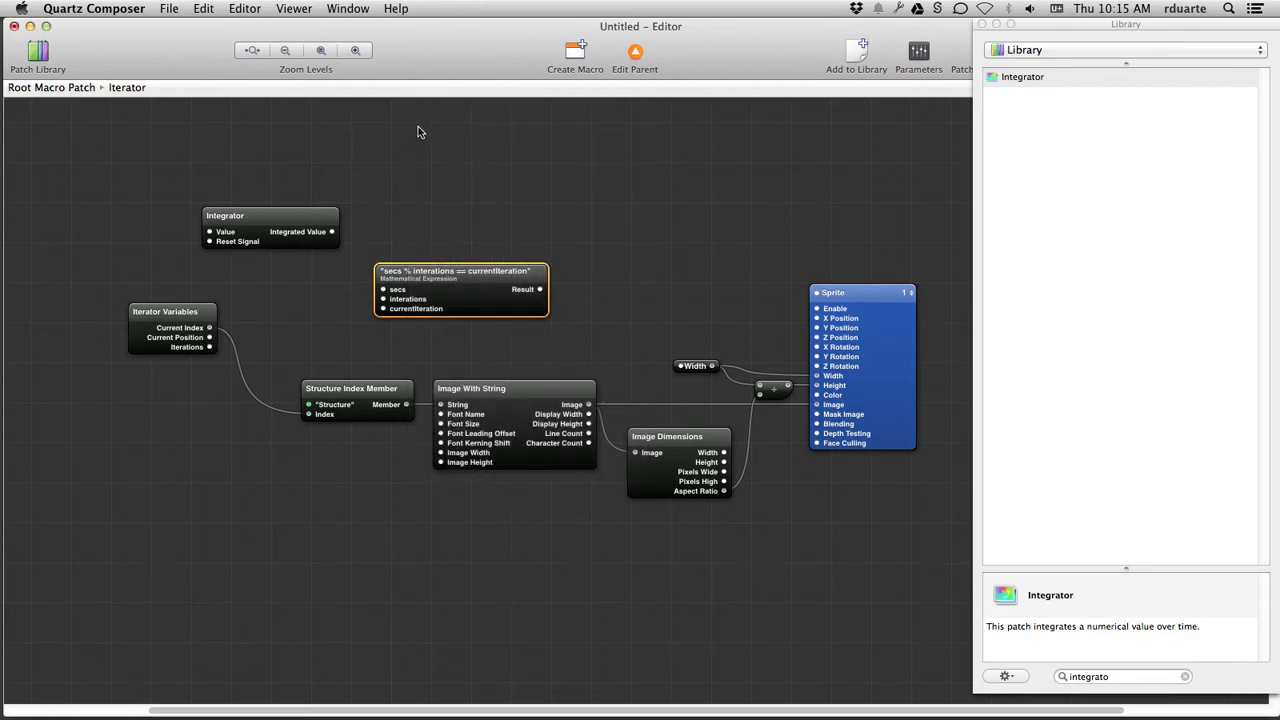
mouse_move(252, 244)
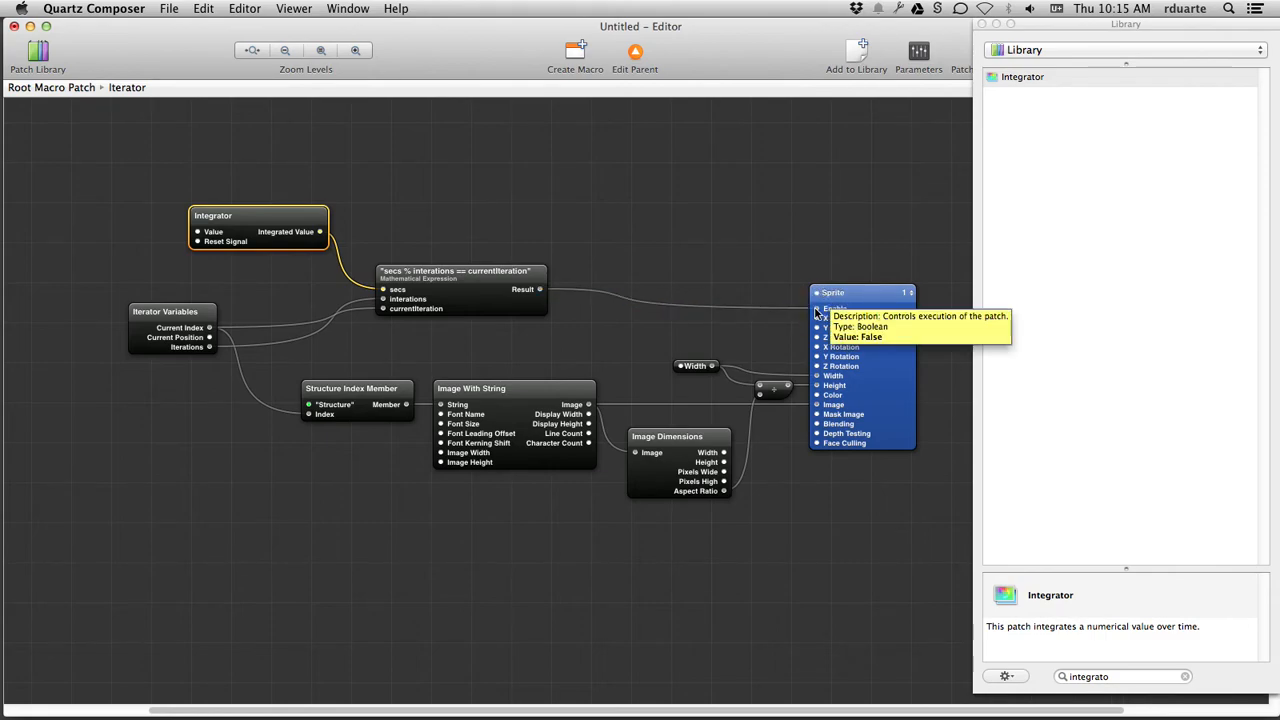
- Wire Integrated Value to secs, Iterator values to iterations and currentIteration, Result to Sprite Enable
double_click(258, 216)
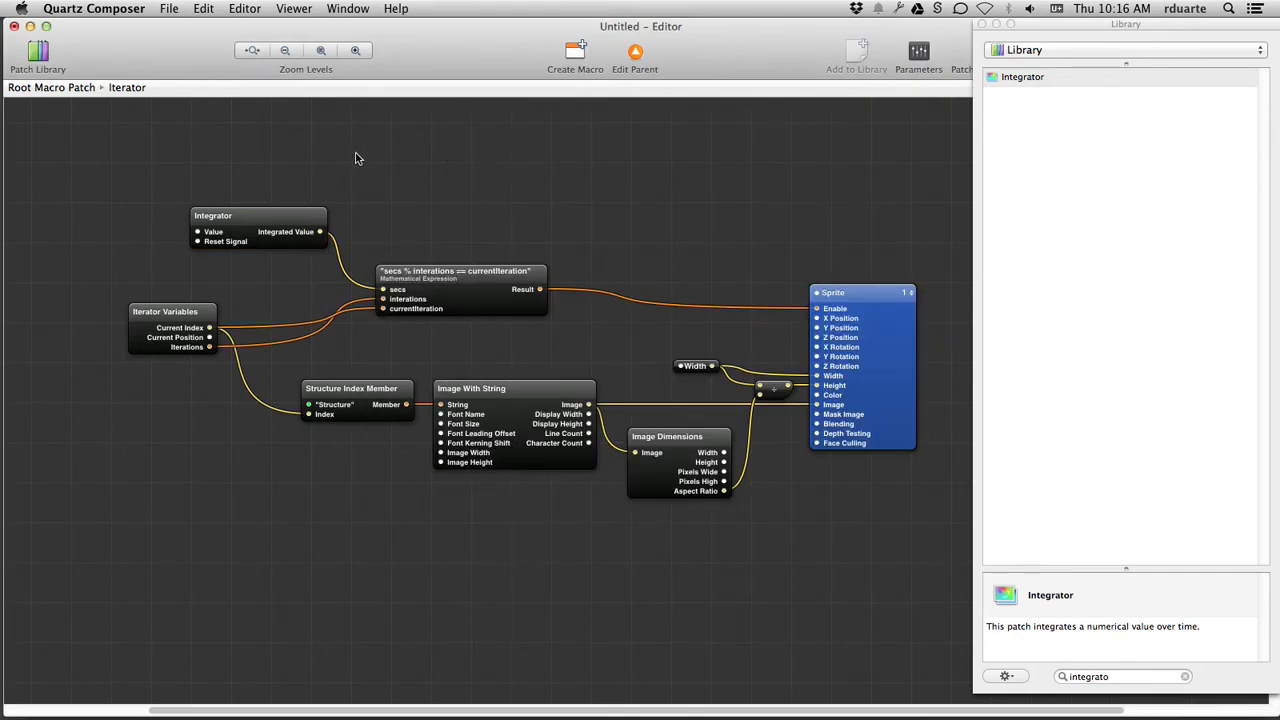
mouse_move(304, 198)
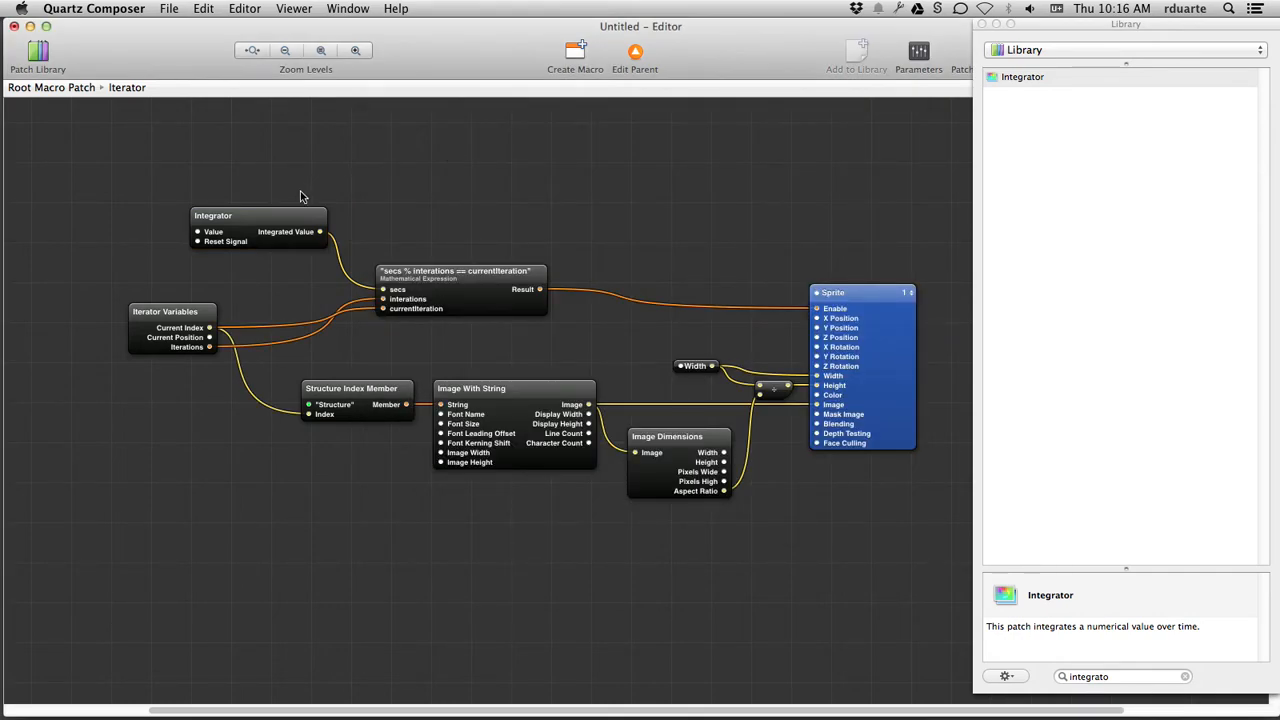
mouse_move(588, 176)
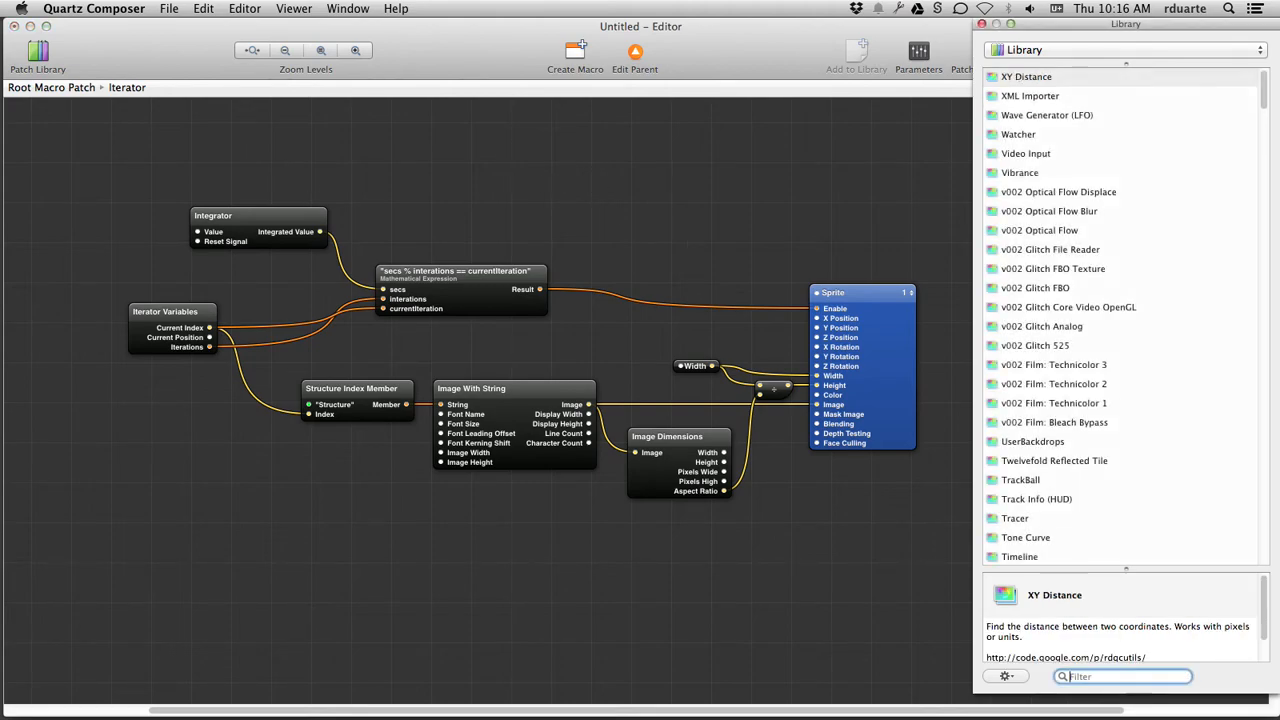
- Connect an RGB Color patch to the Sprite's Color and search the Library for Interpolation
type("rbc")
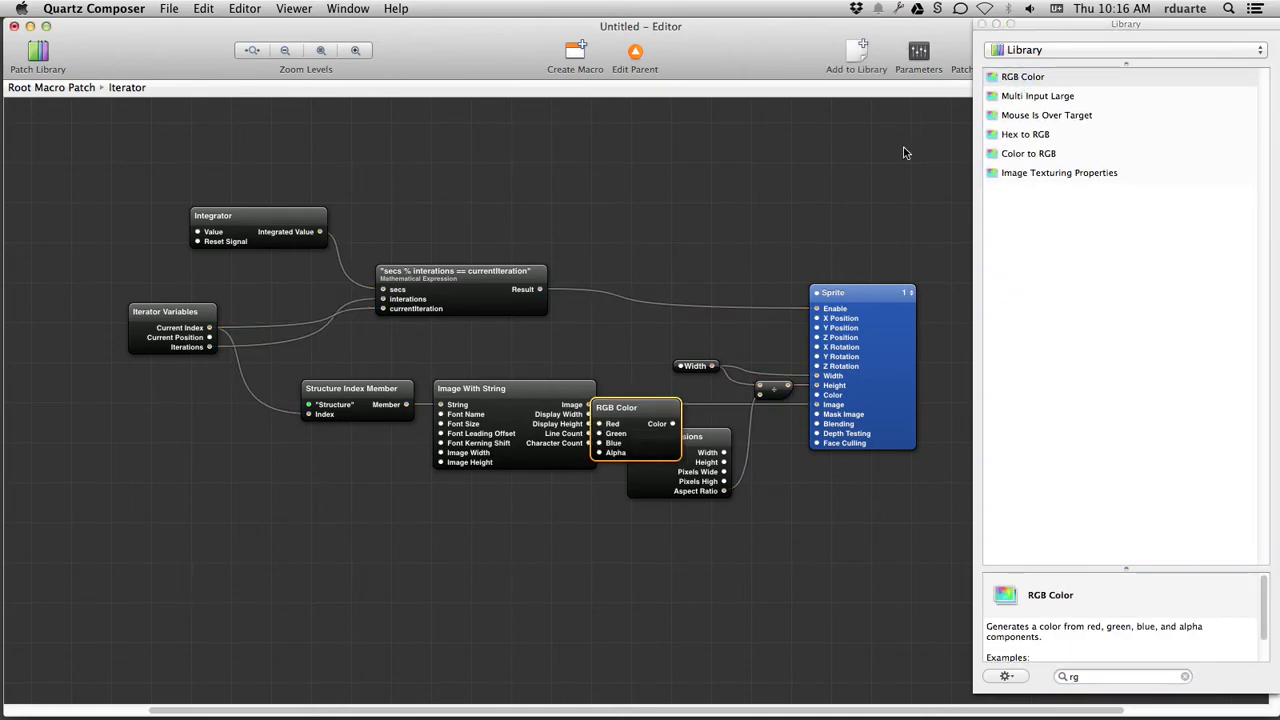
left_click_drag(616, 408, 684, 180)
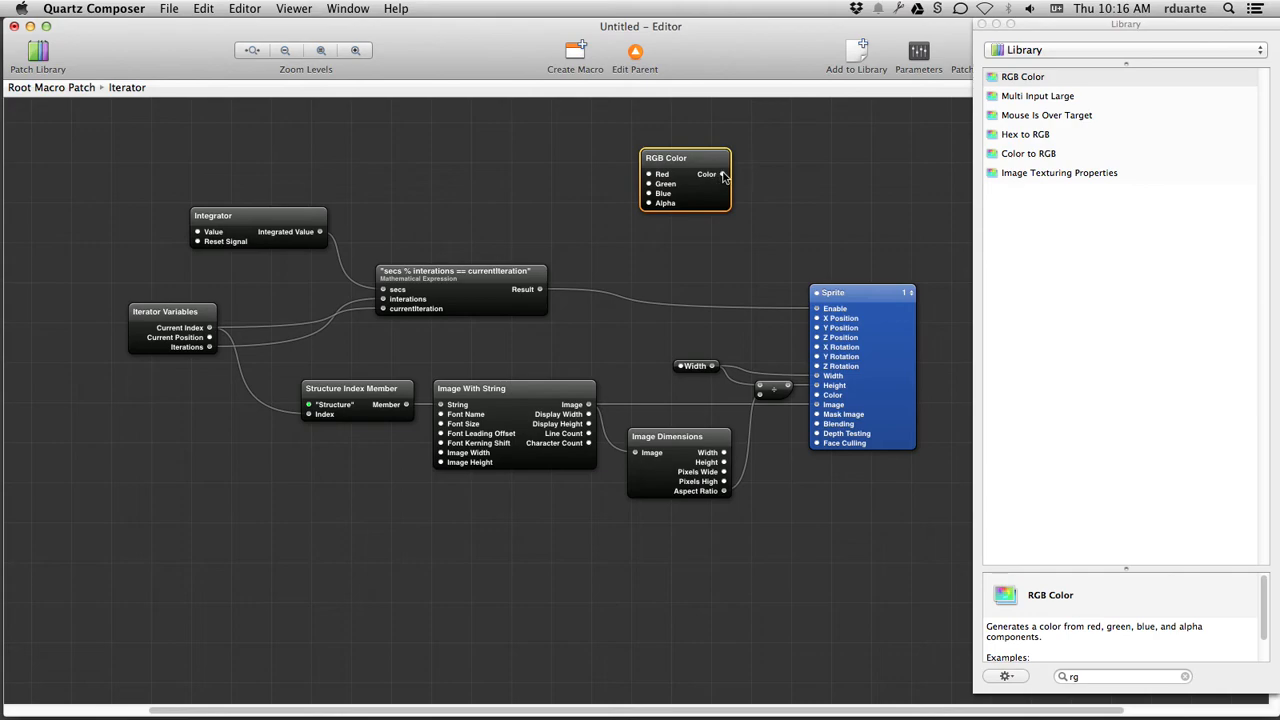
left_click_drag(720, 174, 820, 394)
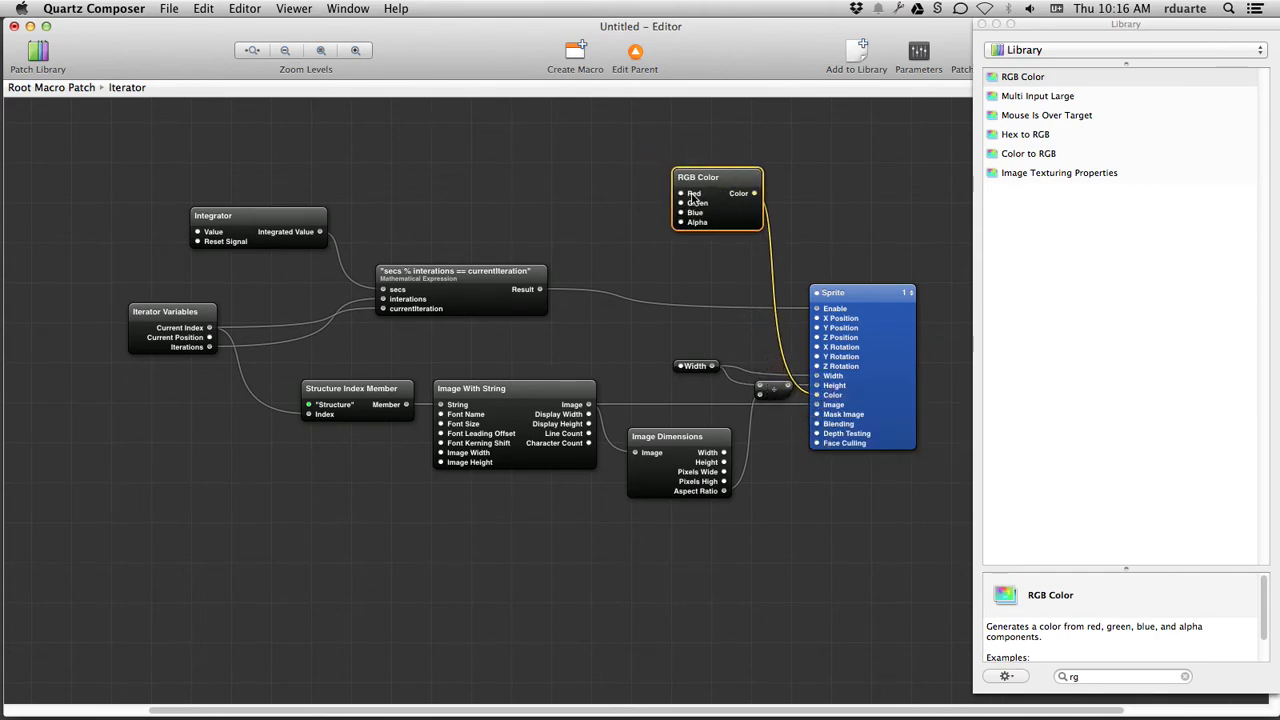
mouse_move(682, 220)
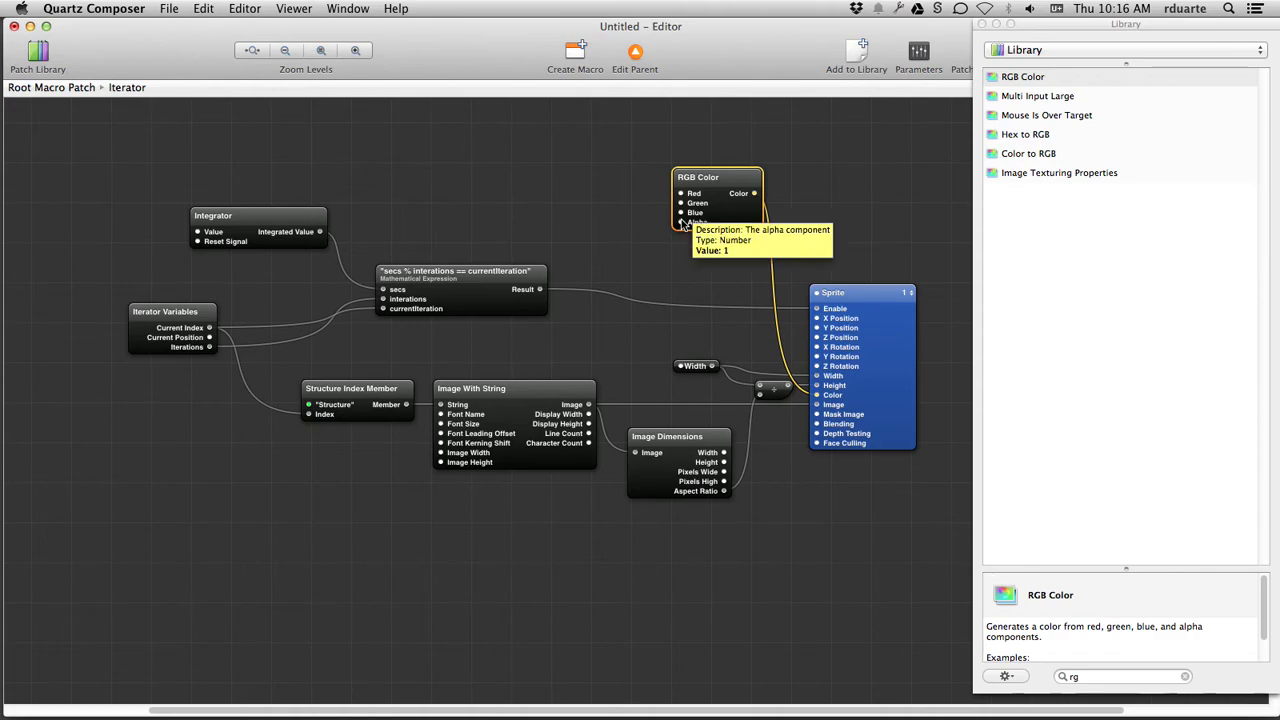
mouse_move(680, 206)
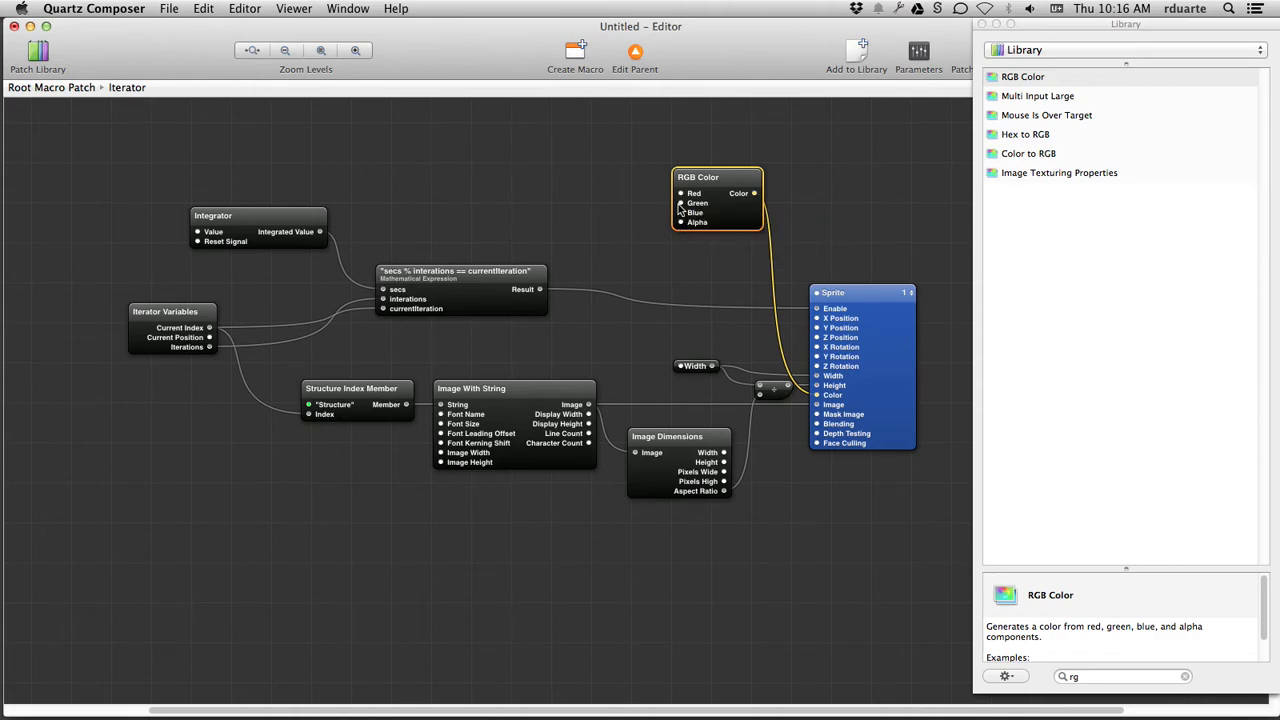
mouse_move(684, 224)
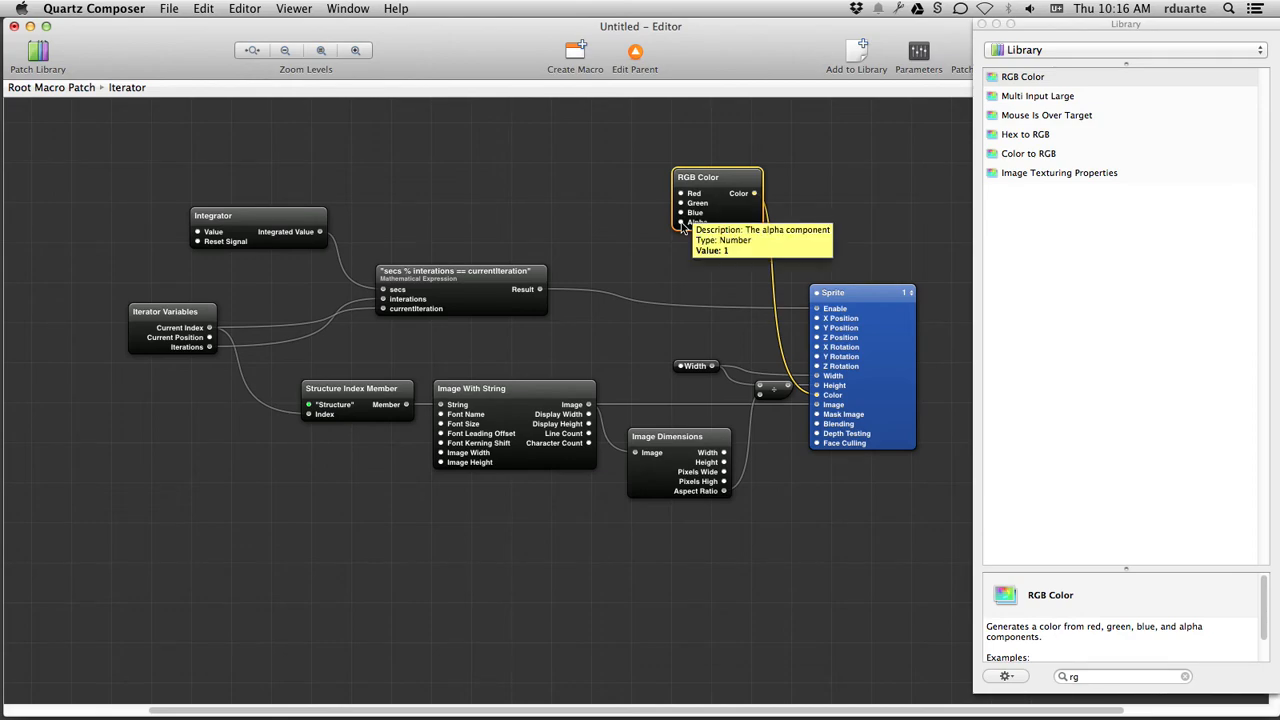
mouse_move(770, 230)
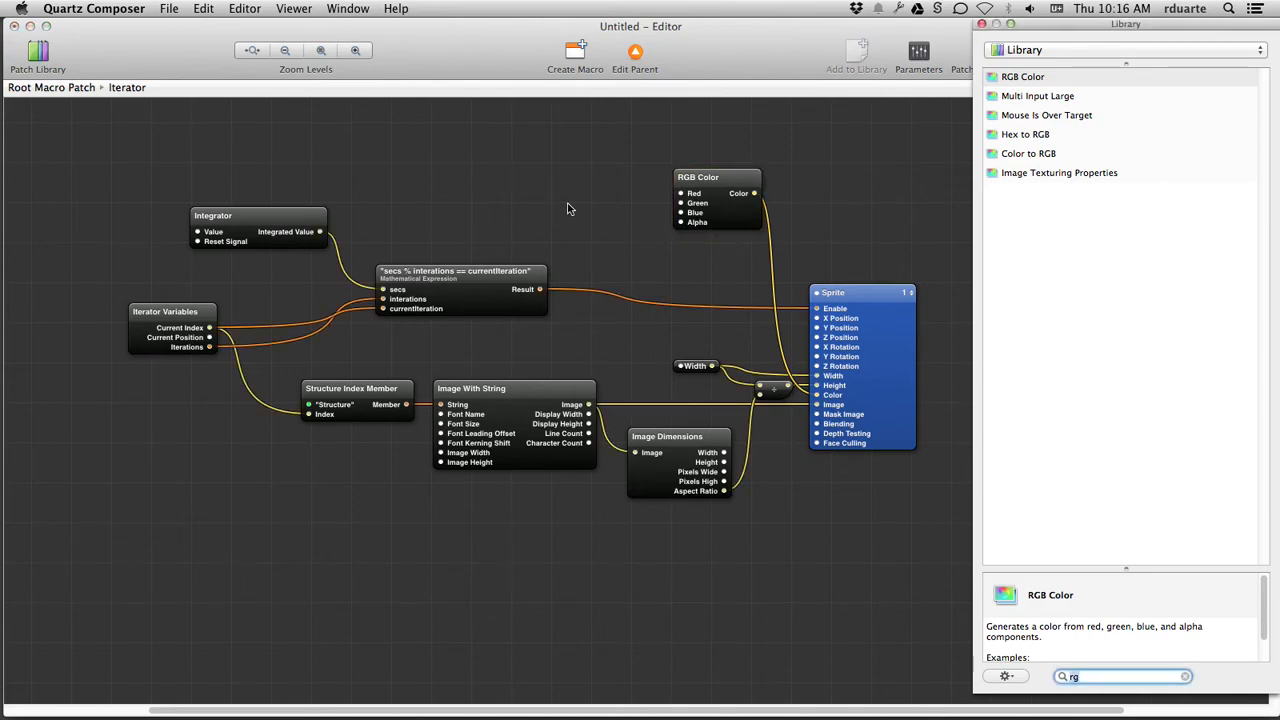
left_click(1120, 676)
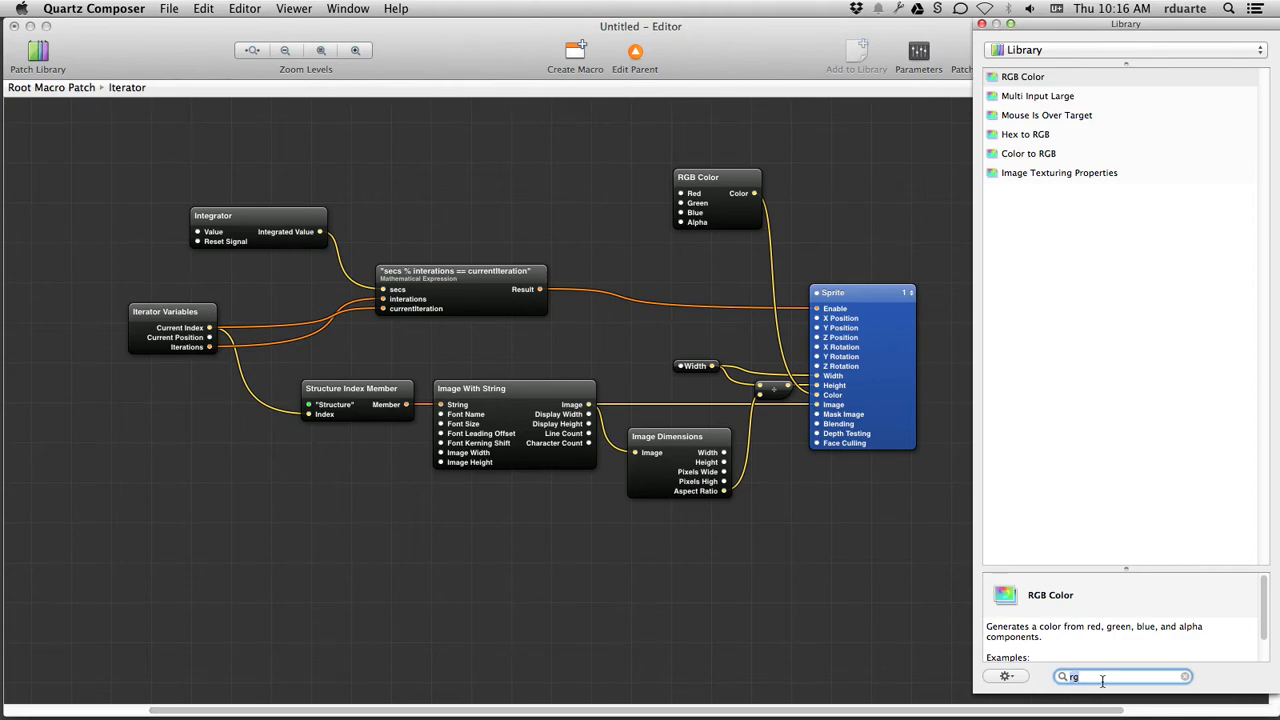
type("interpolation")
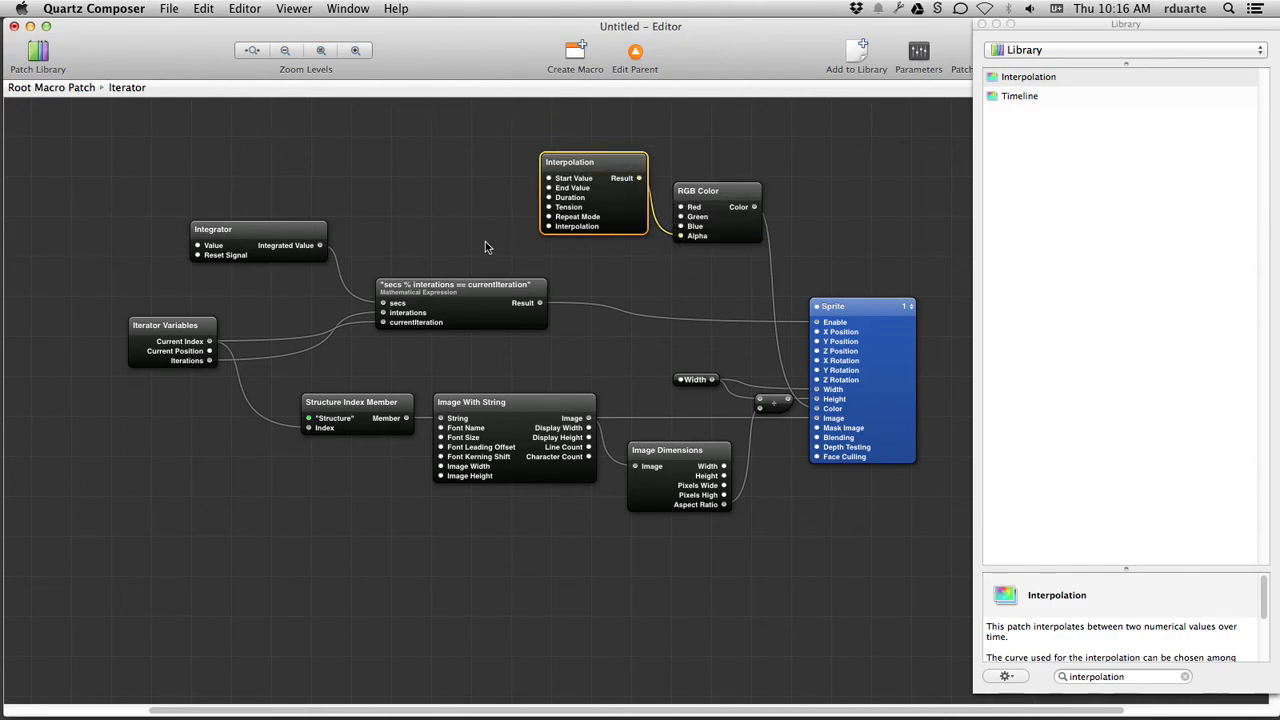
- Set Interpolation to Mirrored Loop repeat with a Quadratic In-Out curve and view its Settings curve
double_click(592, 160)
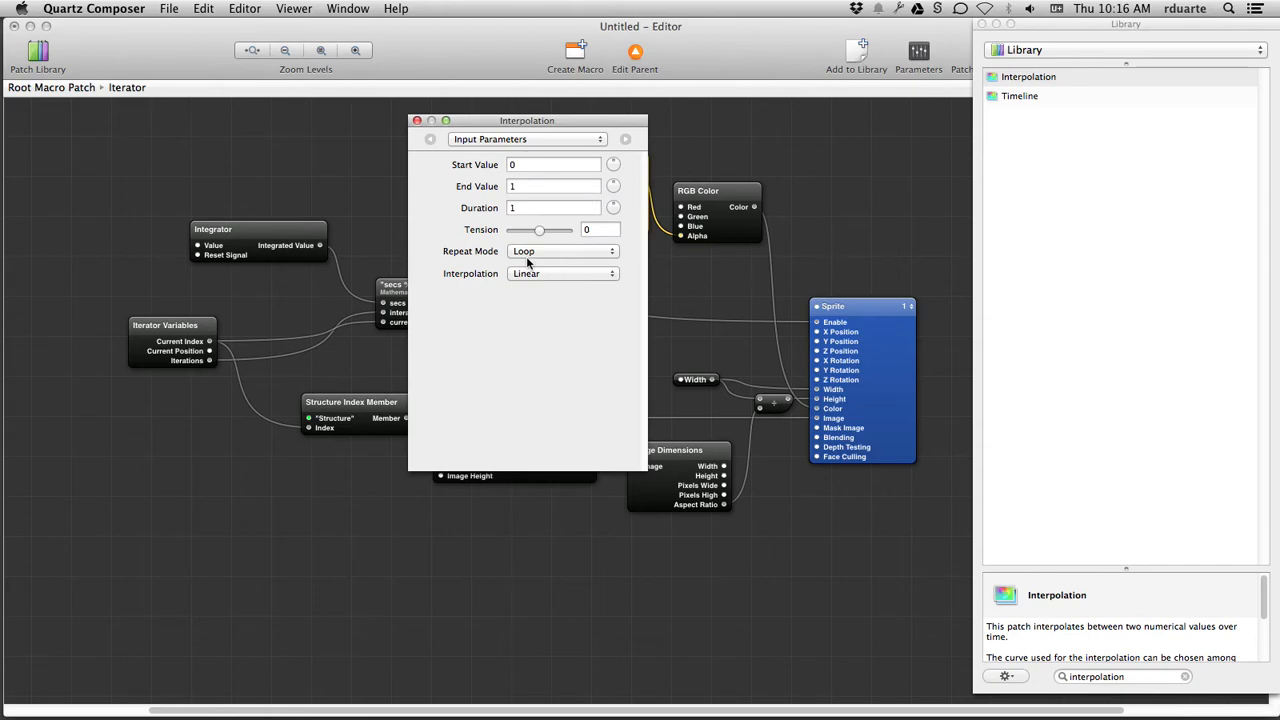
left_click(564, 252)
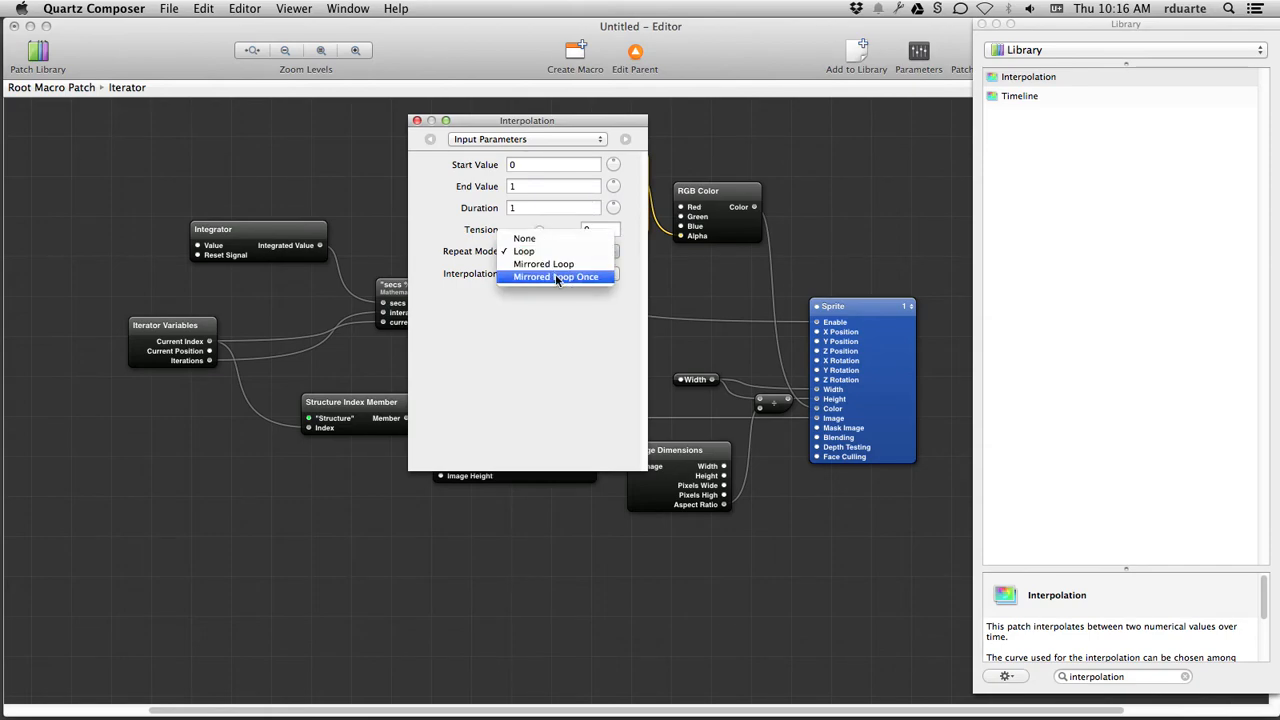
left_click(560, 272)
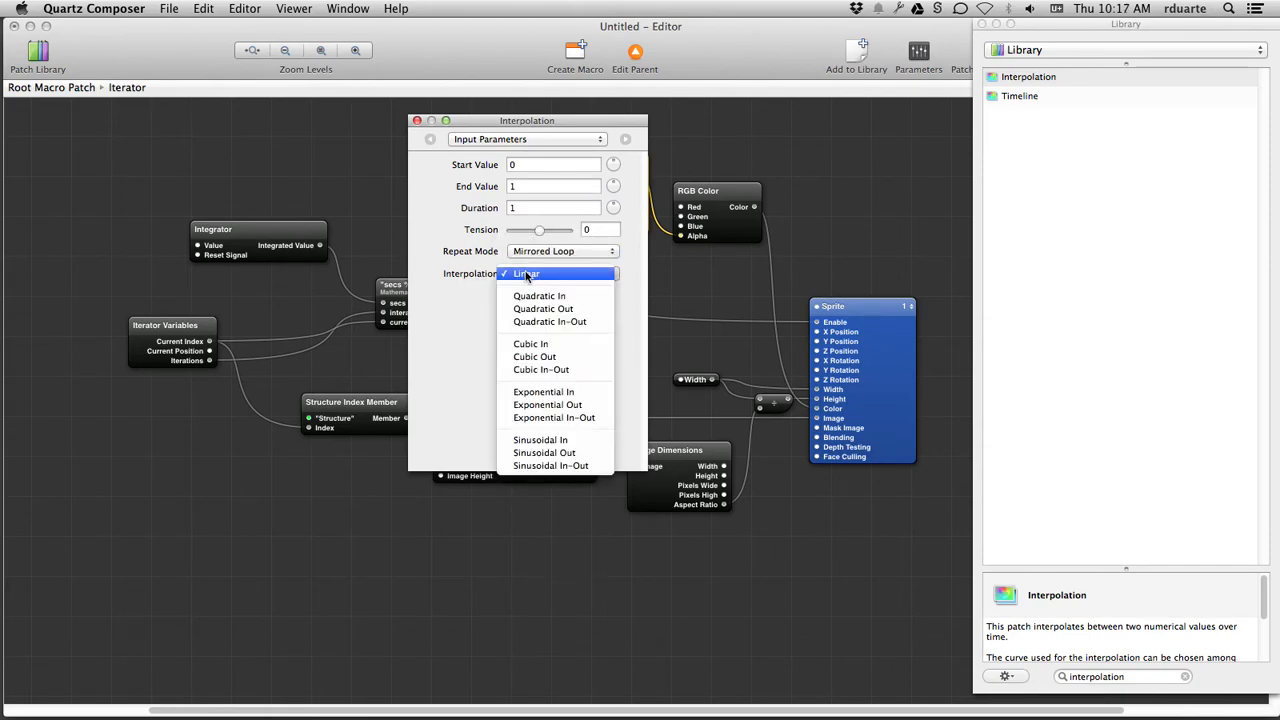
mouse_move(558, 320)
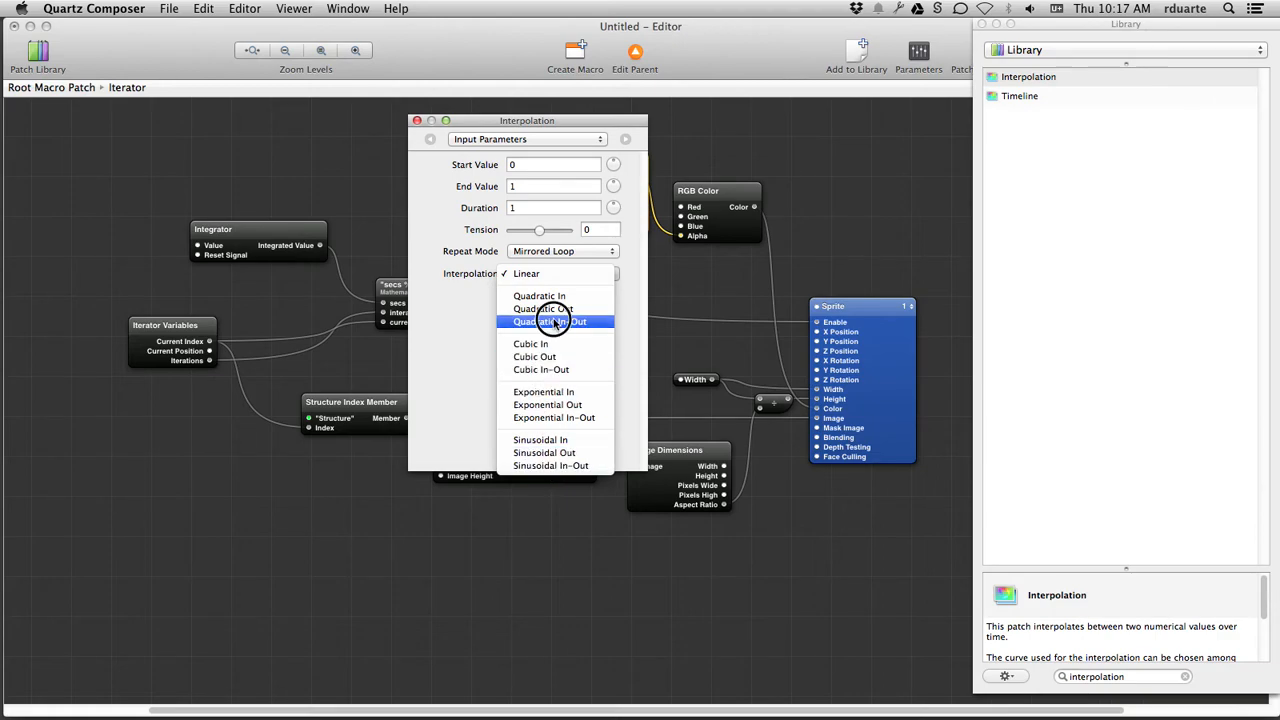
left_click(550, 320)
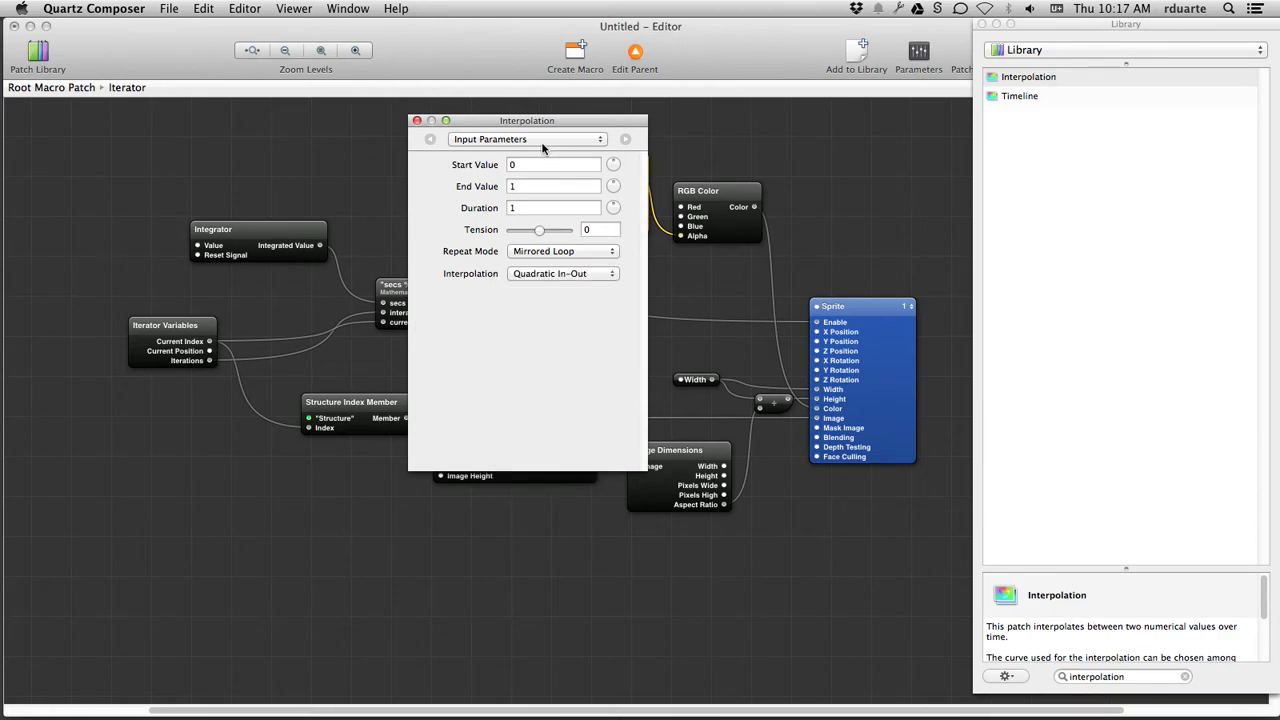
left_click(528, 140)
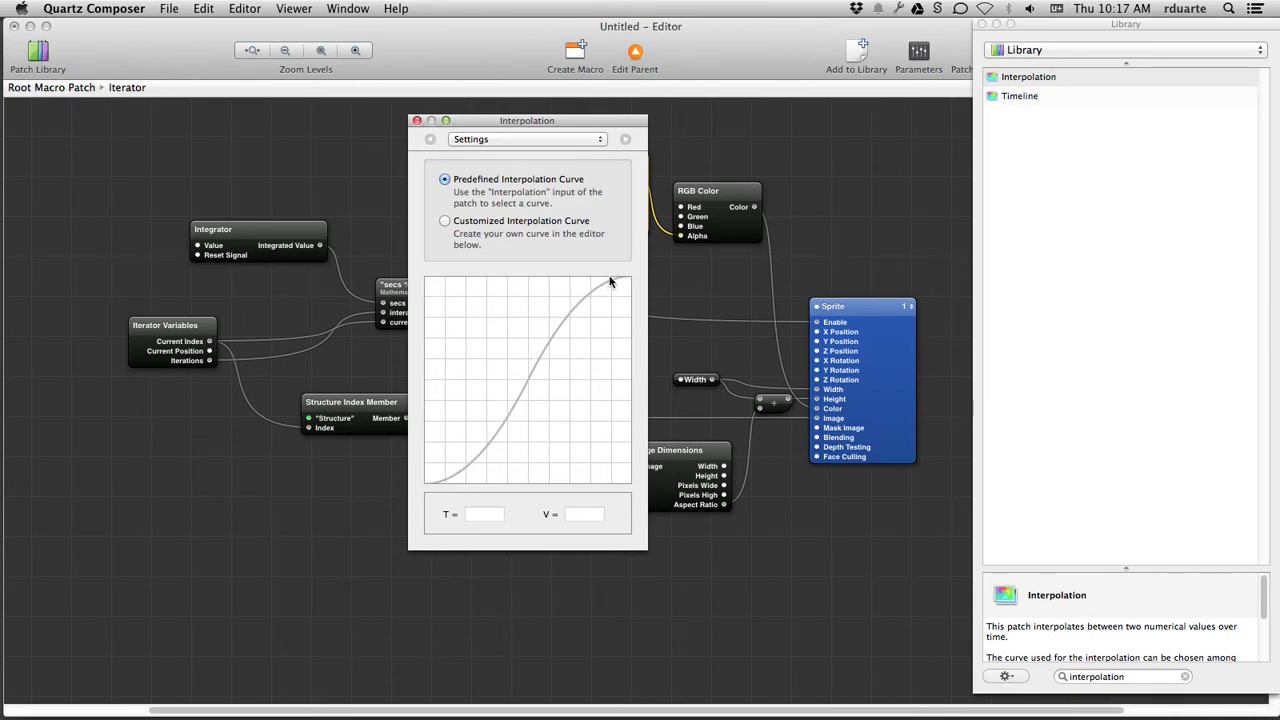
mouse_move(768, 456)
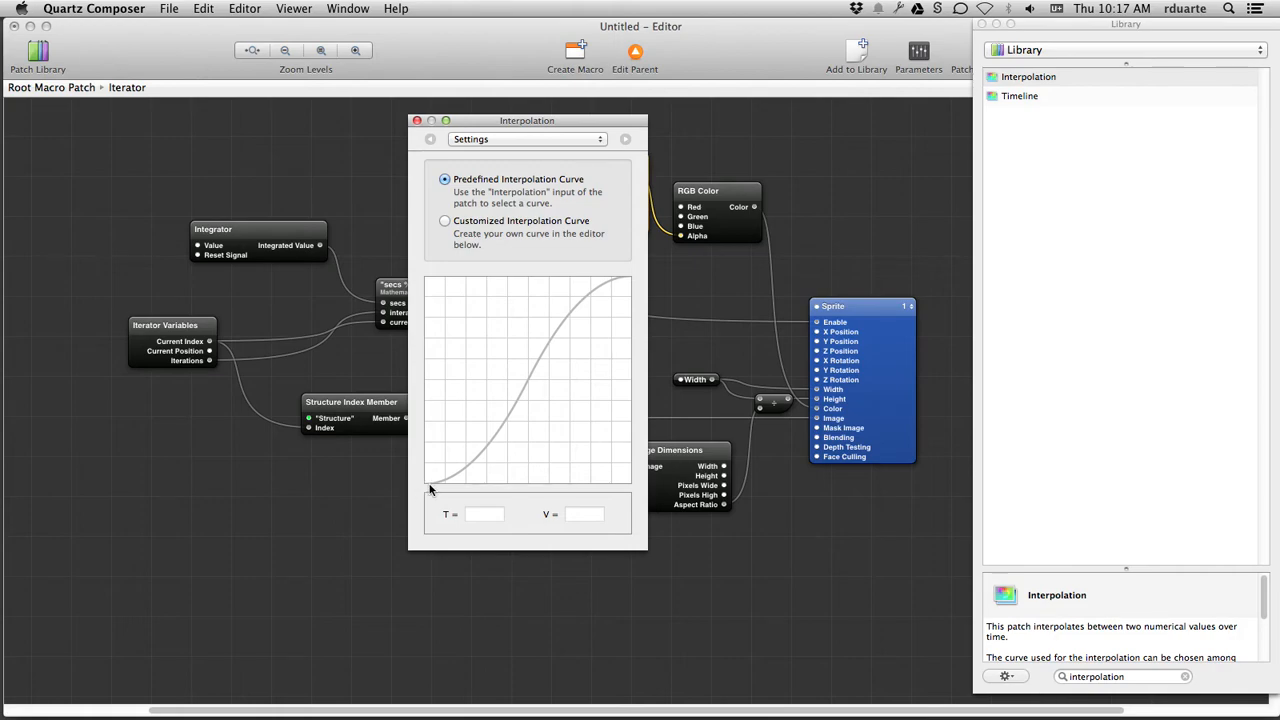
mouse_move(532, 384)
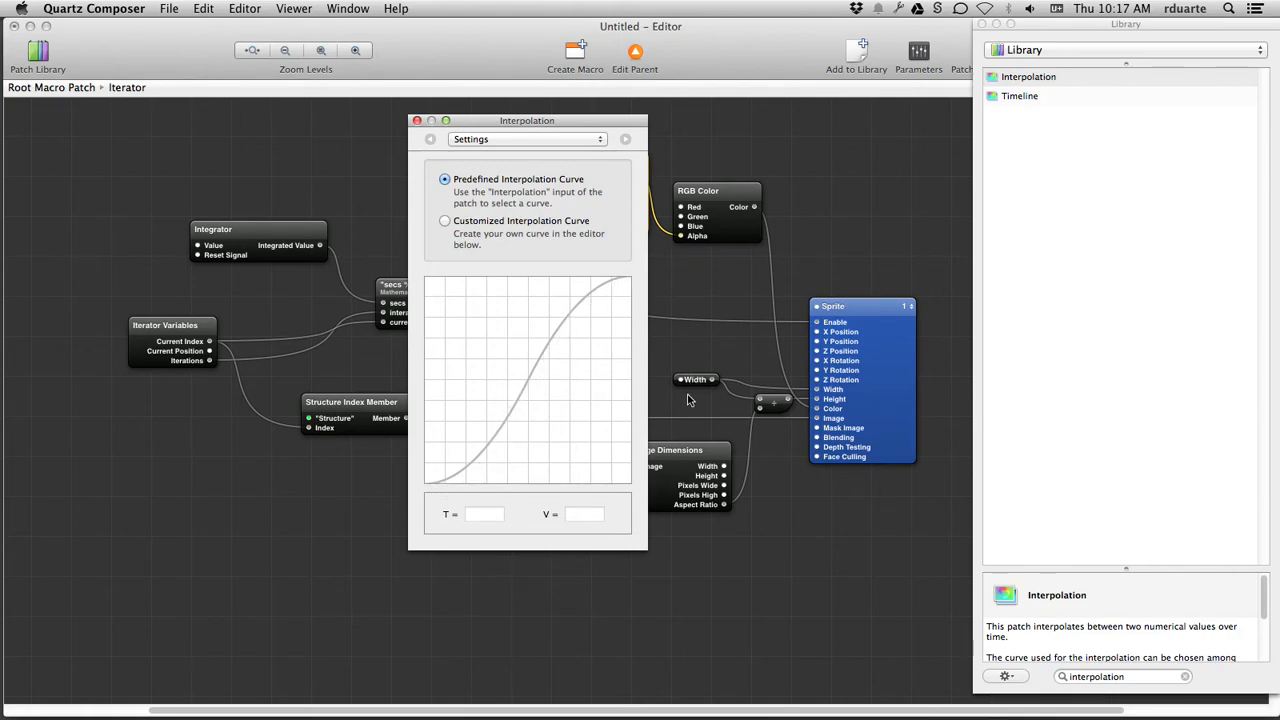
left_click(418, 120)
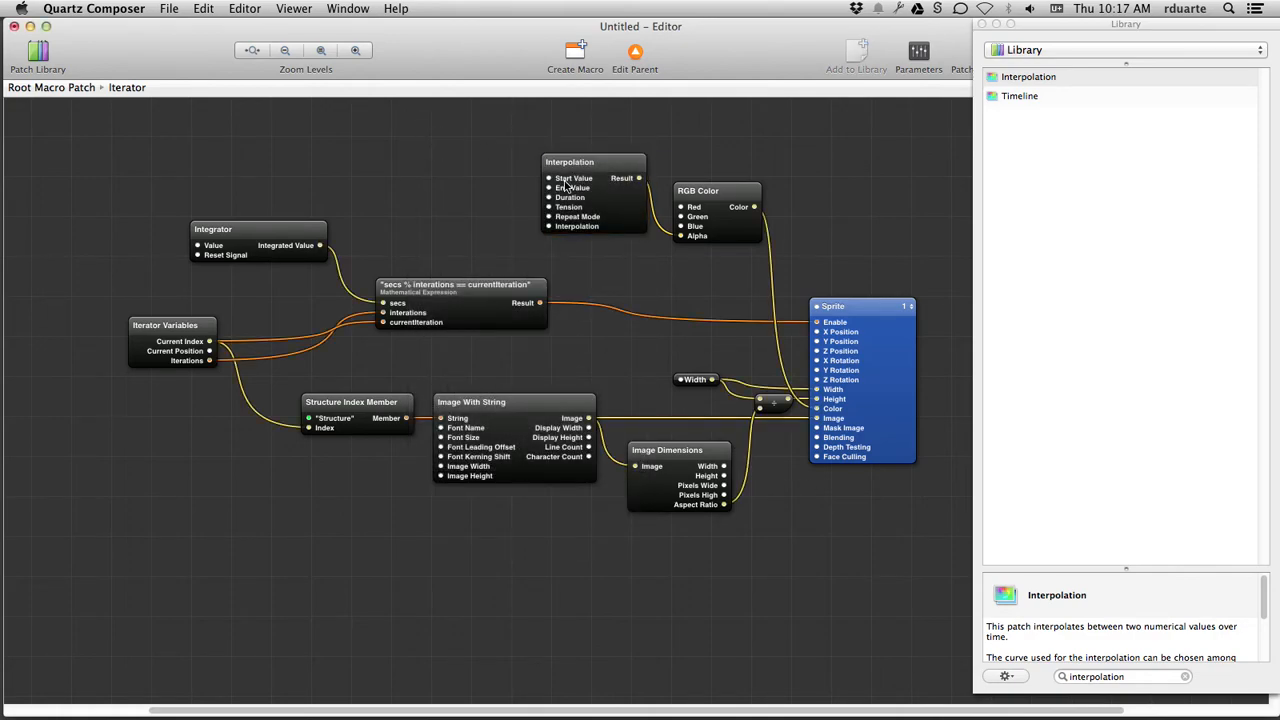
- Set the Interpolation patch's Duration to 0.5 seconds
double_click(568, 162)
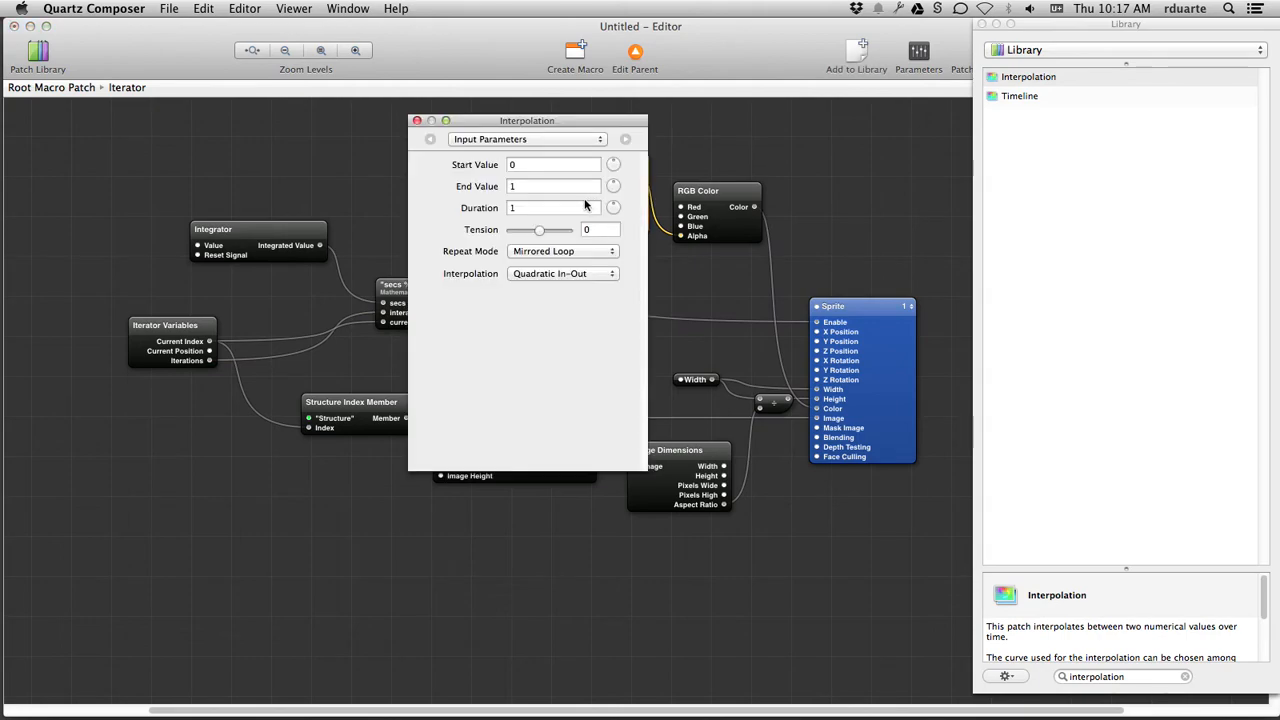
left_click(552, 206)
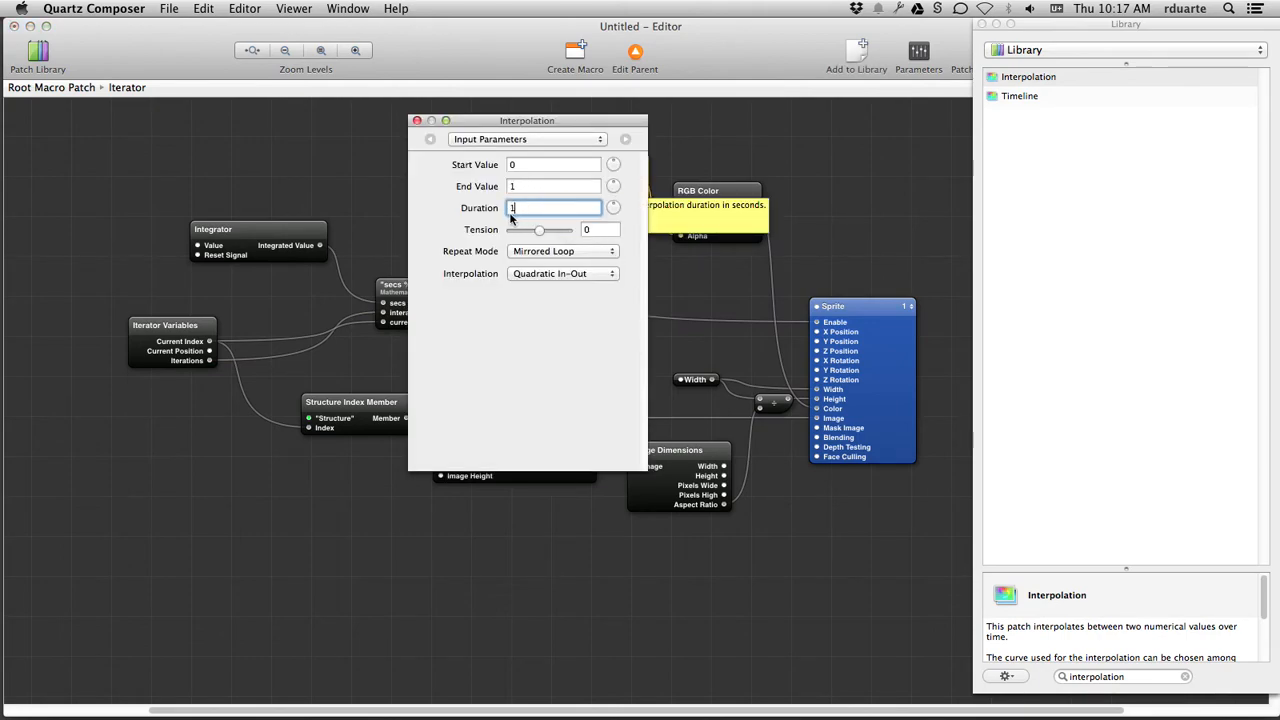
left_click(416, 120)
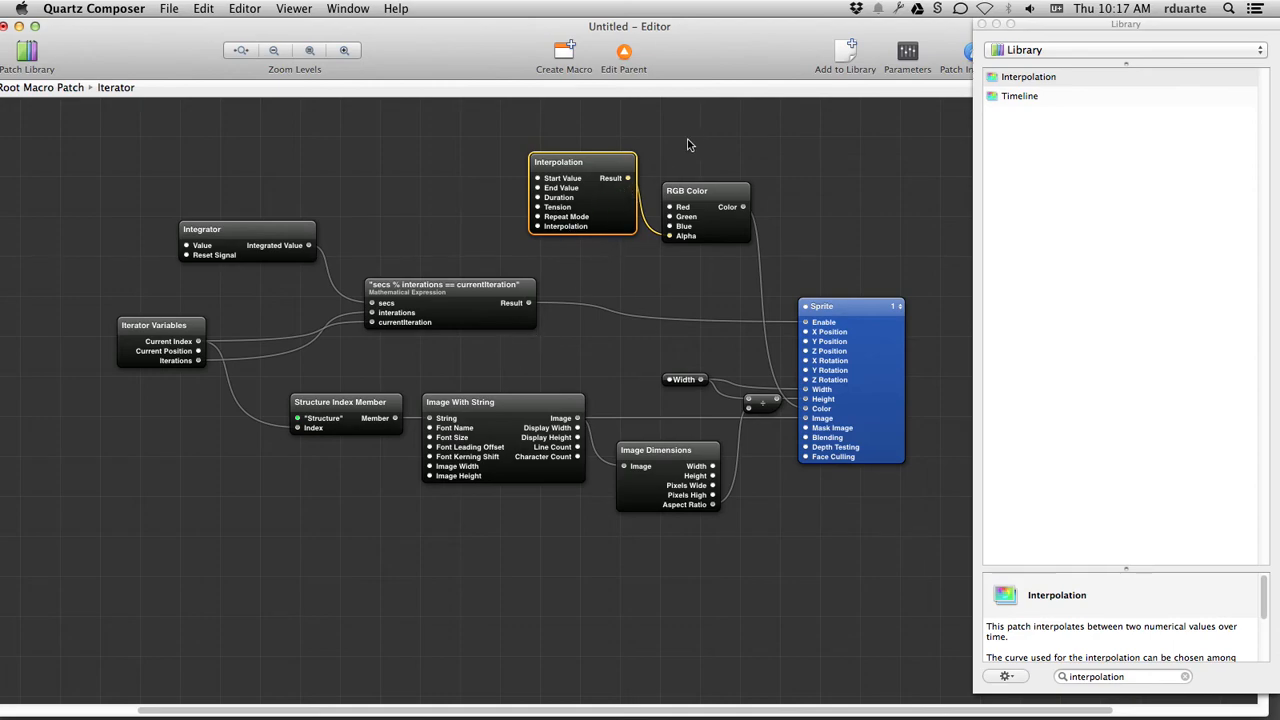
double_click(558, 162)
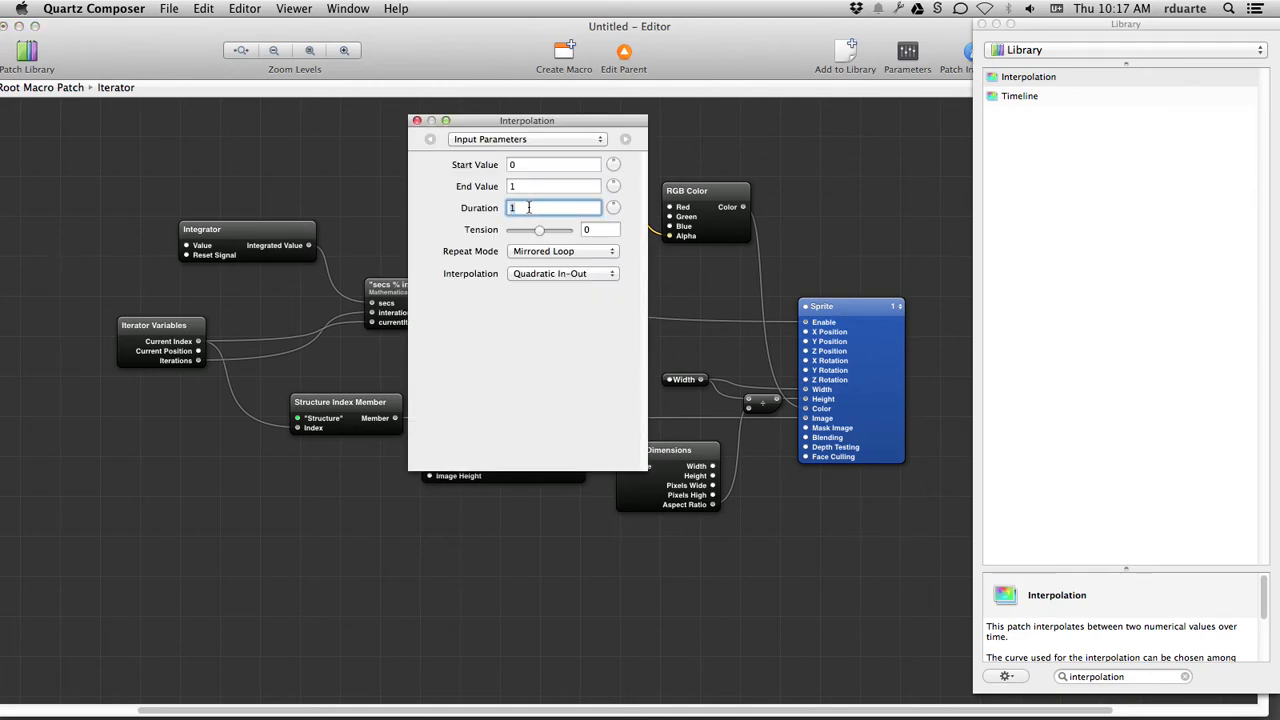
type("0.5")
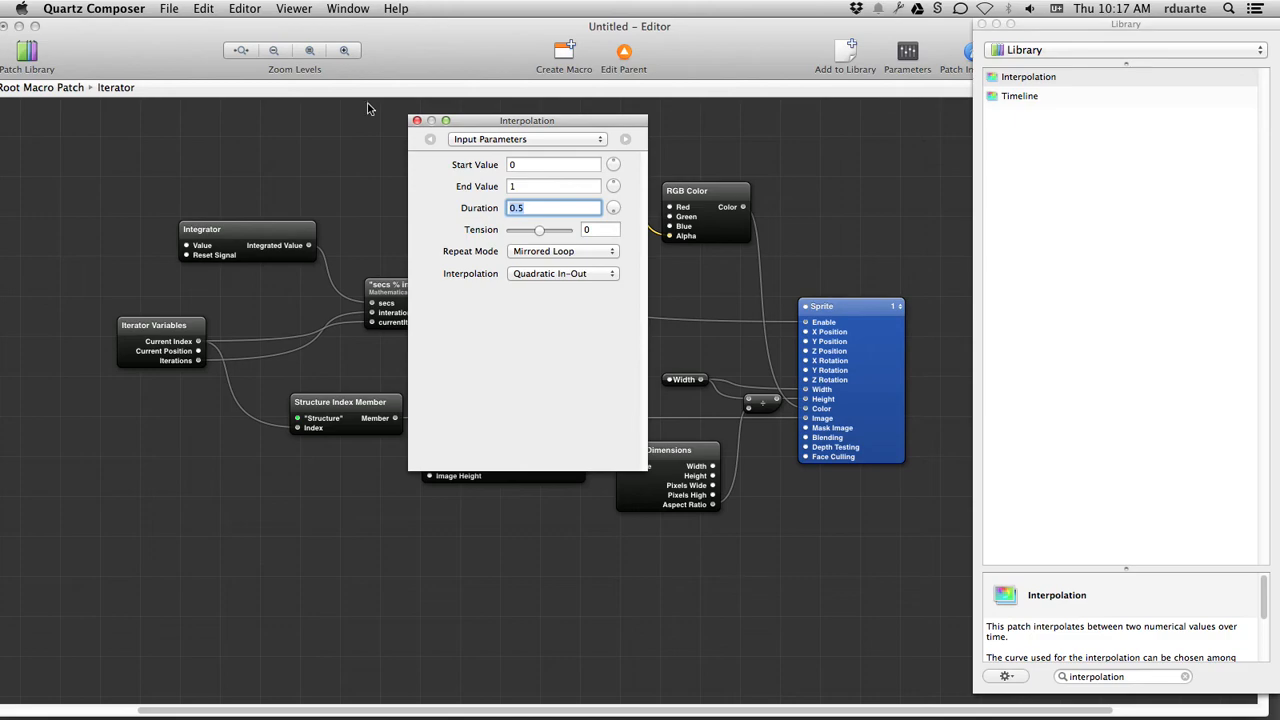
left_click(416, 120)
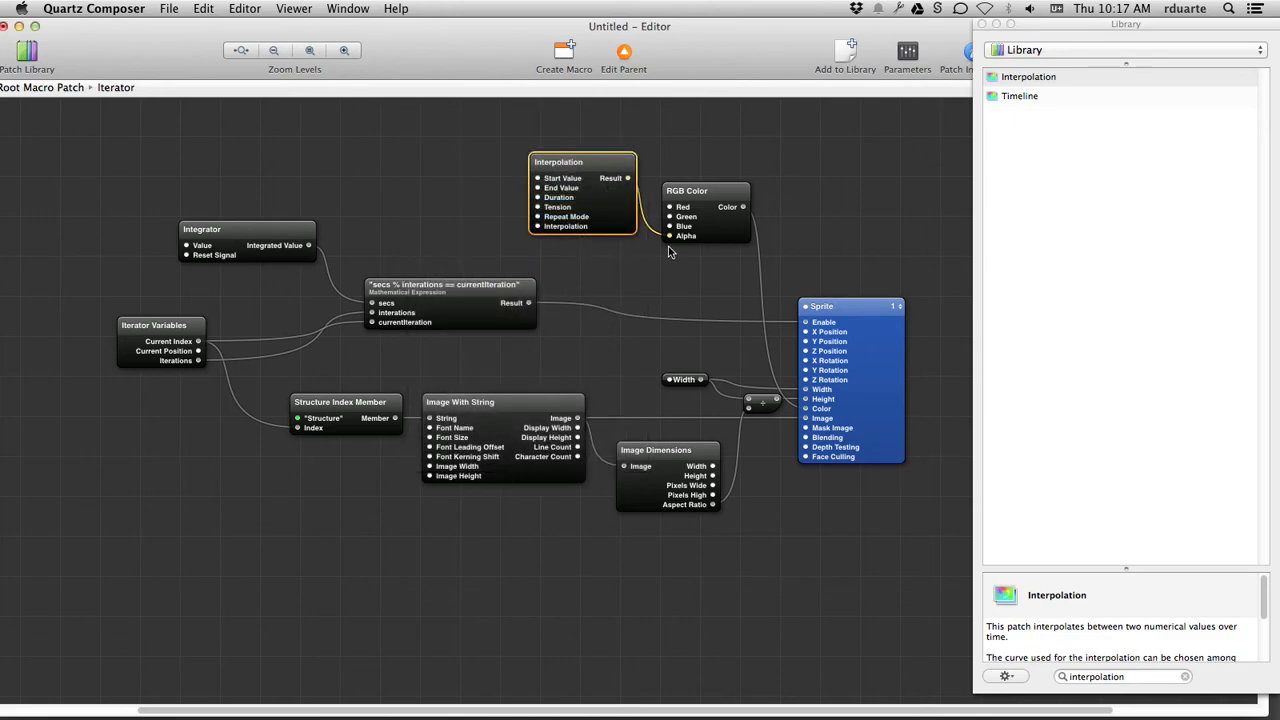
mouse_move(732, 128)
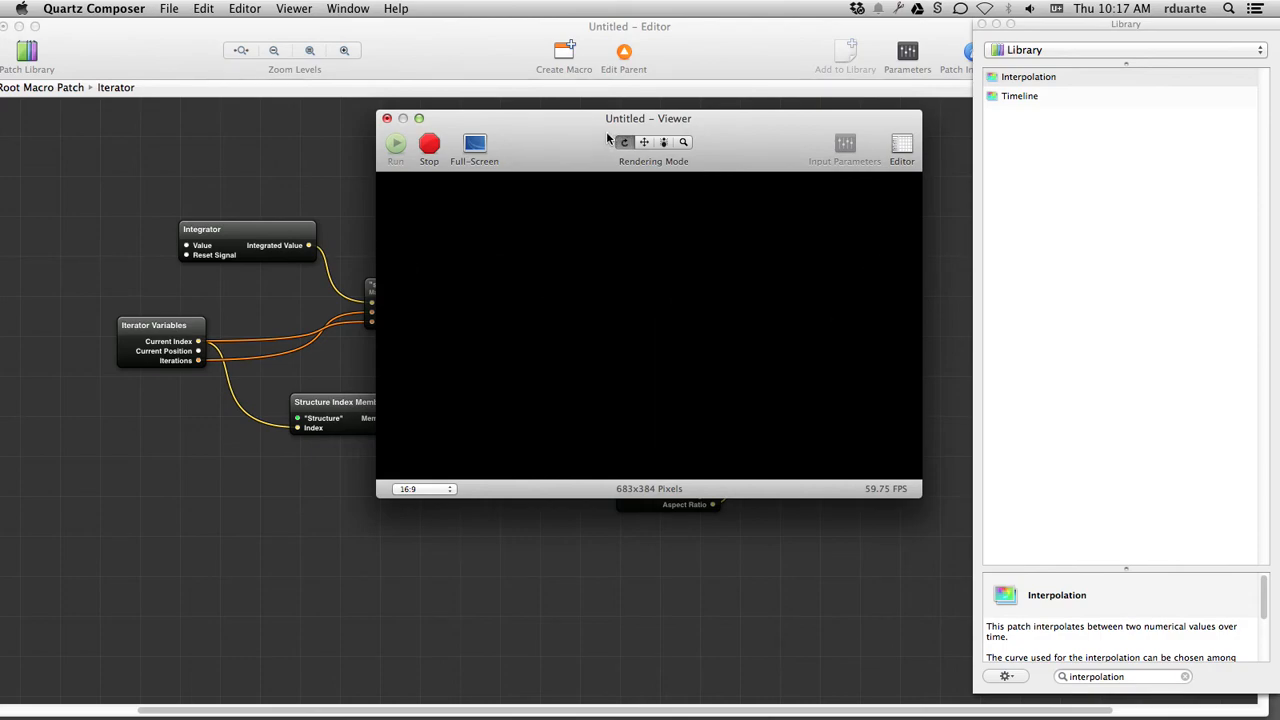
- Stop and close the preview, then set the Integrator's Value to 0.2
left_click(428, 144)
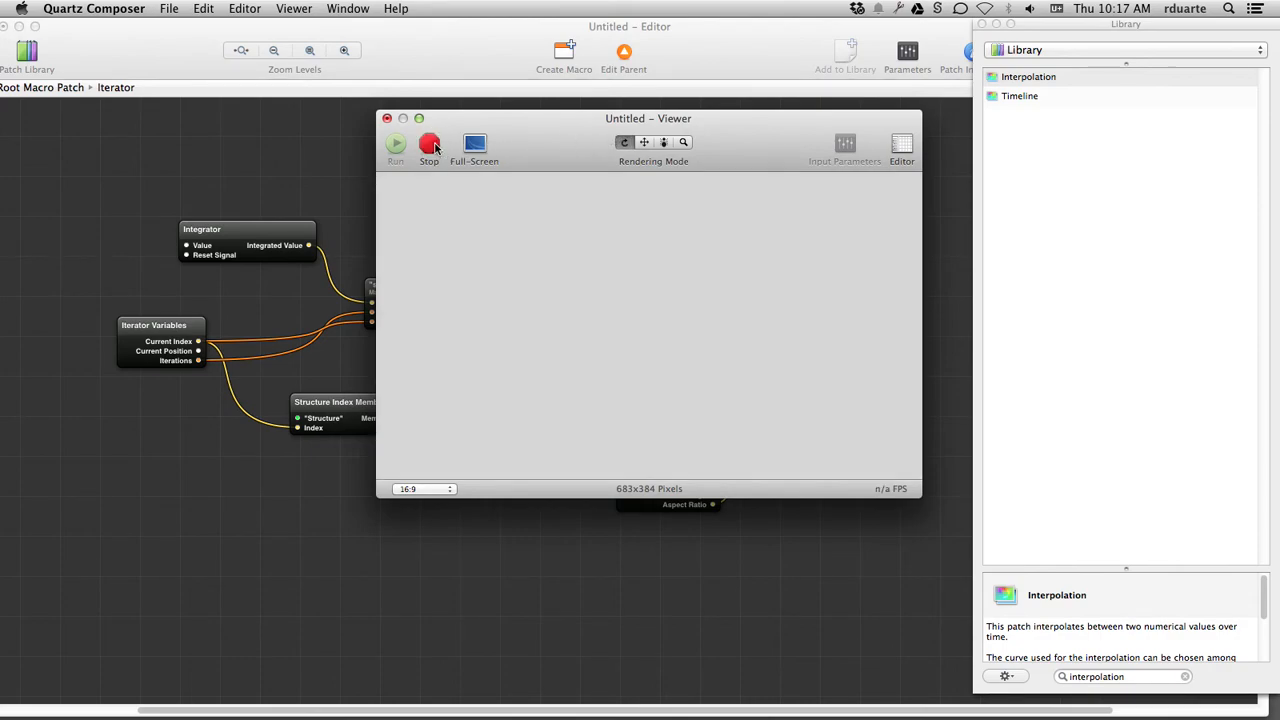
left_click(396, 144)
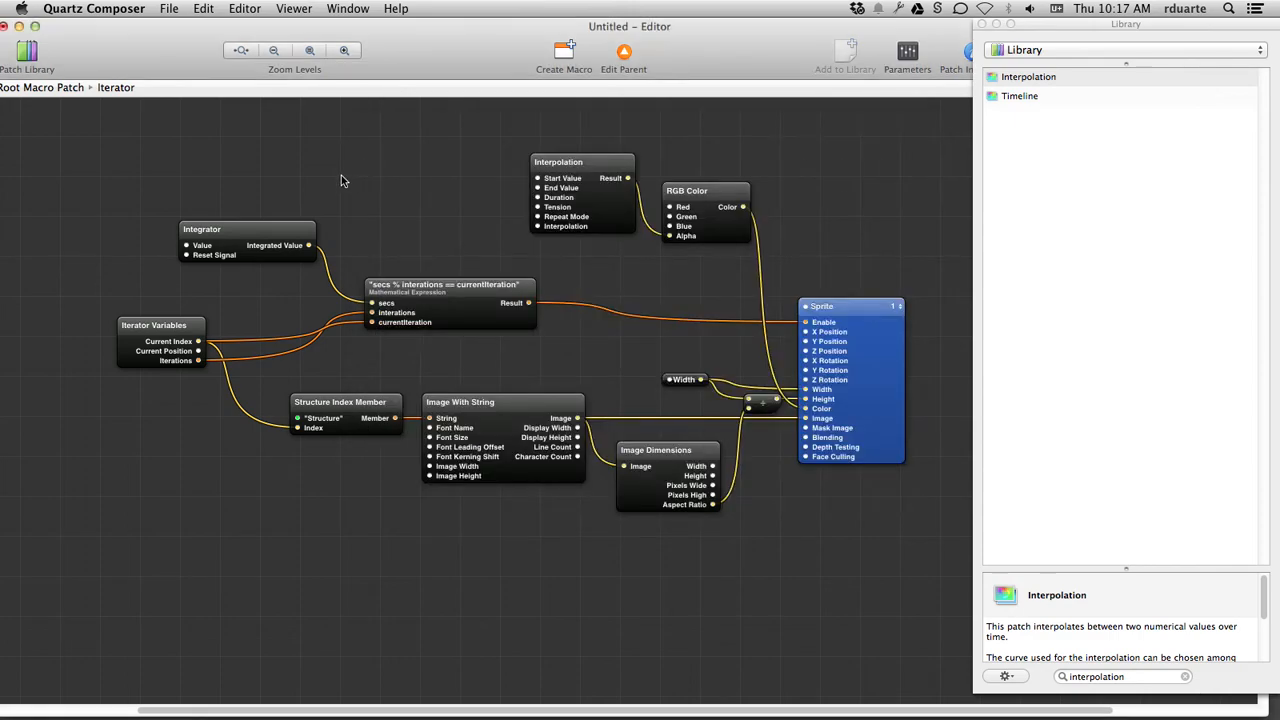
double_click(248, 228)
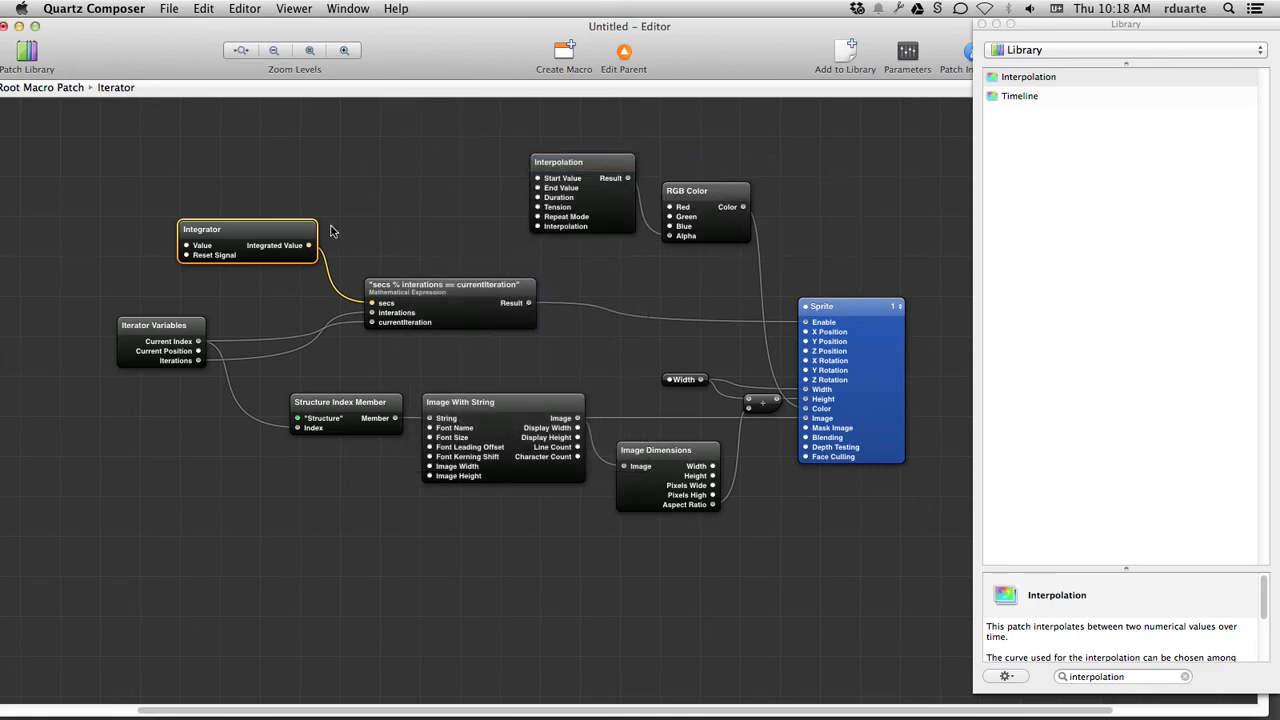
mouse_move(250, 252)
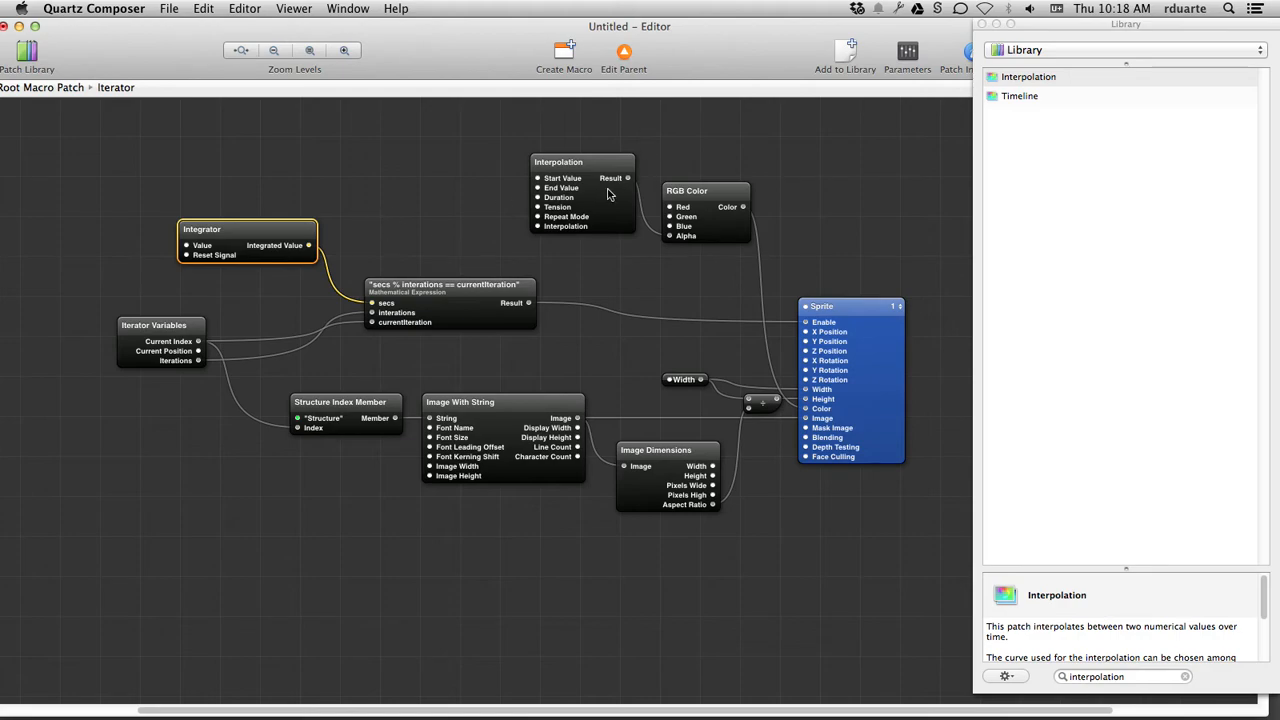
double_click(582, 162)
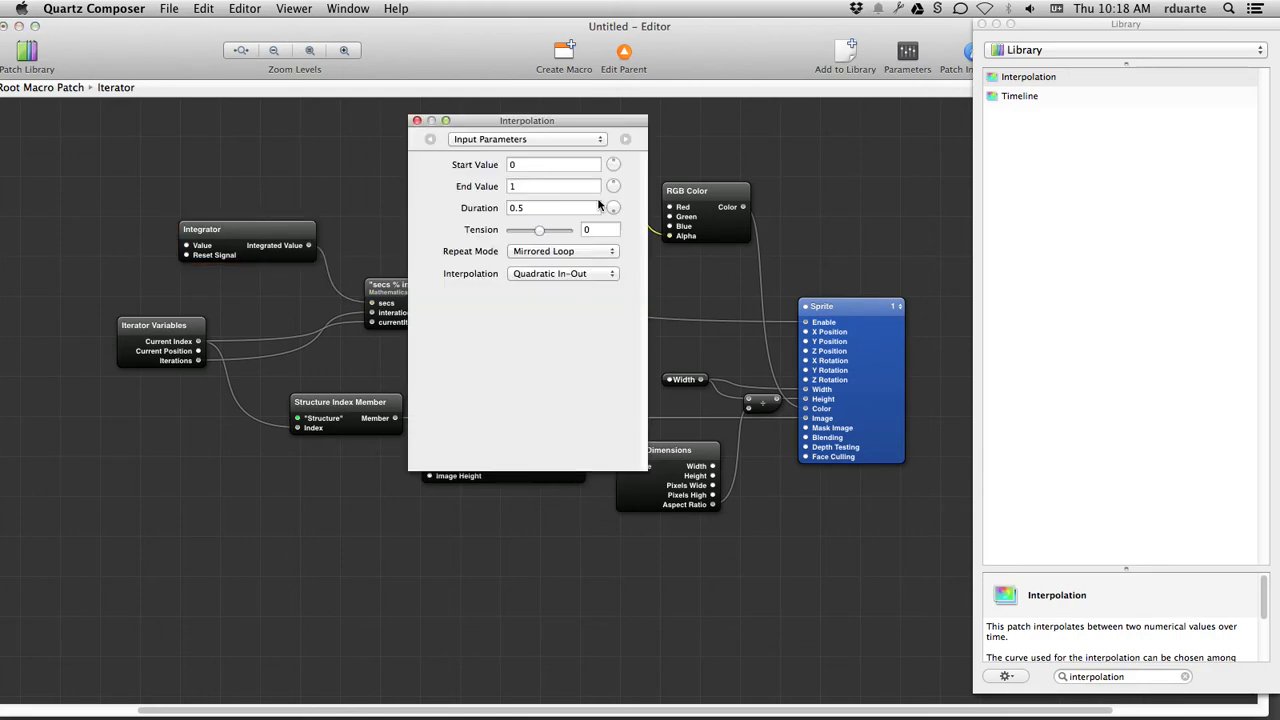
left_click(552, 206)
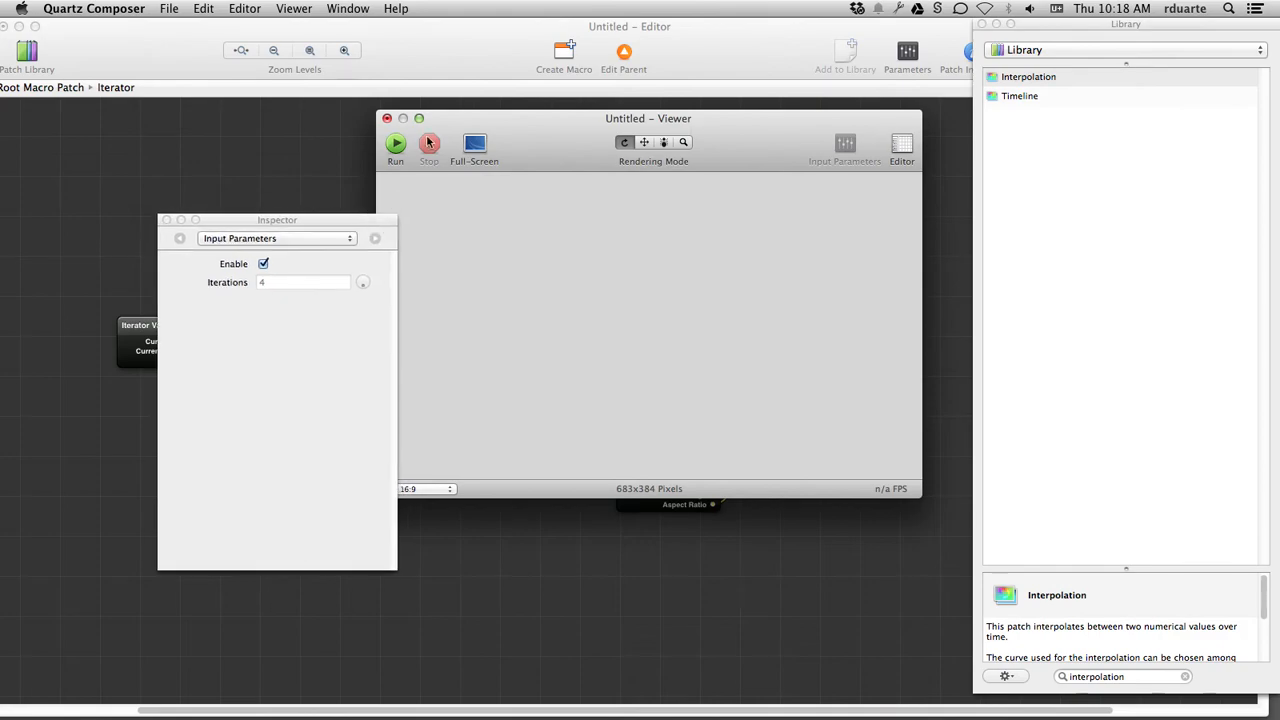
left_click(396, 144)
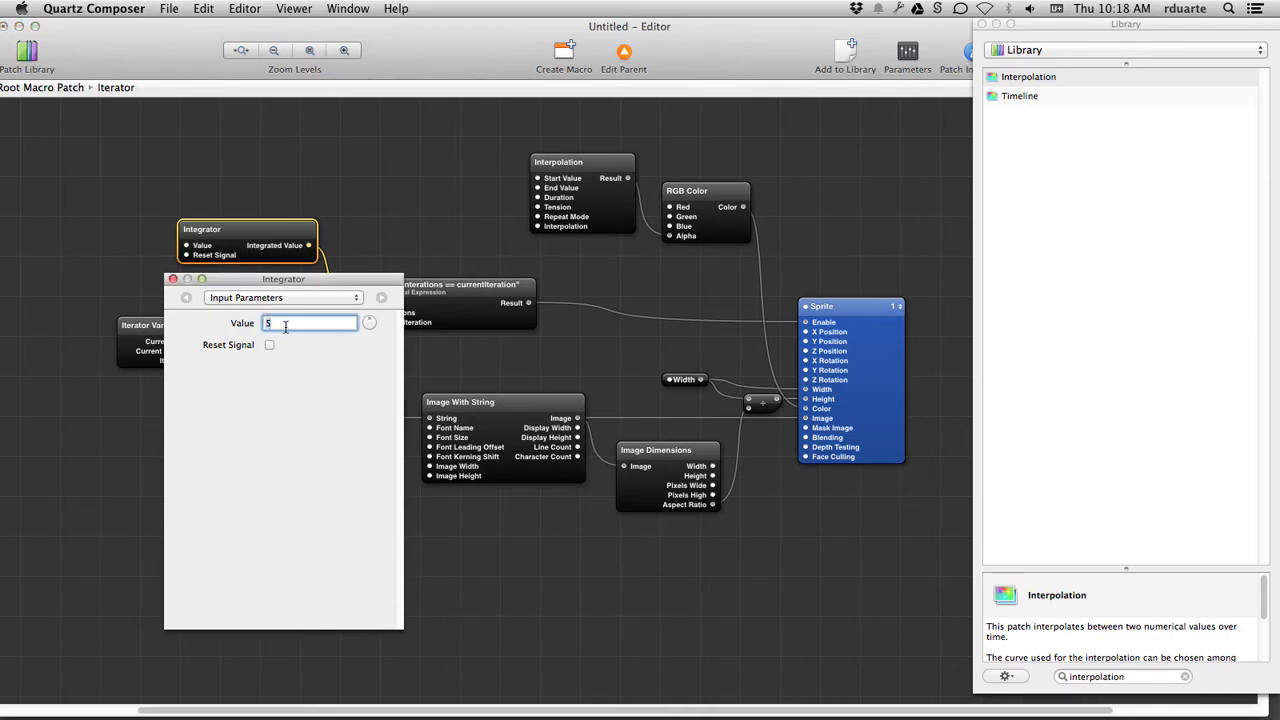
type(".2")
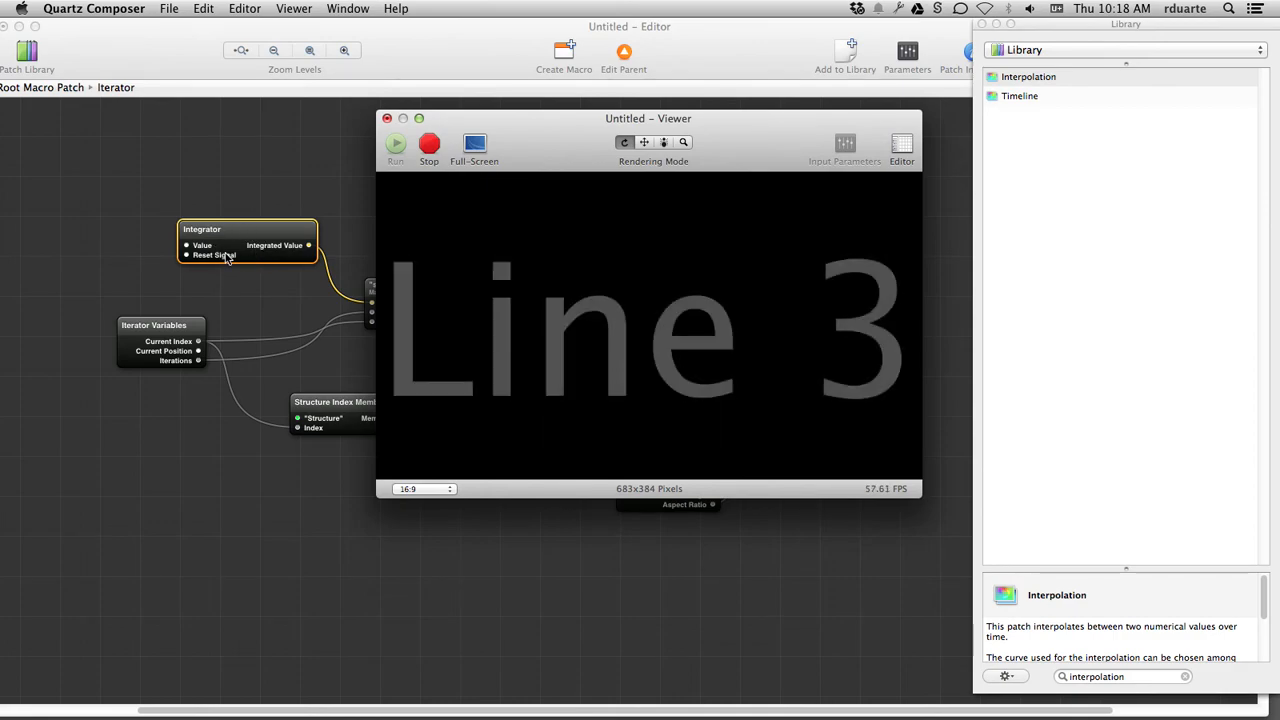
mouse_move(210, 256)
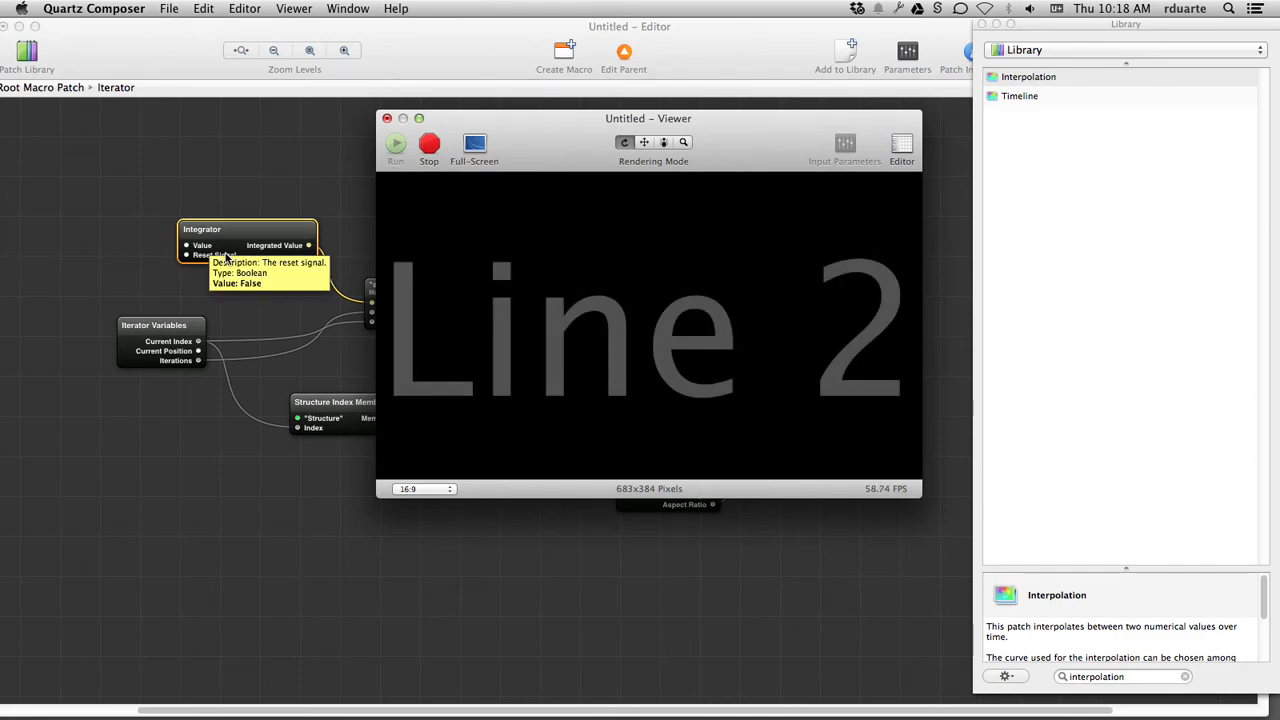
mouse_move(546, 118)
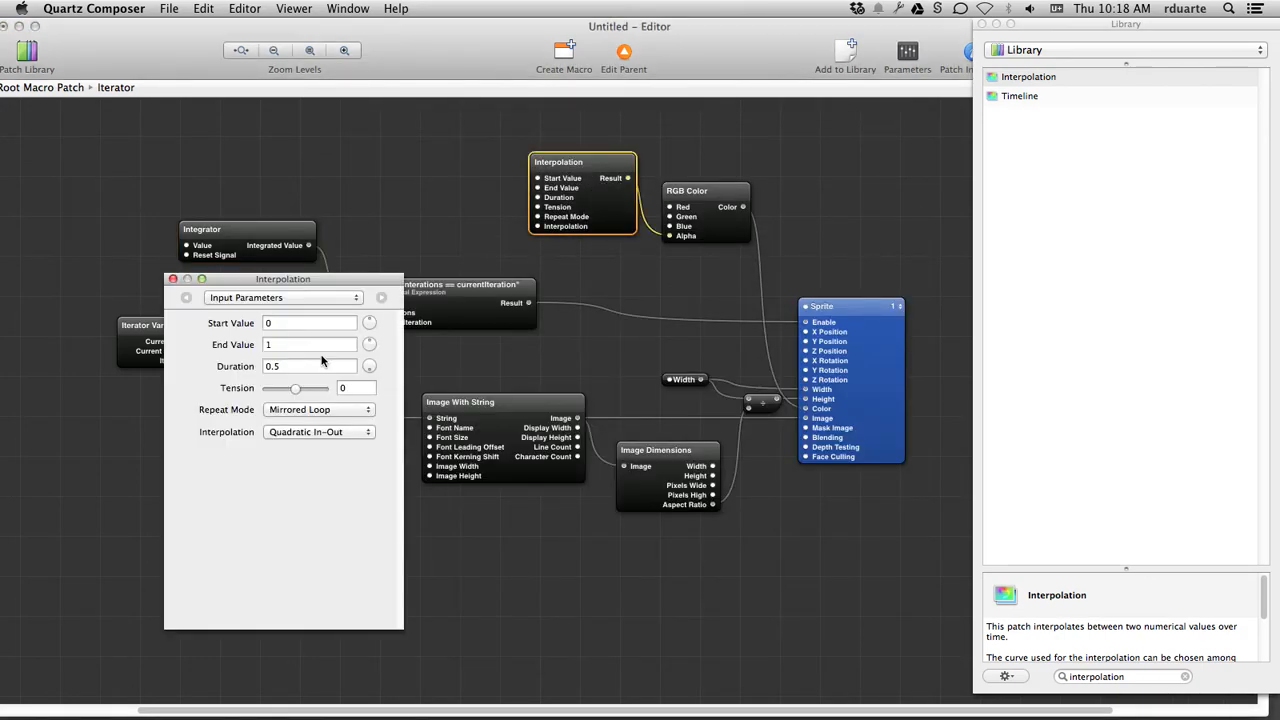
- Set the Interpolation Duration to 2.5 seconds, preview the fading lines, then close viewer and parameters
type("5")
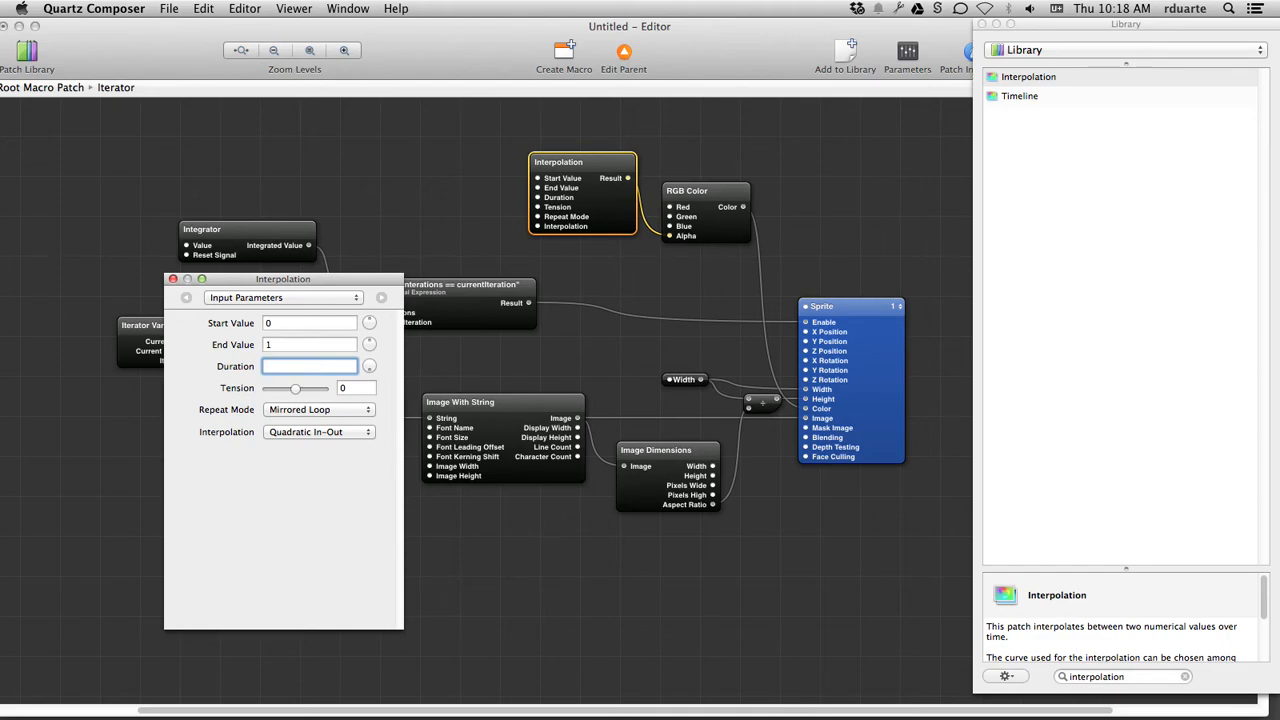
type("2.5")
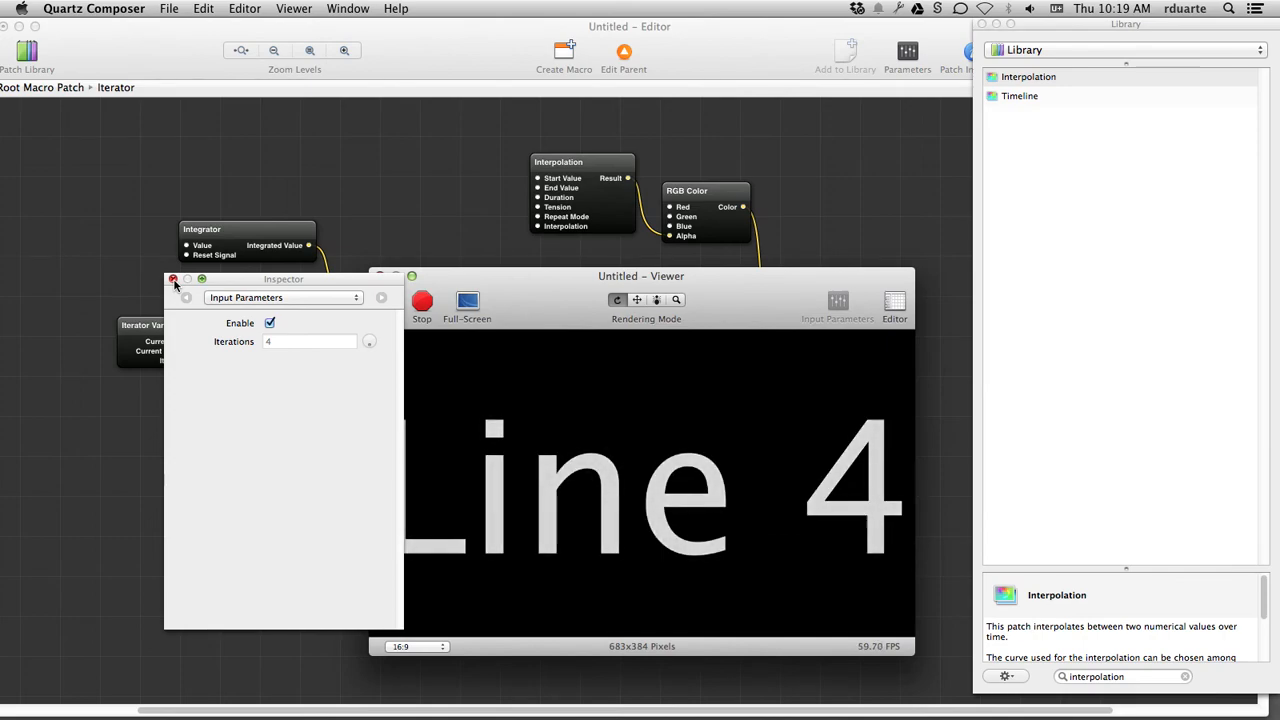
left_click(174, 280)
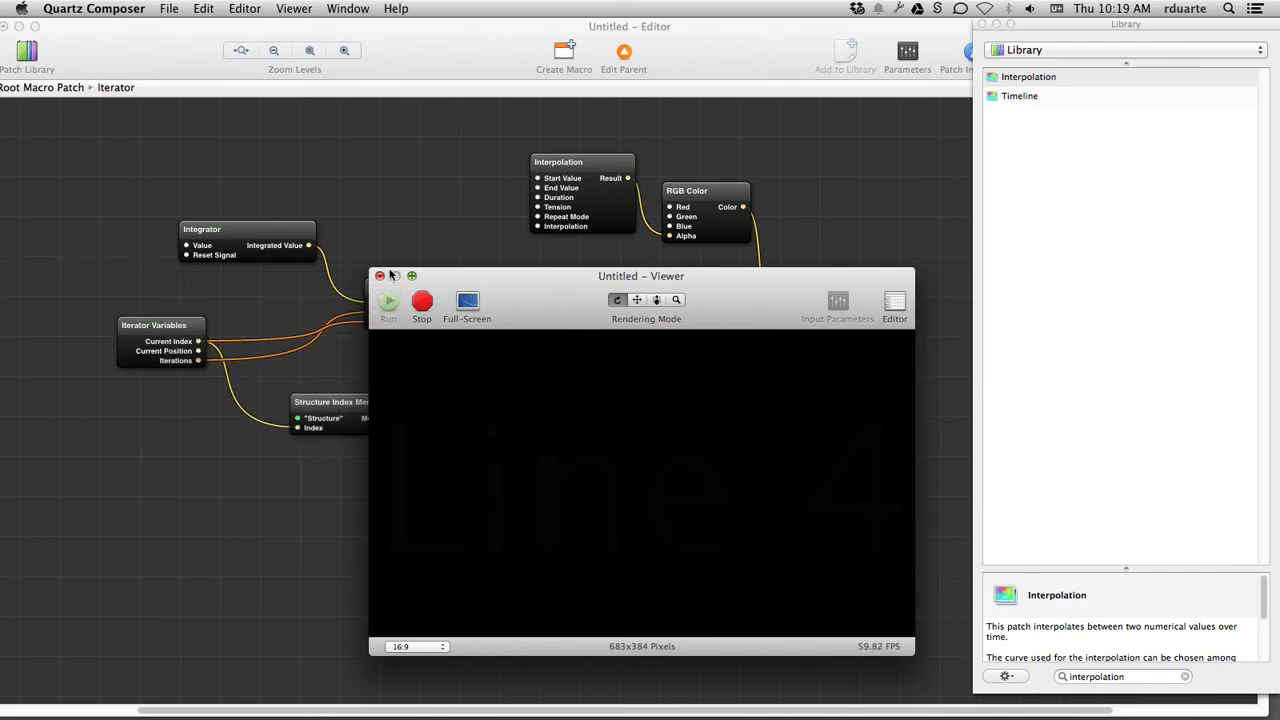
left_click(380, 276)
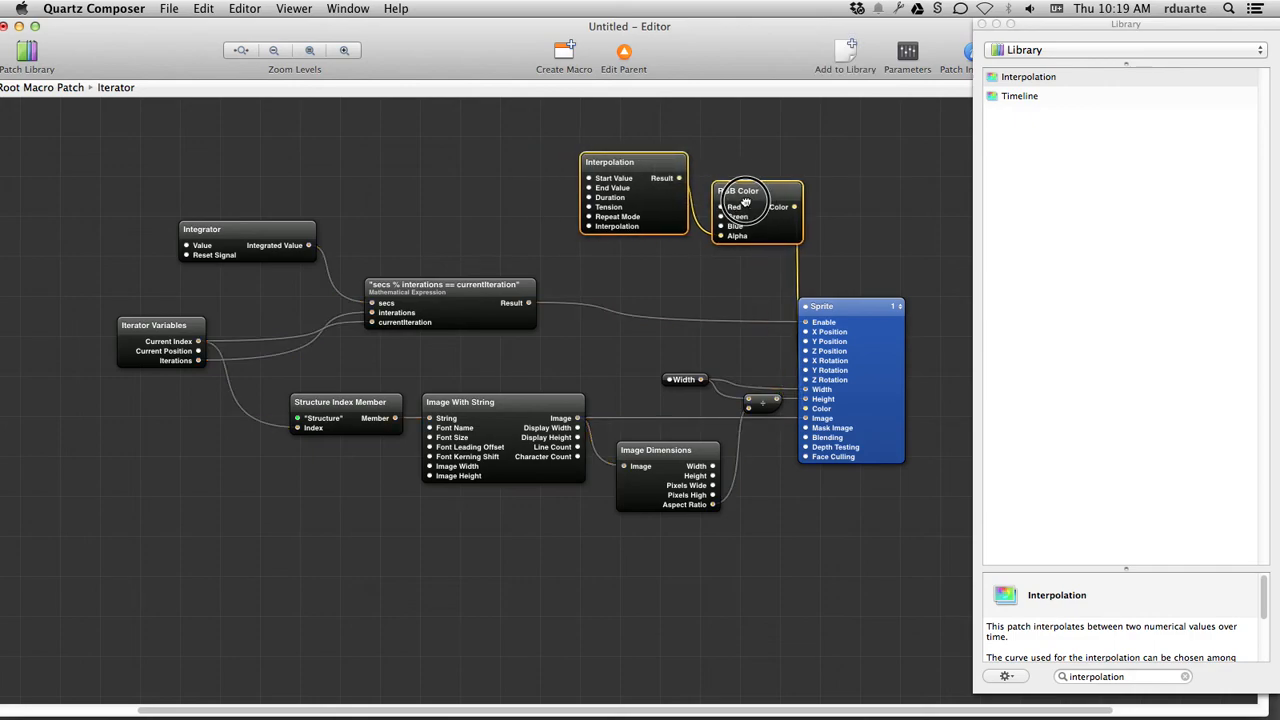
- Find Stop Watch in the Library and drop it into the Iterator graph above the expression
type("stop wat")
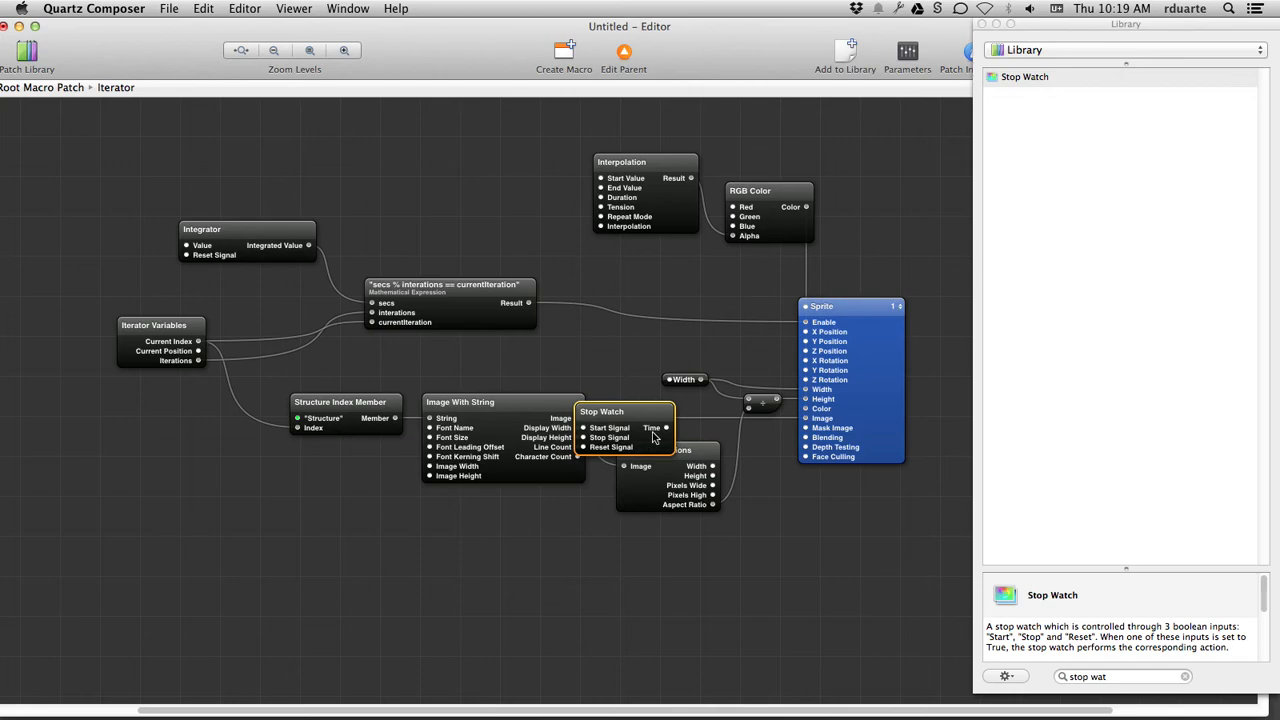
left_click_drag(624, 412, 536, 160)
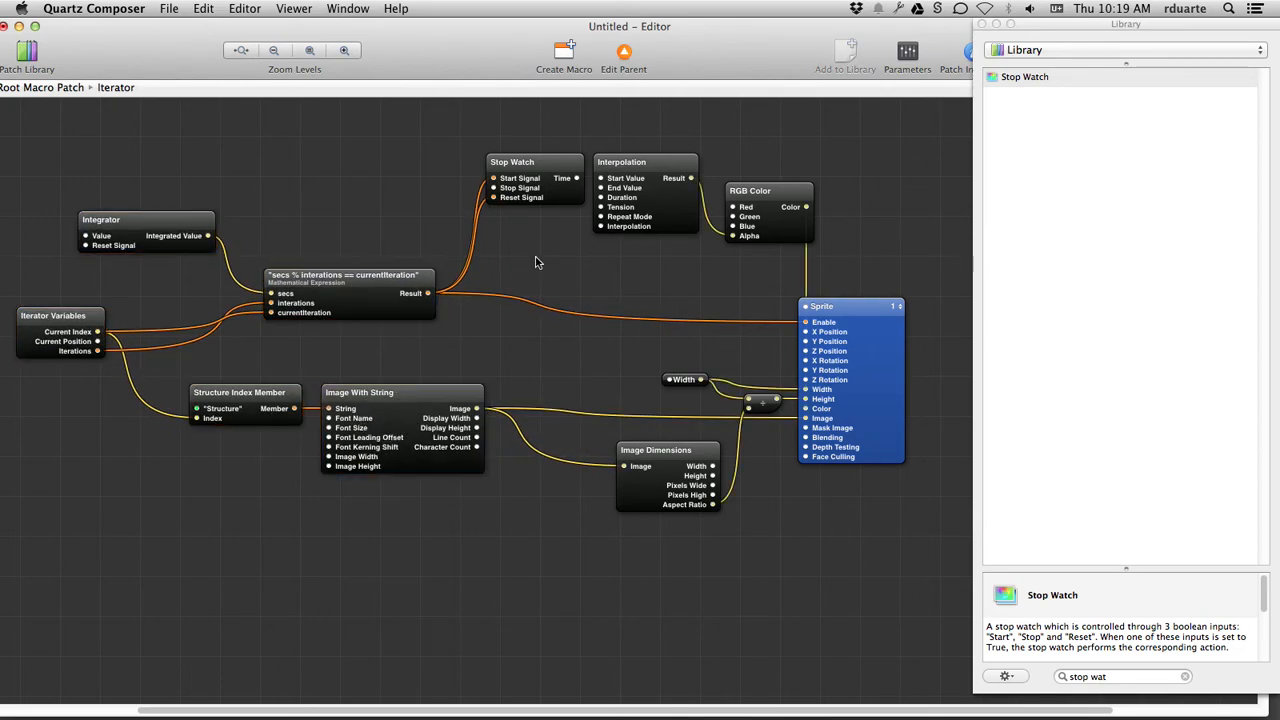
mouse_move(640, 164)
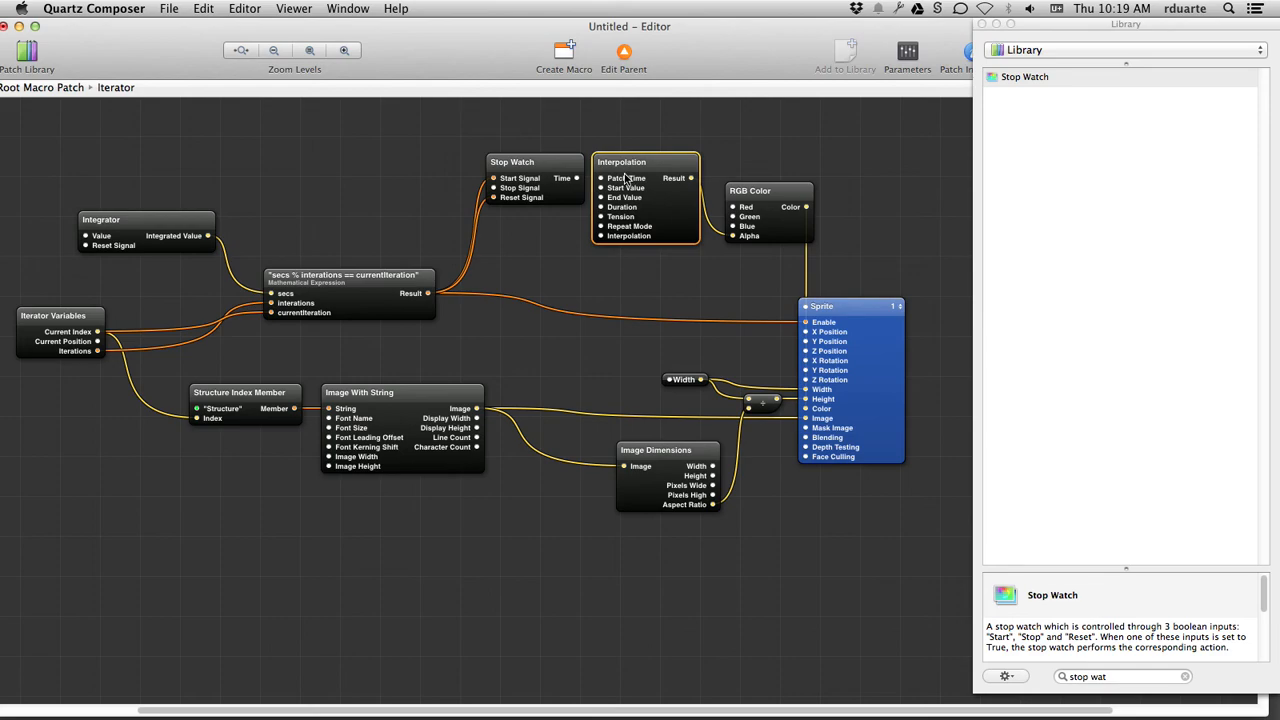
mouse_move(196, 296)
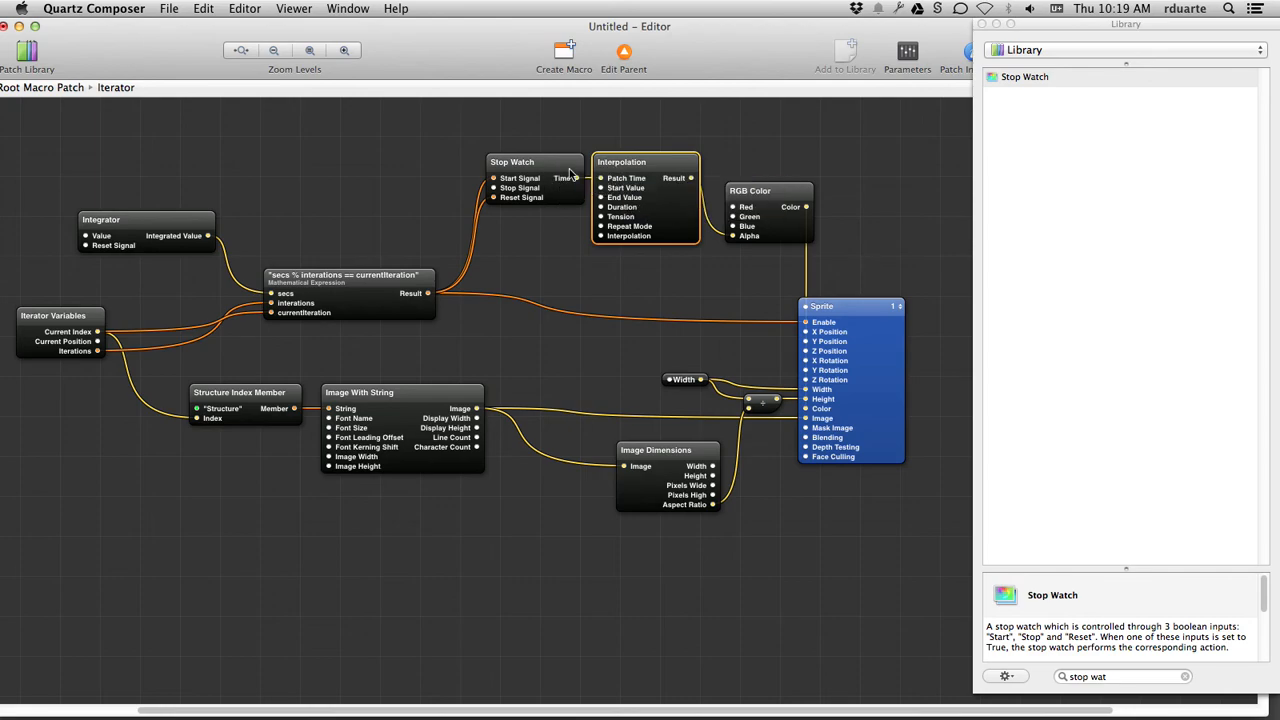
mouse_move(756, 66)
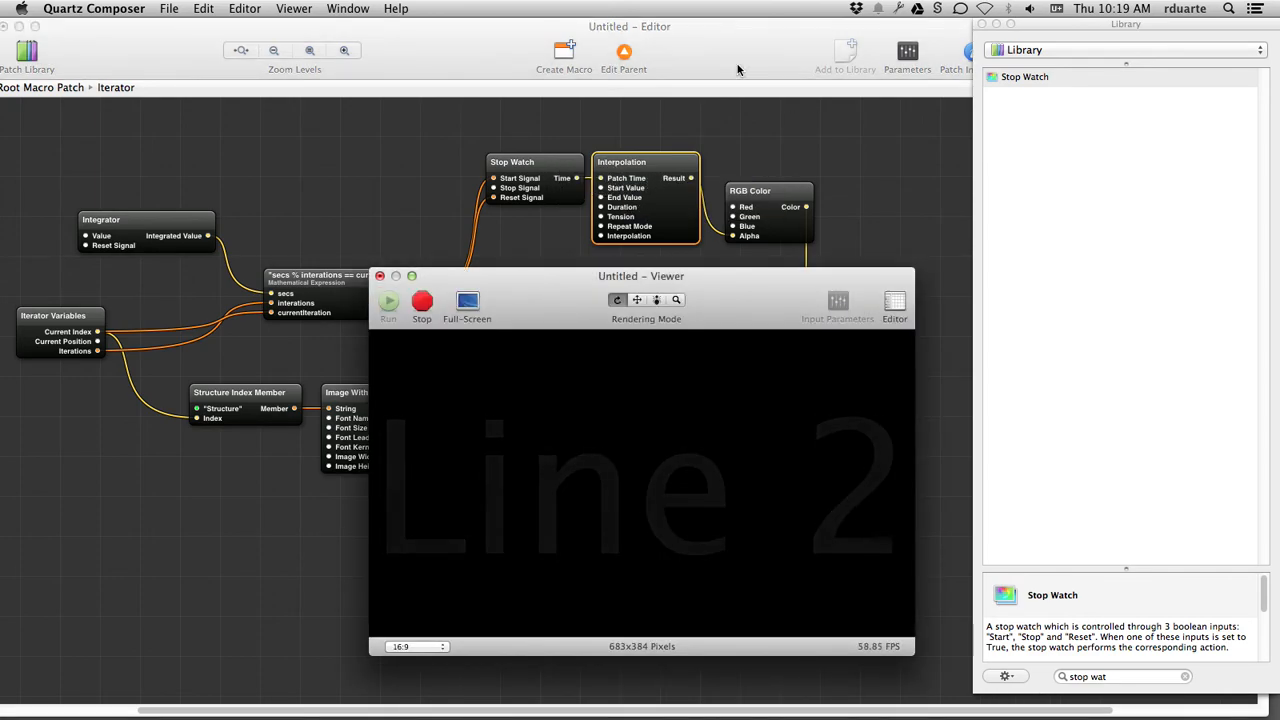
- Restart the Viewer to check the Stop Watch–driven fade, then close the preview
left_click(420, 302)
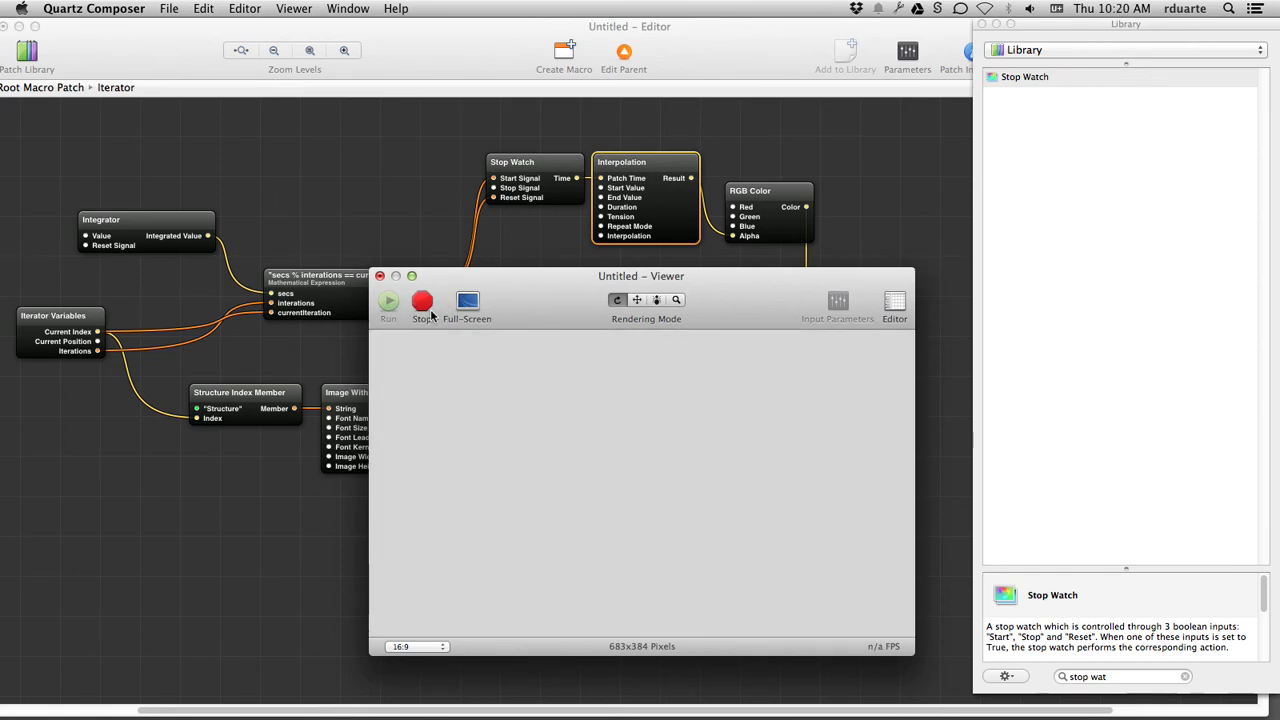
left_click(388, 300)
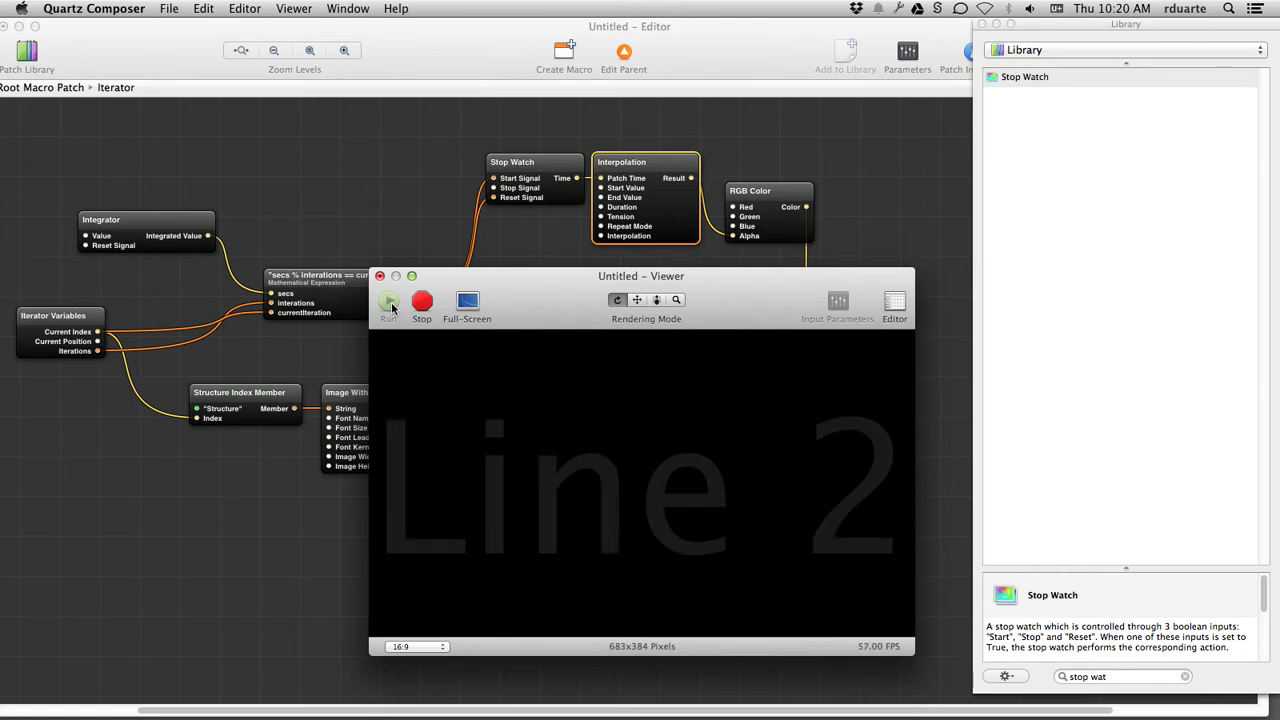
left_click(388, 300)
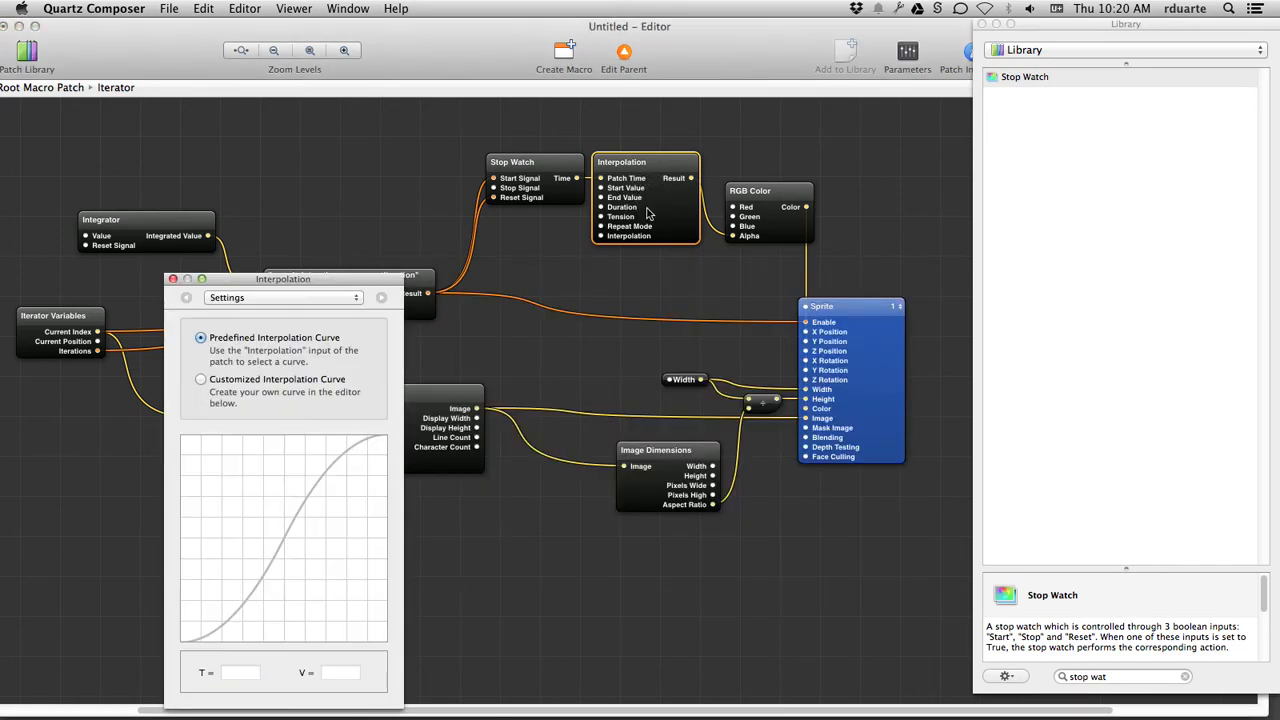
- Set the Interpolation's curve to Linear in its Input Parameters and run the preview again
left_click(284, 296)
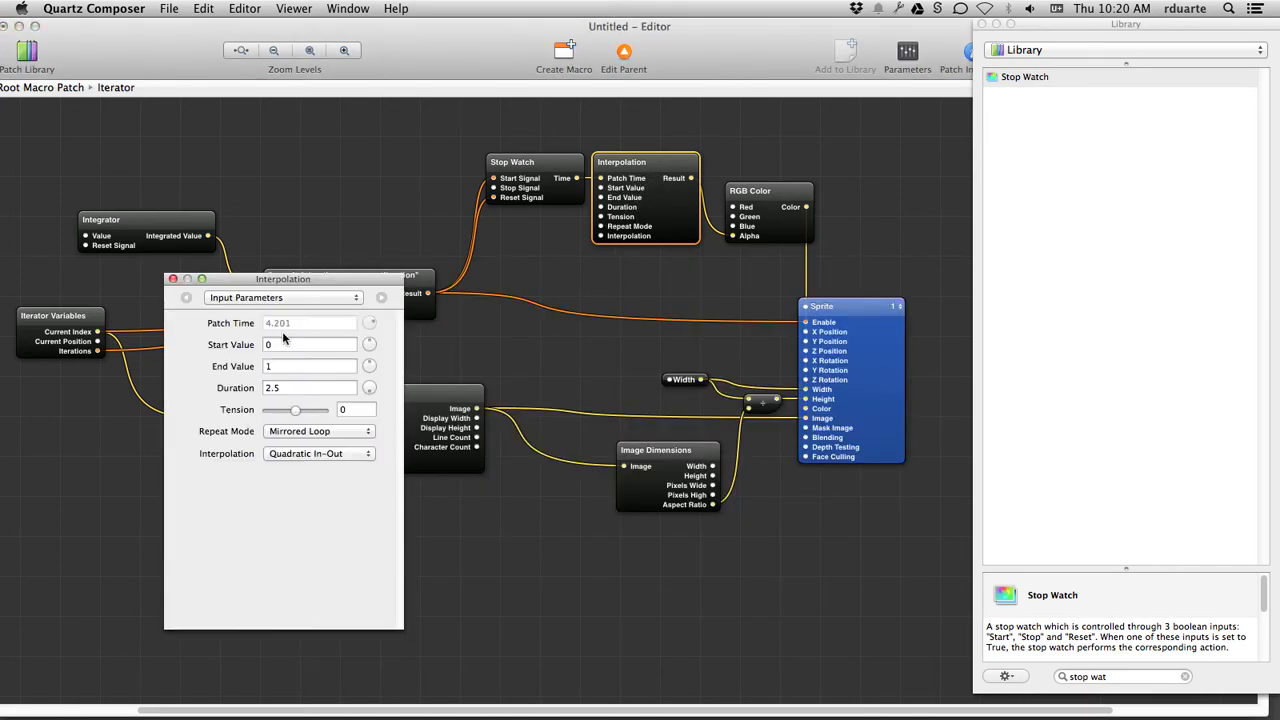
left_click(318, 452)
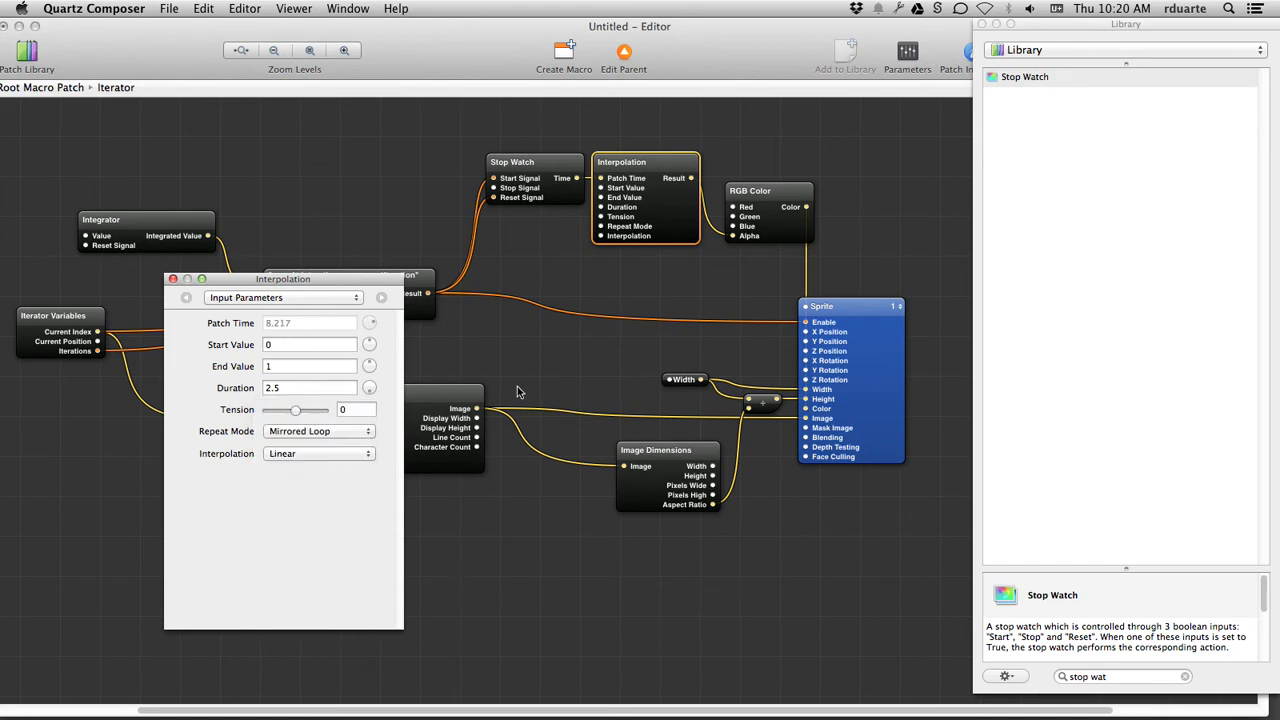
left_click(172, 280)
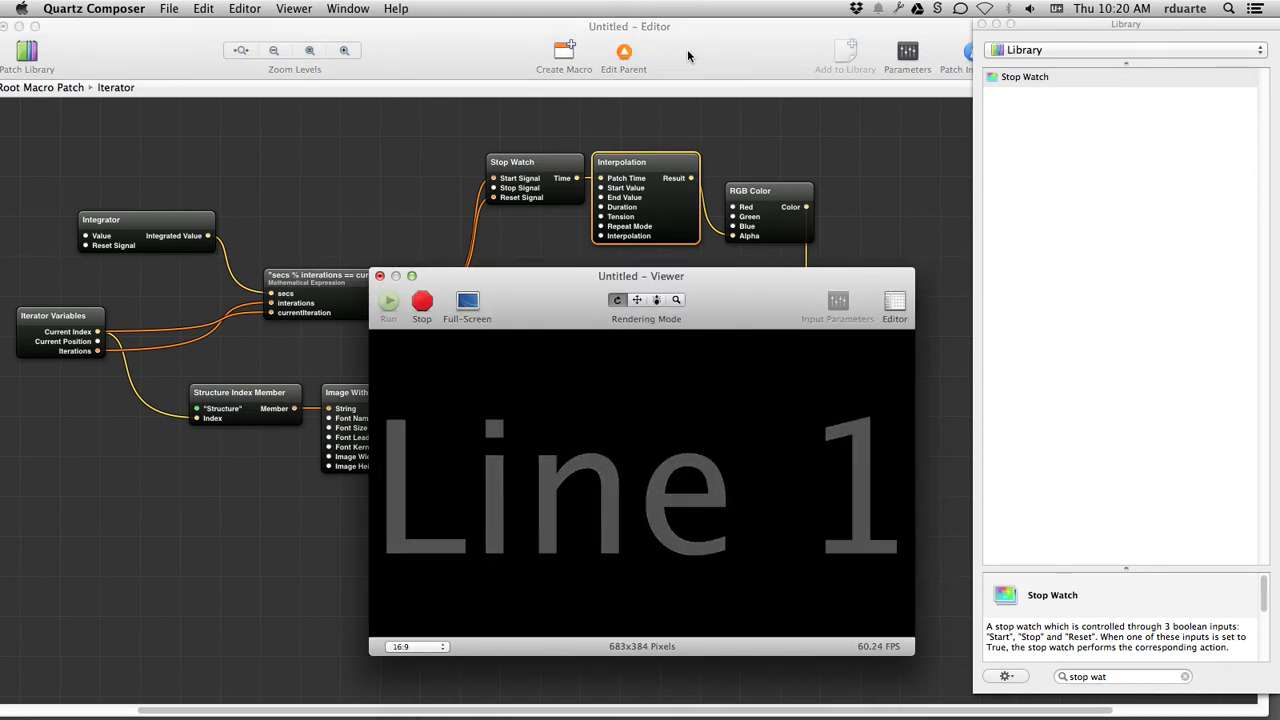
mouse_move(320, 276)
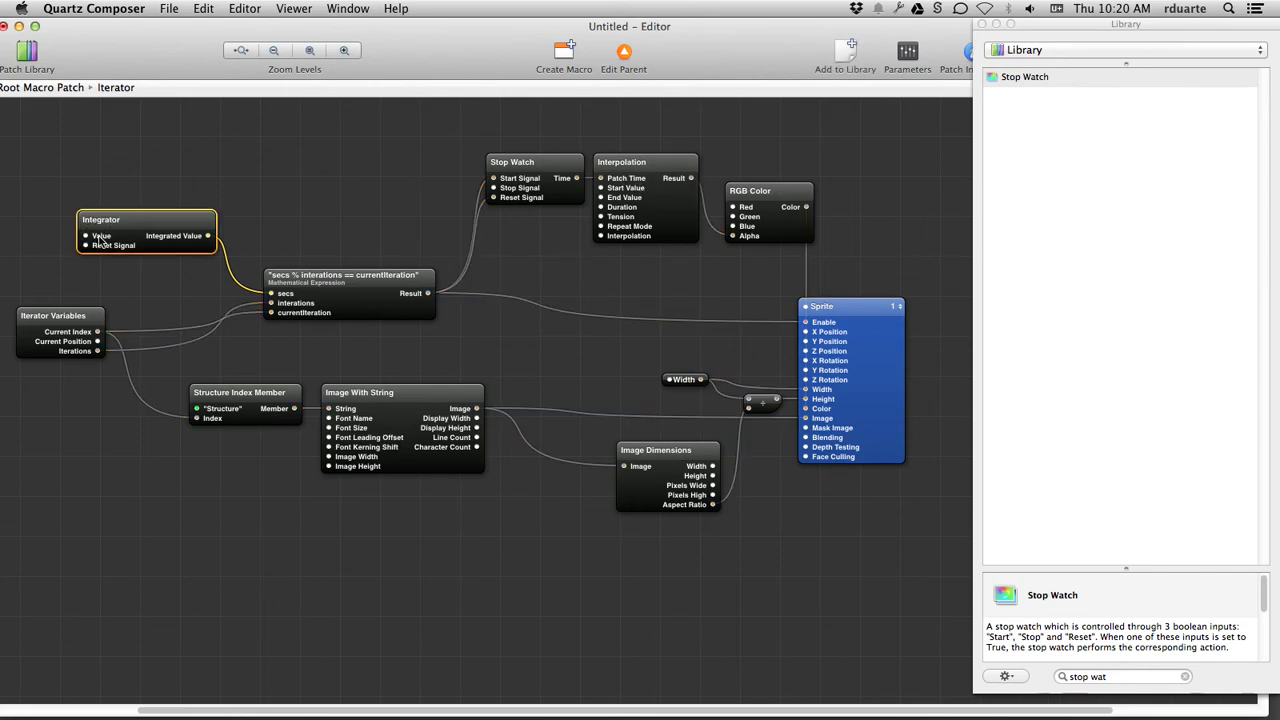
- Check the Integrator's Value in the Inspector and add a Mathematical Expression patch beside it
double_click(100, 218)
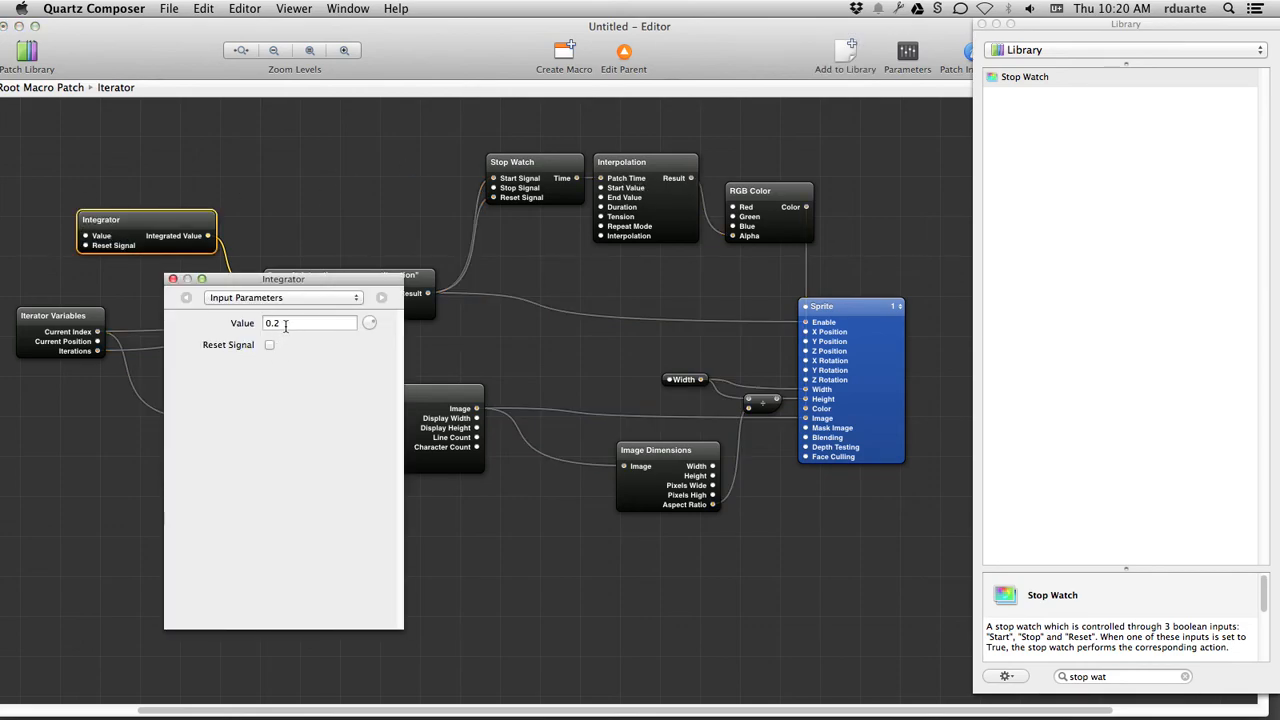
left_click(644, 162)
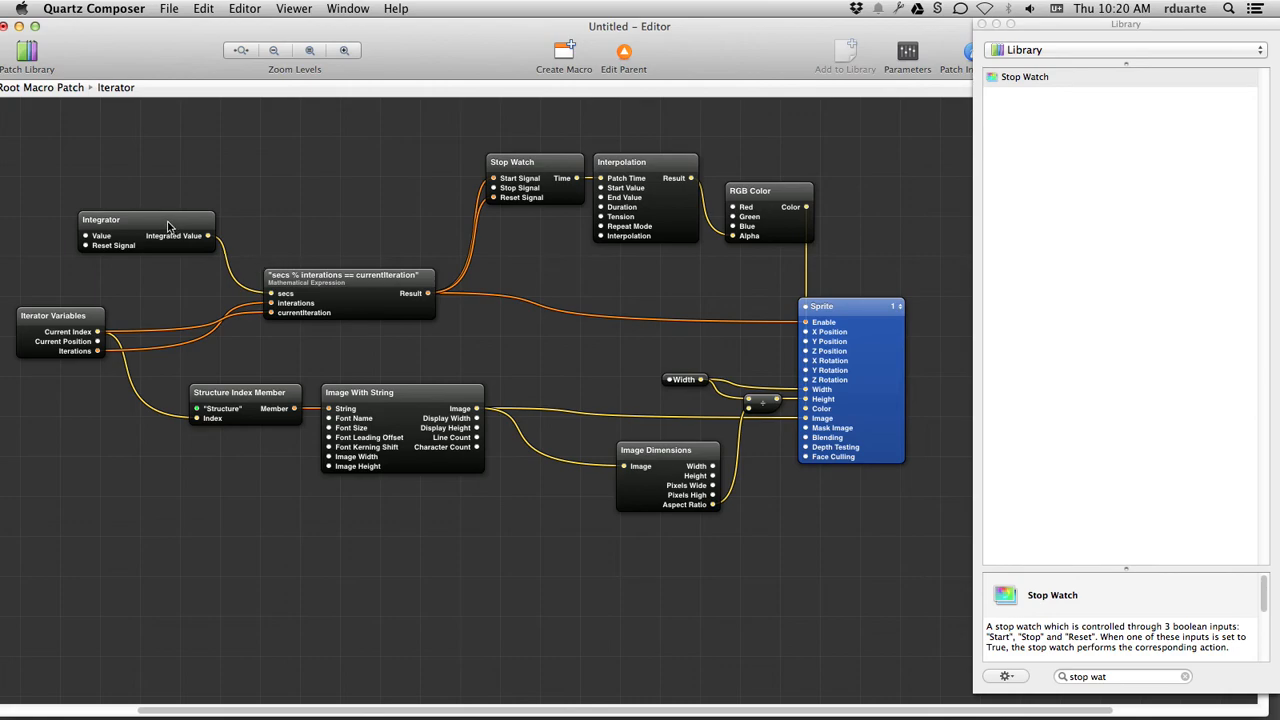
mouse_move(172, 224)
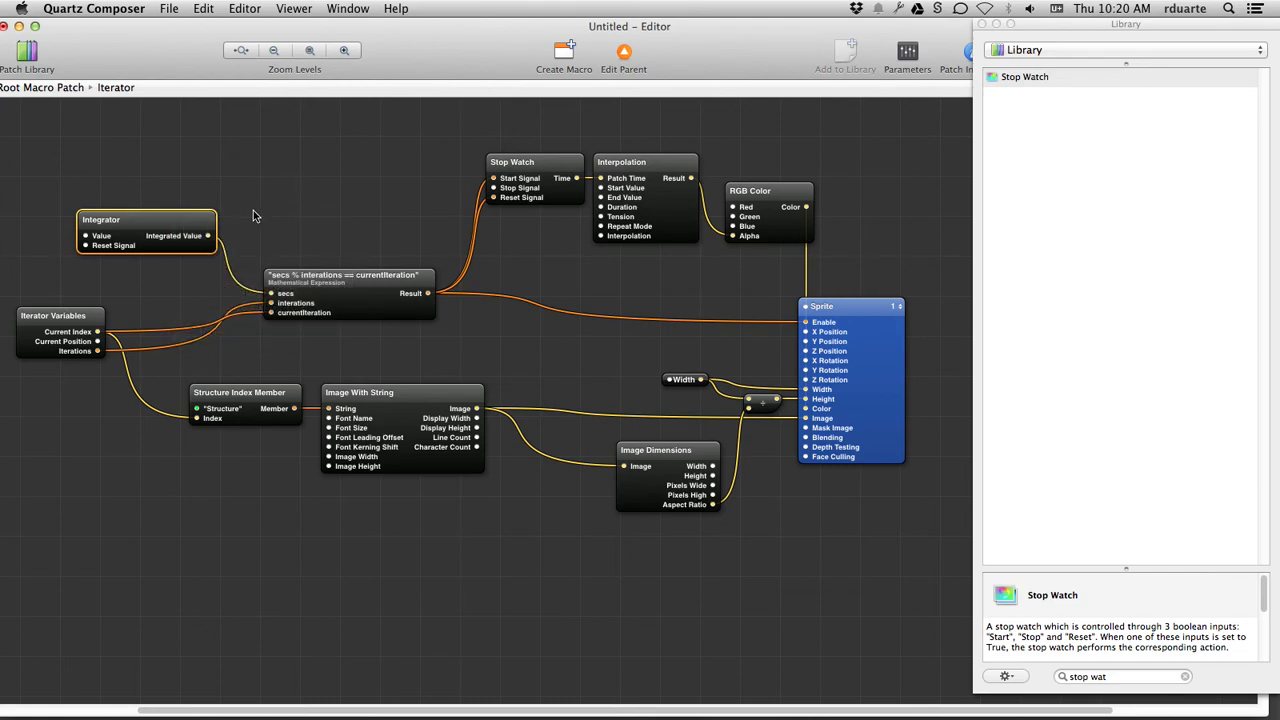
mouse_move(108, 244)
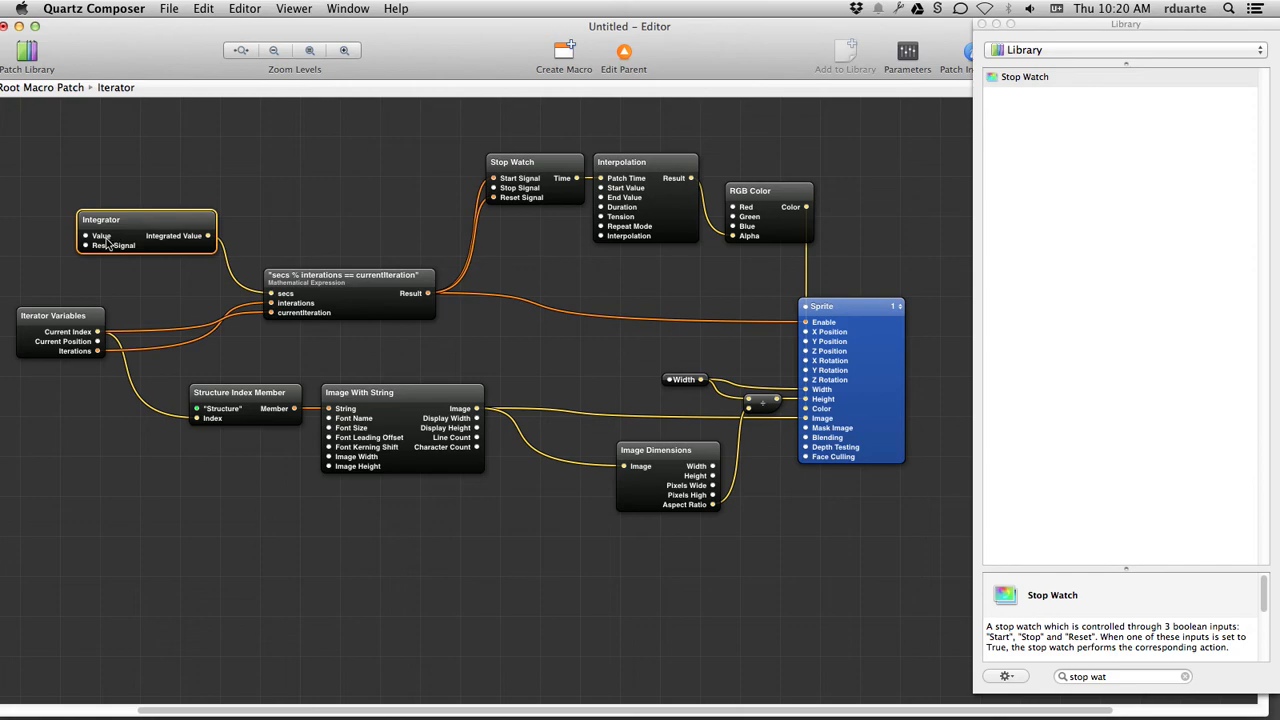
right_click(110, 240)
type("mathem")
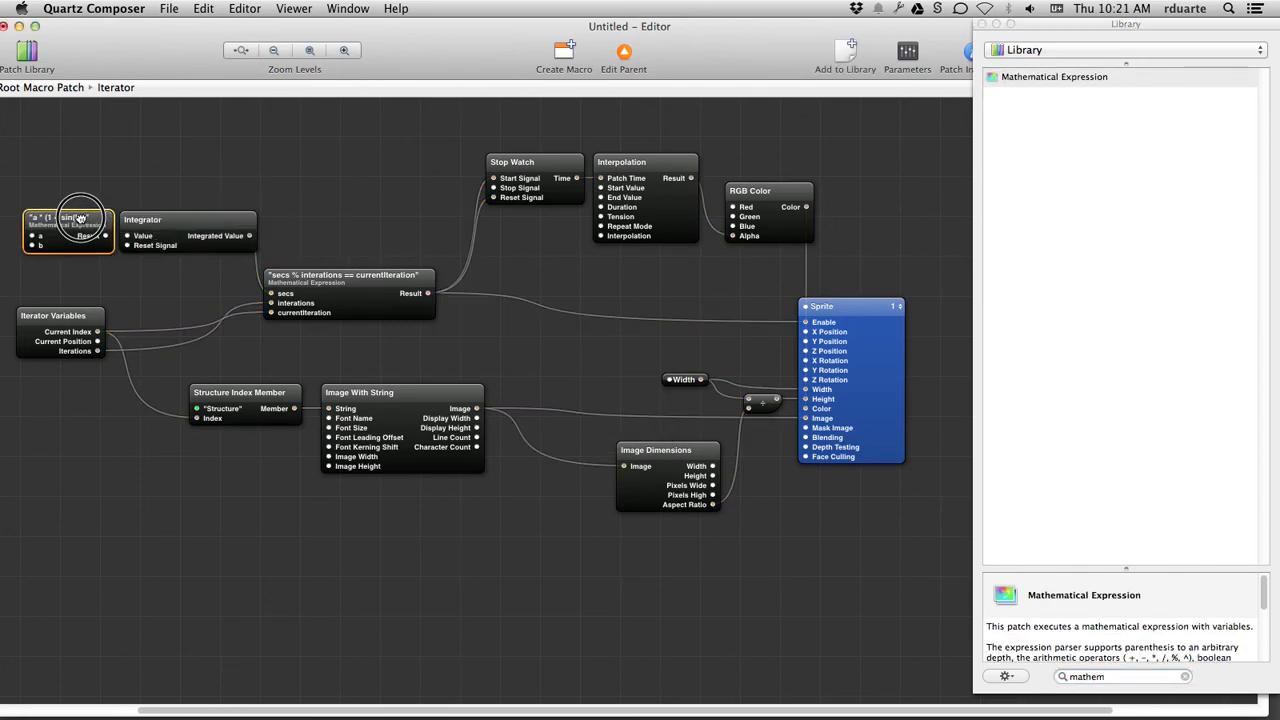
mouse_move(64, 204)
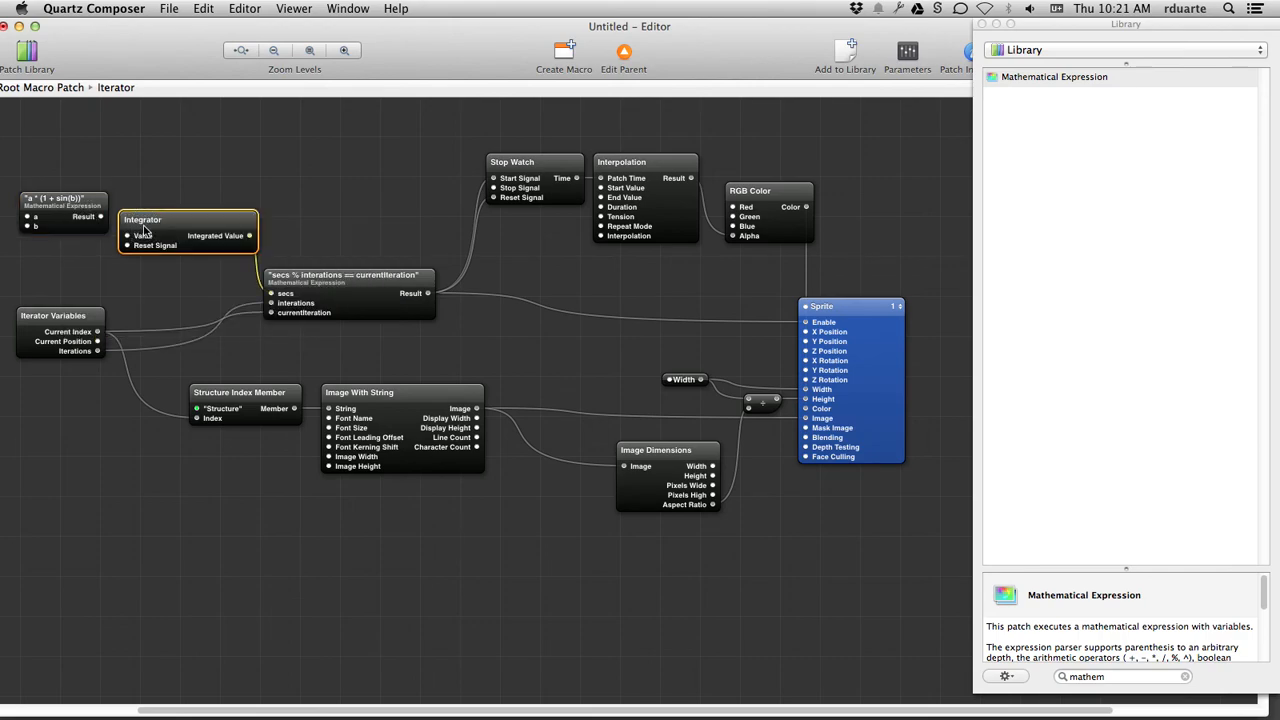
- Give the new Mathematical Expression the formula 1 / a via its formula settings
double_click(142, 220)
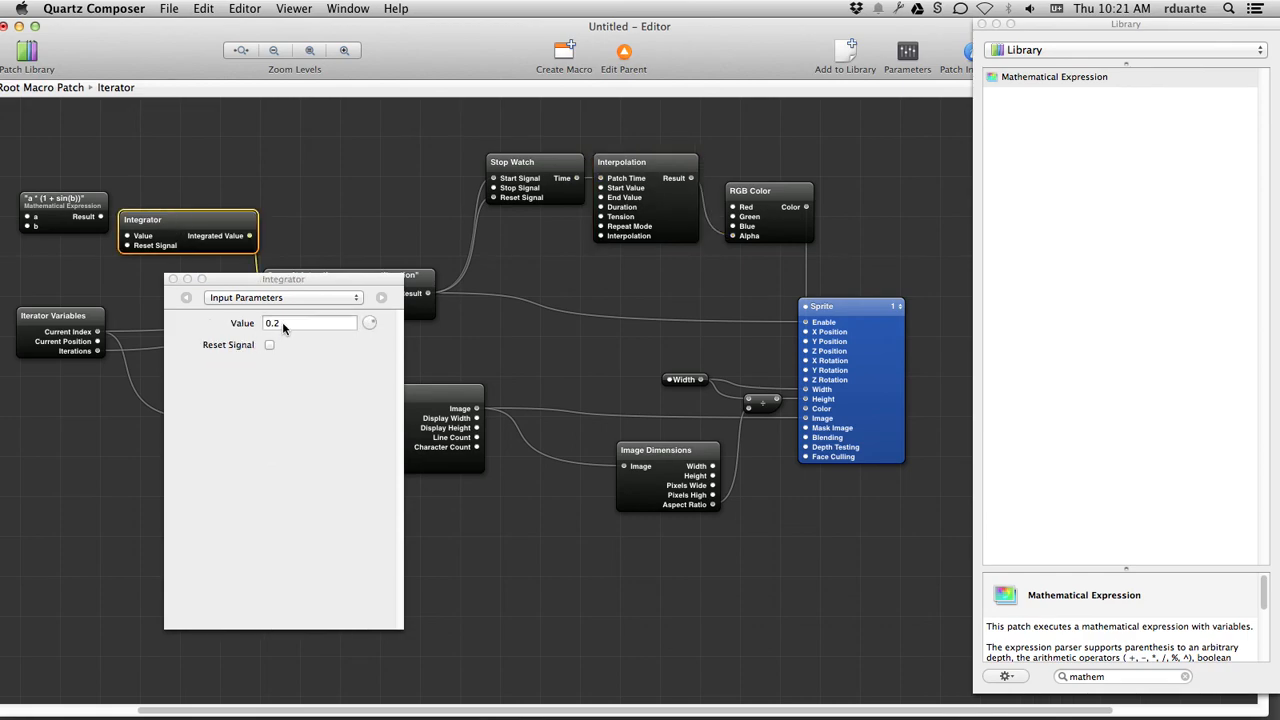
left_click(310, 322)
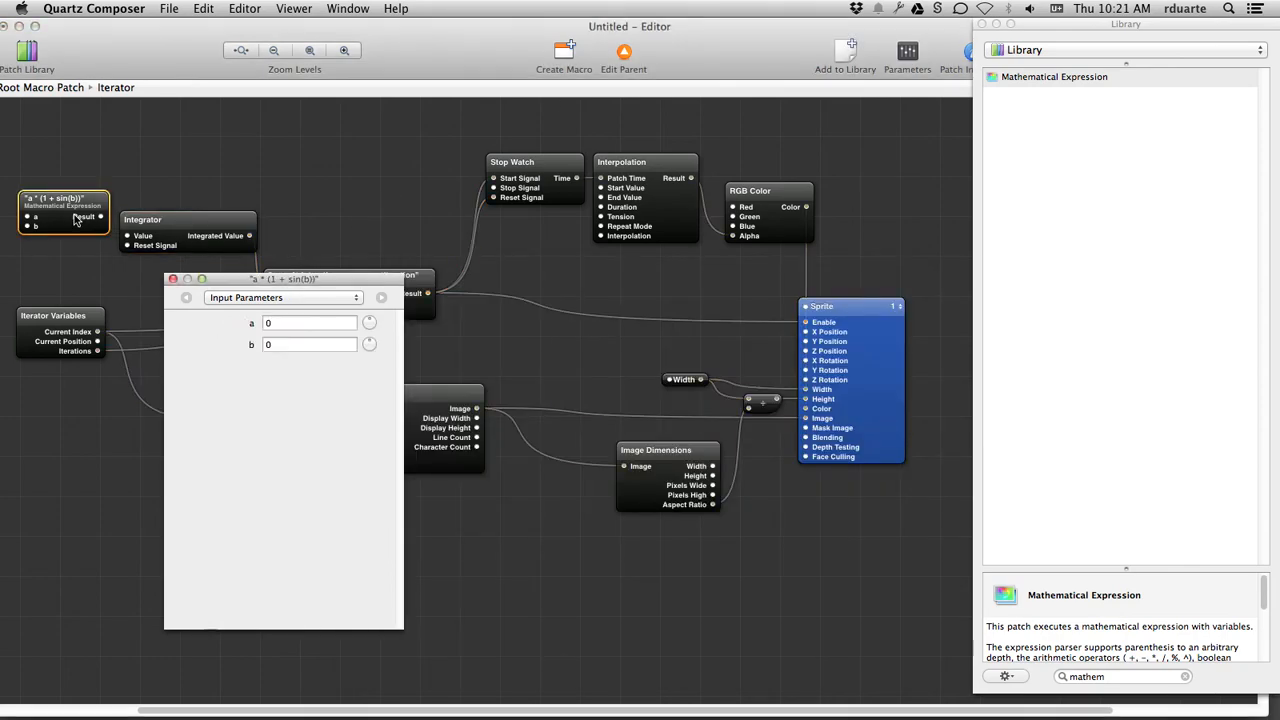
left_click(284, 296)
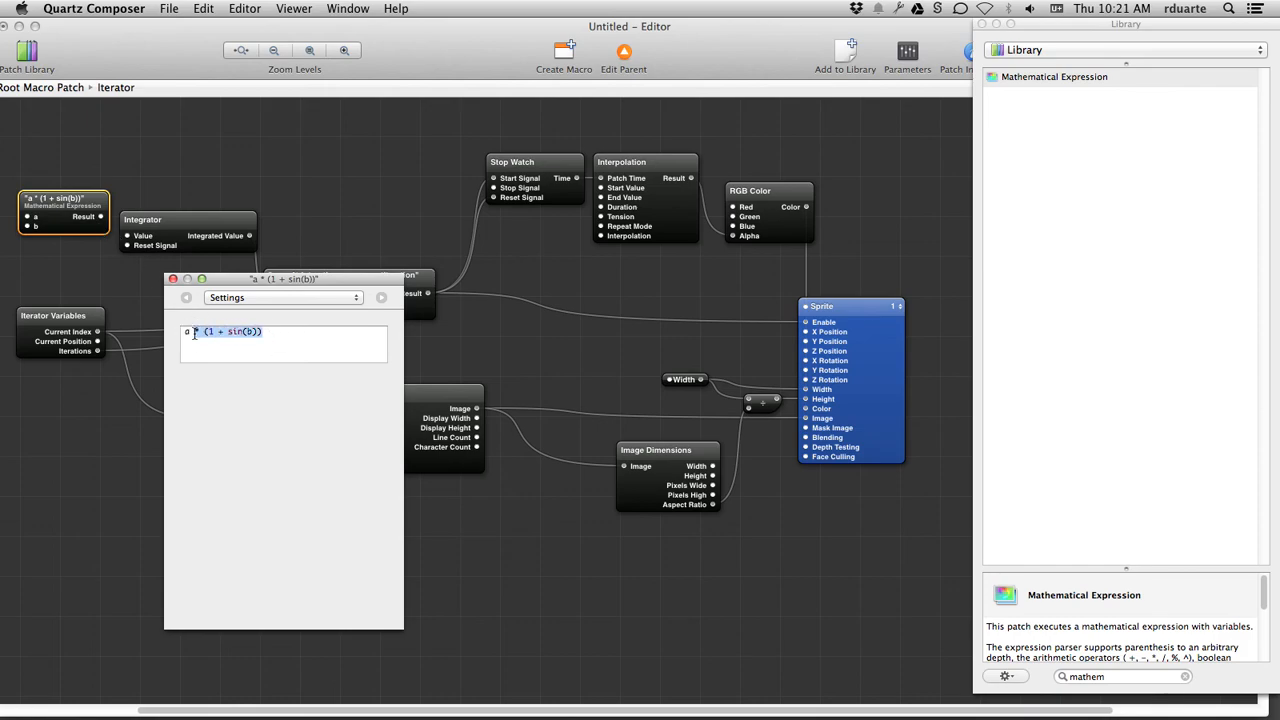
type("1")
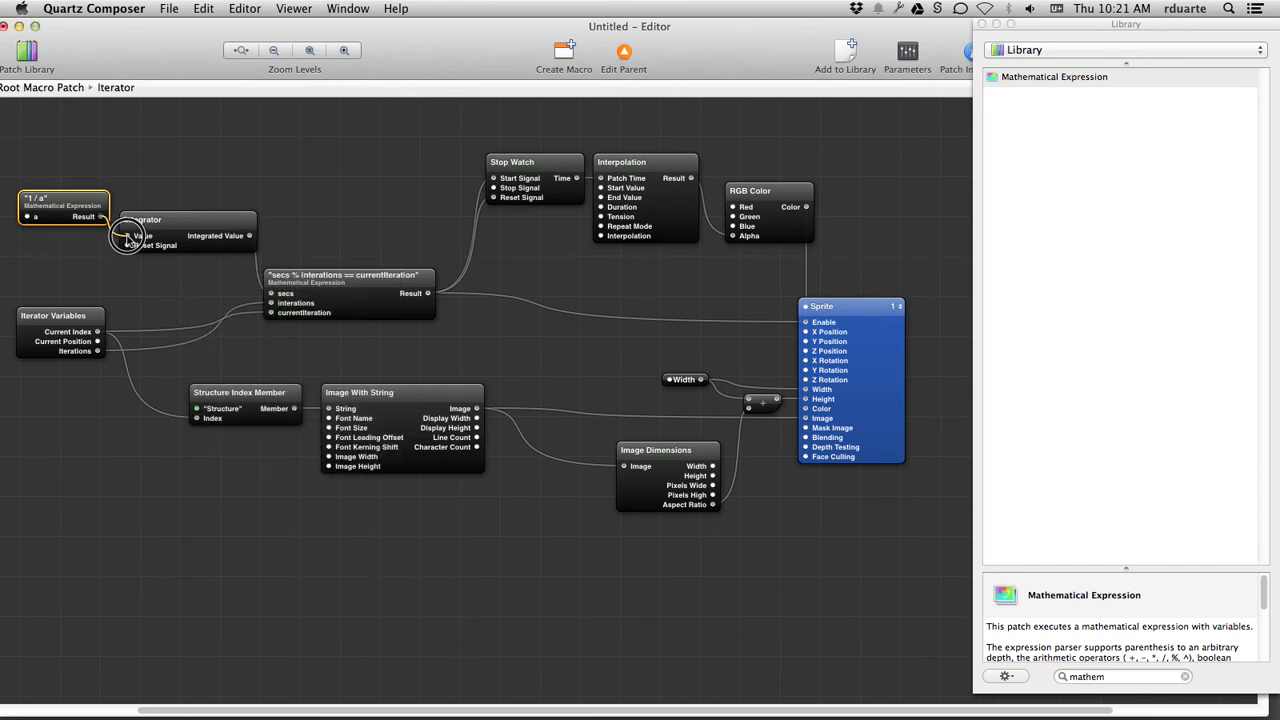
mouse_move(128, 238)
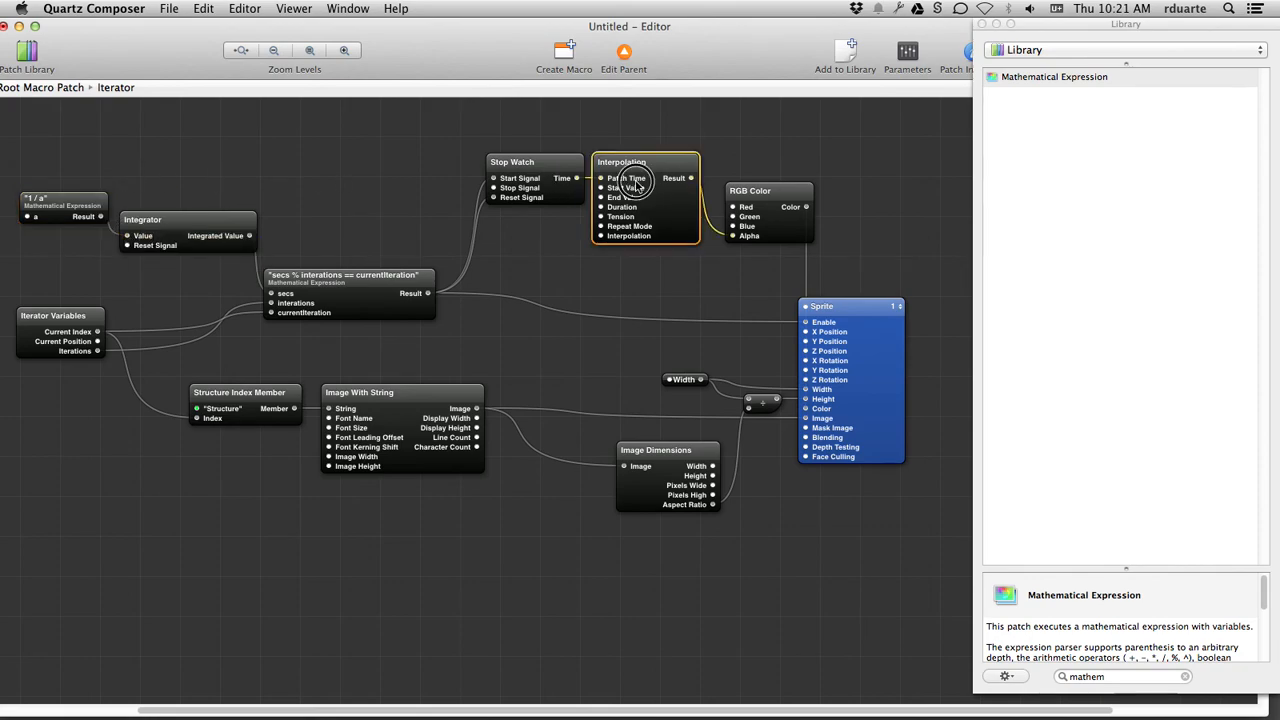
- Inspect the Interpolation's inputs, then place a third expression patch at the top left
double_click(644, 162)
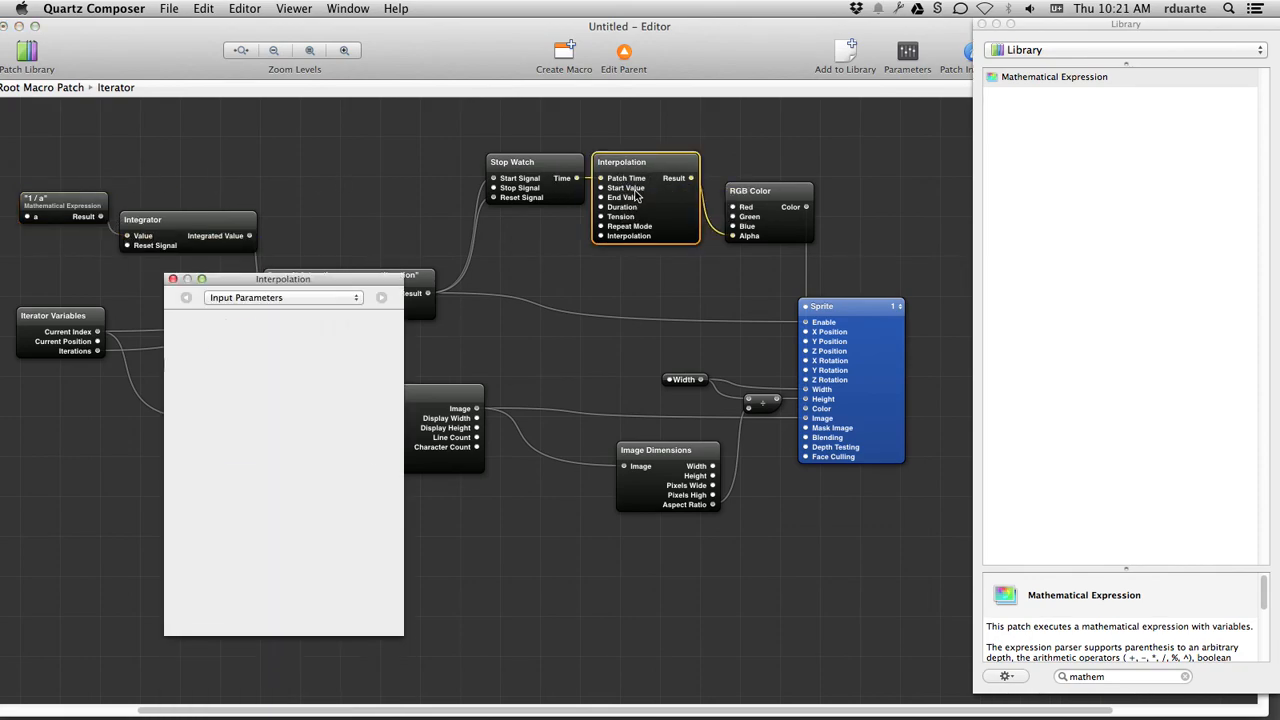
left_click(172, 280)
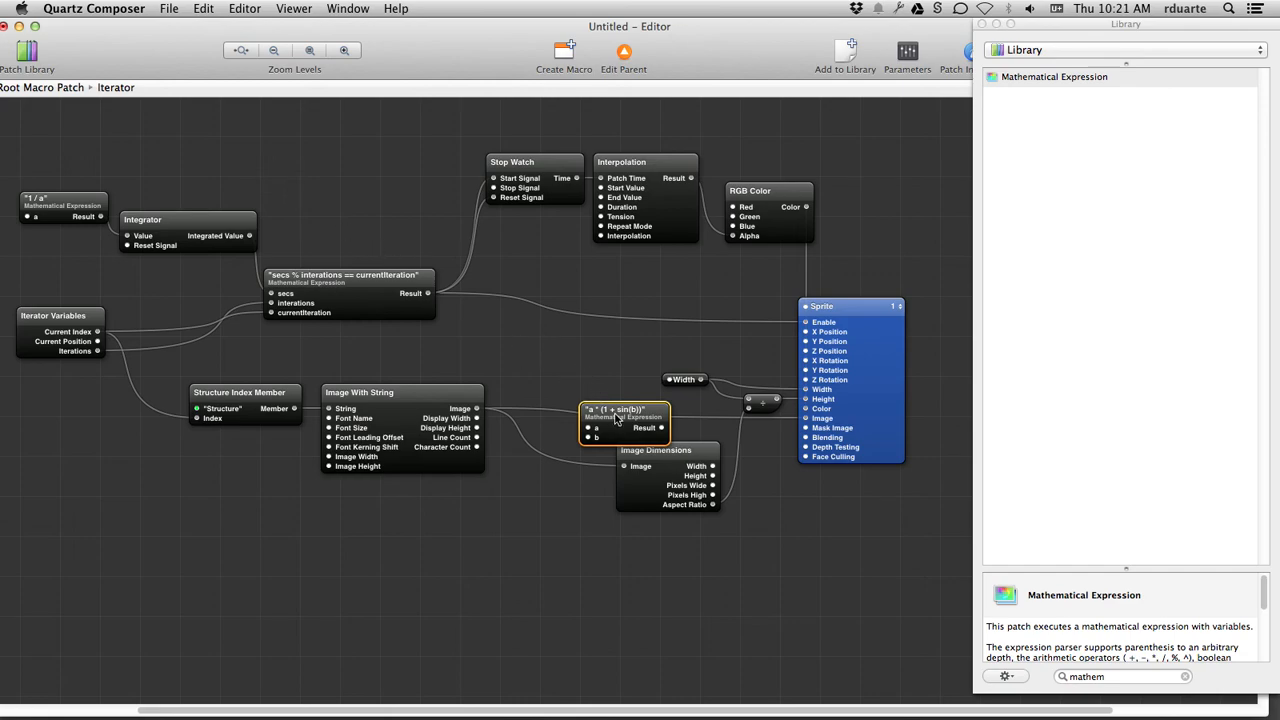
left_click_drag(624, 414, 64, 162)
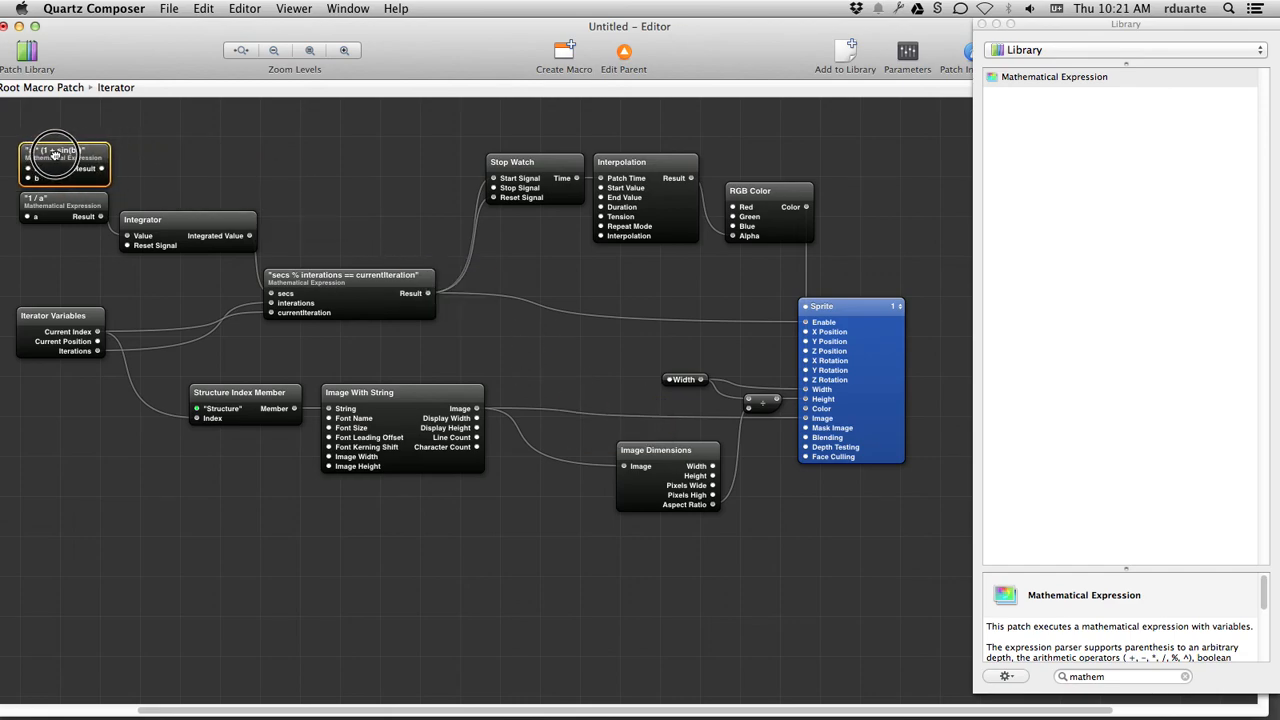
- Edit the top-left expression to a / 2 and insert an Input Splitter shared by both expressions
double_click(64, 160)
type("\"a / 2")
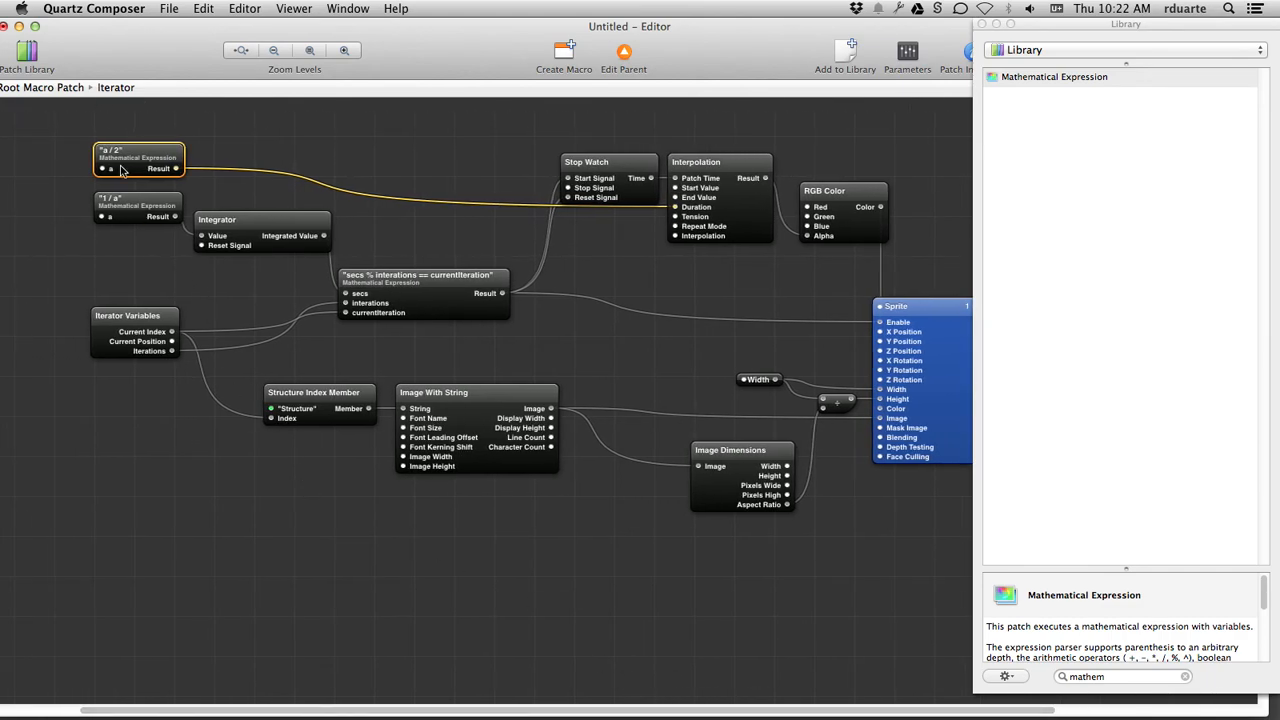
right_click(138, 168)
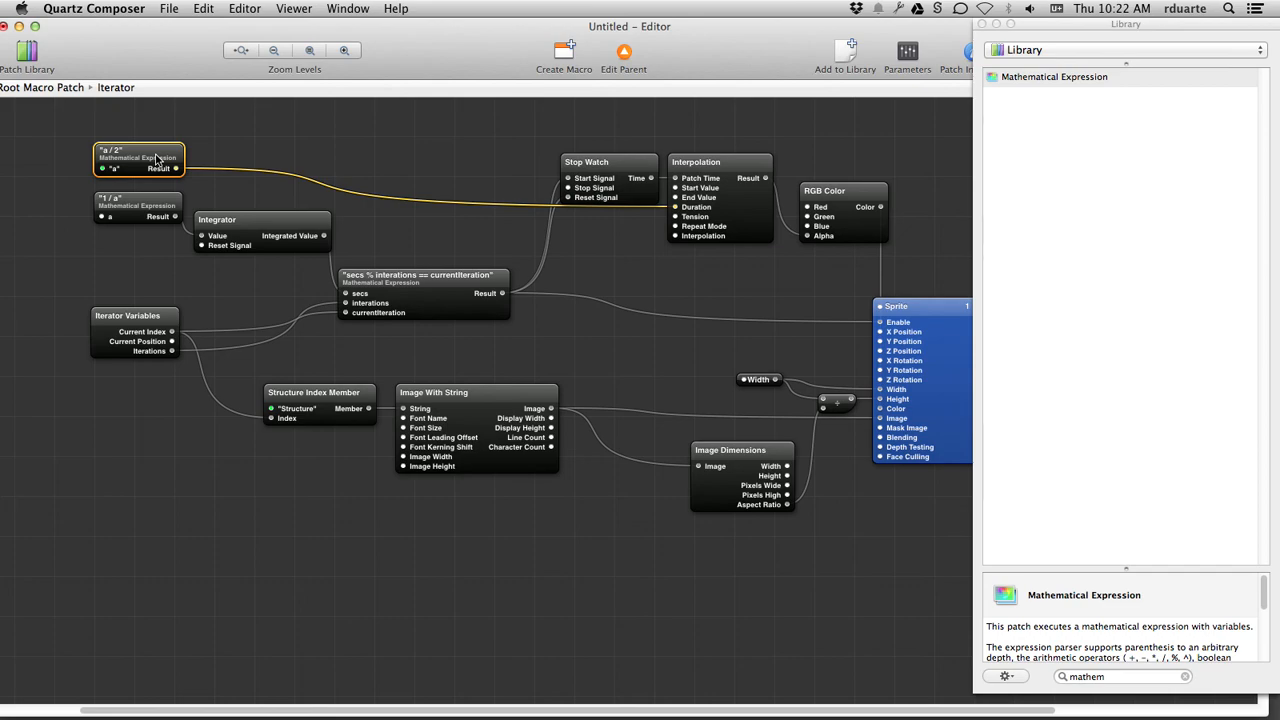
right_click(138, 160)
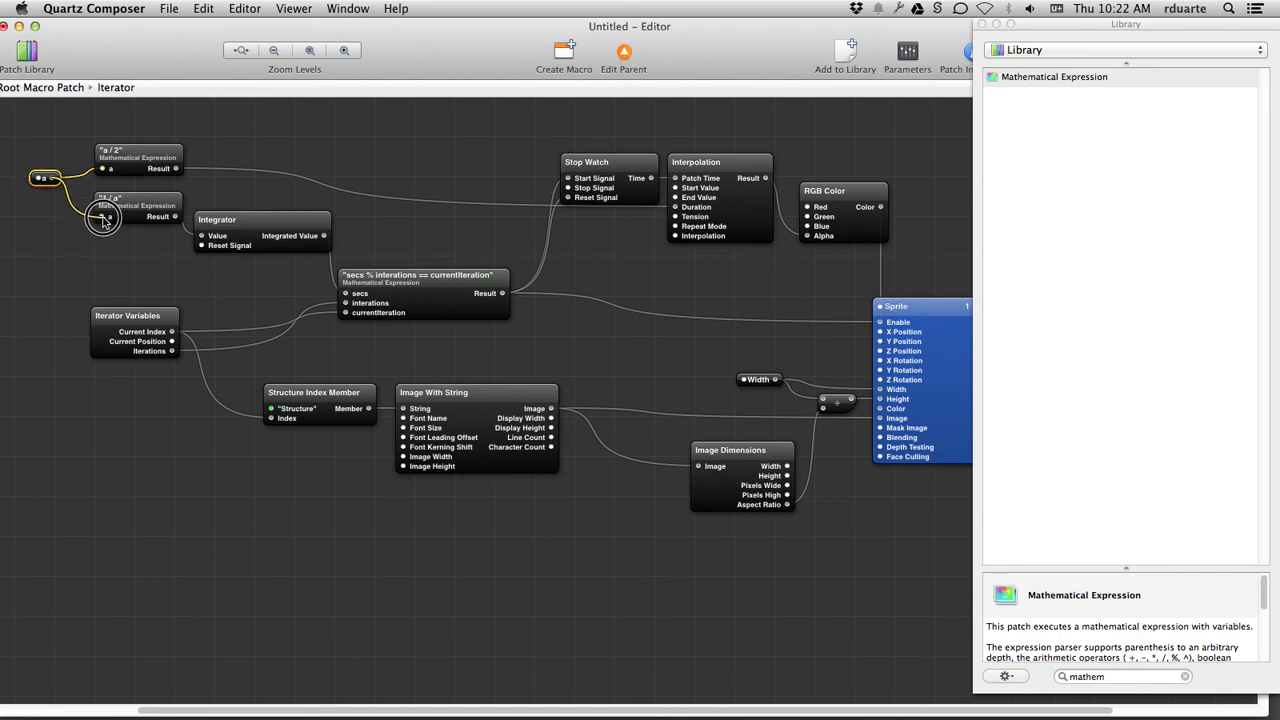
- Publish the shared splitter input on the Iterator and rename it 'Interval'
right_click(104, 216)
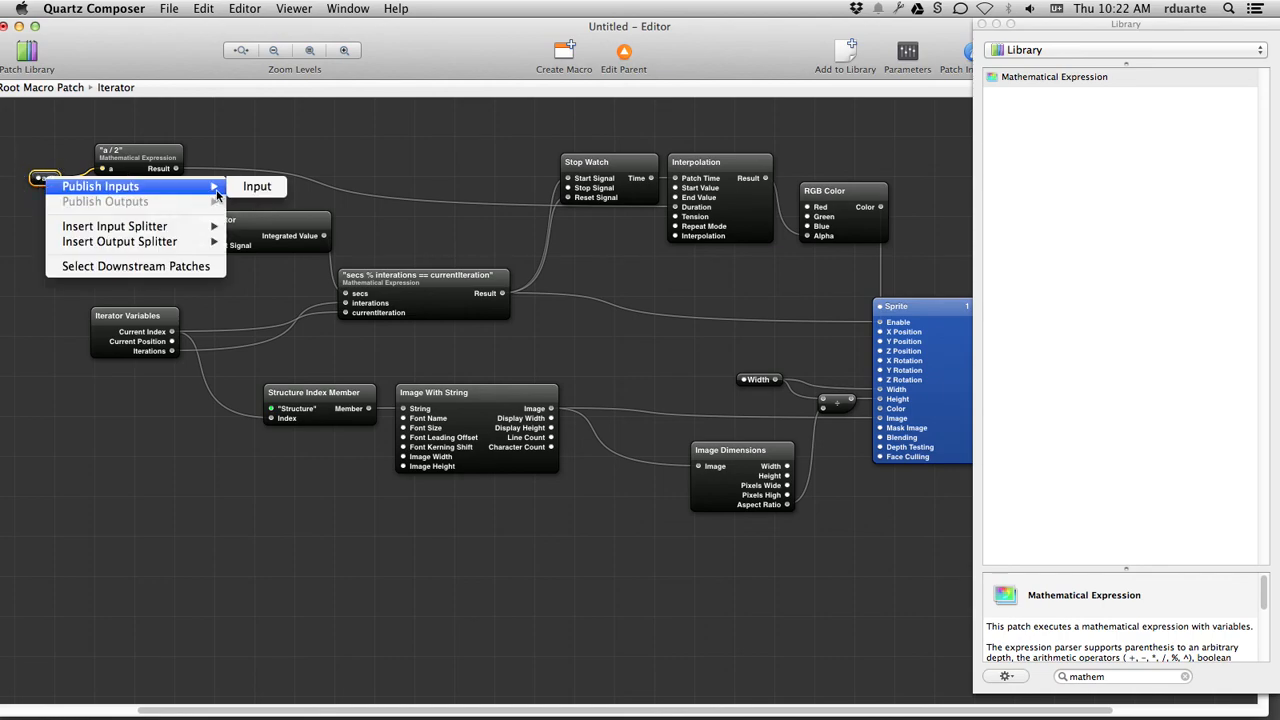
left_click(100, 186)
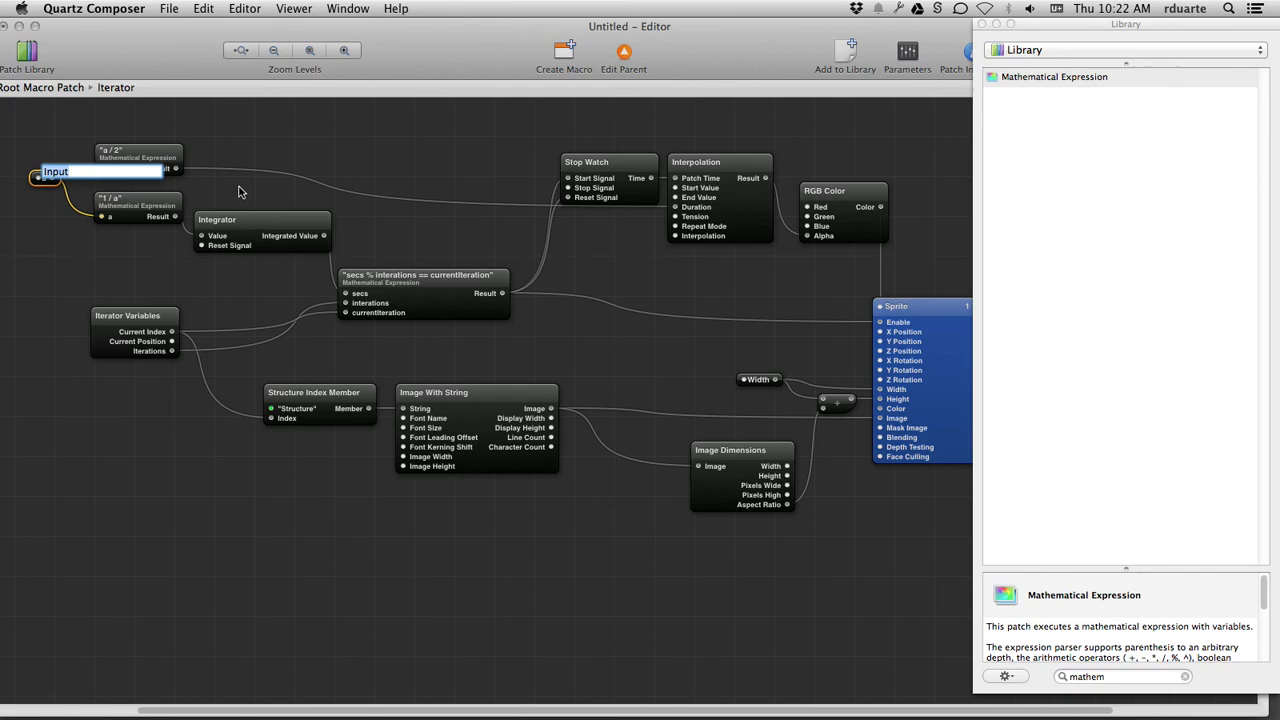
type("s")
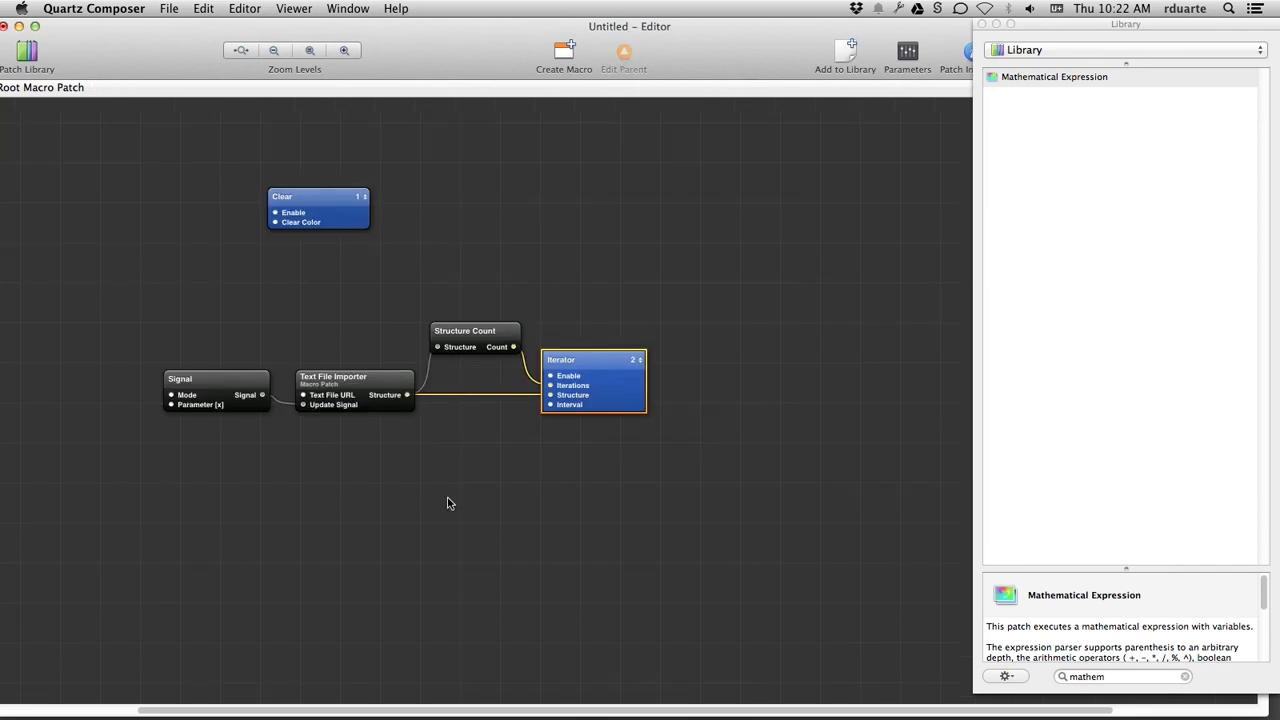
- Stop and close the Viewer, then return to the composition's top level via Edit Parent
double_click(570, 404)
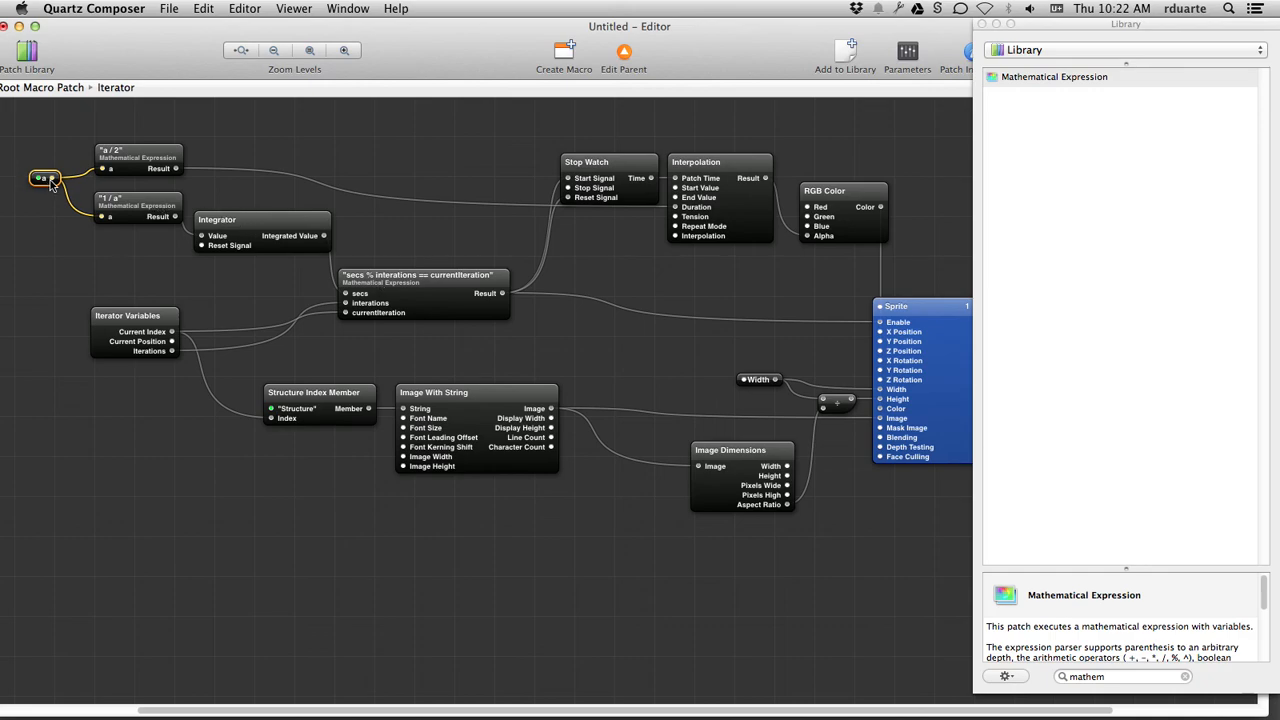
mouse_move(724, 198)
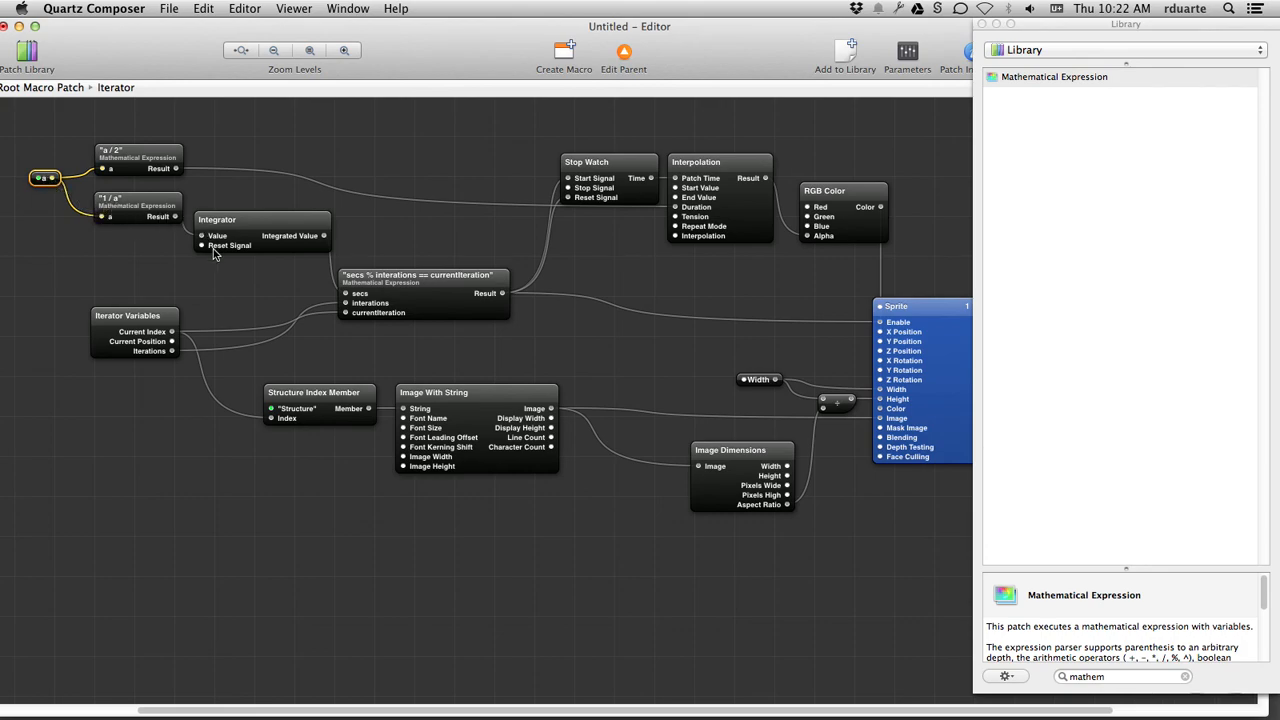
mouse_move(576, 94)
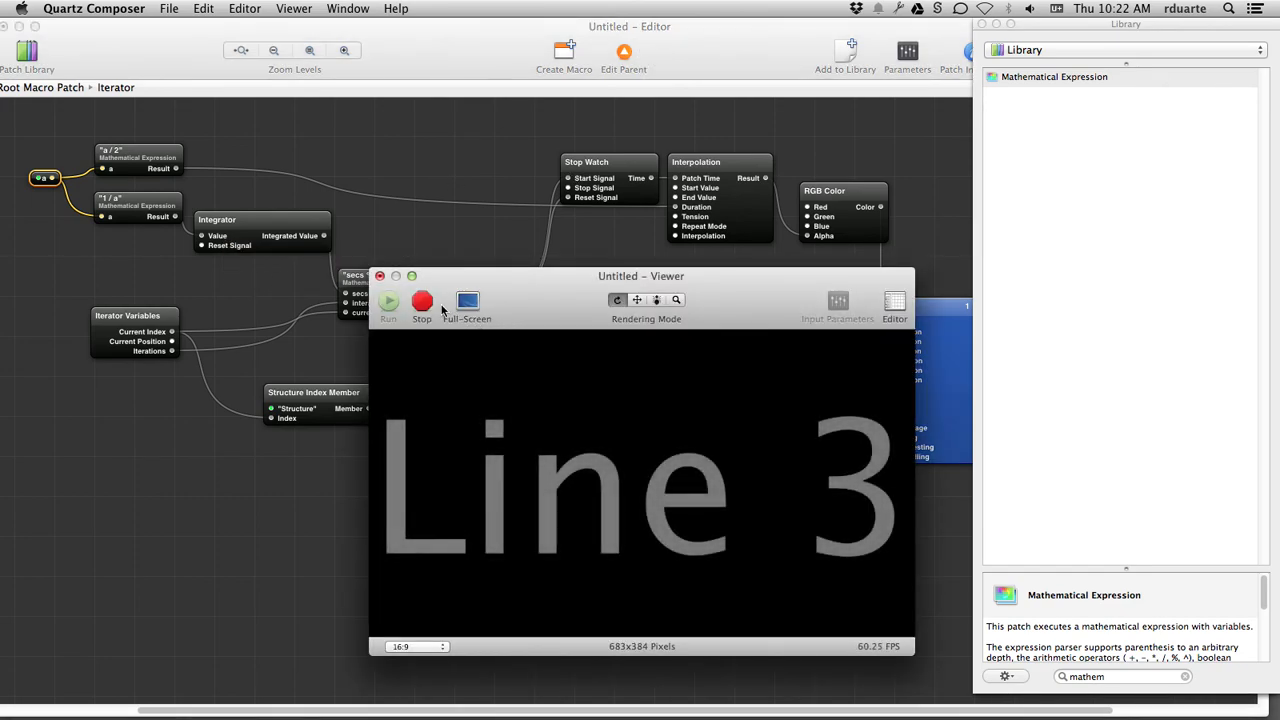
left_click(420, 300)
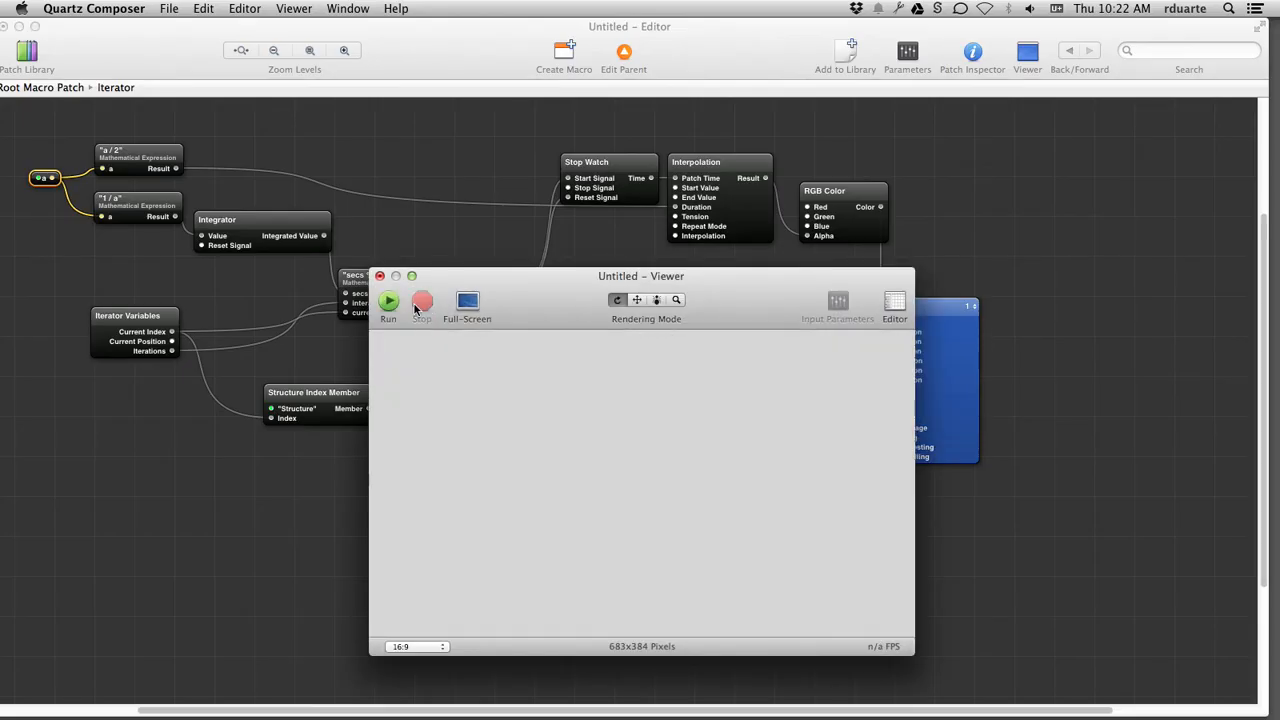
left_click(388, 302)
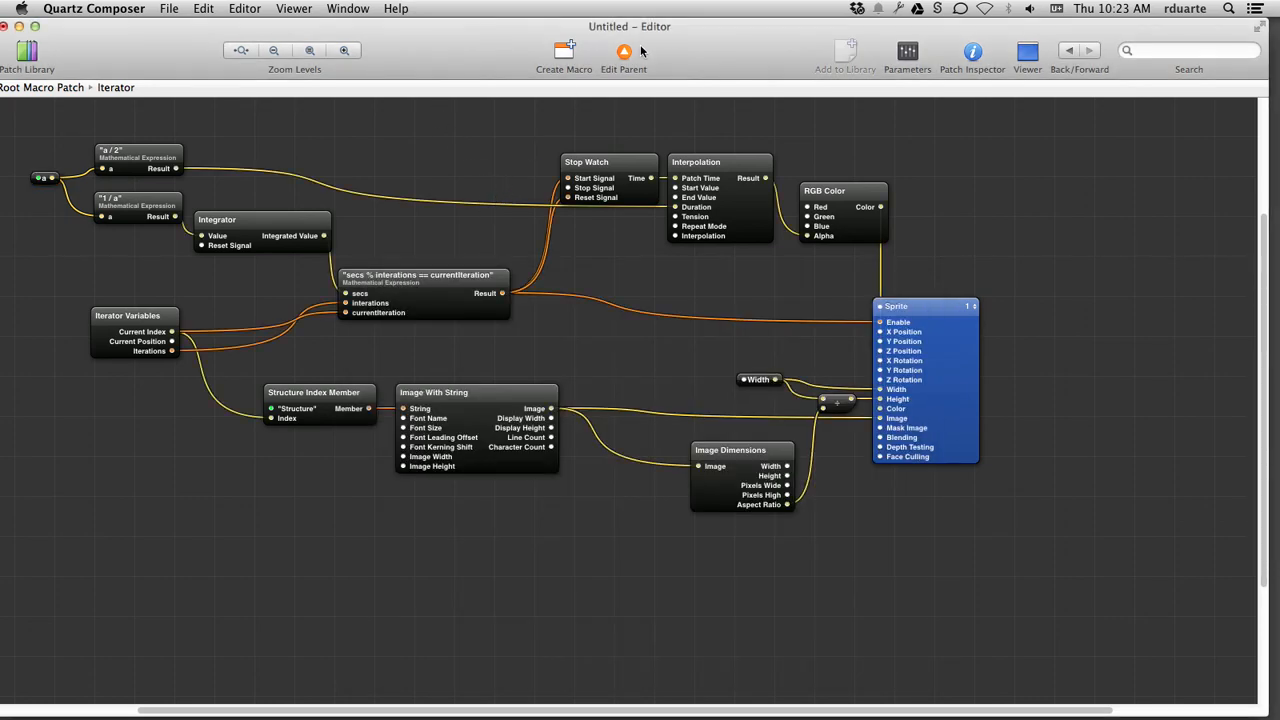
left_click(624, 52)
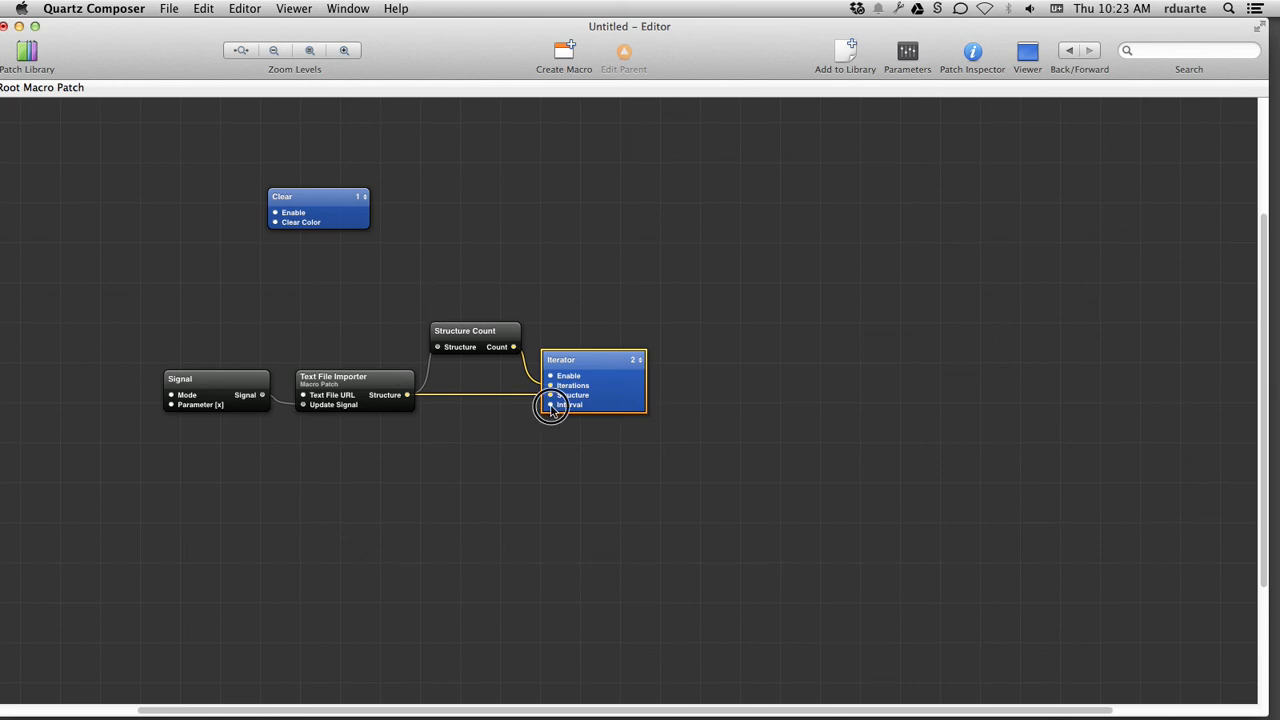
mouse_move(552, 408)
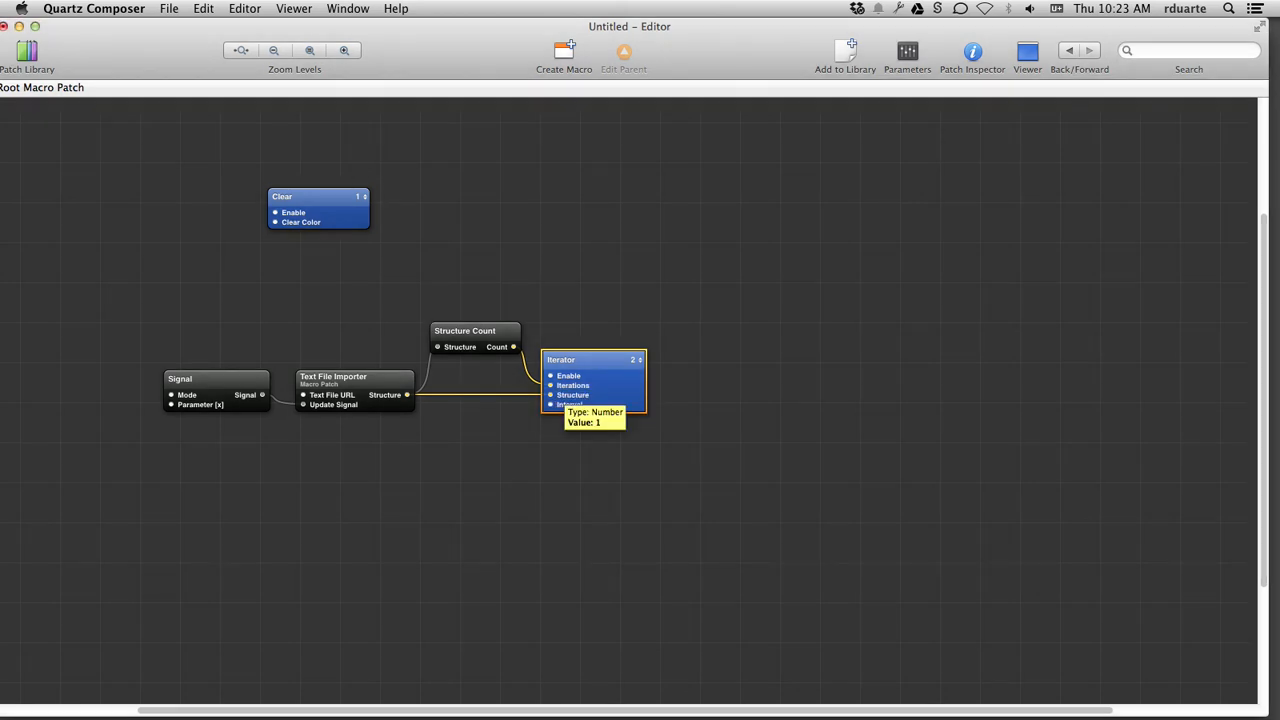
- Run the Viewer so 'Line 1' fades in with Interval 1, stop it, and re-enter the Iterator
left_click(1028, 52)
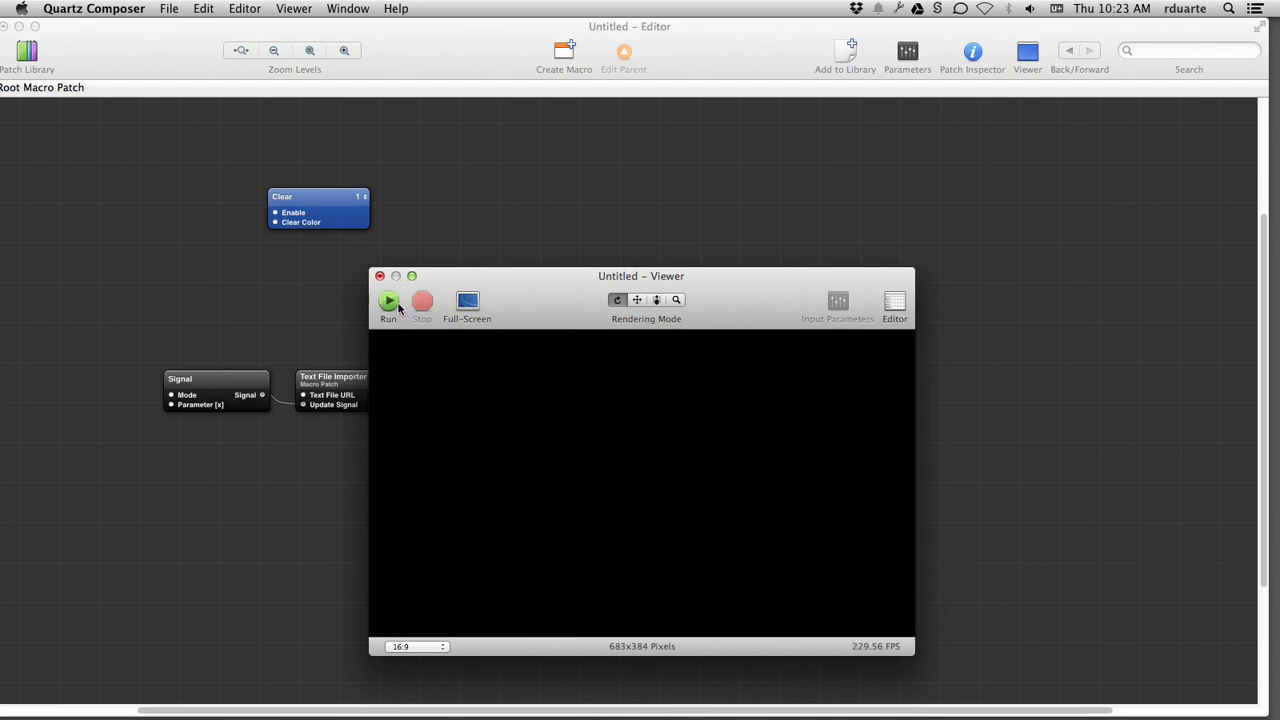
left_click(388, 300)
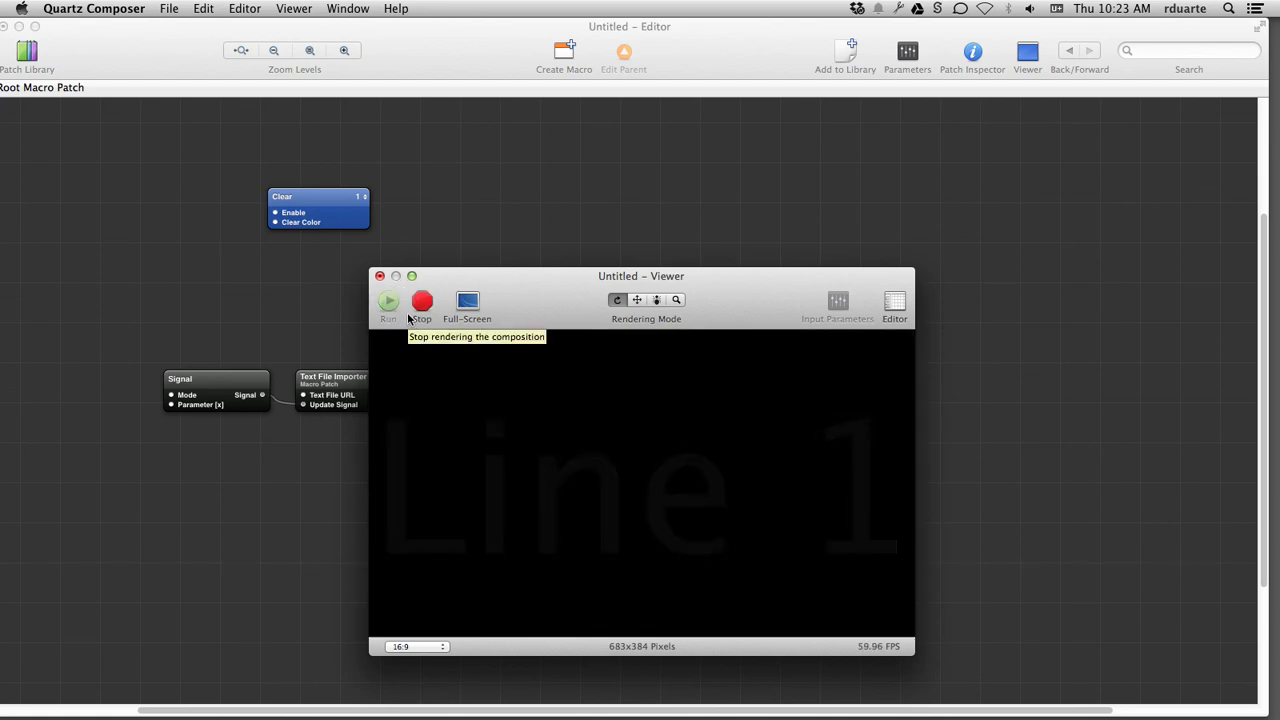
left_click(420, 300)
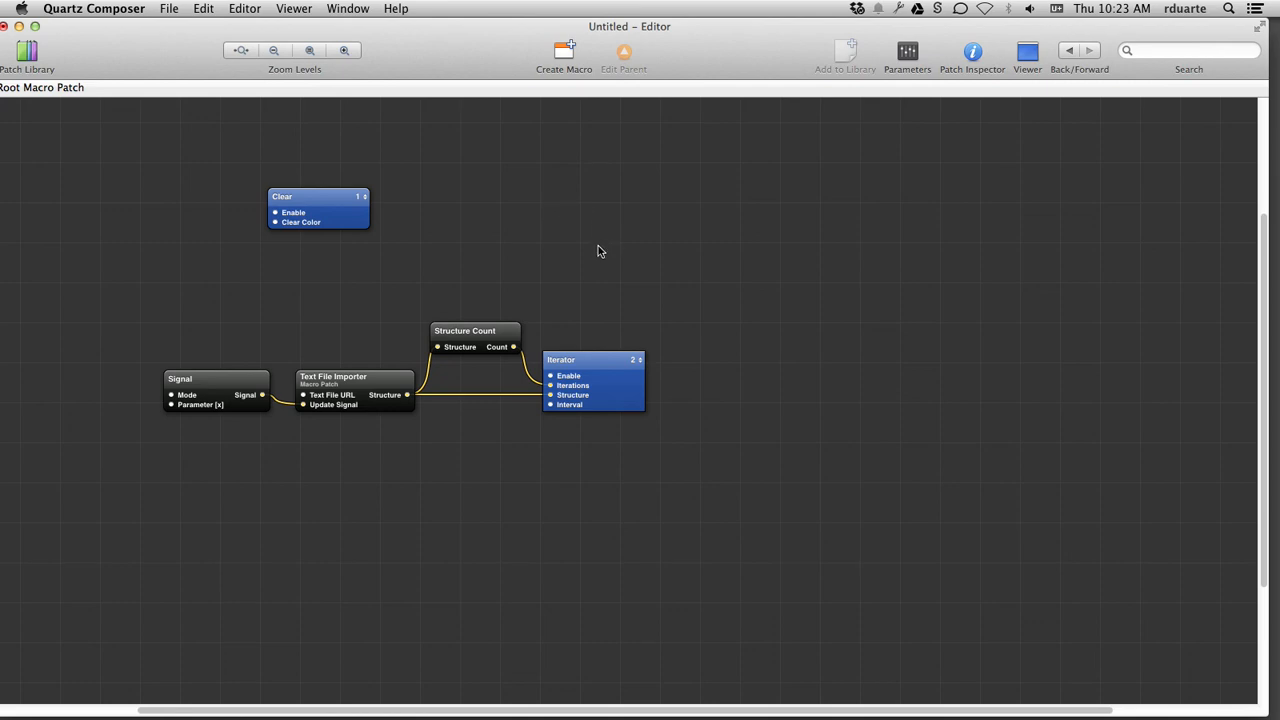
mouse_move(596, 256)
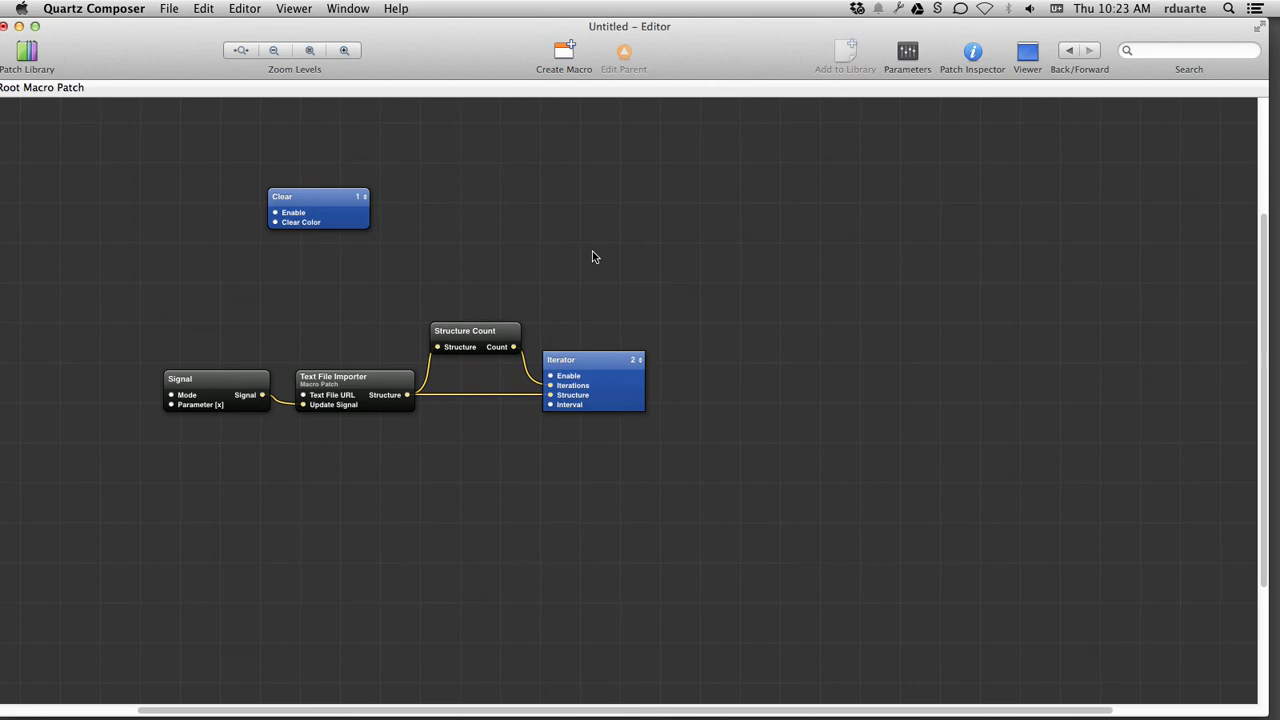
double_click(592, 360)
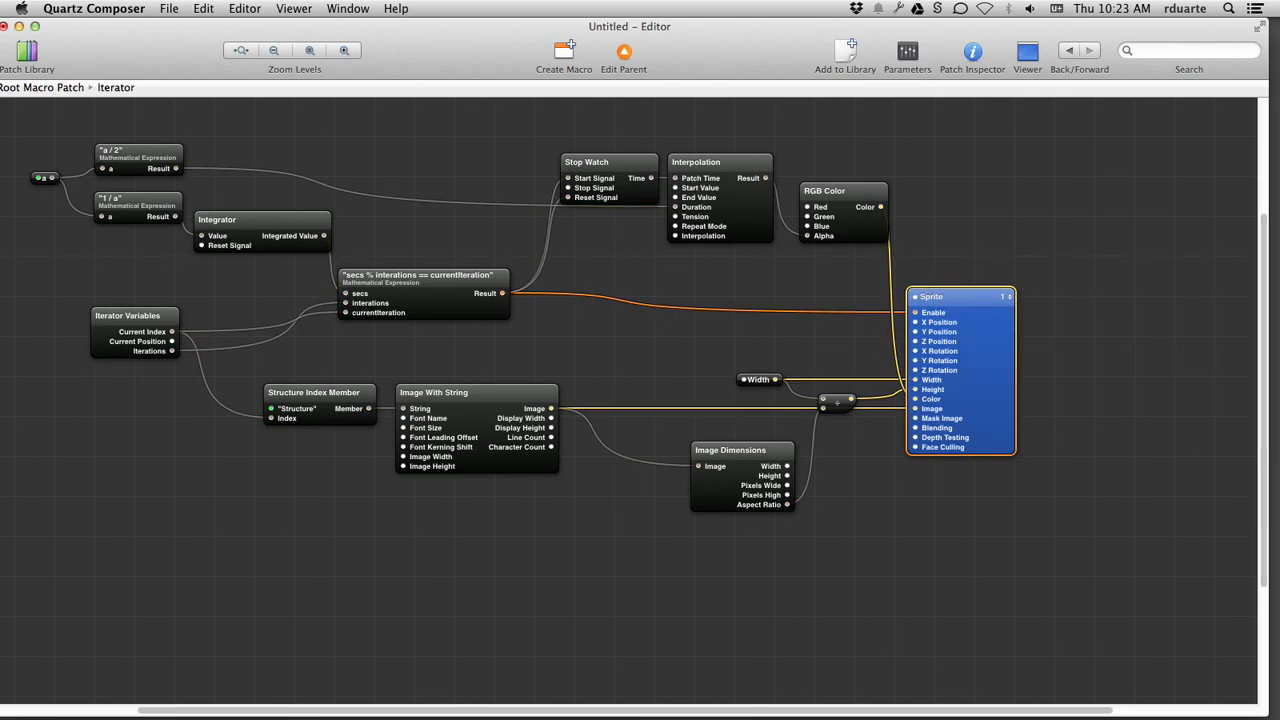
- Start File > New from Template and preview the Graphic Animation template in the chooser
left_click(168, 8)
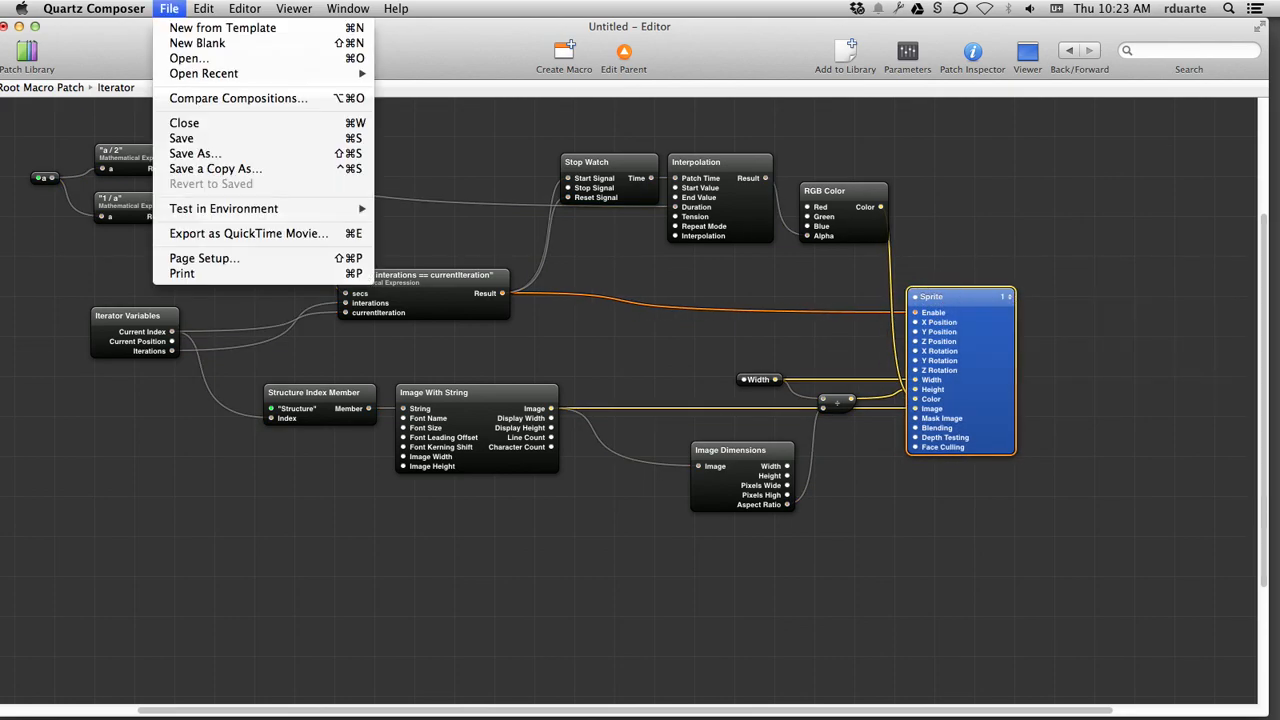
mouse_move(222, 28)
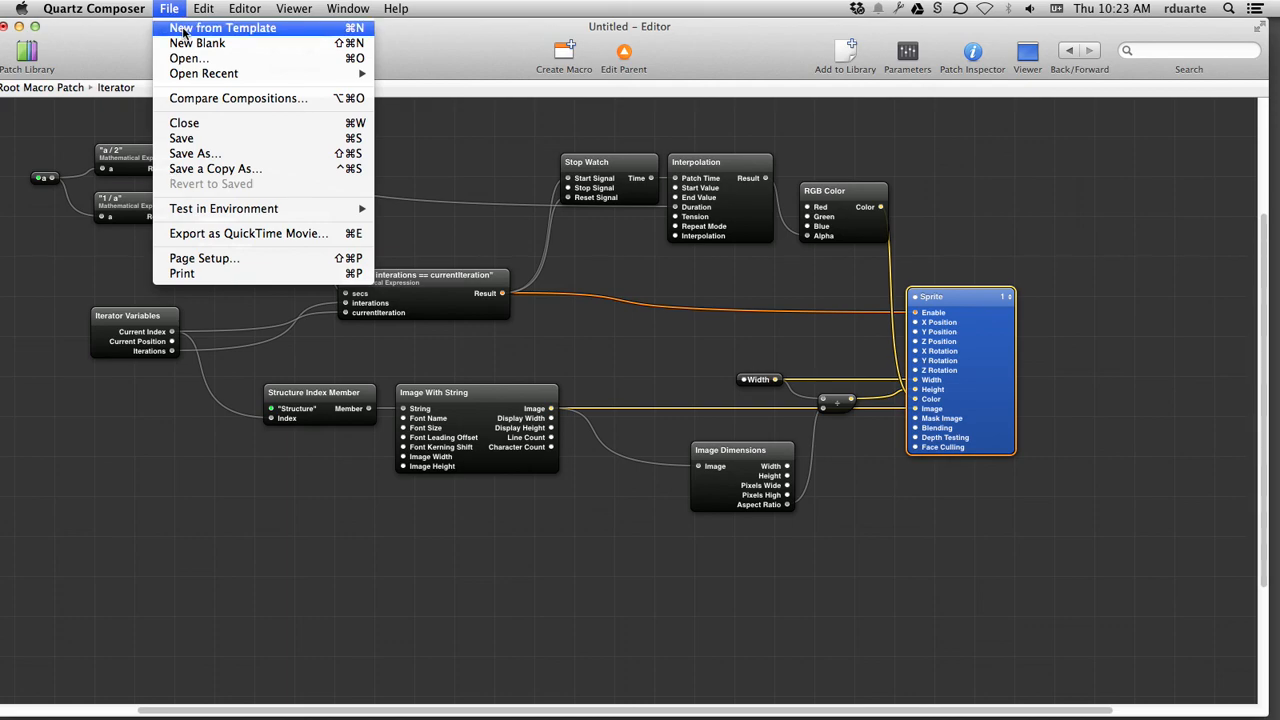
left_click(222, 28)
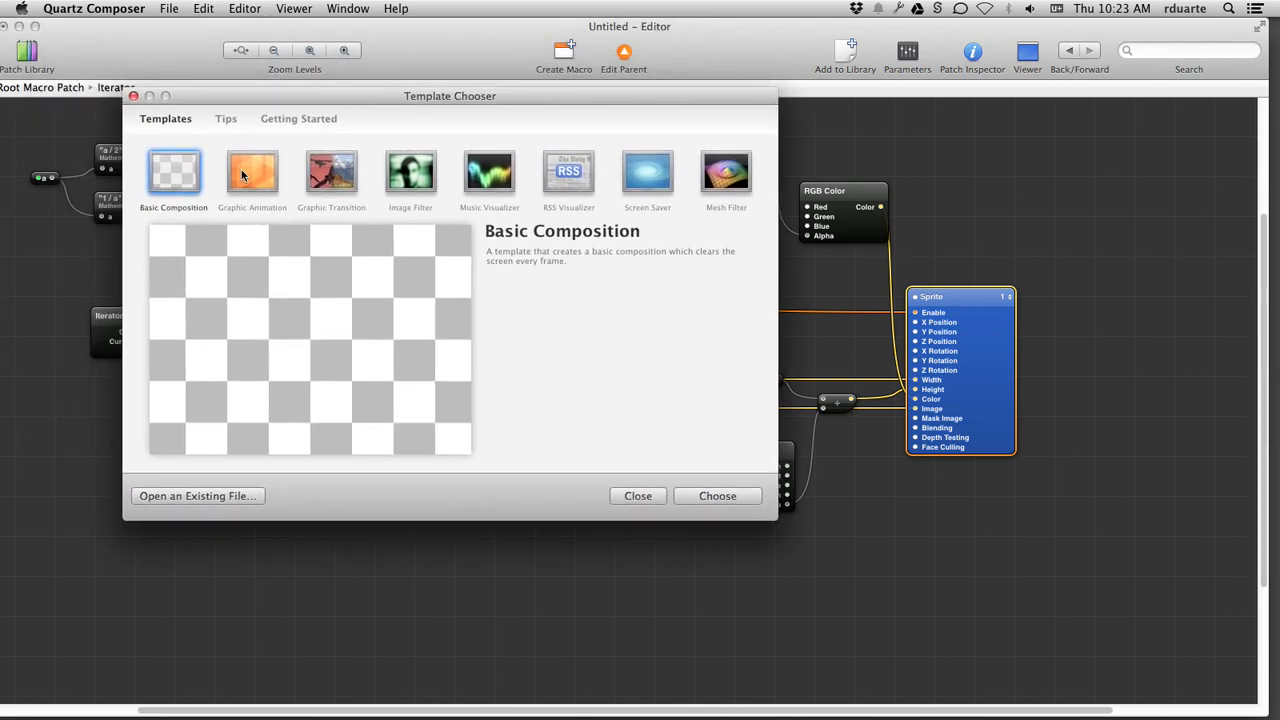
mouse_move(296, 176)
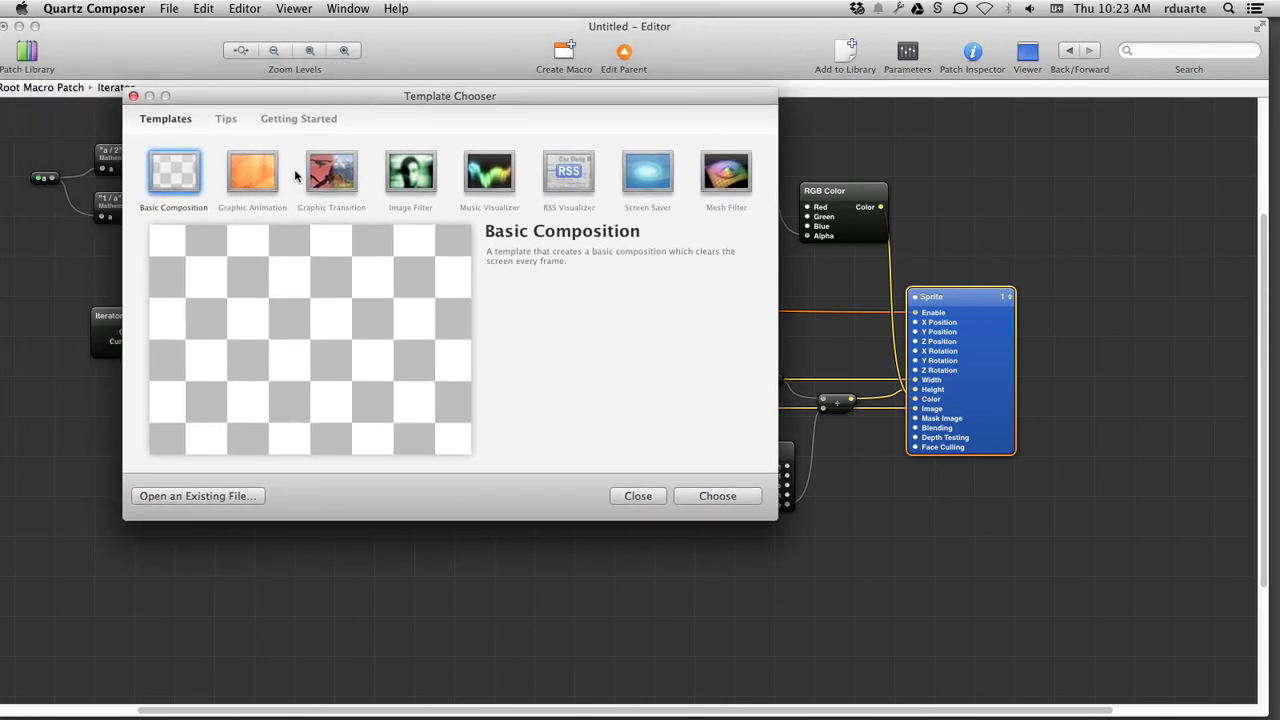
left_click(252, 172)
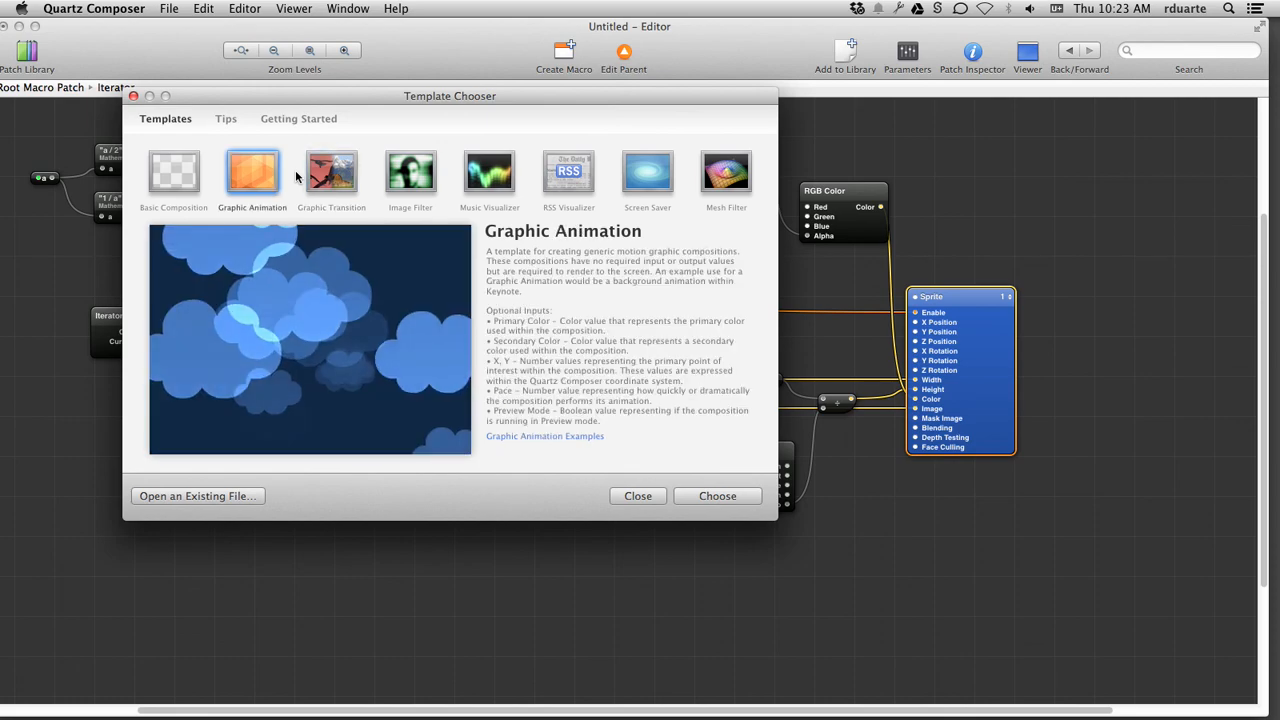